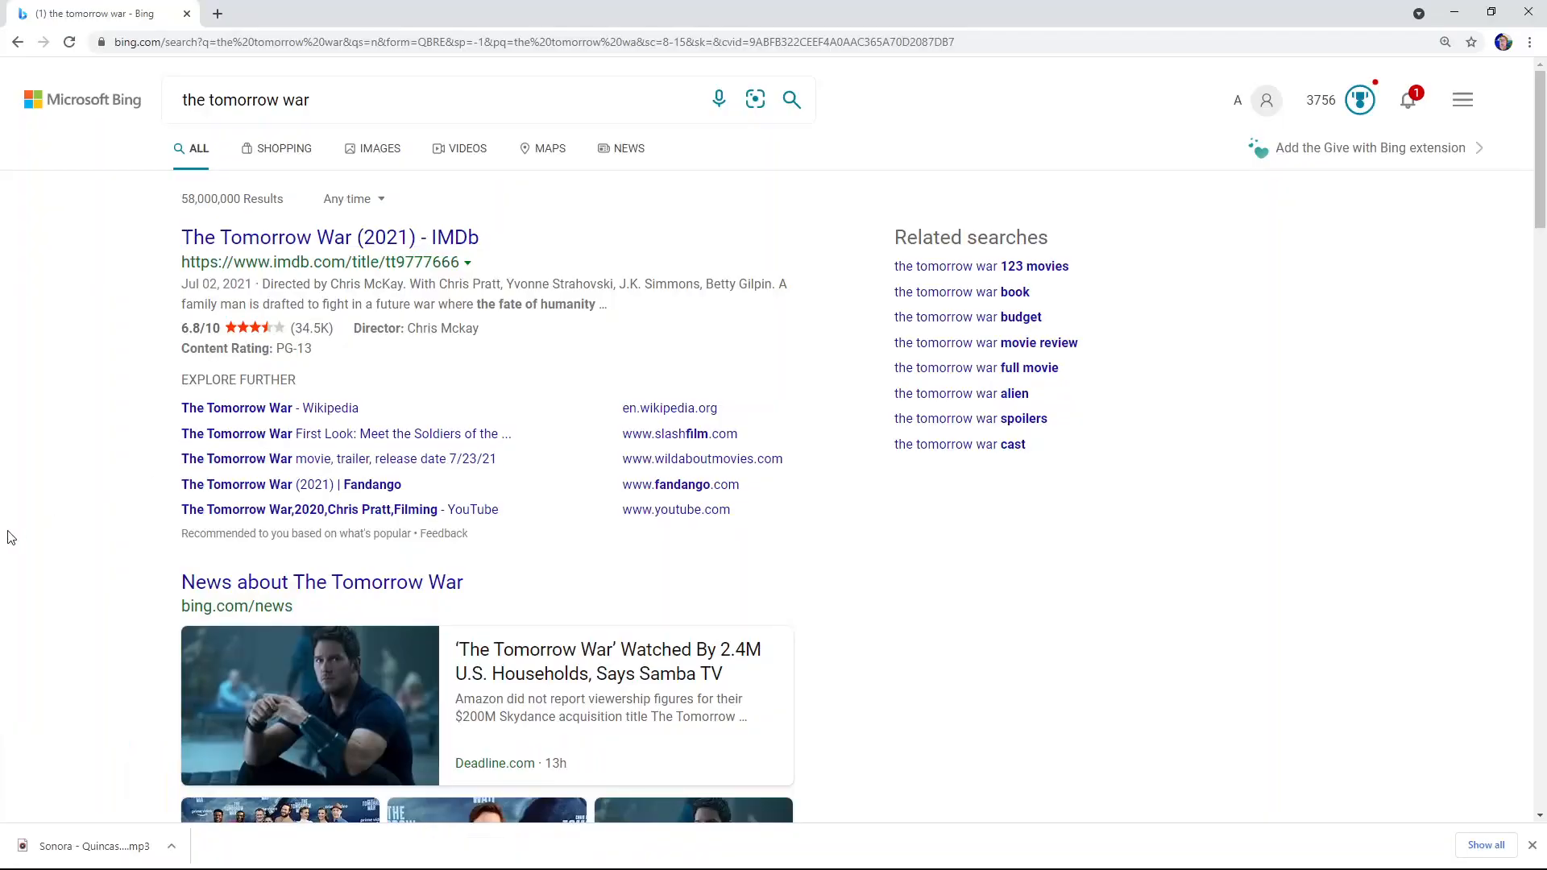
{"action": "mouse_move", "coordinate": [1272, 817]}
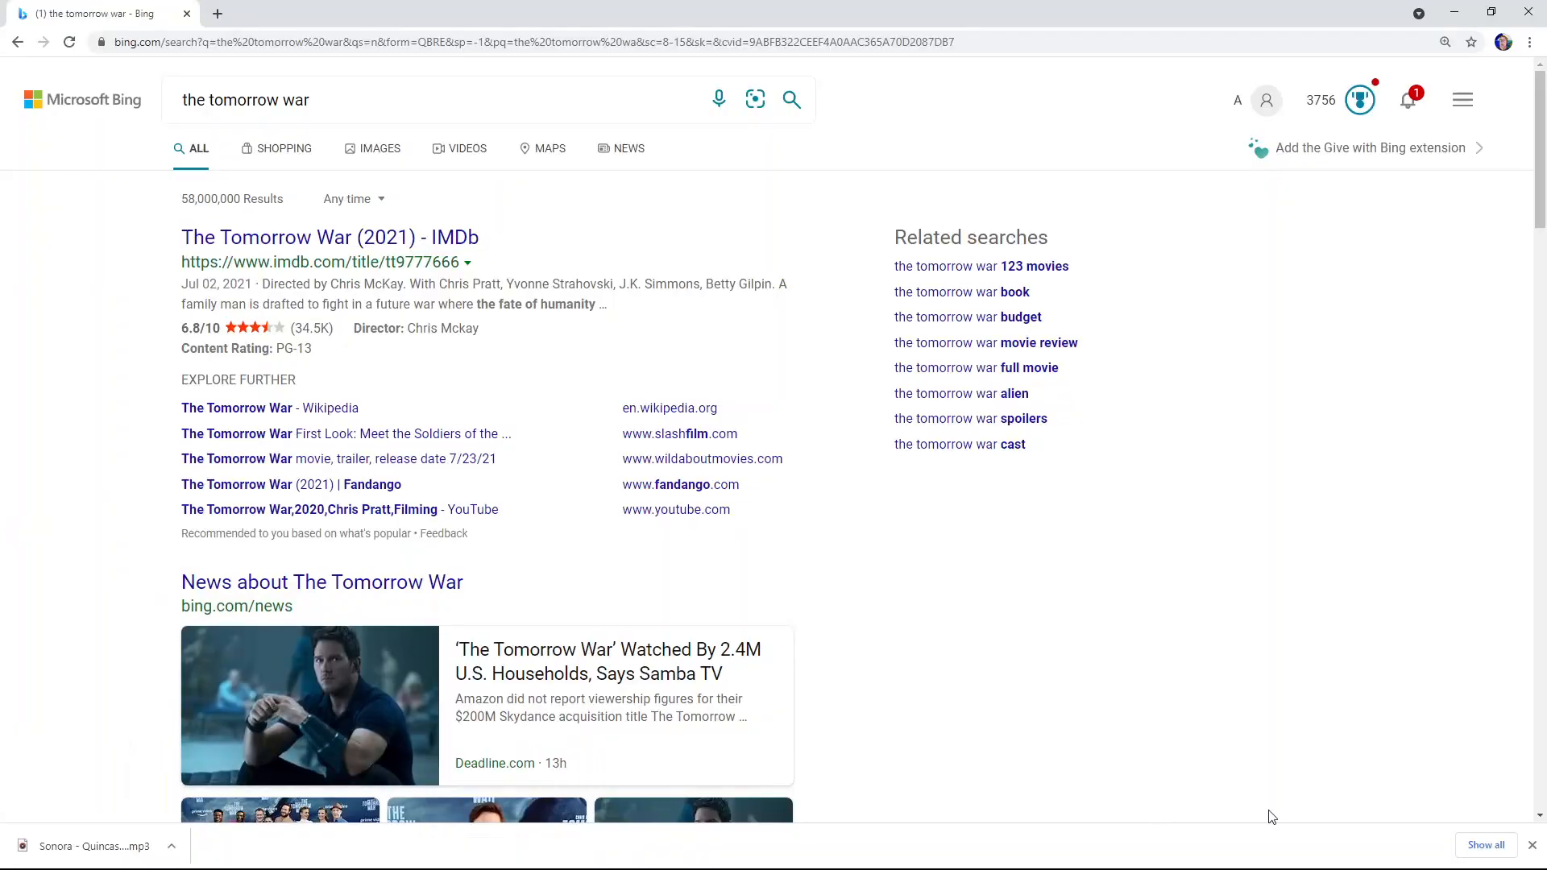
{"action": "mouse_move", "coordinate": [1522, 855]}
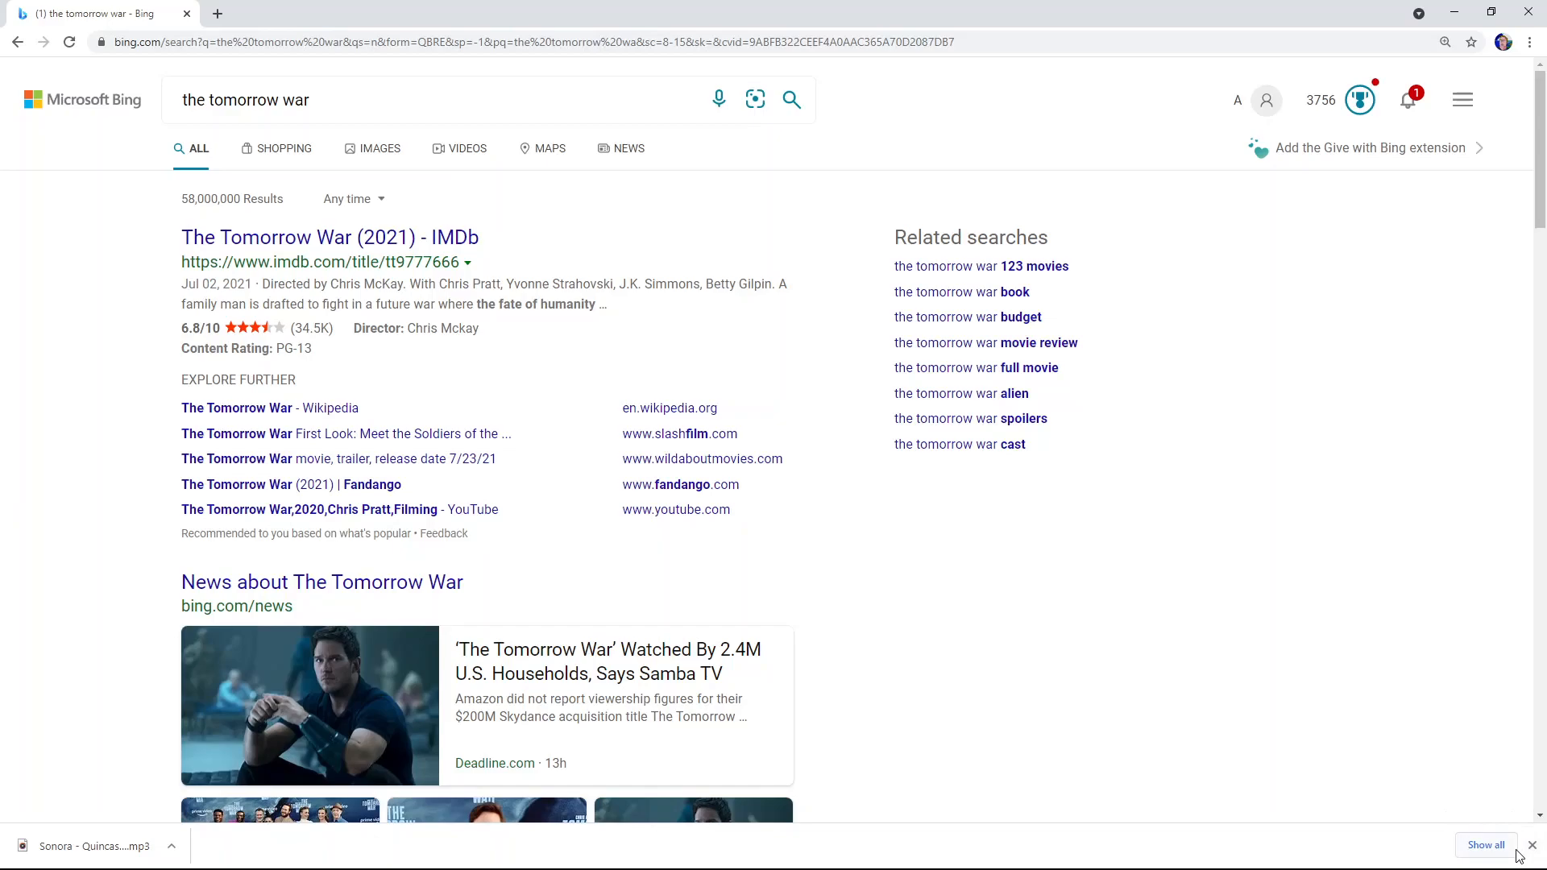
Step: Dismiss Chrome's downloads notice and scroll the Bing results down to the Tomorrow War news stories
{"action": "left_click", "coordinate": [1530, 845]}
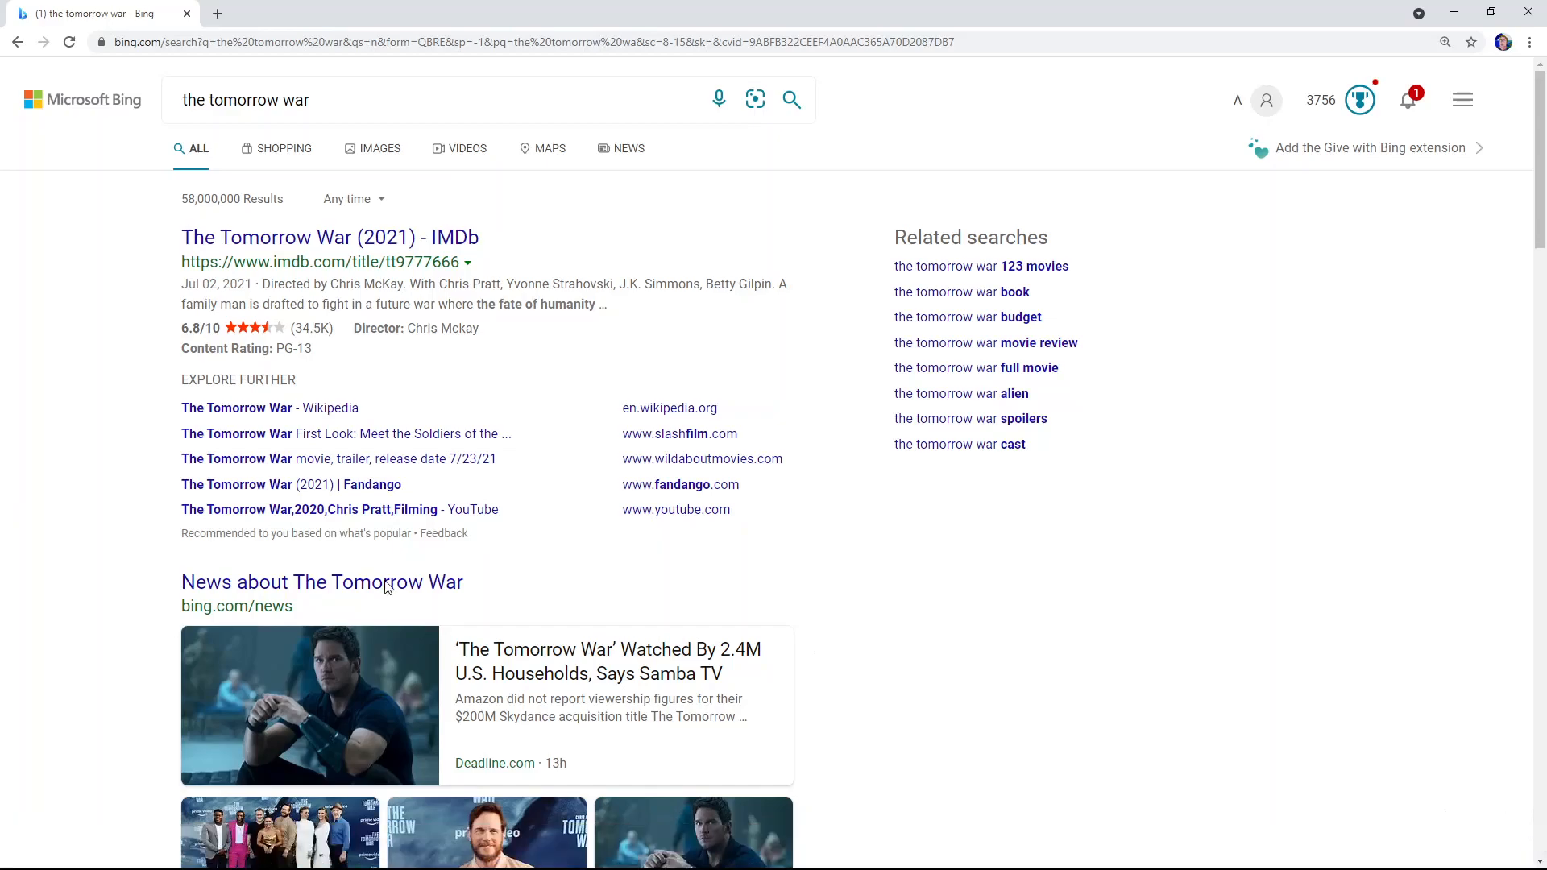
{"action": "mouse_move", "coordinate": [97, 534]}
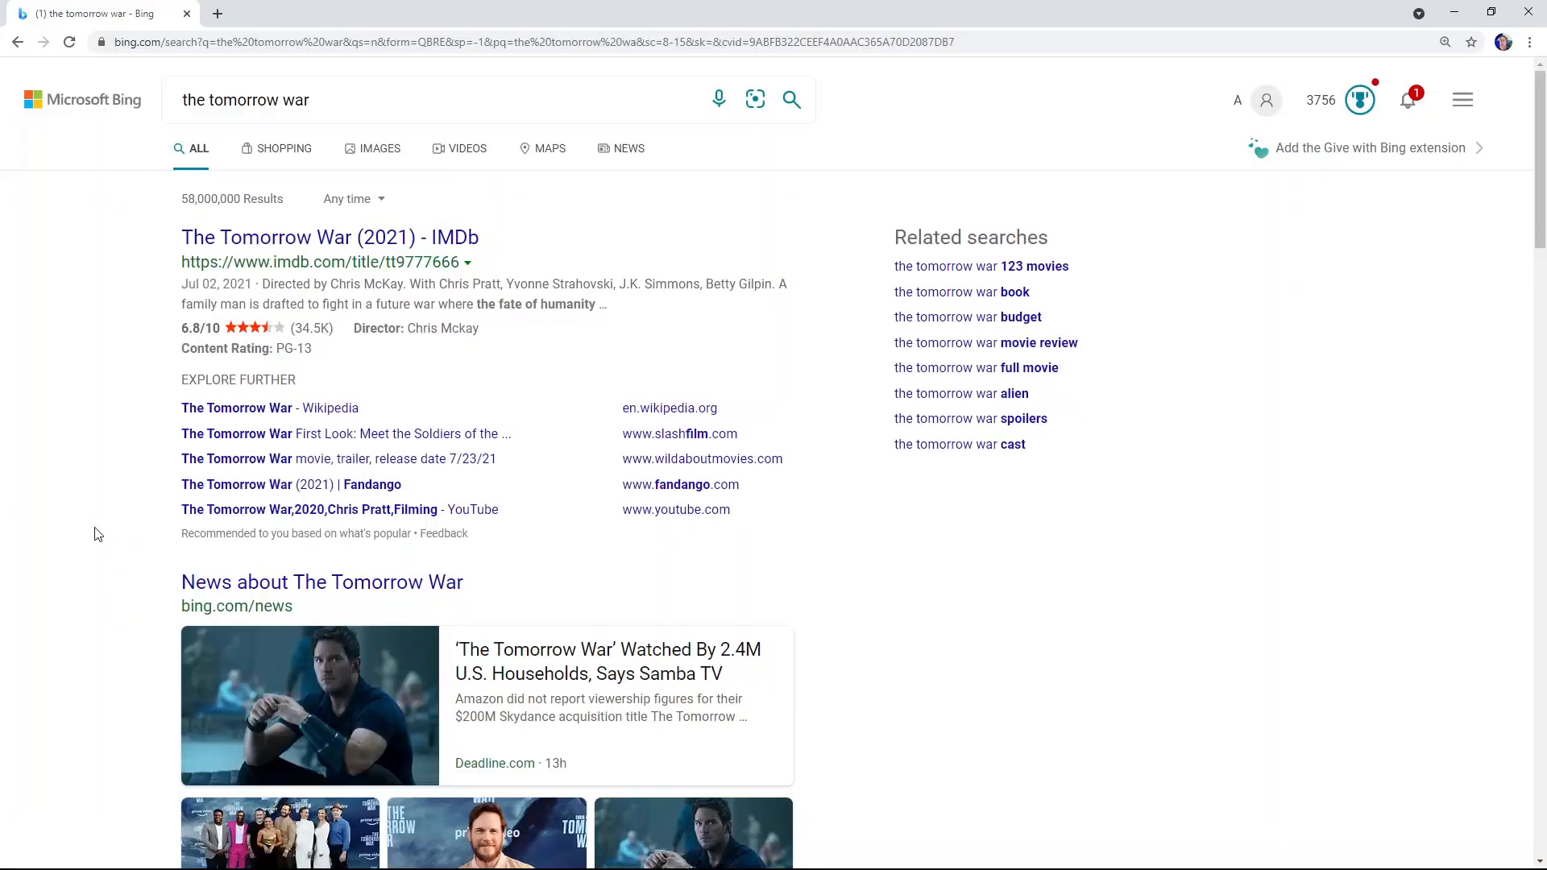
{"action": "scroll", "scroll_direction": "down", "scroll_amount": 3}
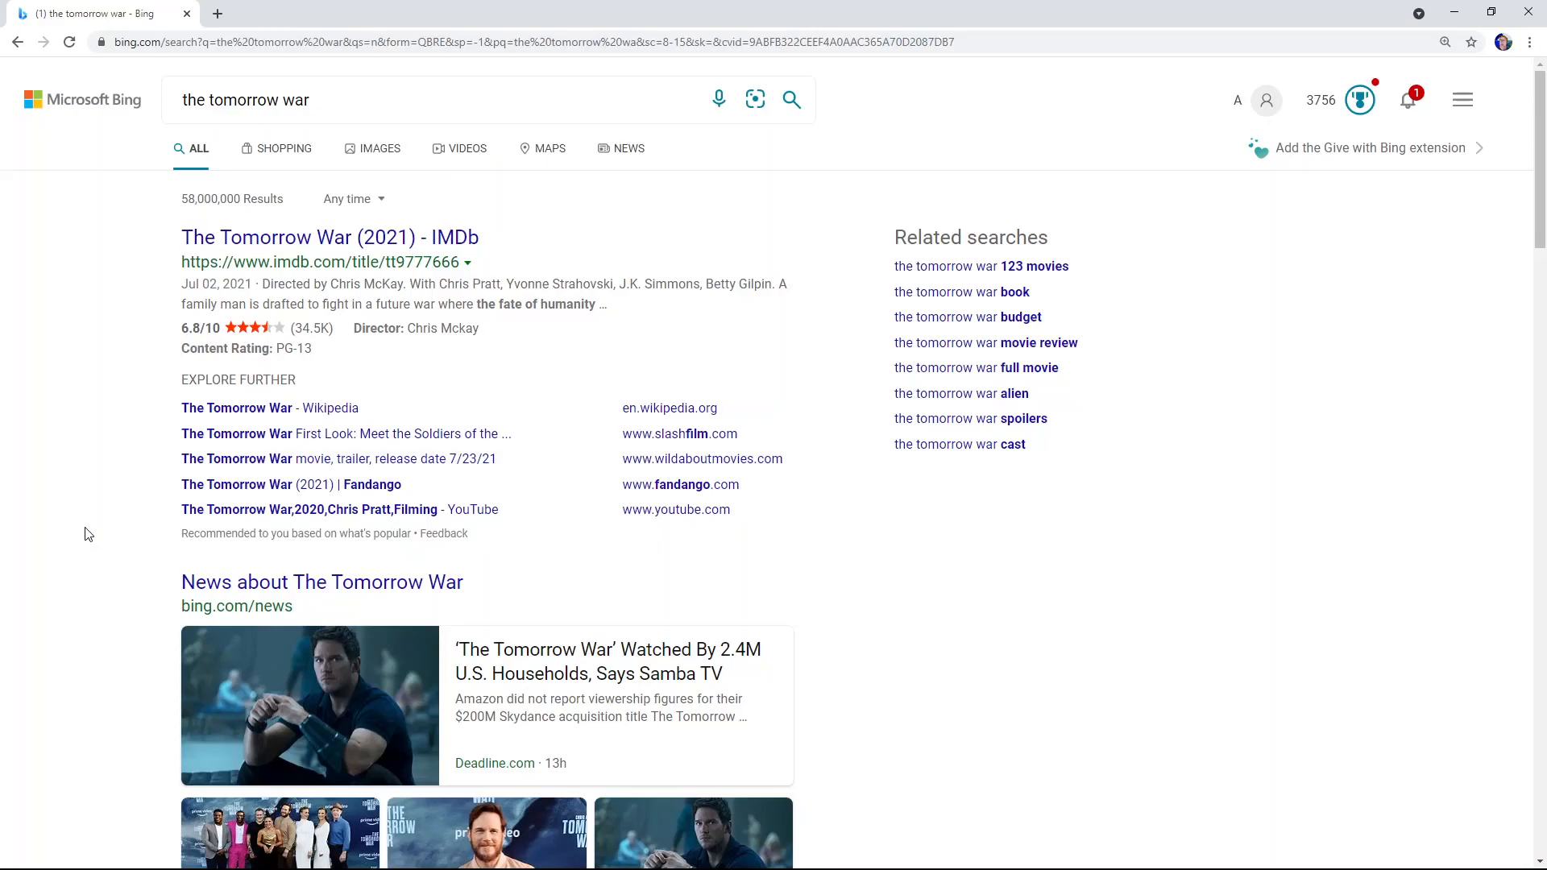
{"action": "scroll", "scroll_direction": "down", "scroll_amount": 3}
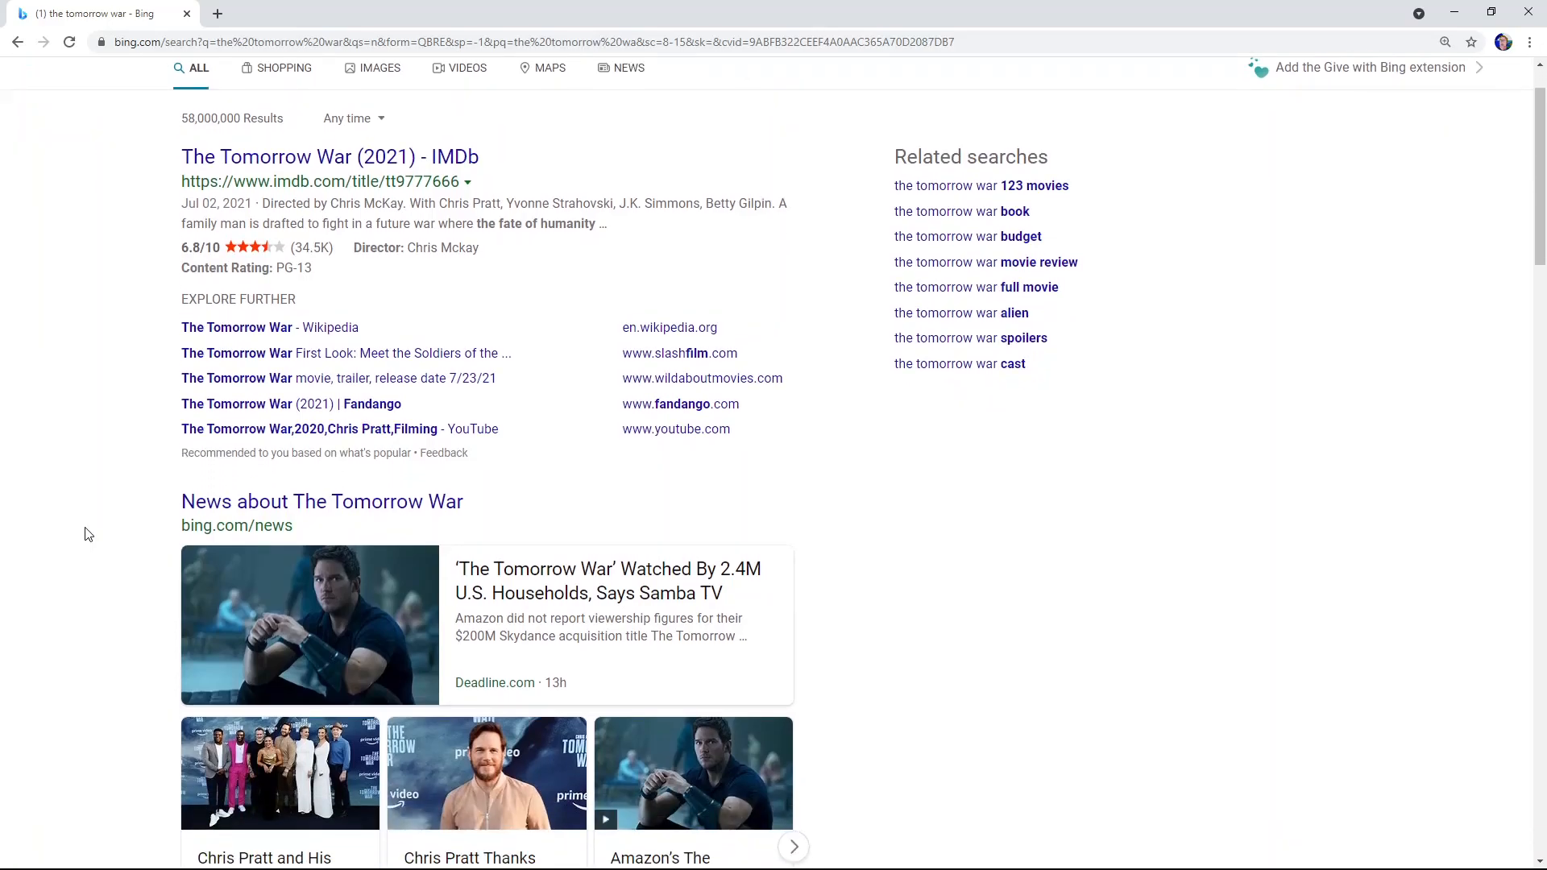
{"action": "scroll", "scroll_direction": "down", "scroll_amount": 3}
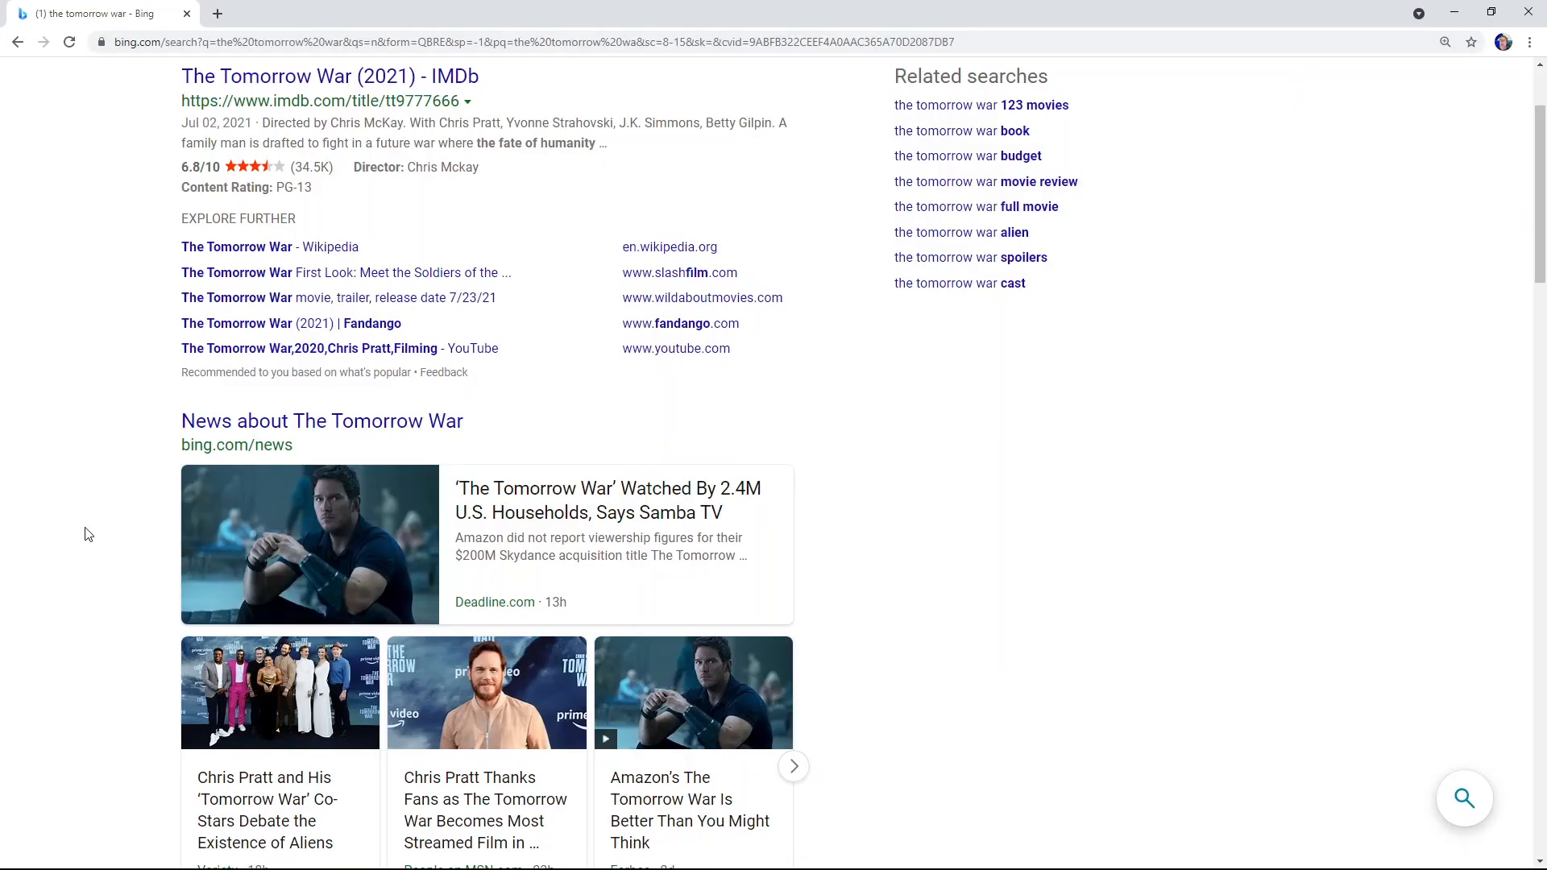
{"action": "scroll", "scroll_direction": "down", "scroll_amount": 3}
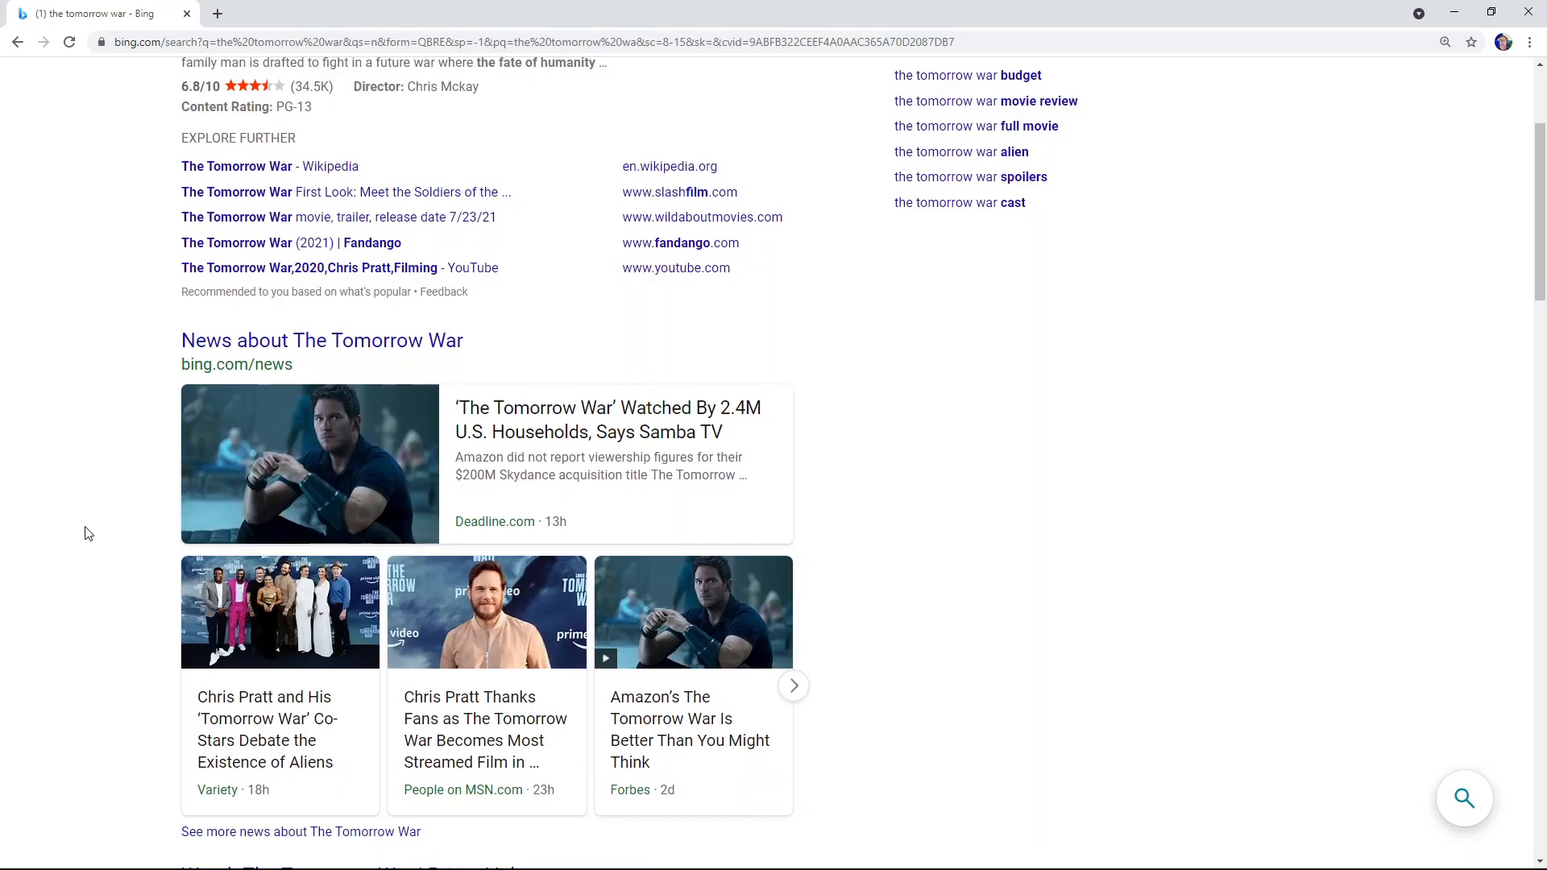
{"action": "scroll", "scroll_direction": "down", "scroll_amount": 3}
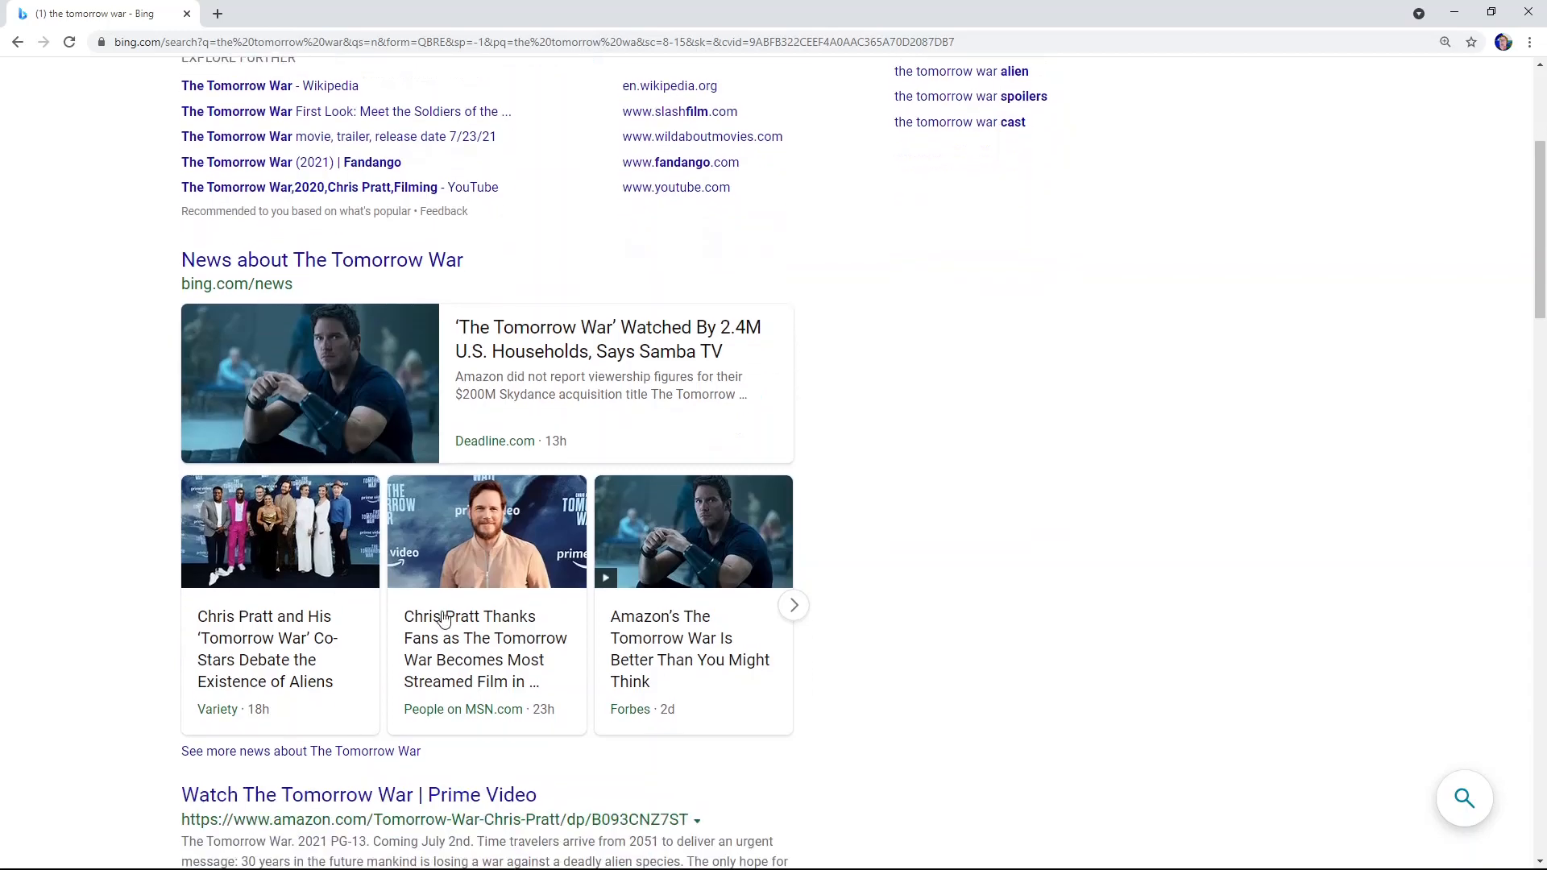
Step: Open the 'Chris Pratt Thanks Fans' People story on MSN and read down past his embedded Instagram post
{"action": "left_click", "coordinate": [485, 648]}
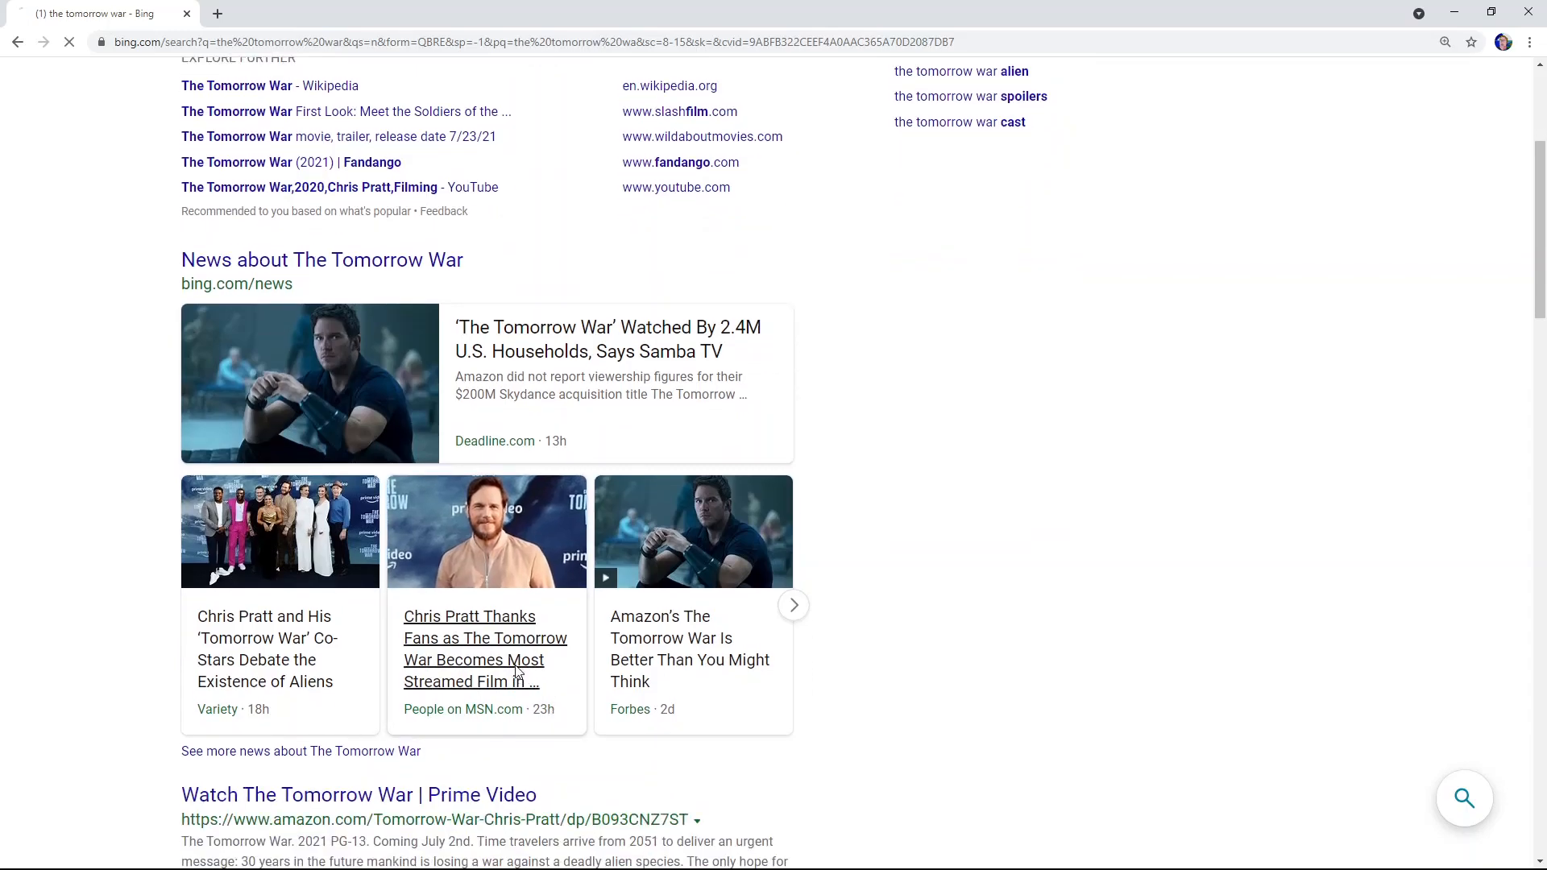
{"action": "left_click", "coordinate": [484, 648]}
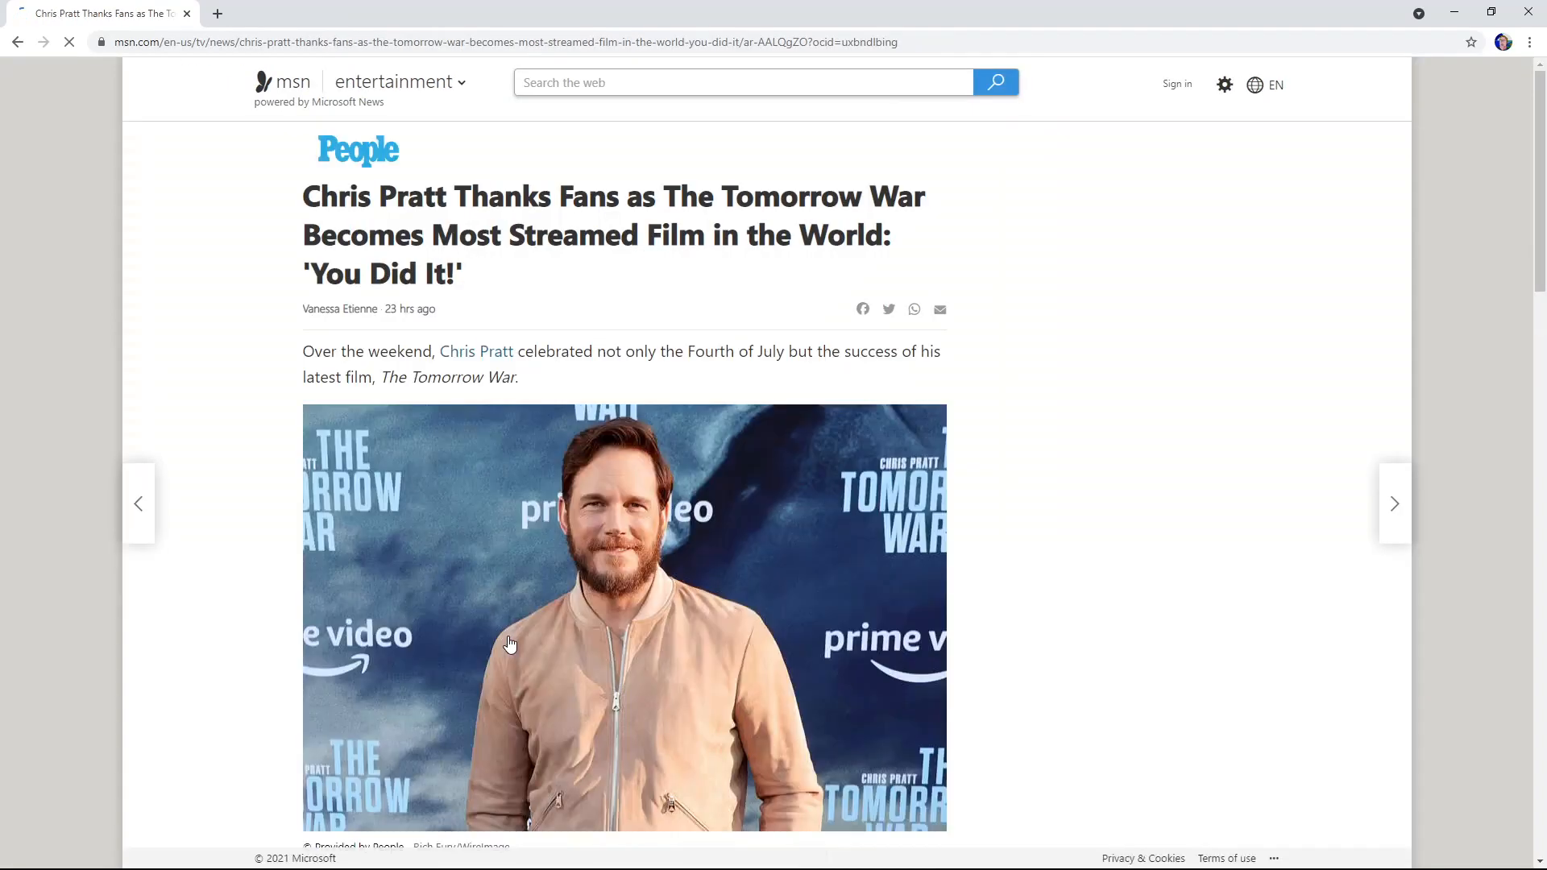
{"action": "mouse_move", "coordinate": [189, 573]}
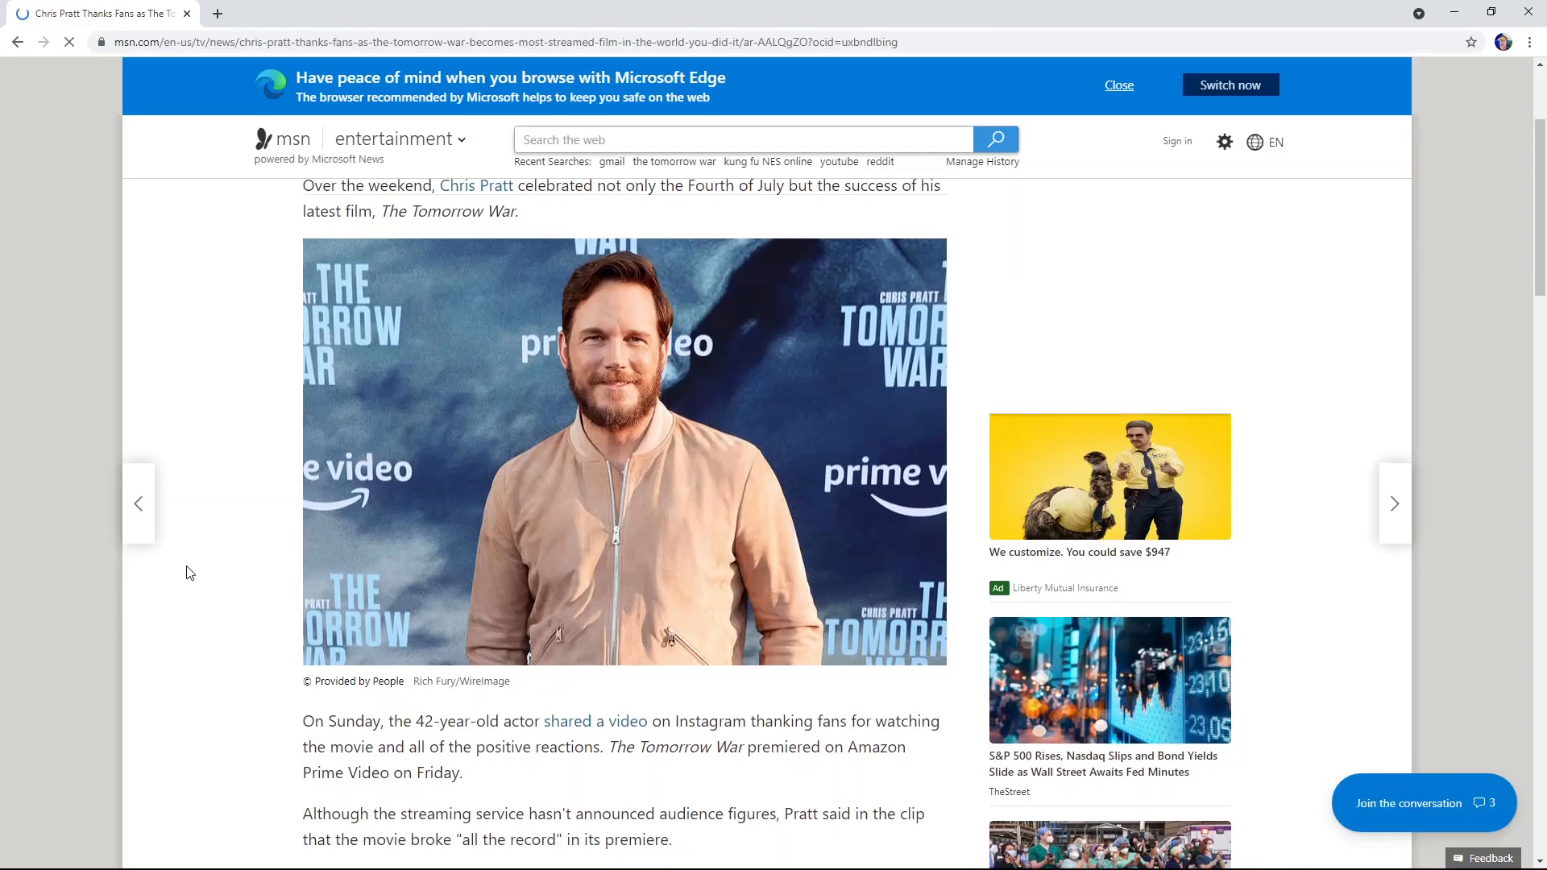
{"action": "scroll", "scroll_direction": "down", "scroll_amount": 3}
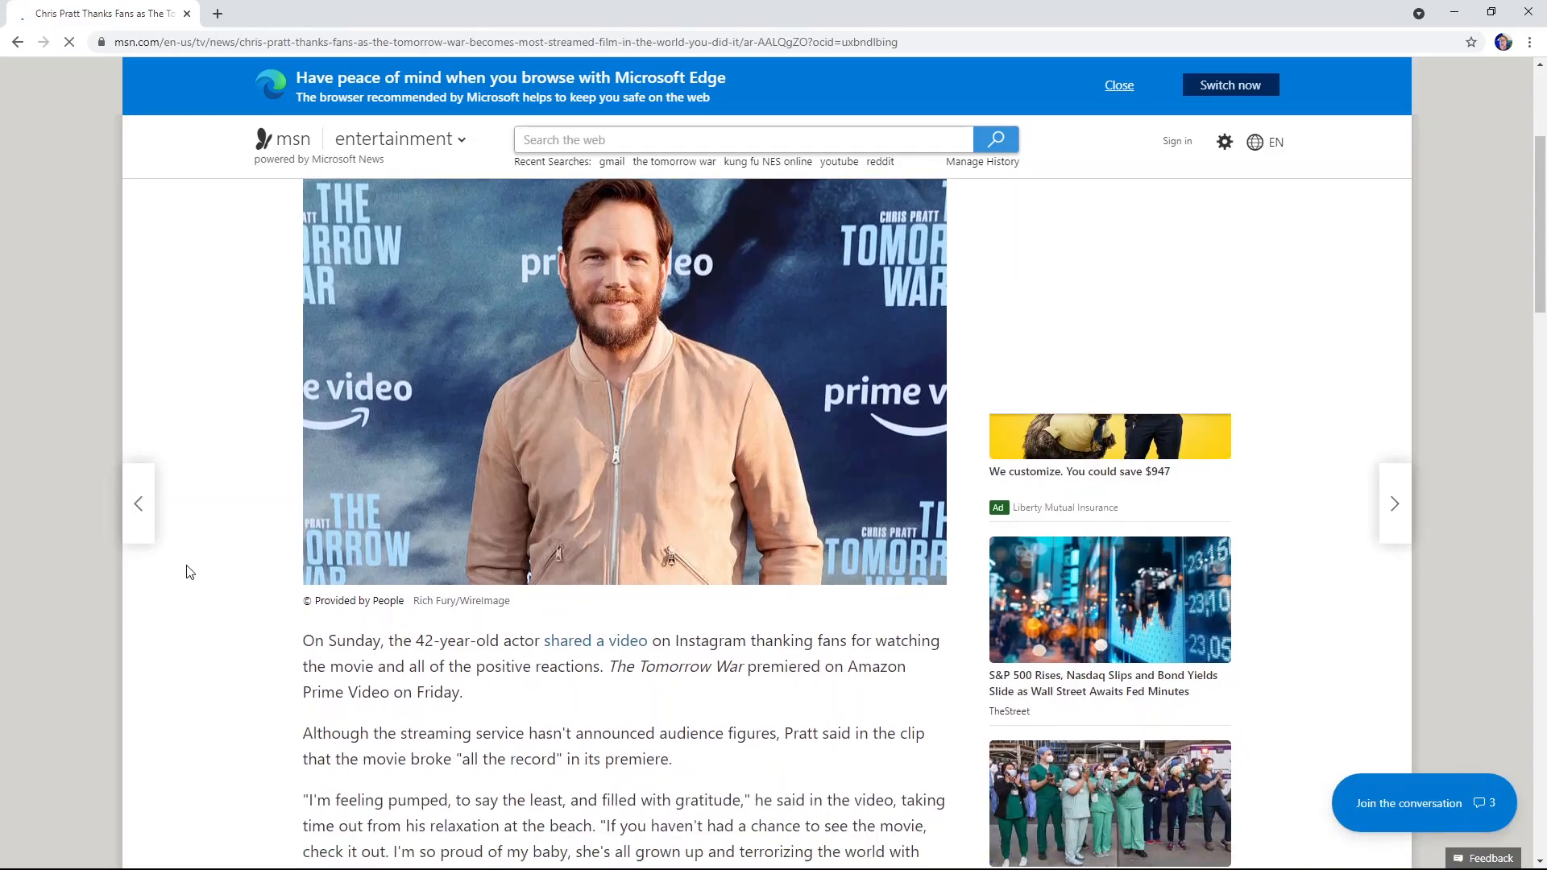
{"action": "scroll", "scroll_direction": "down", "scroll_amount": 3}
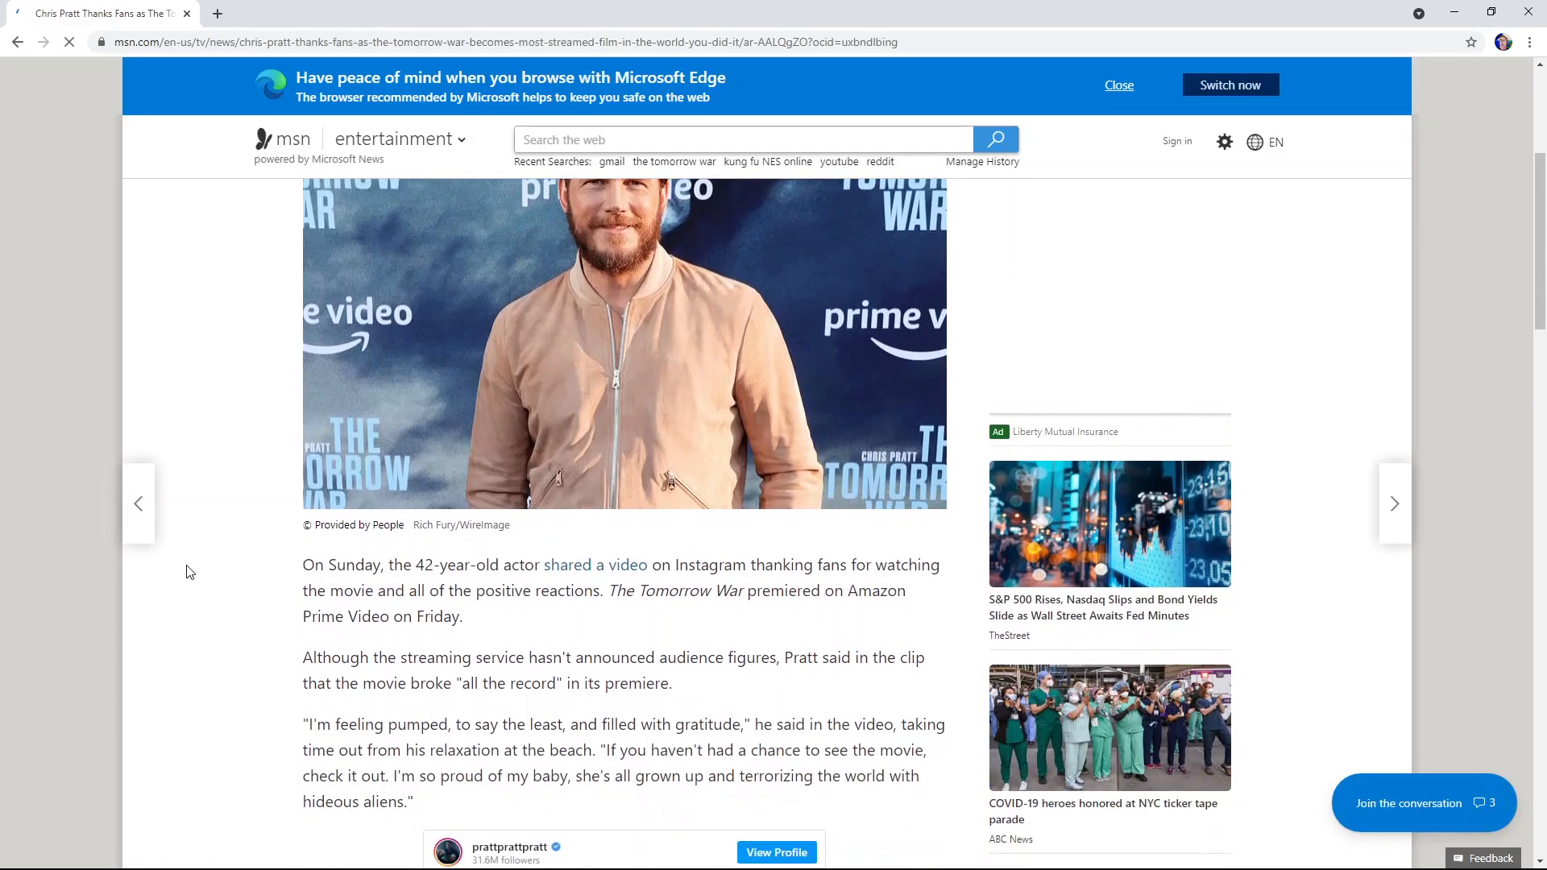
{"action": "scroll", "scroll_direction": "down", "scroll_amount": 3}
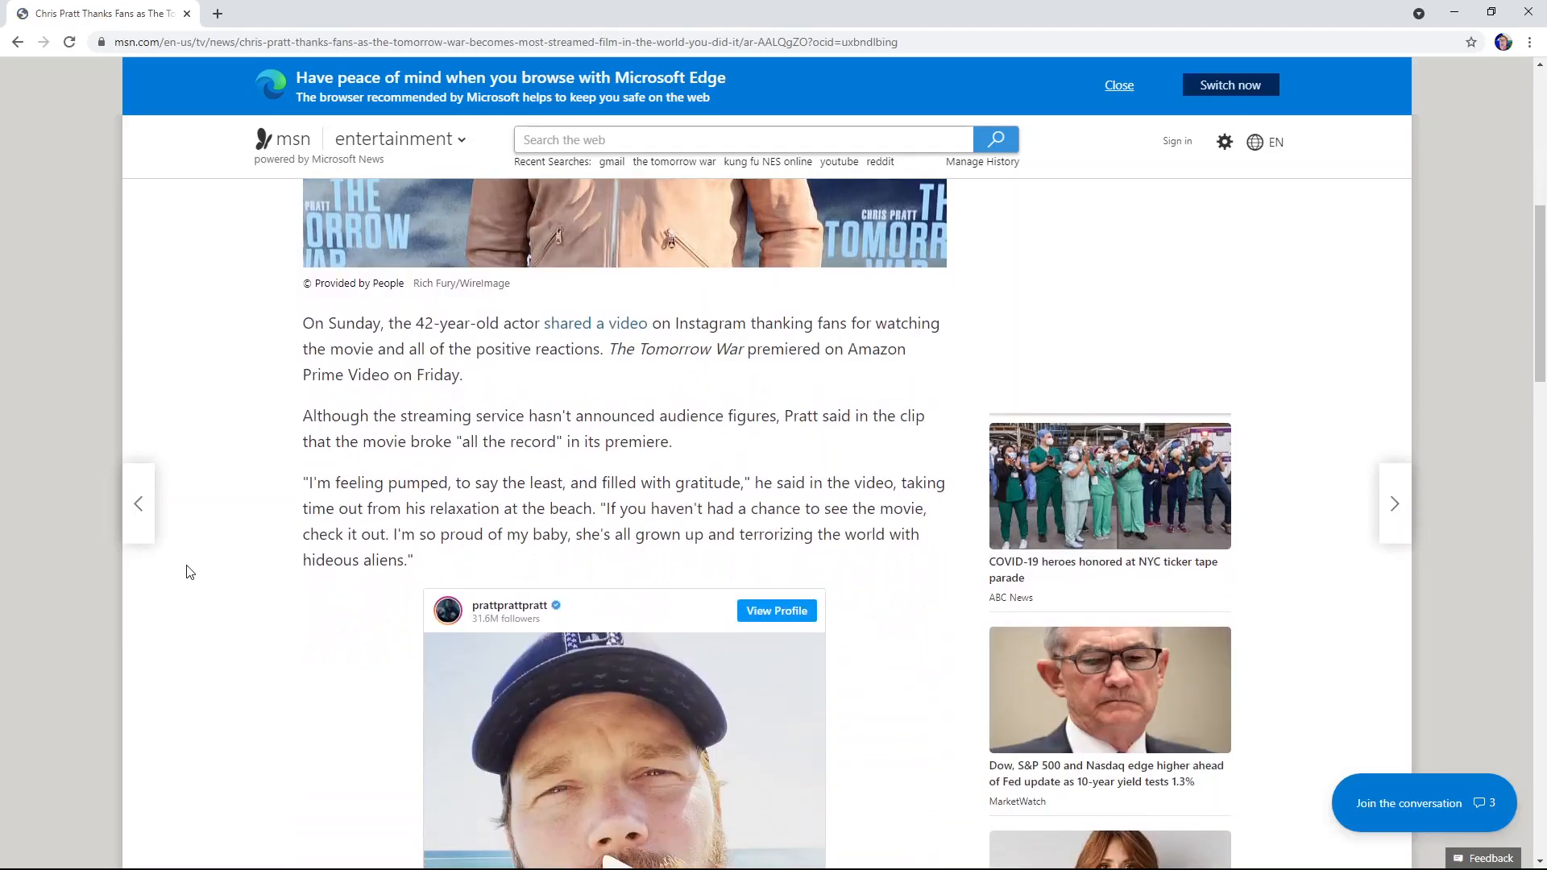
{"action": "scroll", "scroll_direction": "down", "scroll_amount": 3}
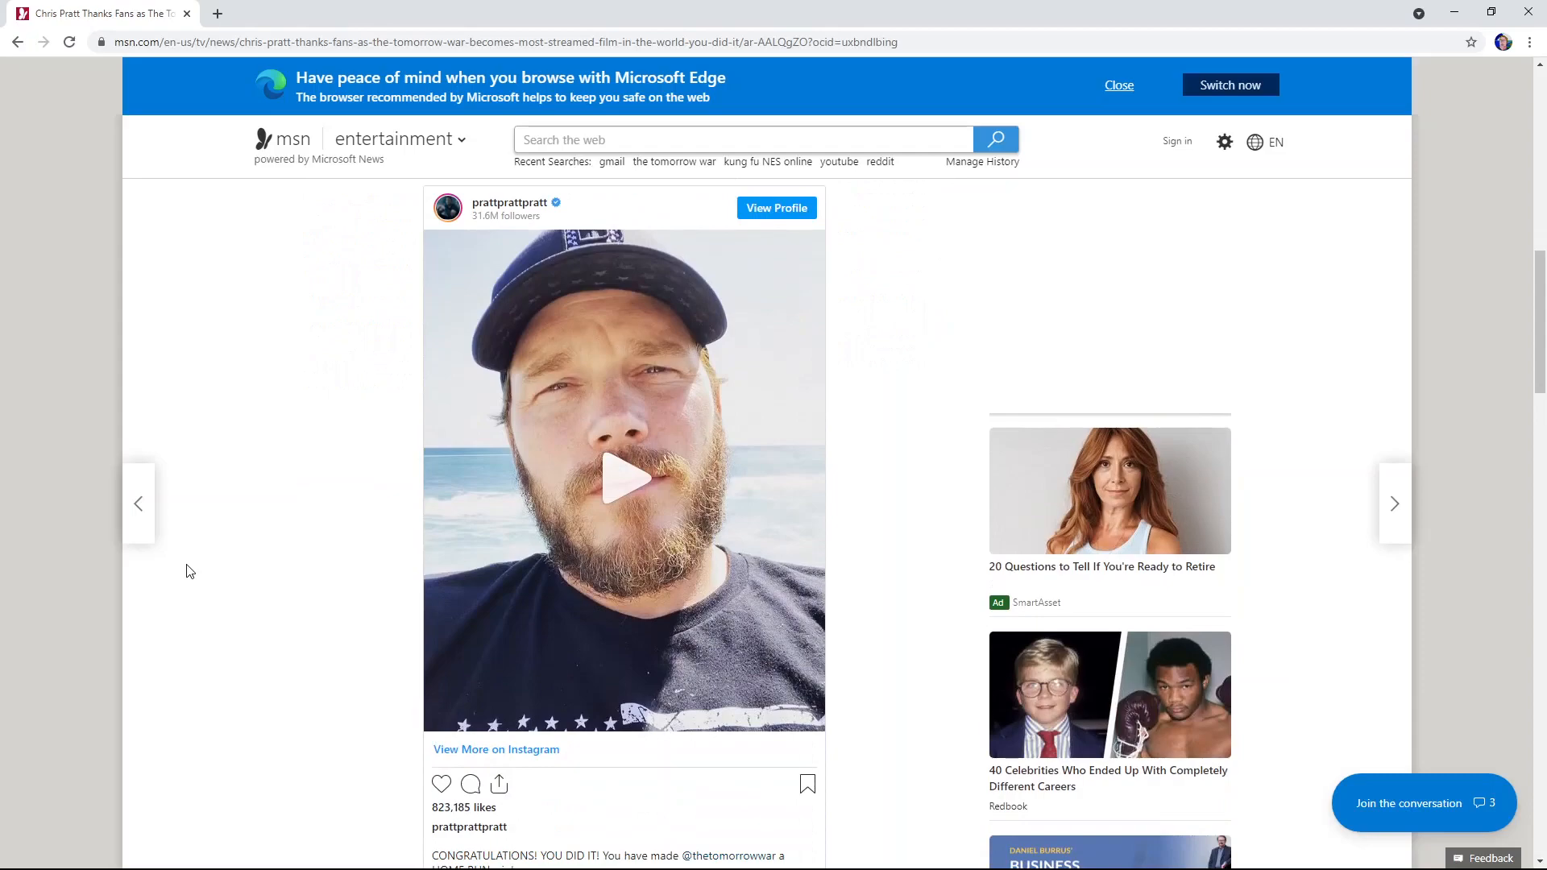
{"action": "scroll", "scroll_direction": "down", "scroll_amount": 3}
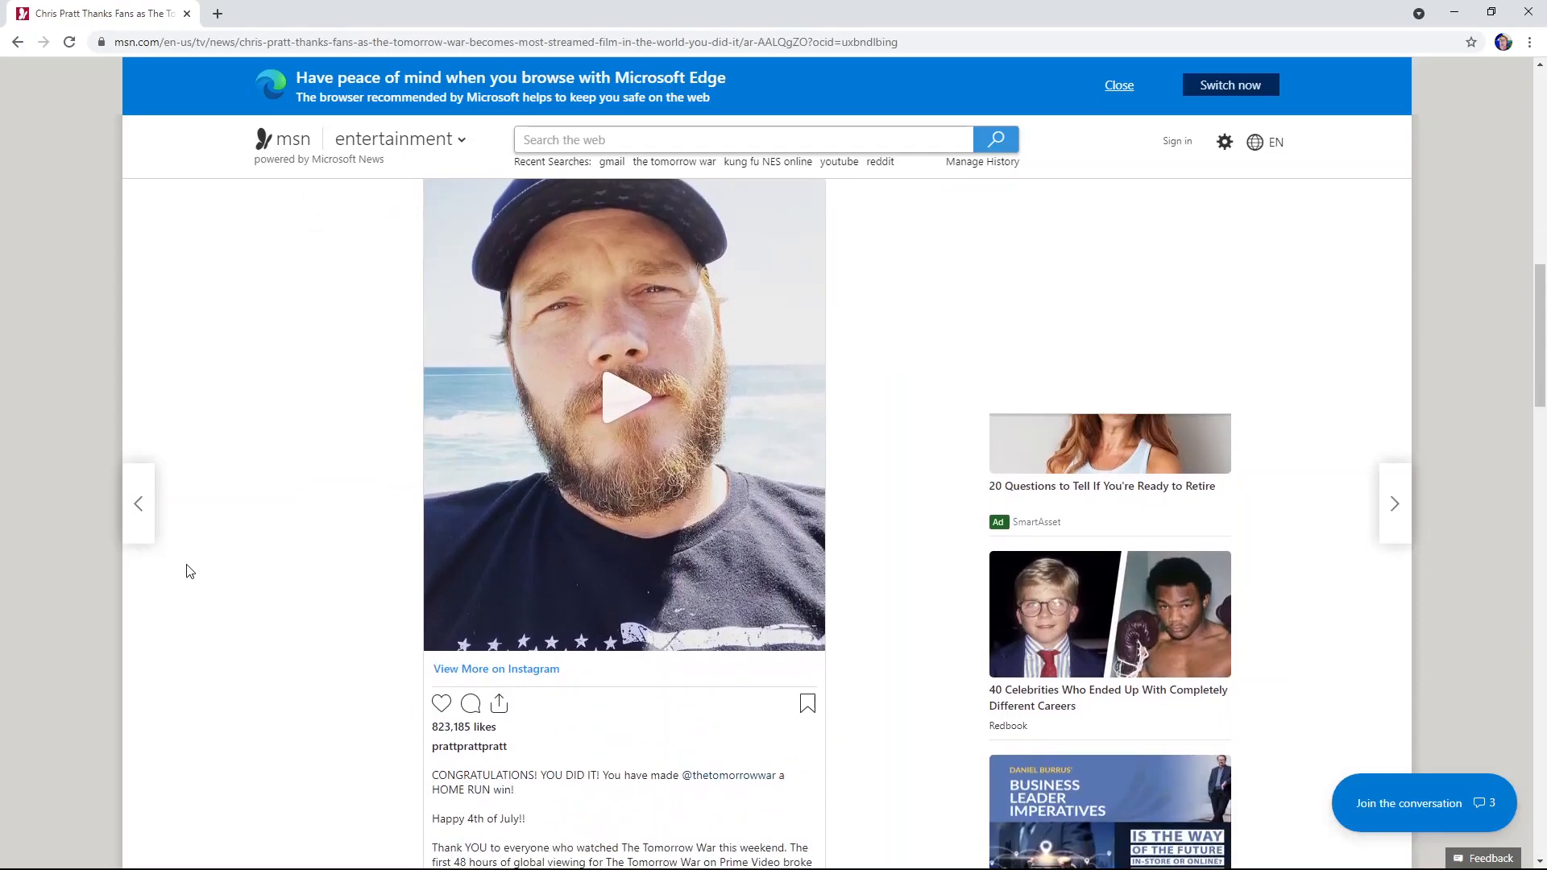
{"action": "scroll", "scroll_direction": "down", "scroll_amount": 3}
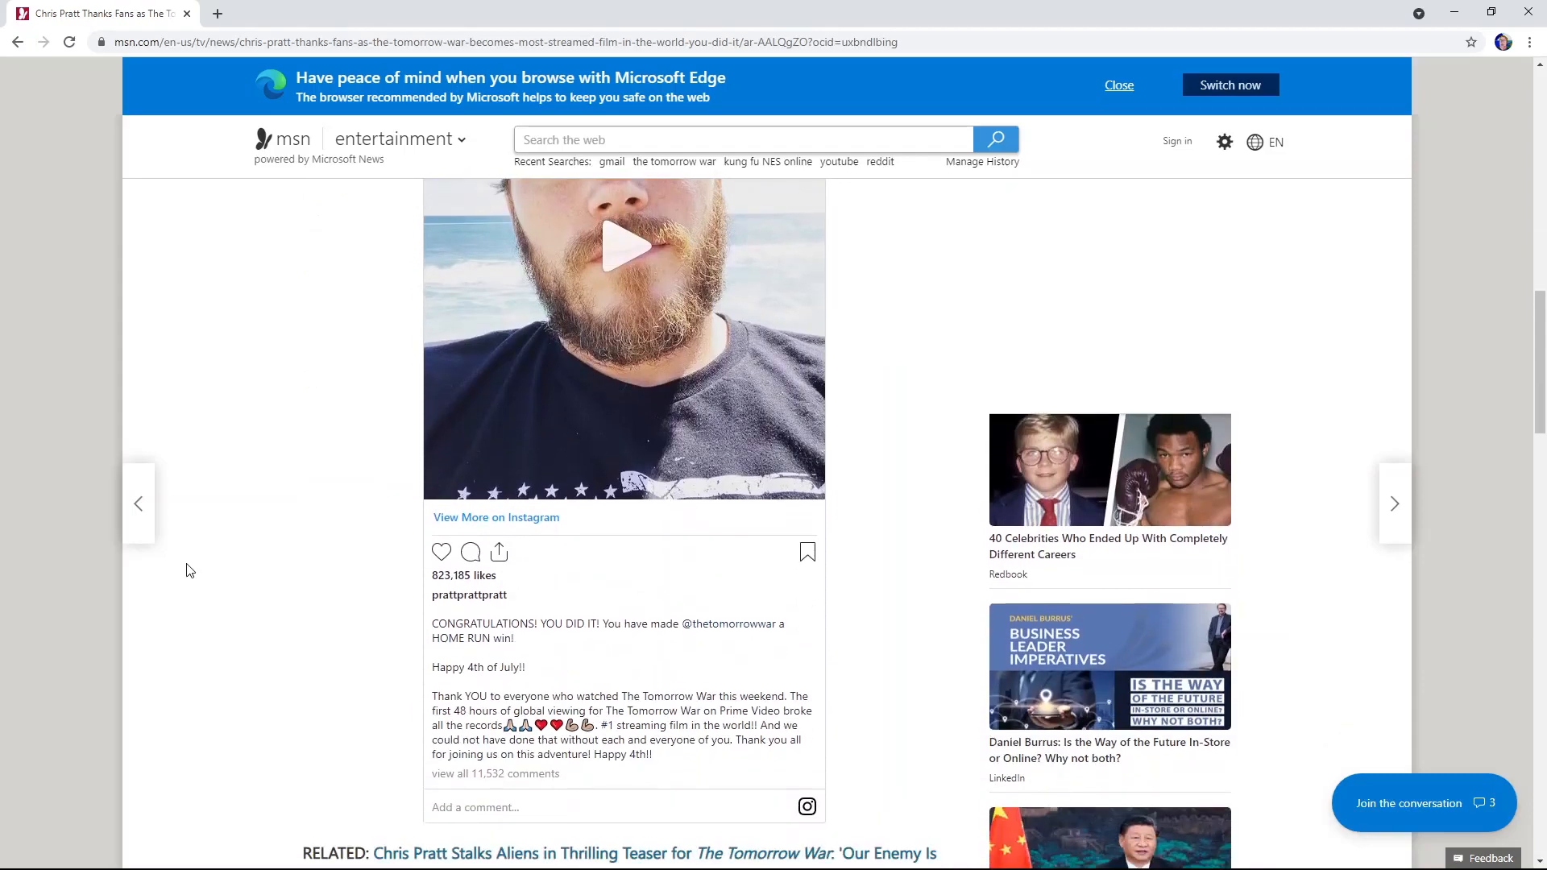
{"action": "scroll", "scroll_direction": "down", "scroll_amount": 3}
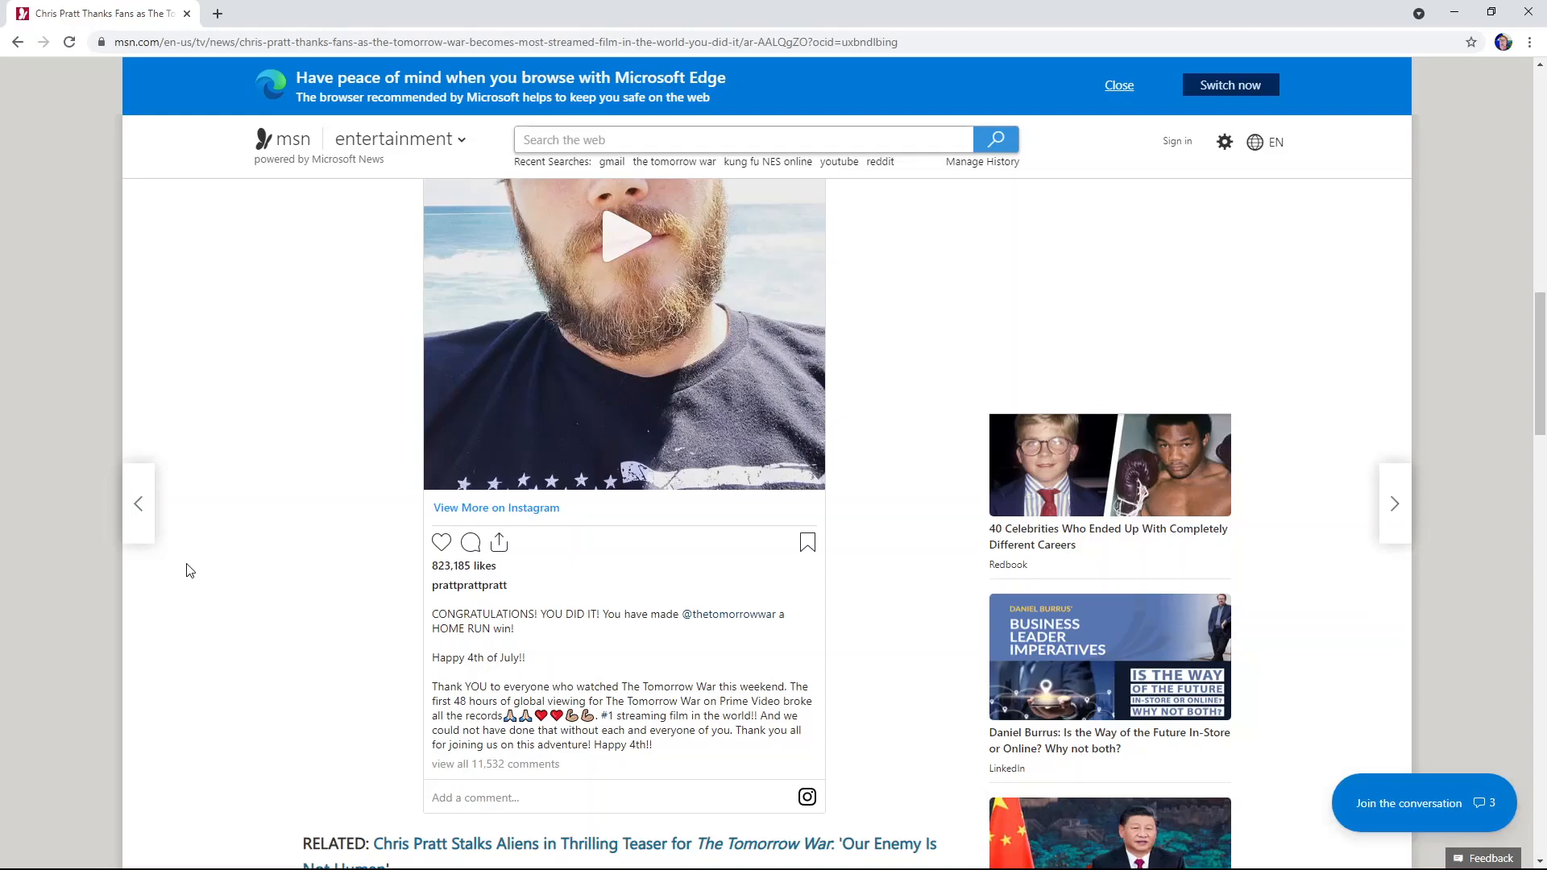
Step: Read further down the MSN article on The Tomorrow War's streaming record
{"action": "scroll", "scroll_direction": "down", "scroll_amount": 3}
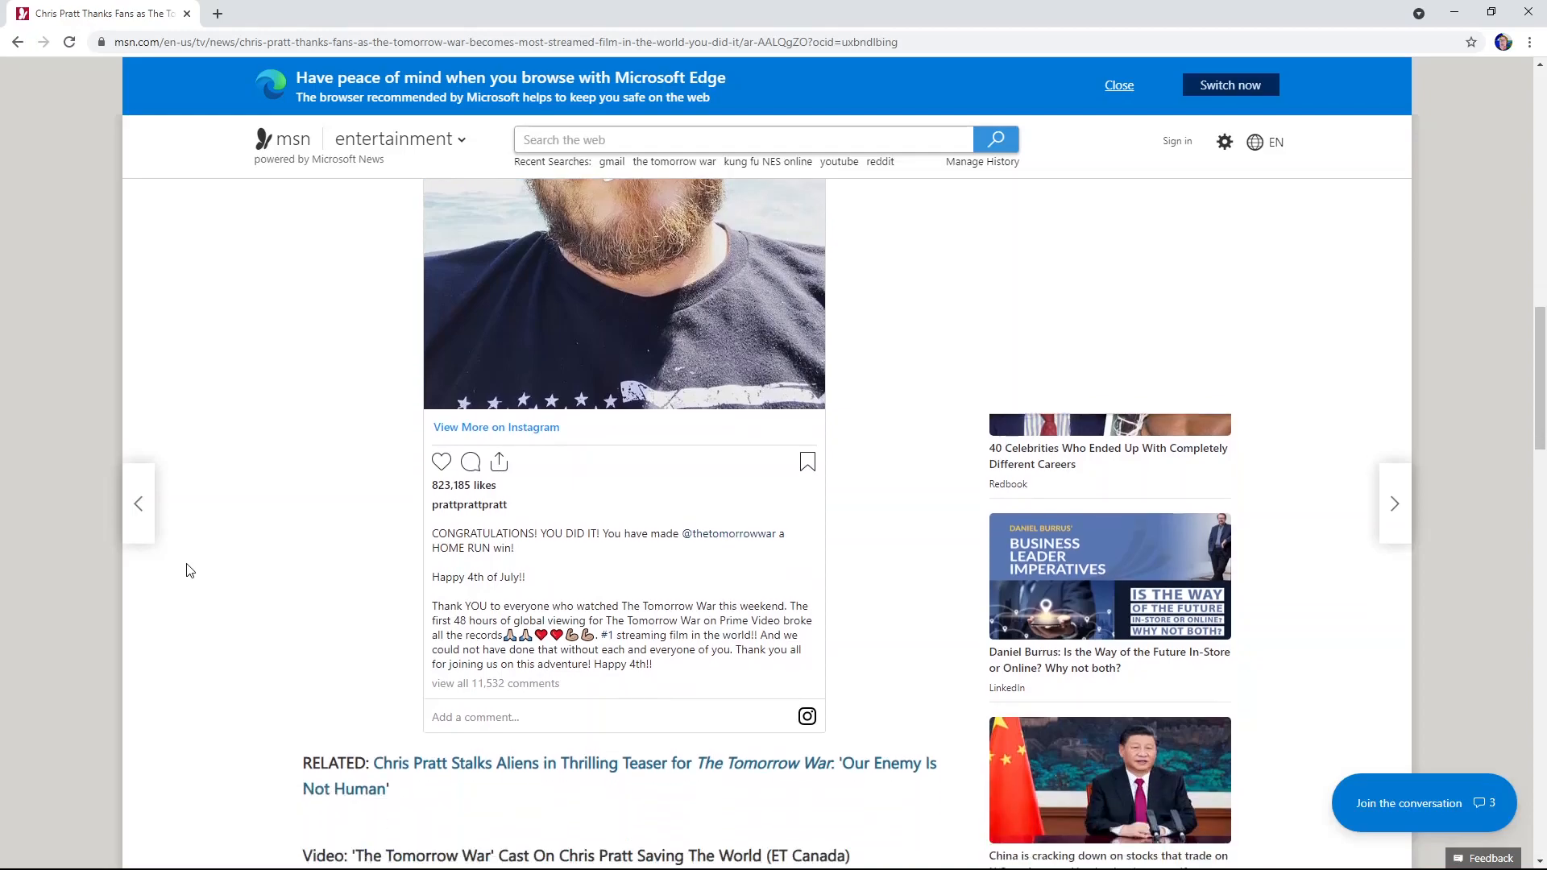
{"action": "scroll", "scroll_direction": "down", "scroll_amount": 3}
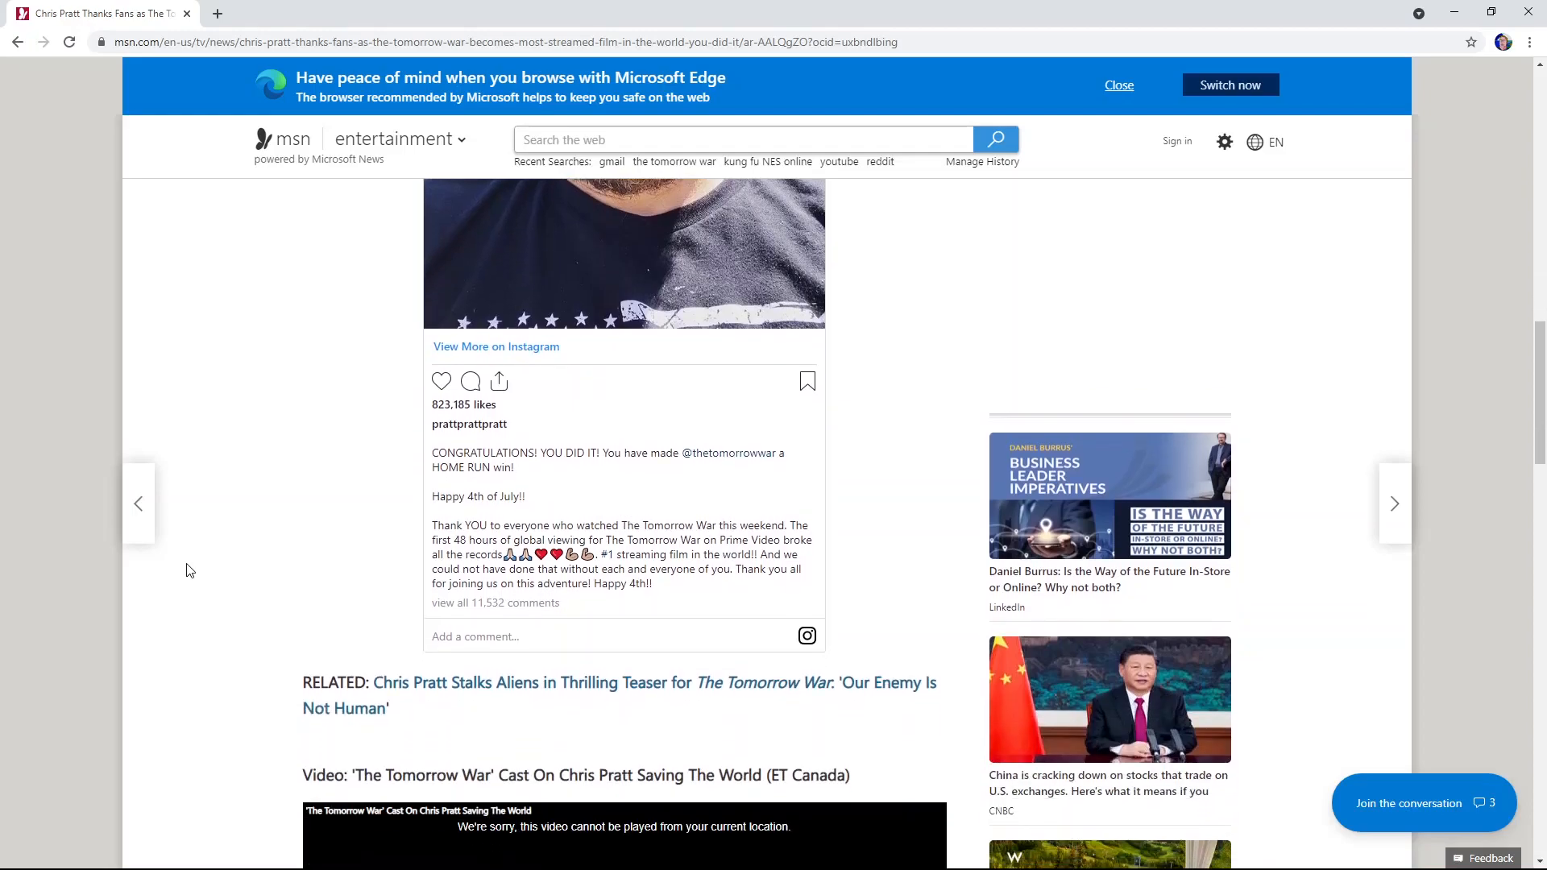
{"action": "scroll", "scroll_direction": "down", "scroll_amount": 3}
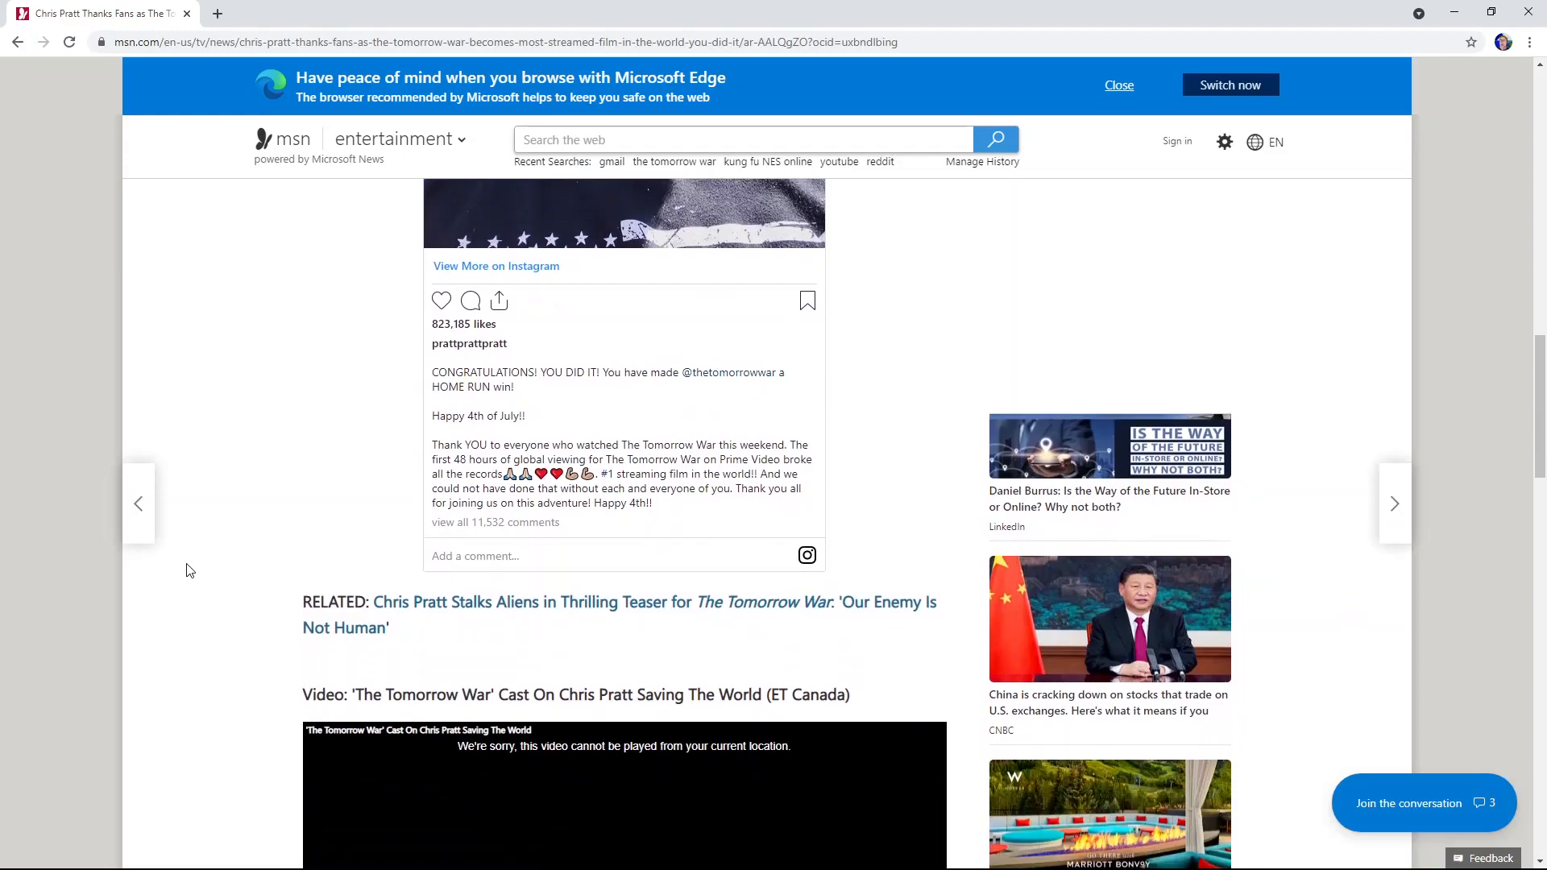
{"action": "scroll", "scroll_direction": "down", "scroll_amount": 3}
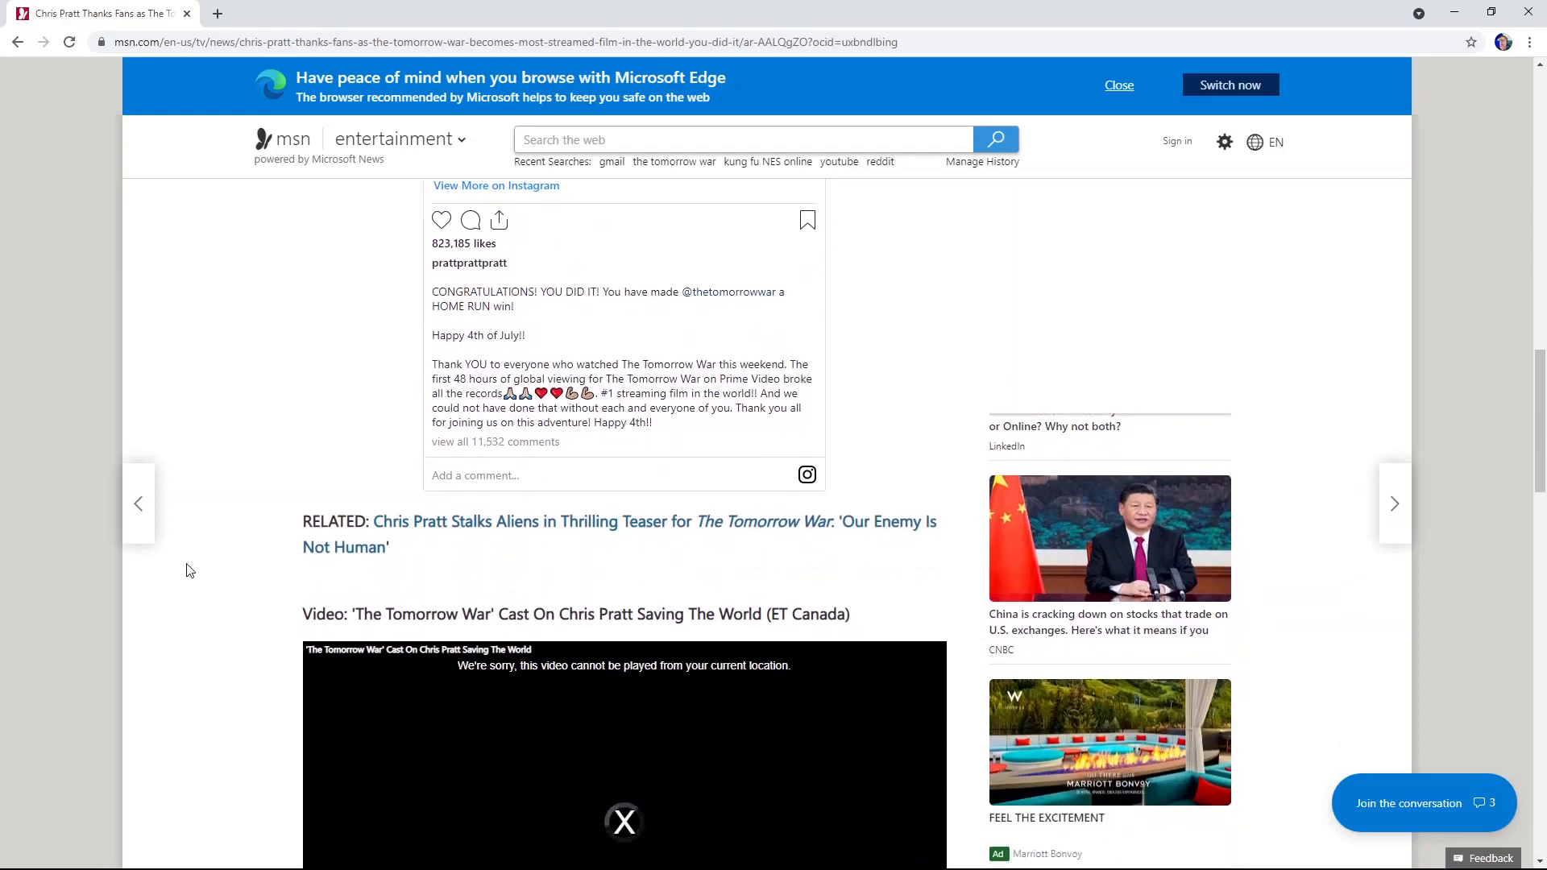
{"action": "scroll", "scroll_direction": "down", "scroll_amount": 3}
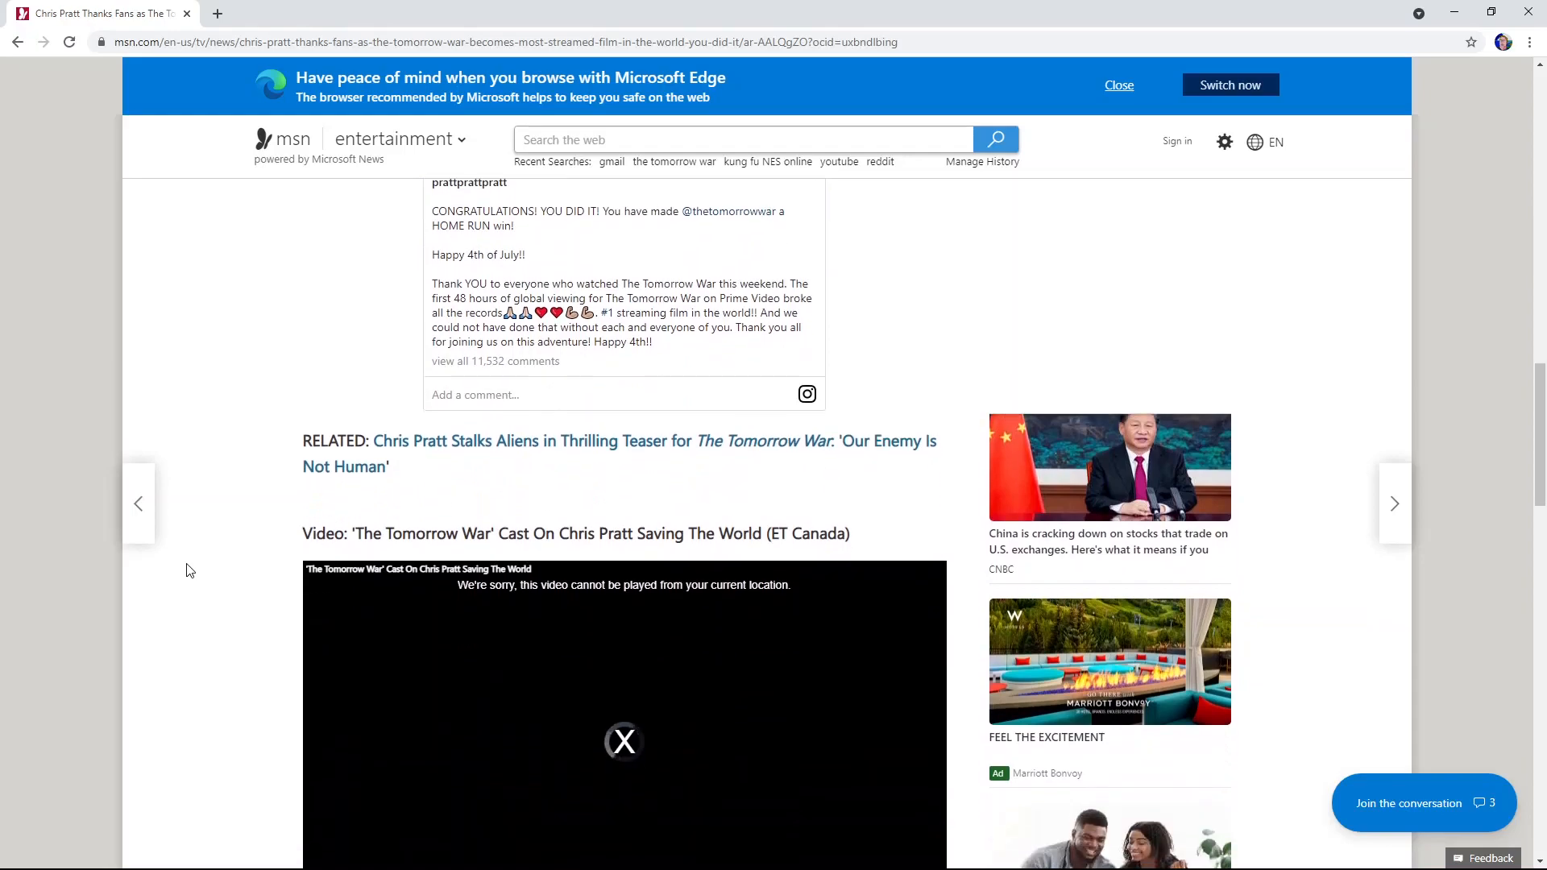
{"action": "scroll", "scroll_direction": "down", "scroll_amount": 3}
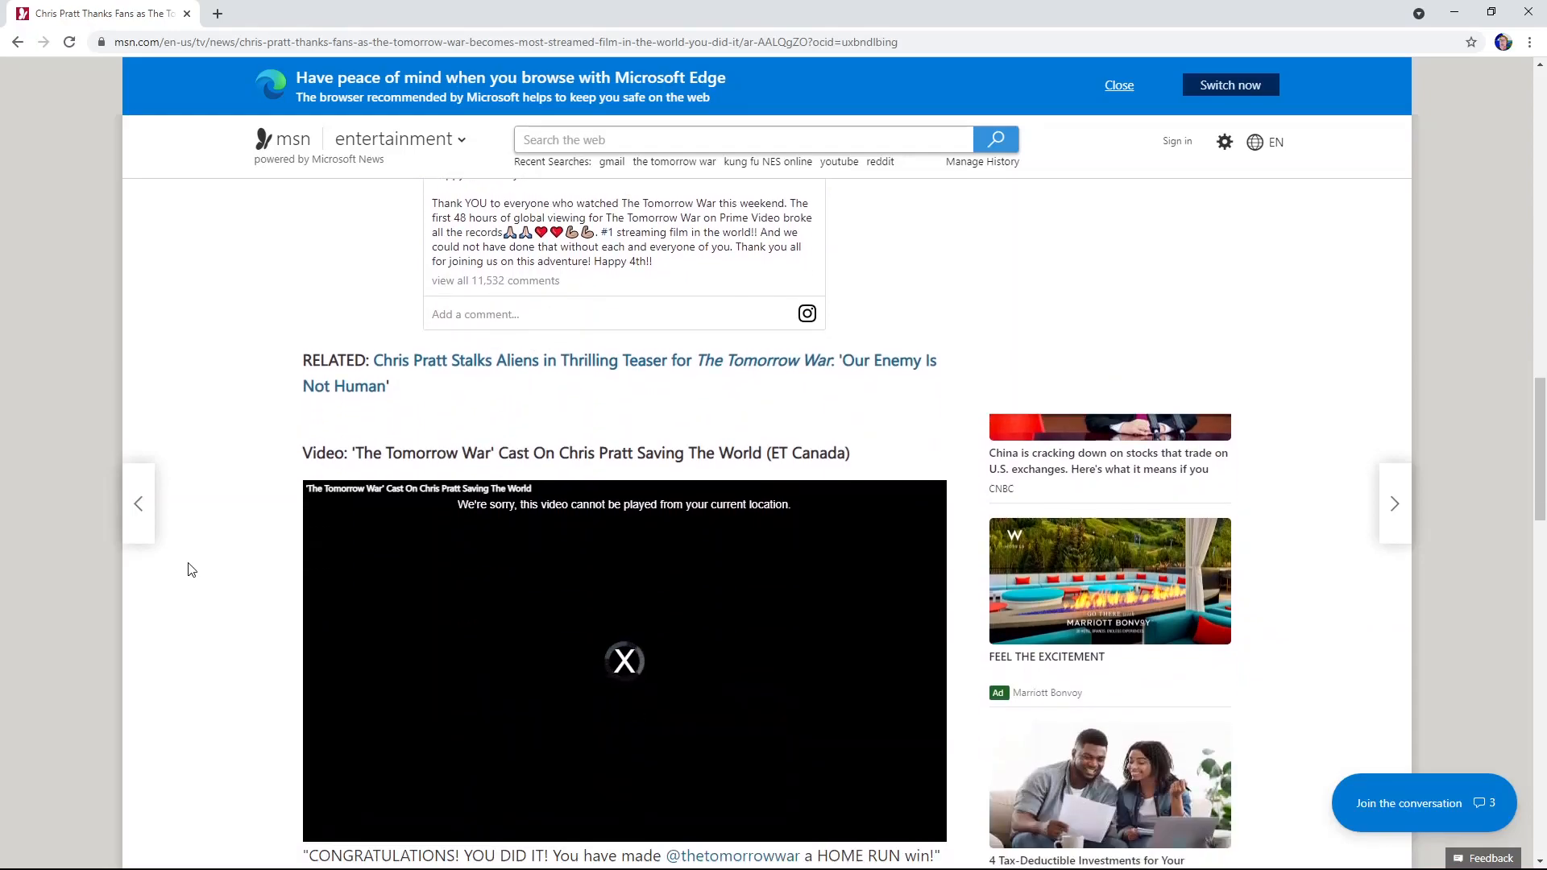
{"action": "scroll", "scroll_direction": "down", "scroll_amount": 3}
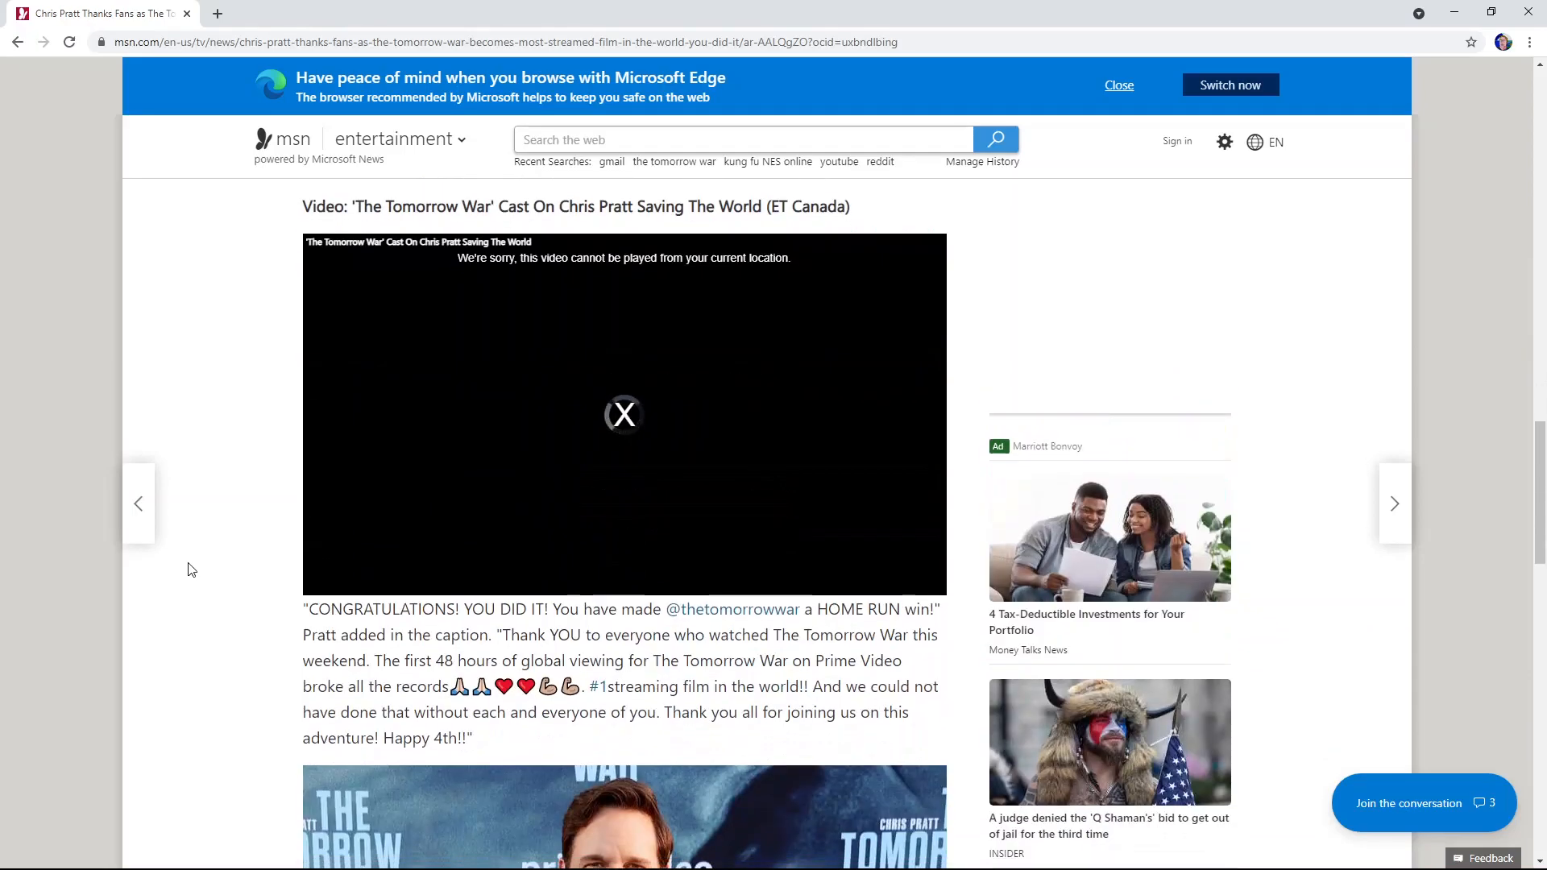
{"action": "scroll", "scroll_direction": "down", "scroll_amount": 3}
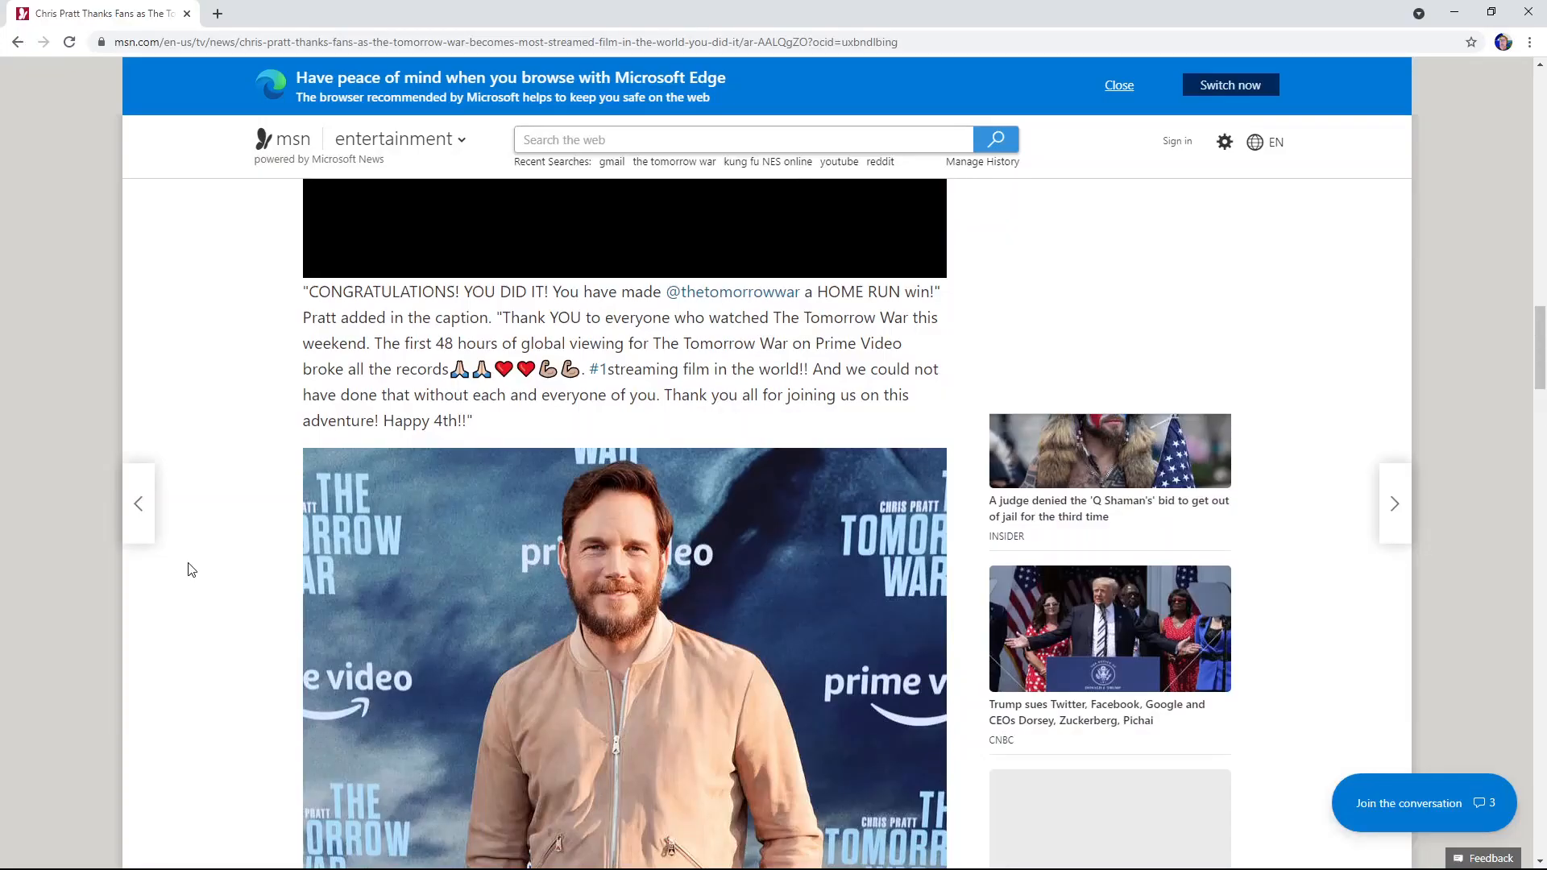
{"action": "scroll", "scroll_direction": "down", "scroll_amount": 3}
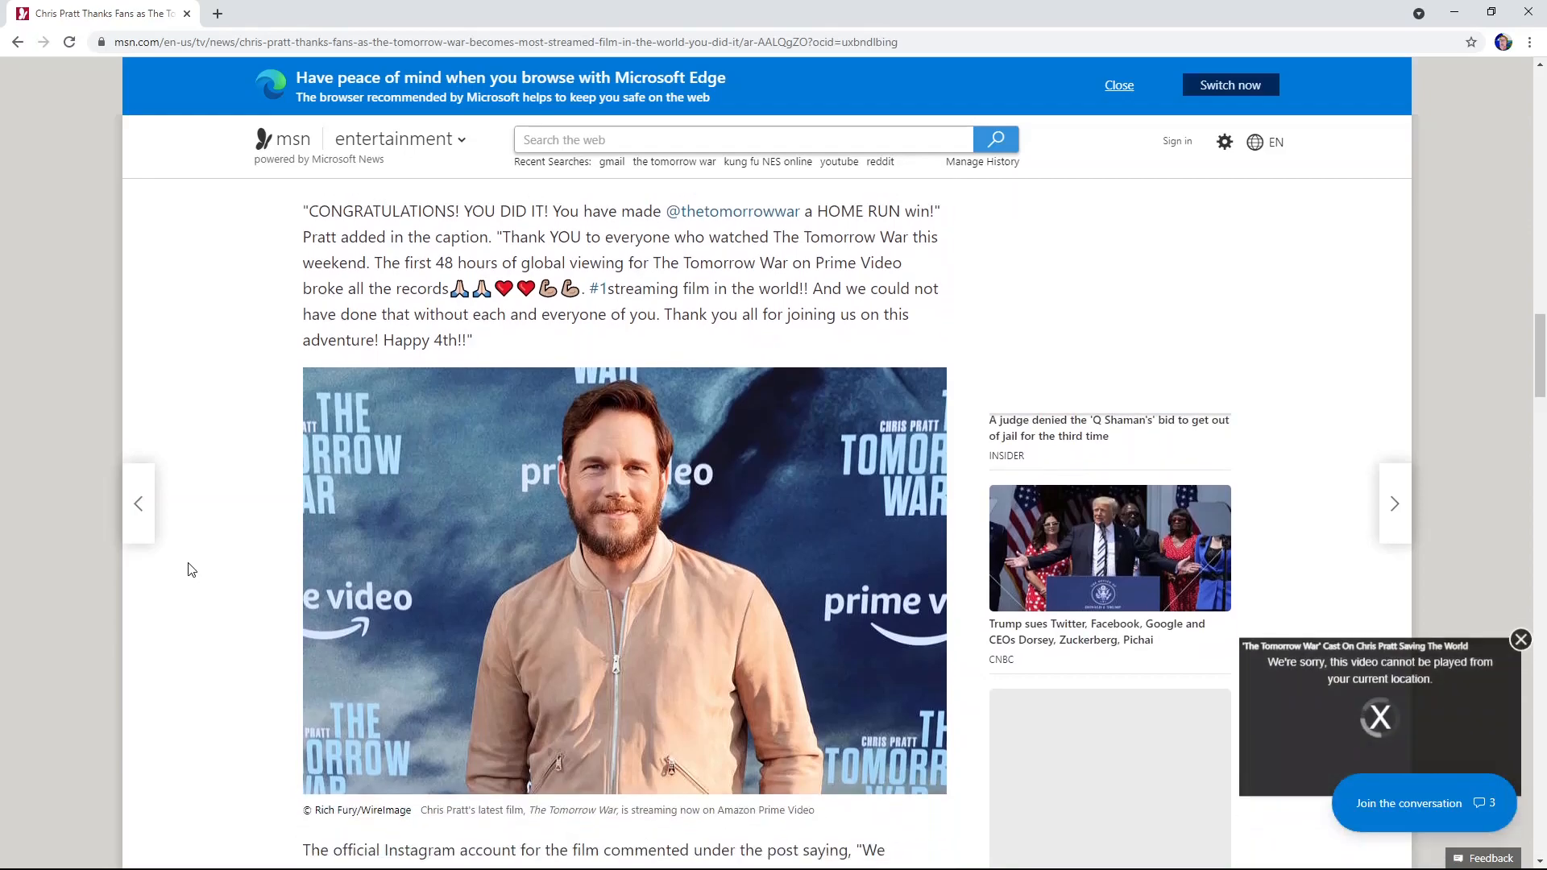
{"action": "scroll", "scroll_direction": "down", "scroll_amount": 3}
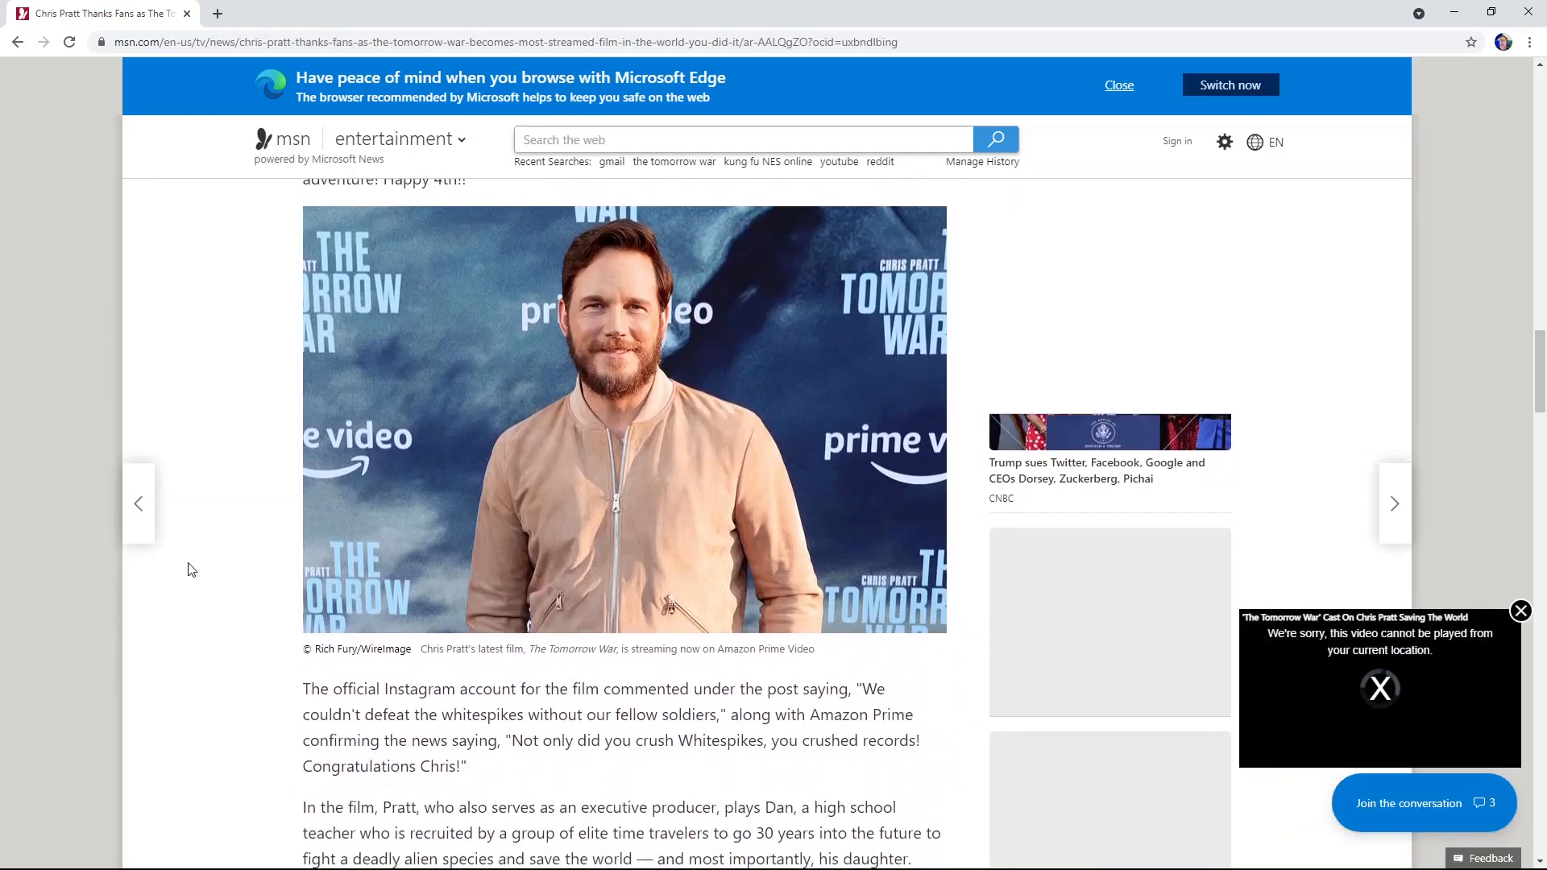
Step: Finish the article through its film details, then go back to the Bing results
{"action": "scroll", "scroll_direction": "down", "scroll_amount": 3}
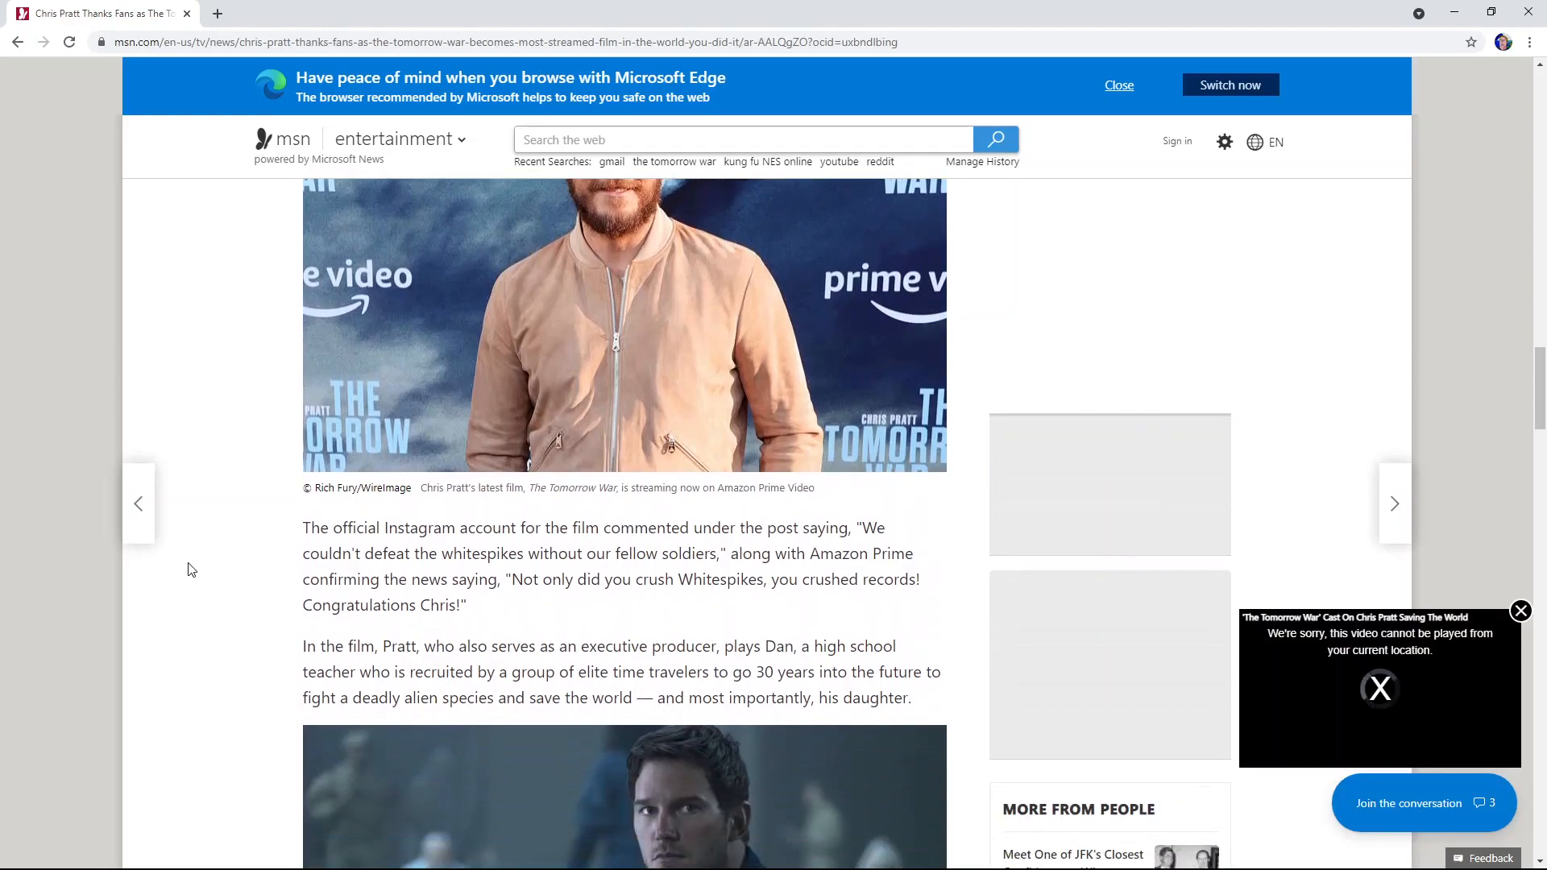
{"action": "scroll", "scroll_direction": "down", "scroll_amount": 3}
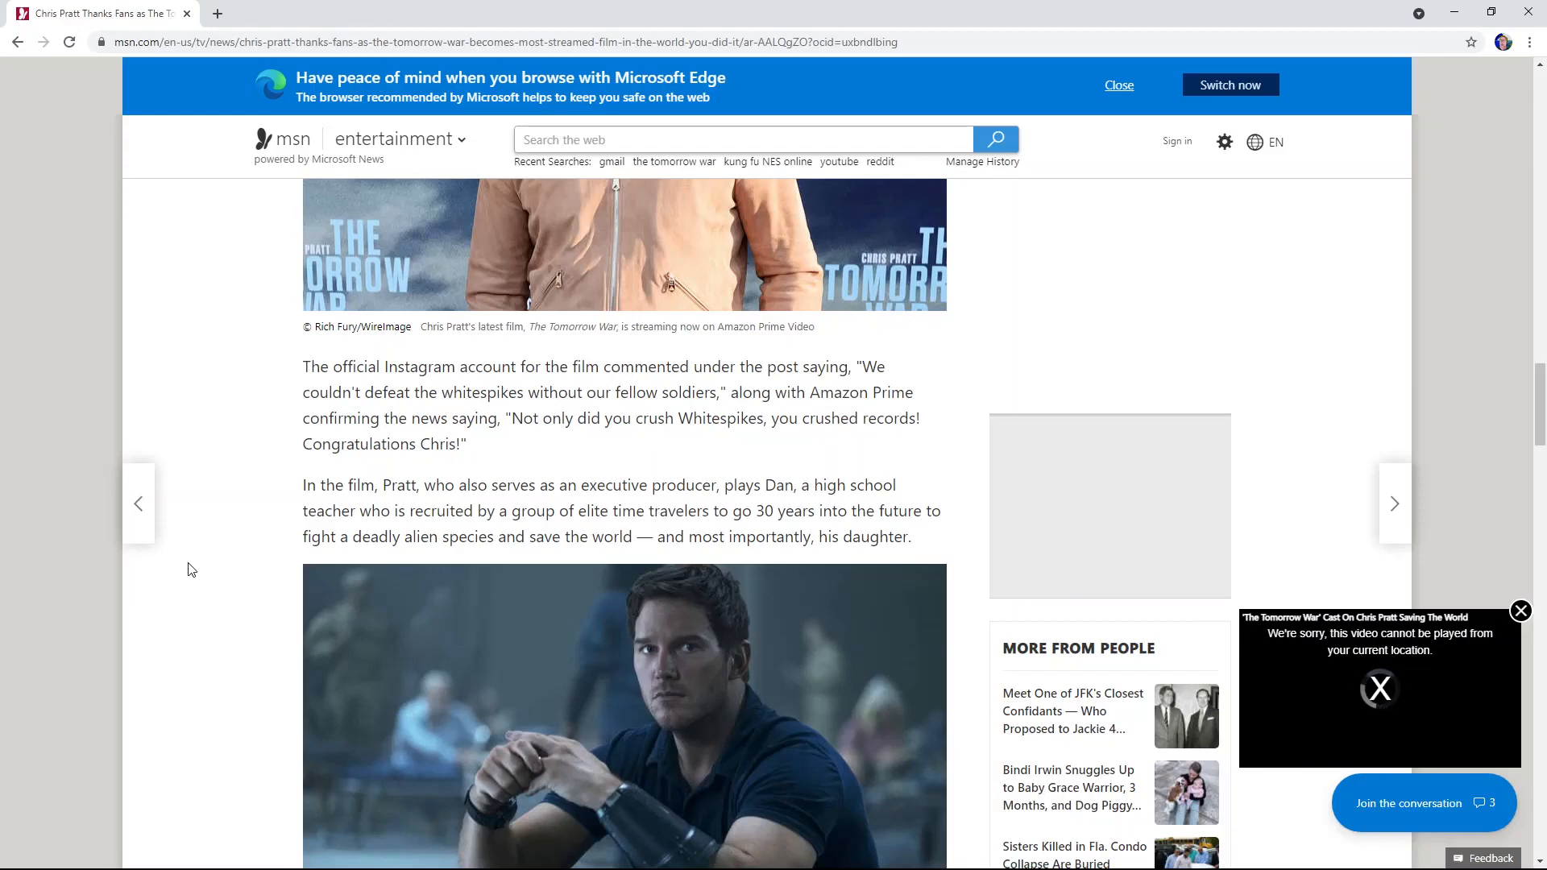
{"action": "scroll", "scroll_direction": "down", "scroll_amount": 3}
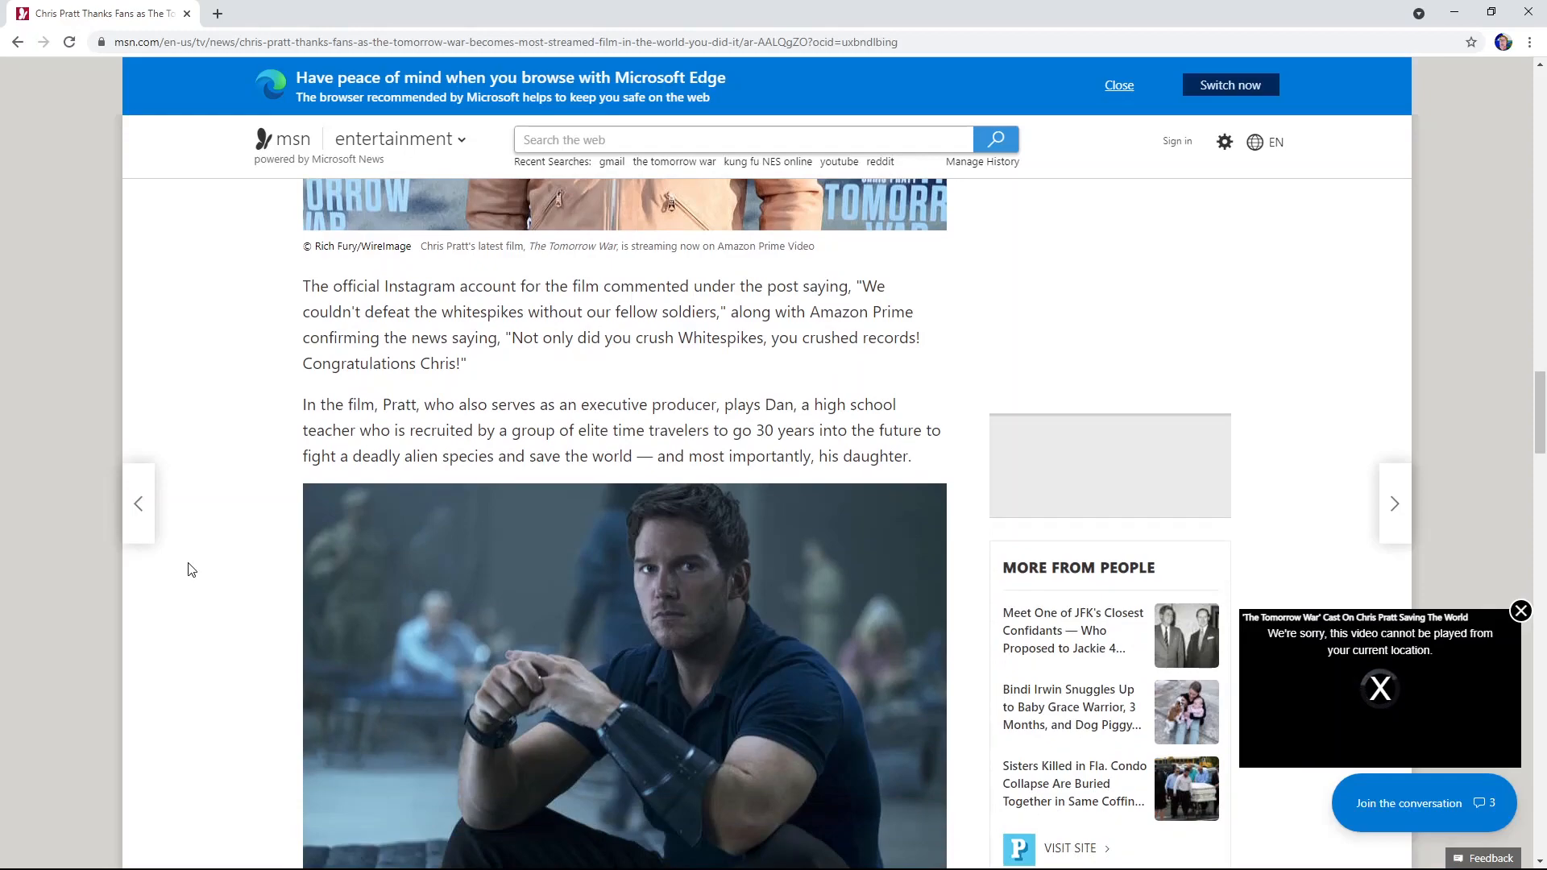
{"action": "scroll", "scroll_direction": "down", "scroll_amount": 3}
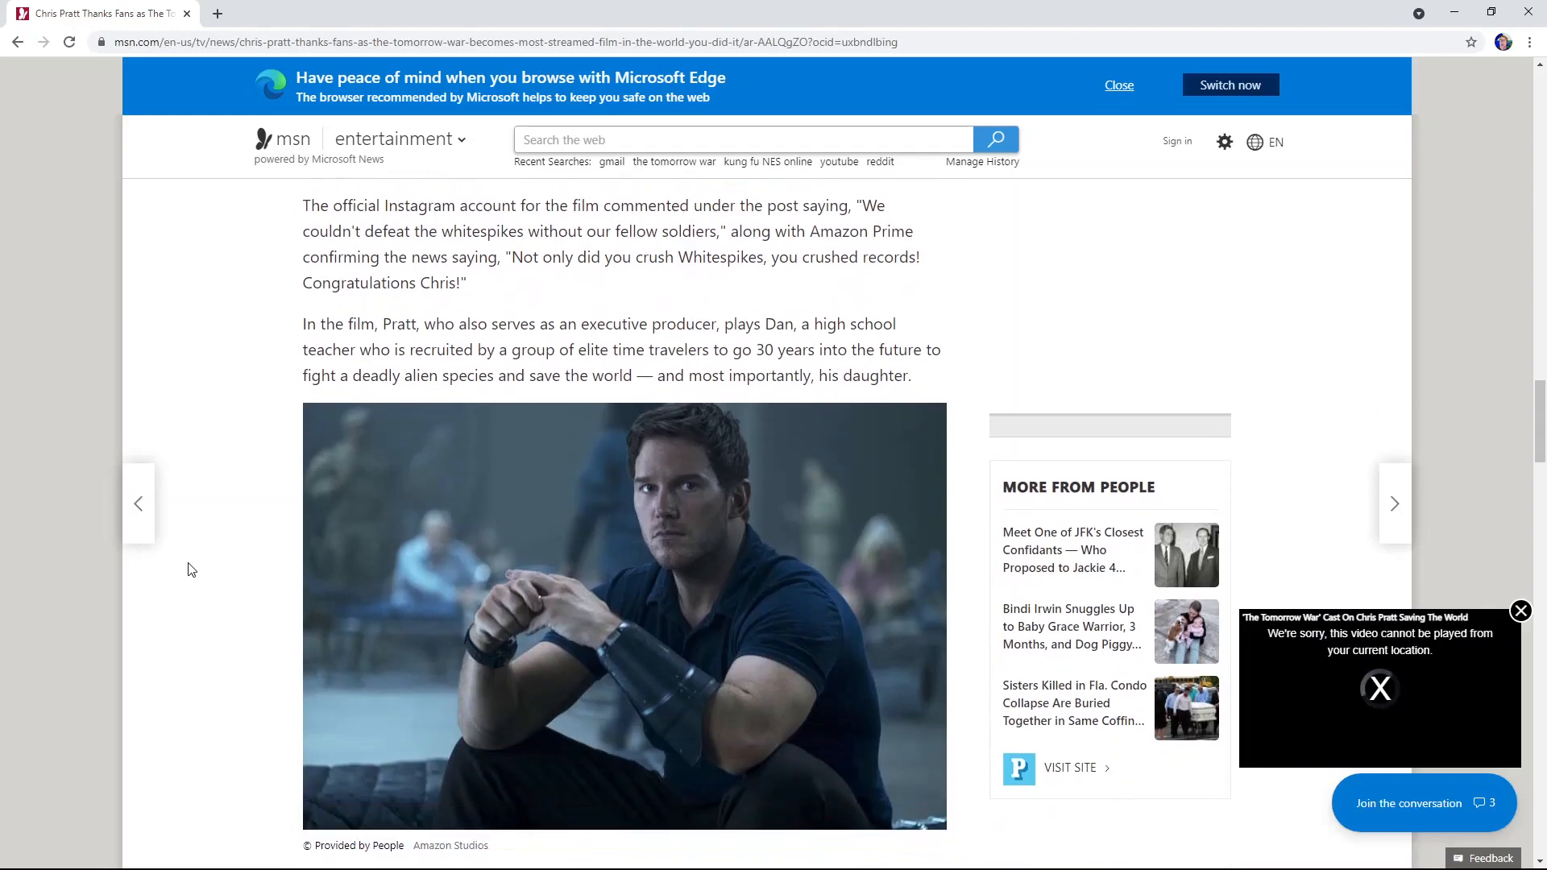
{"action": "scroll", "scroll_direction": "down", "scroll_amount": 3}
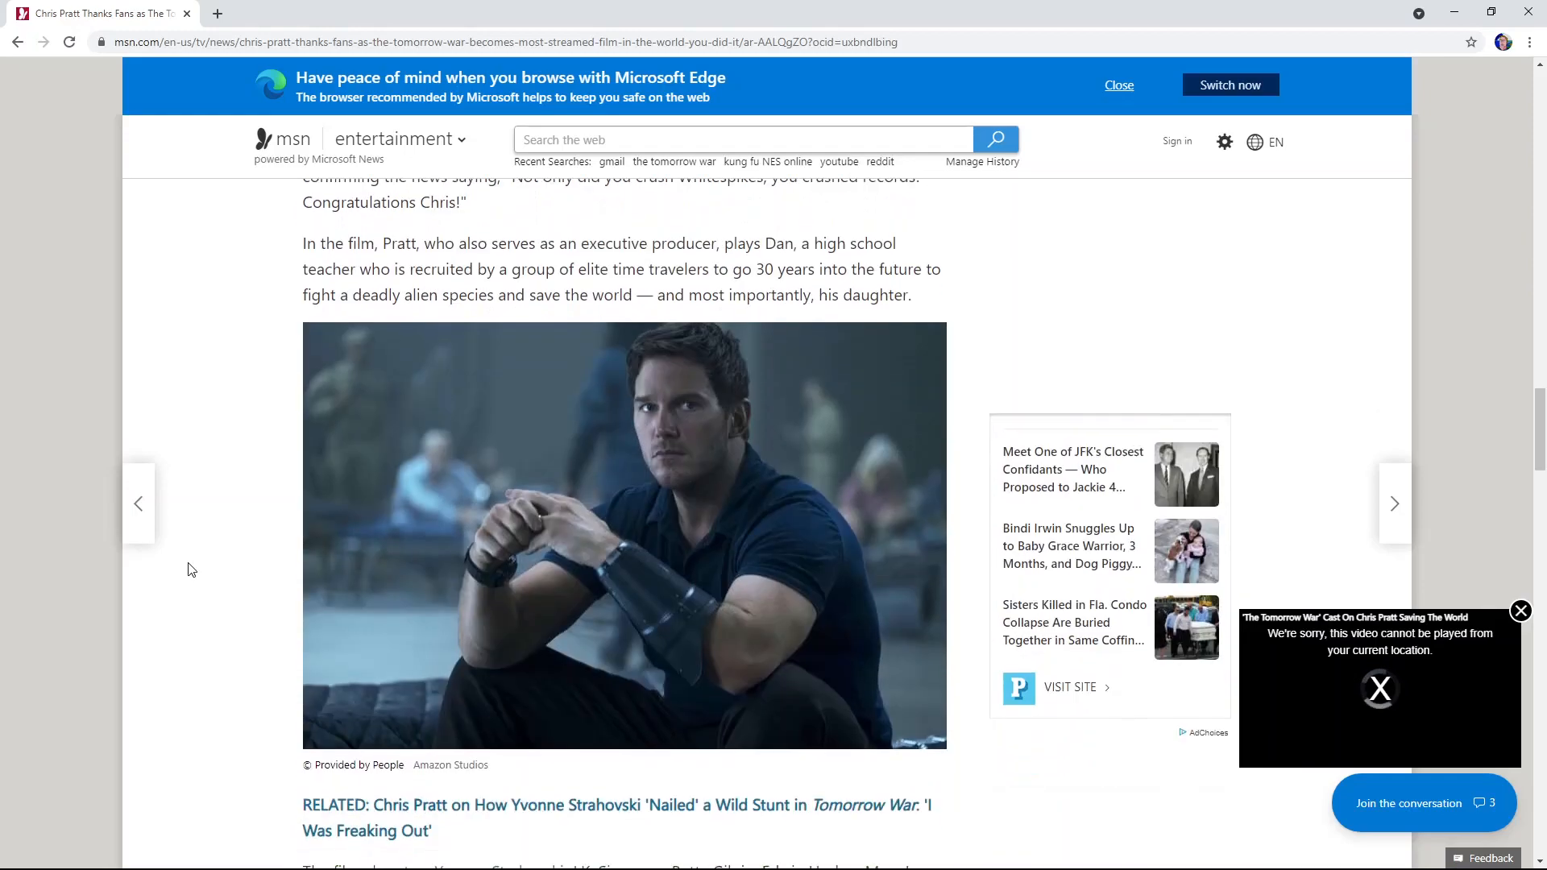
{"action": "scroll", "scroll_direction": "down", "scroll_amount": 3}
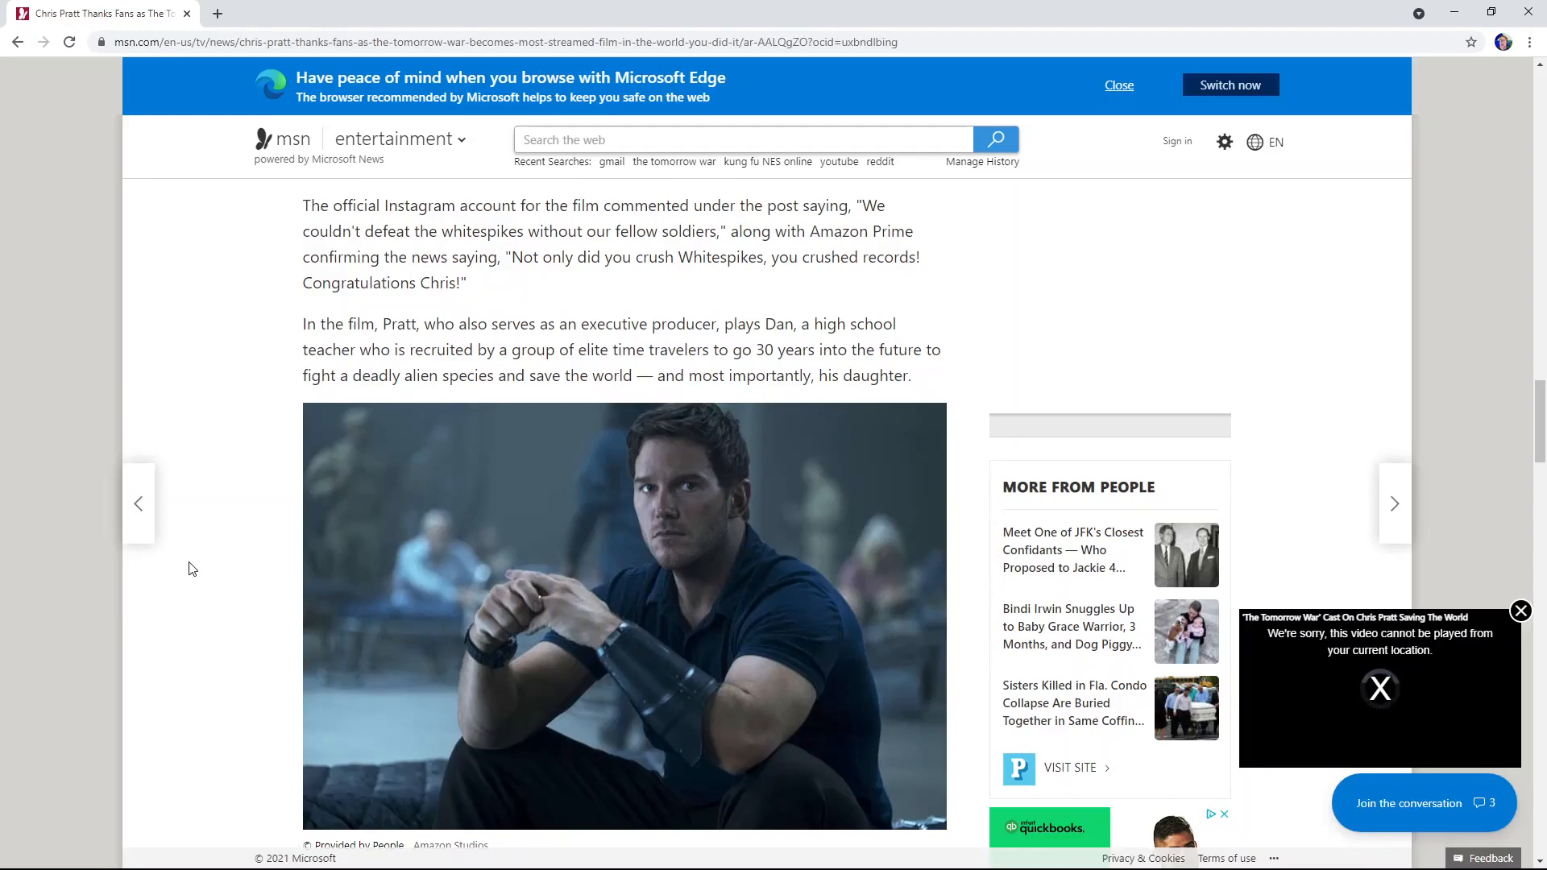
{"action": "scroll", "scroll_direction": "down", "scroll_amount": 3}
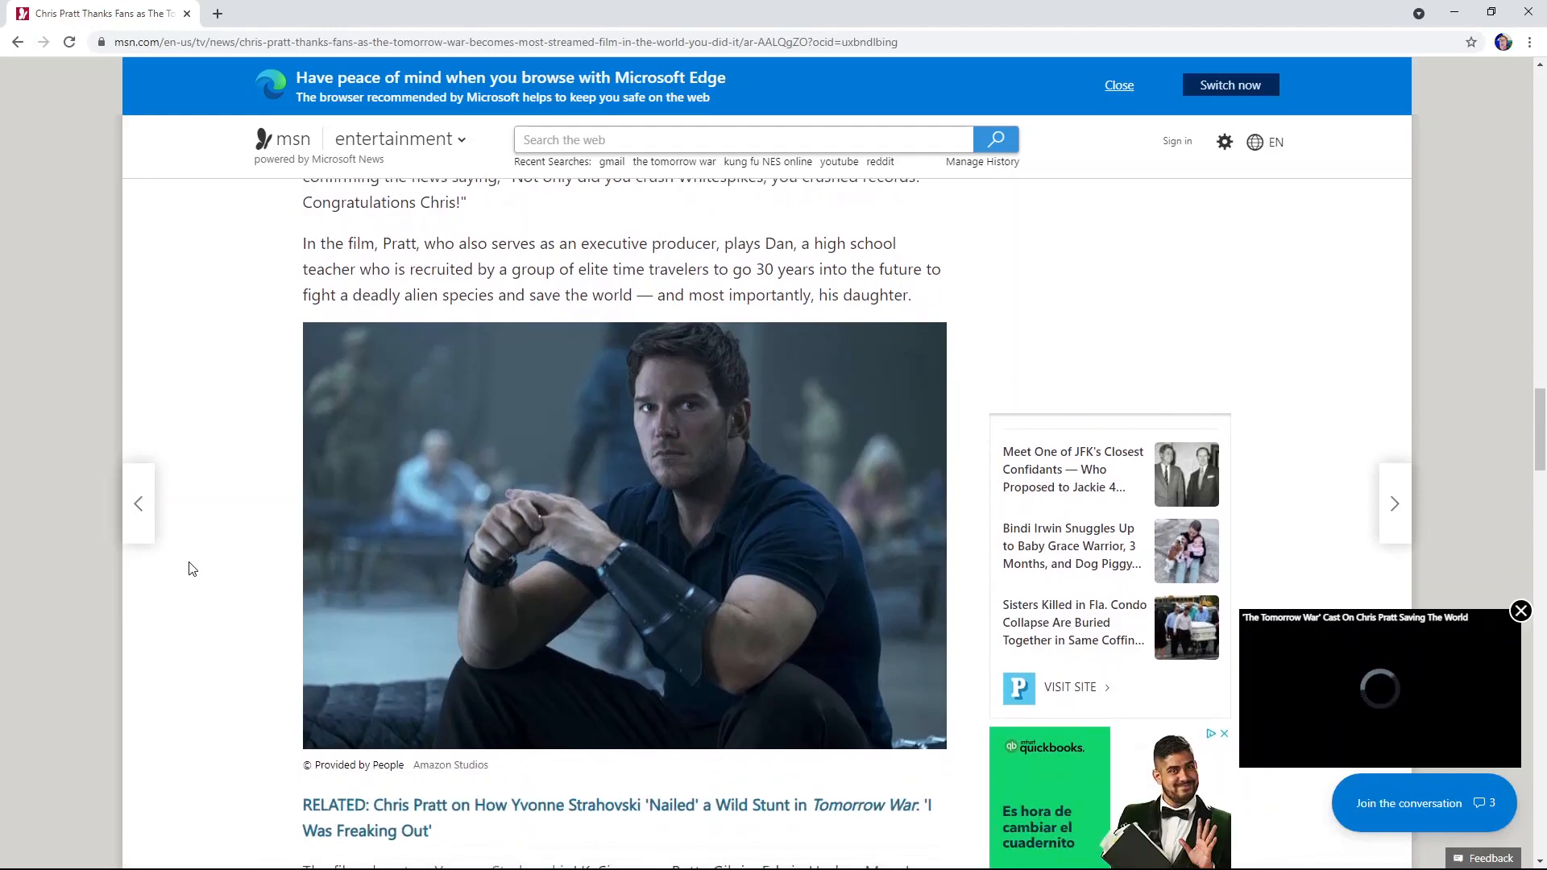
{"action": "scroll", "scroll_direction": "down", "scroll_amount": 3}
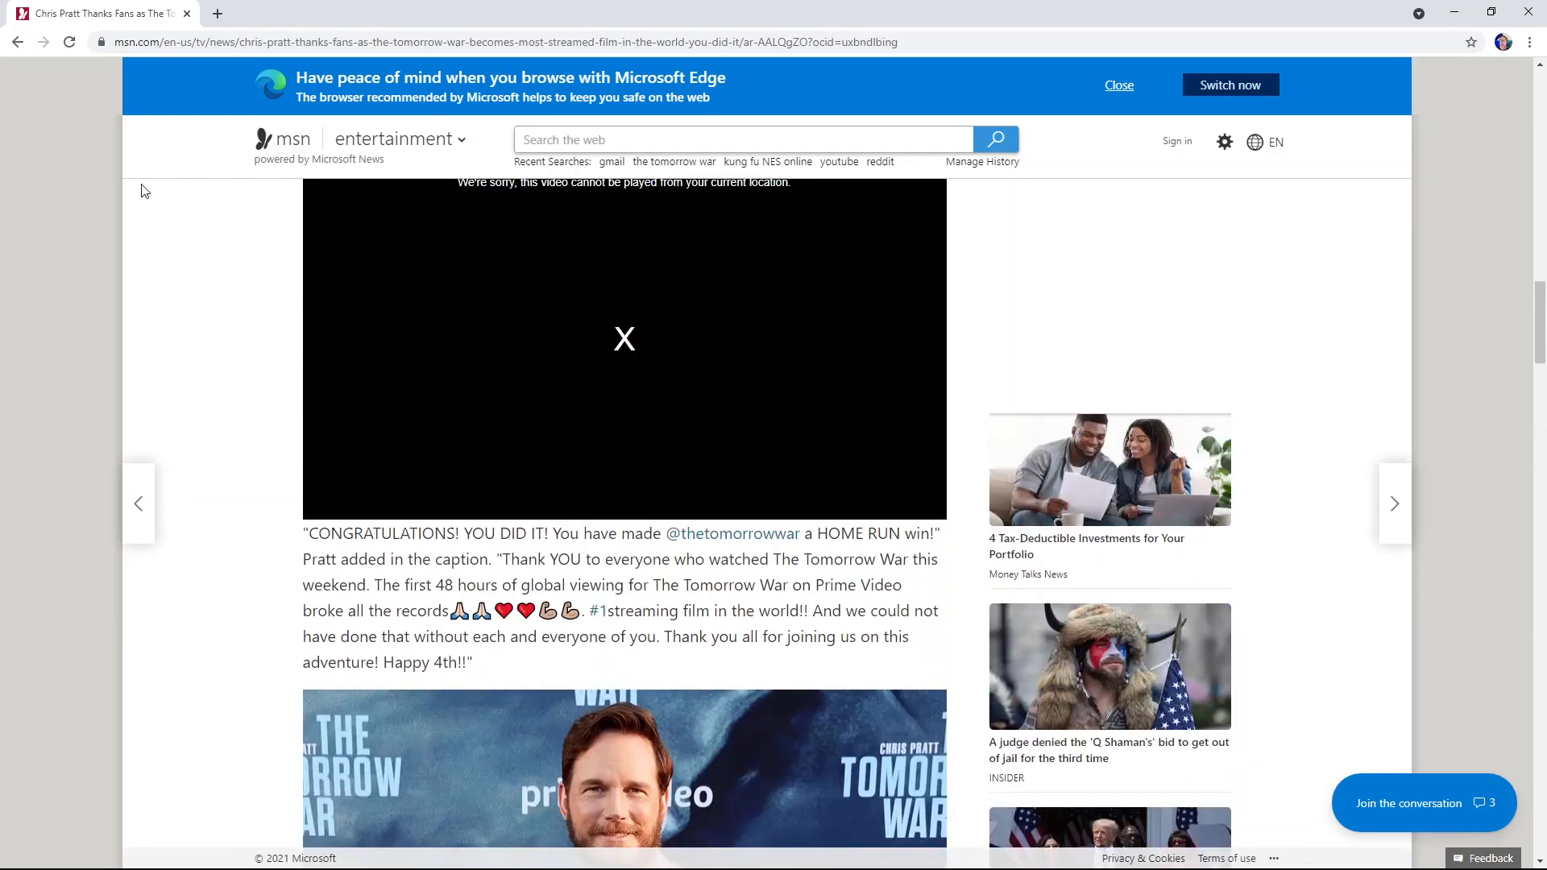
{"action": "left_click", "coordinate": [17, 41]}
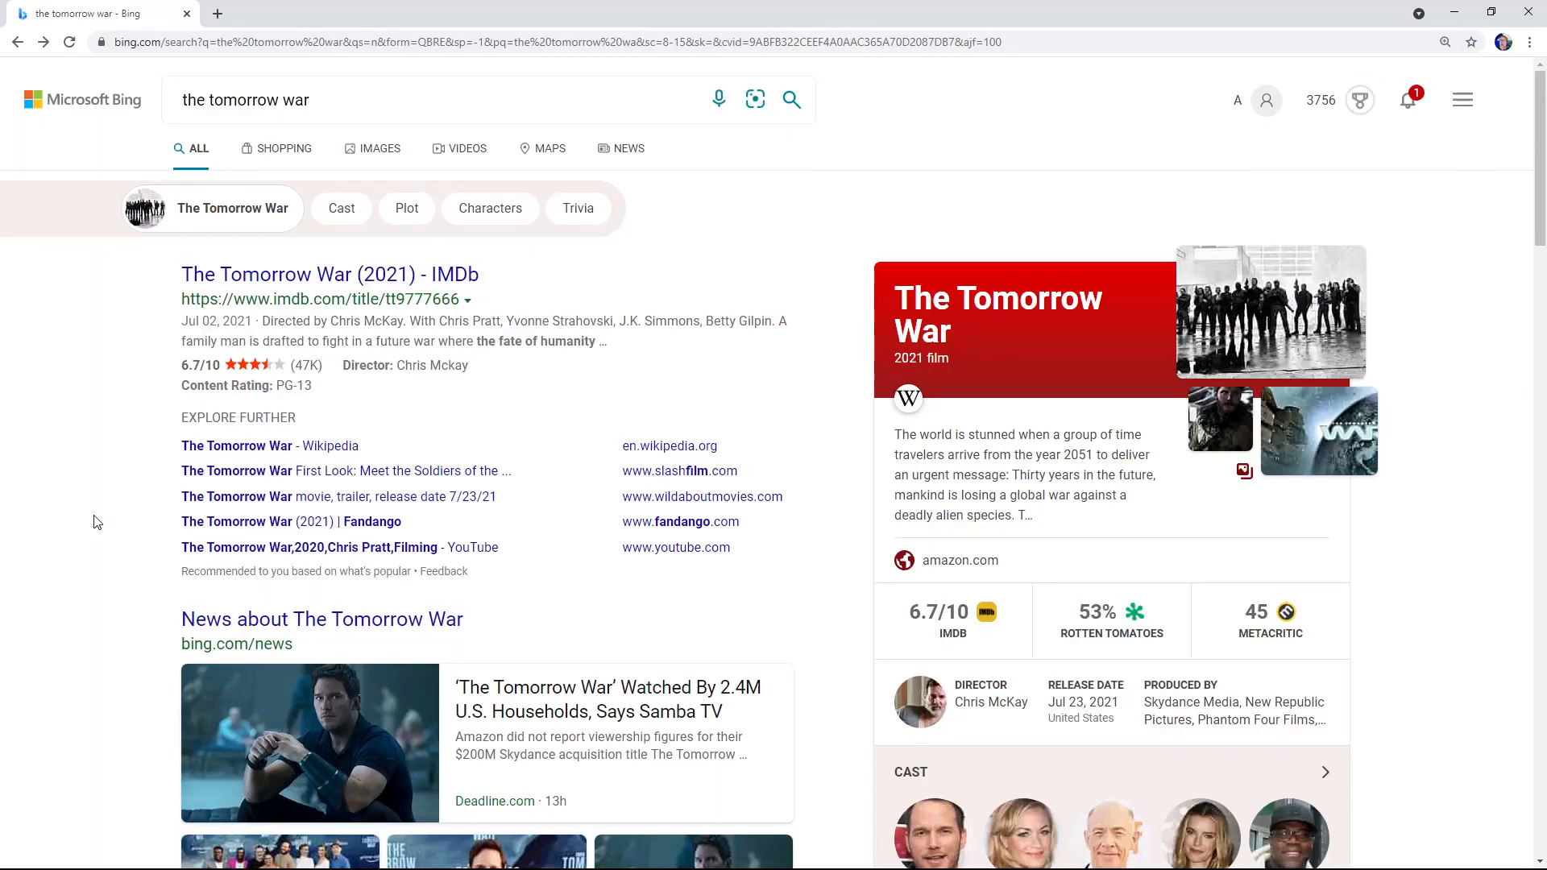
Step: Open The Tomorrow War's Wikipedia article from the Bing knowledge panel
{"action": "scroll", "scroll_direction": "down", "scroll_amount": 3}
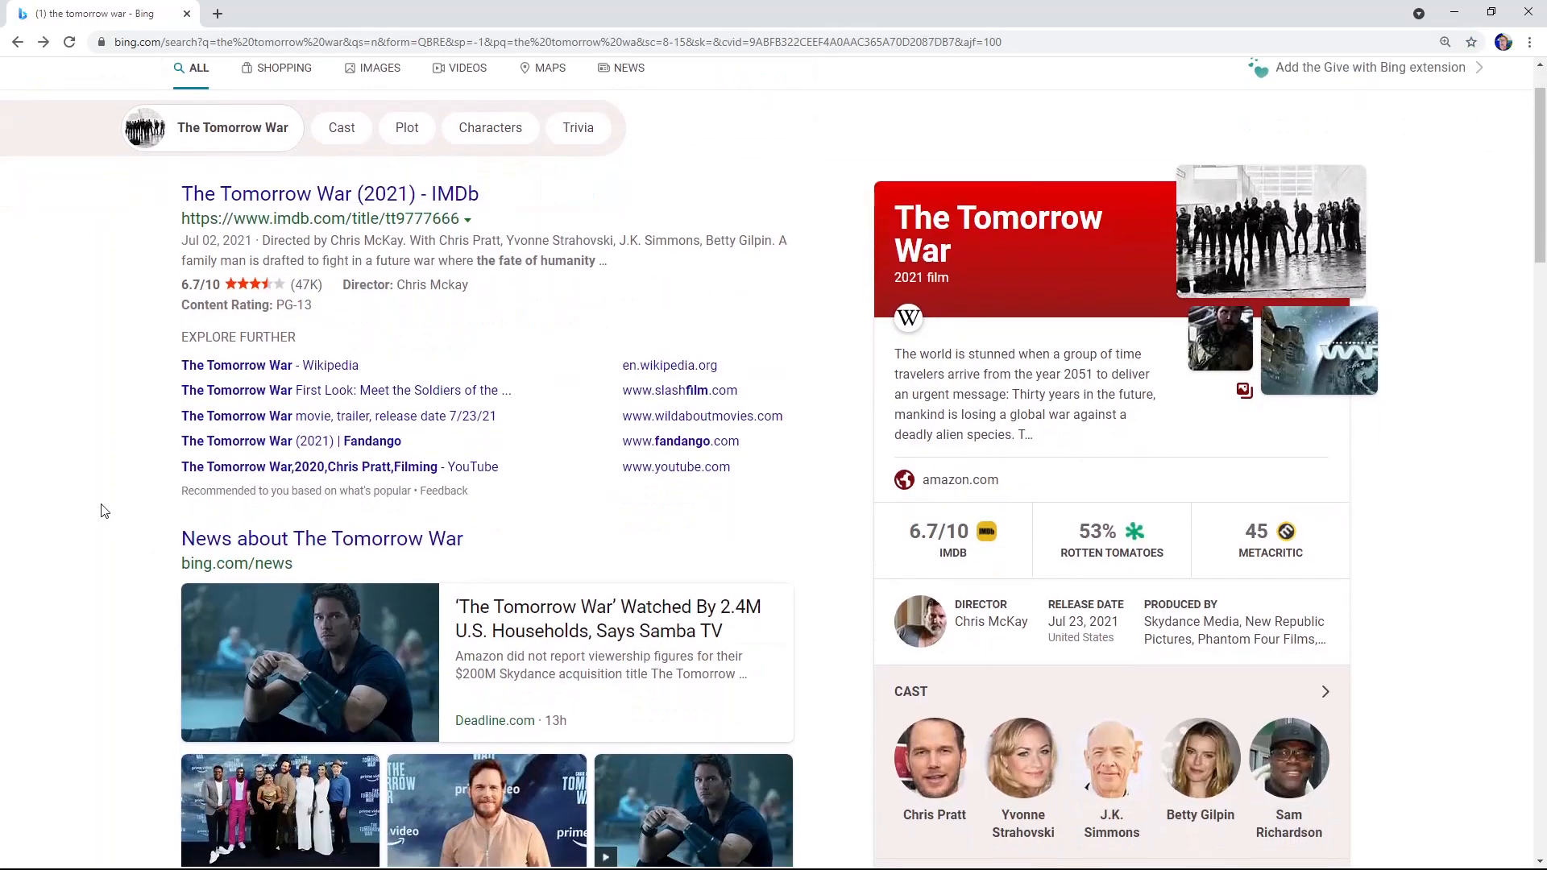
{"action": "mouse_move", "coordinate": [831, 393]}
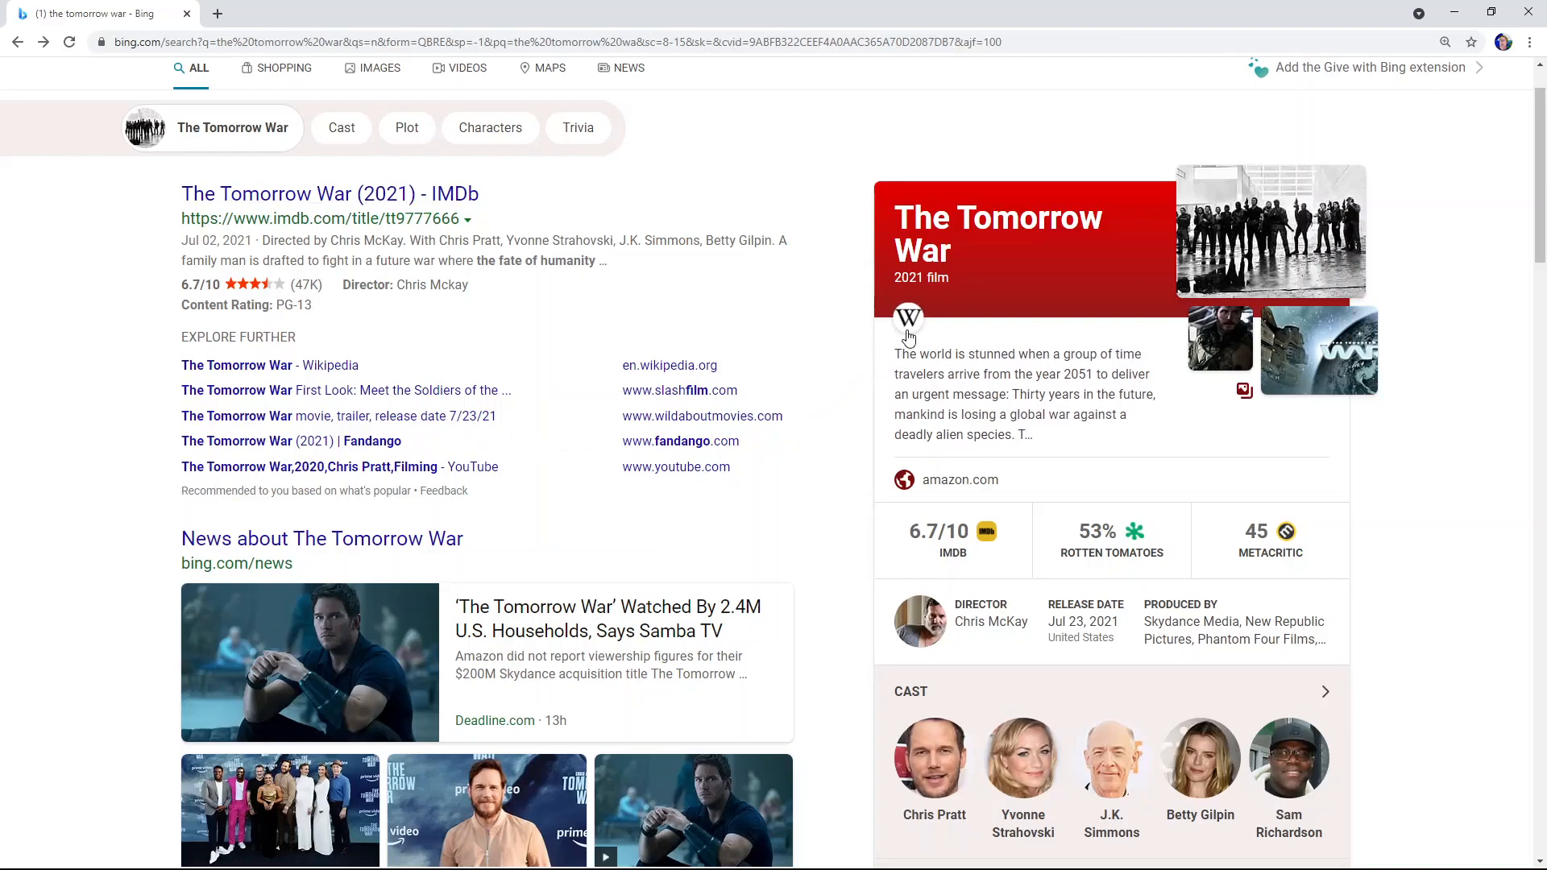
{"action": "left_click", "coordinate": [908, 319]}
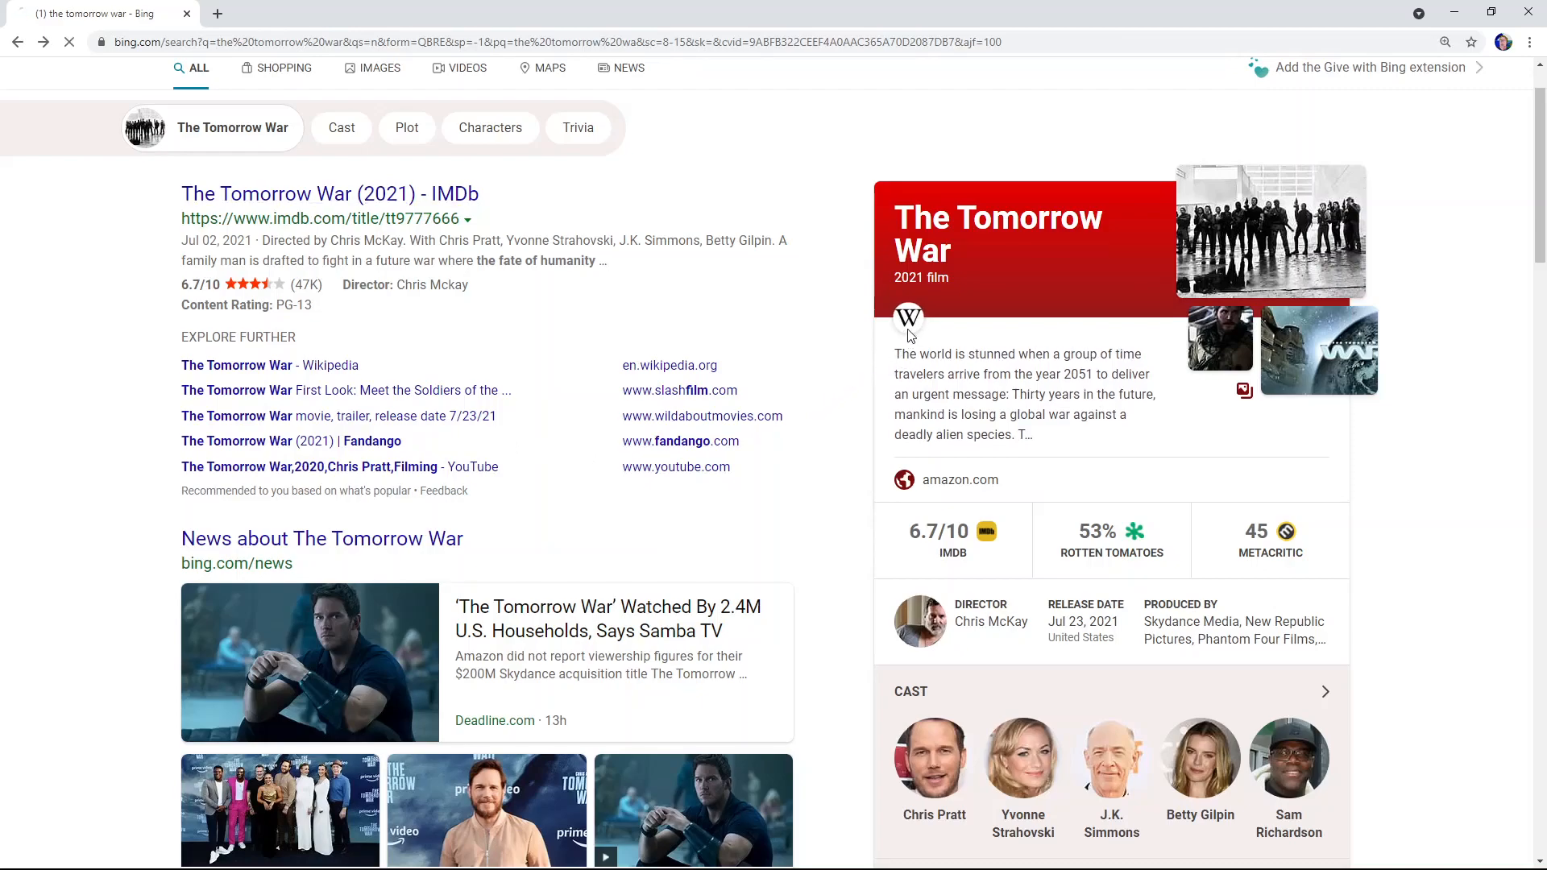
{"action": "left_click", "coordinate": [236, 365]}
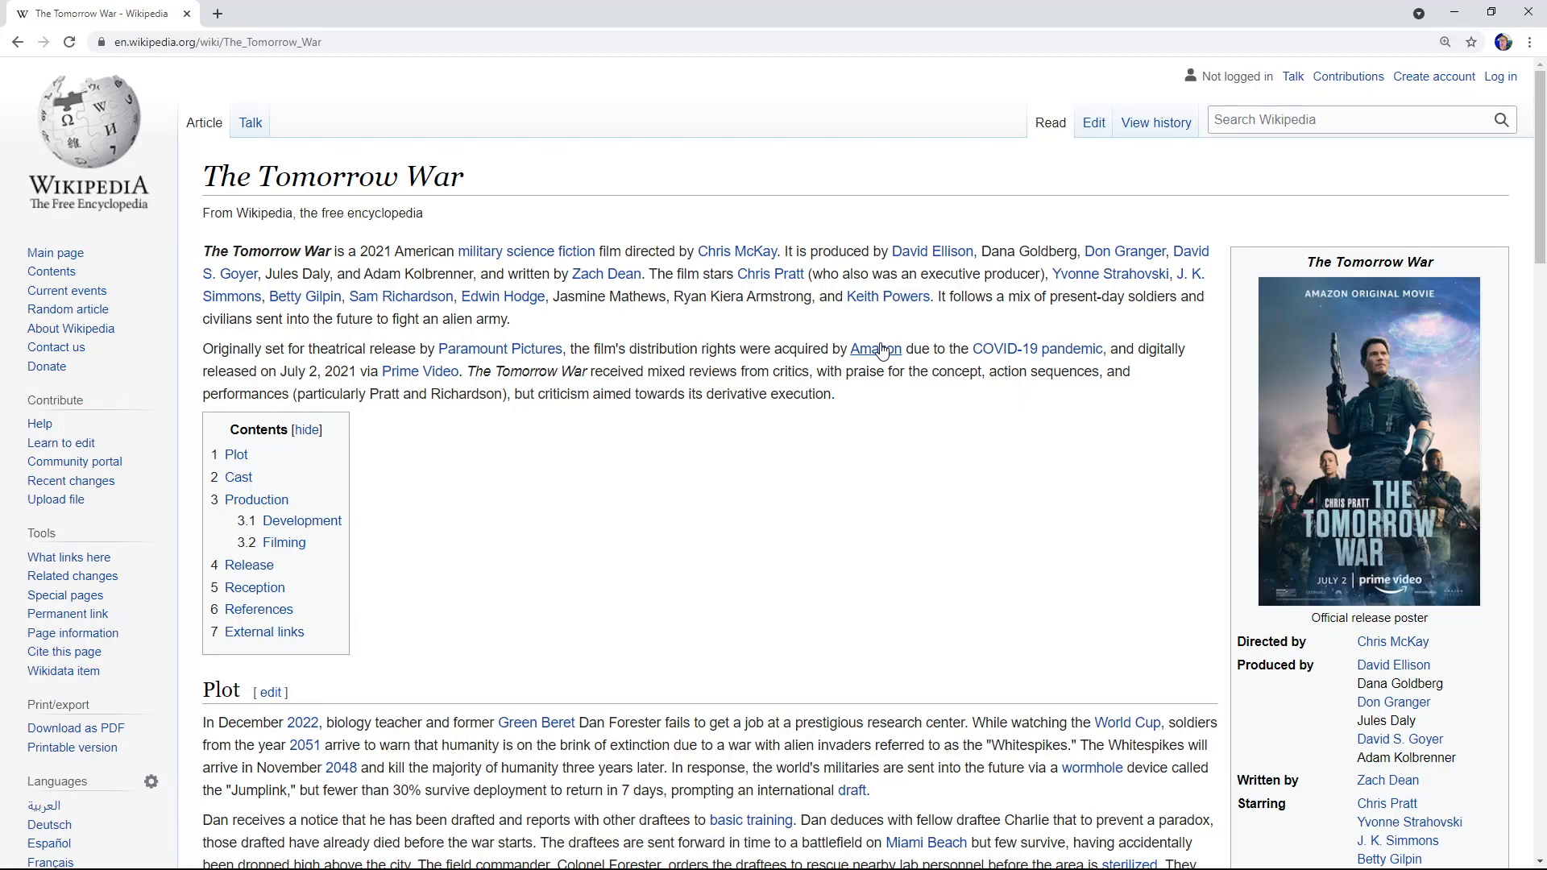
{"action": "mouse_move", "coordinate": [597, 502]}
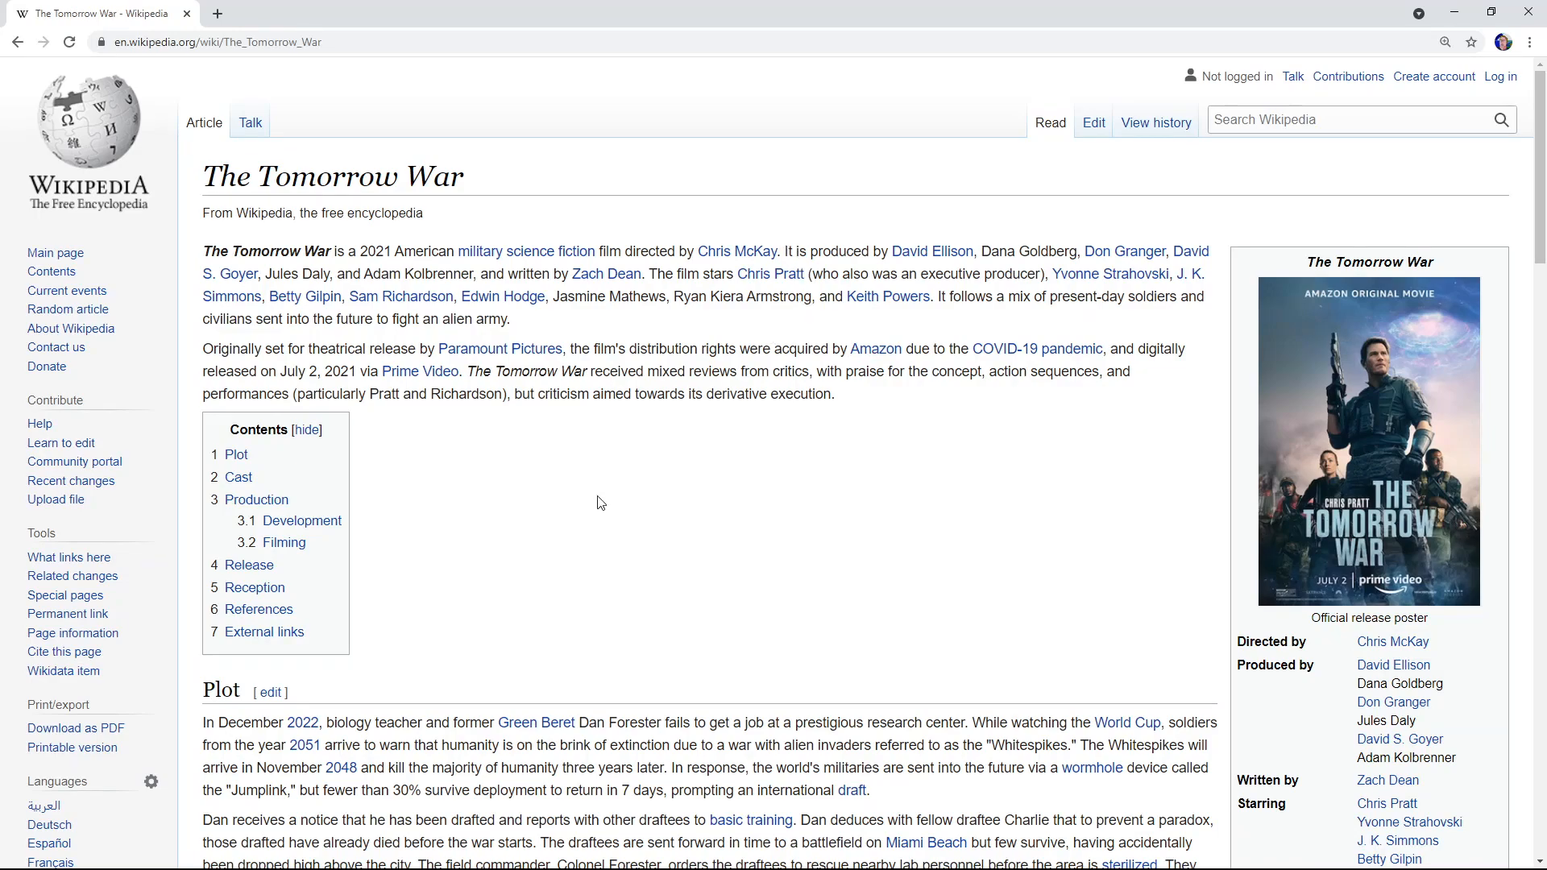
Step: Read down the Wikipedia article through the Plot and Cast sections toward Release and Reception
{"action": "scroll", "scroll_direction": "down", "scroll_amount": 3}
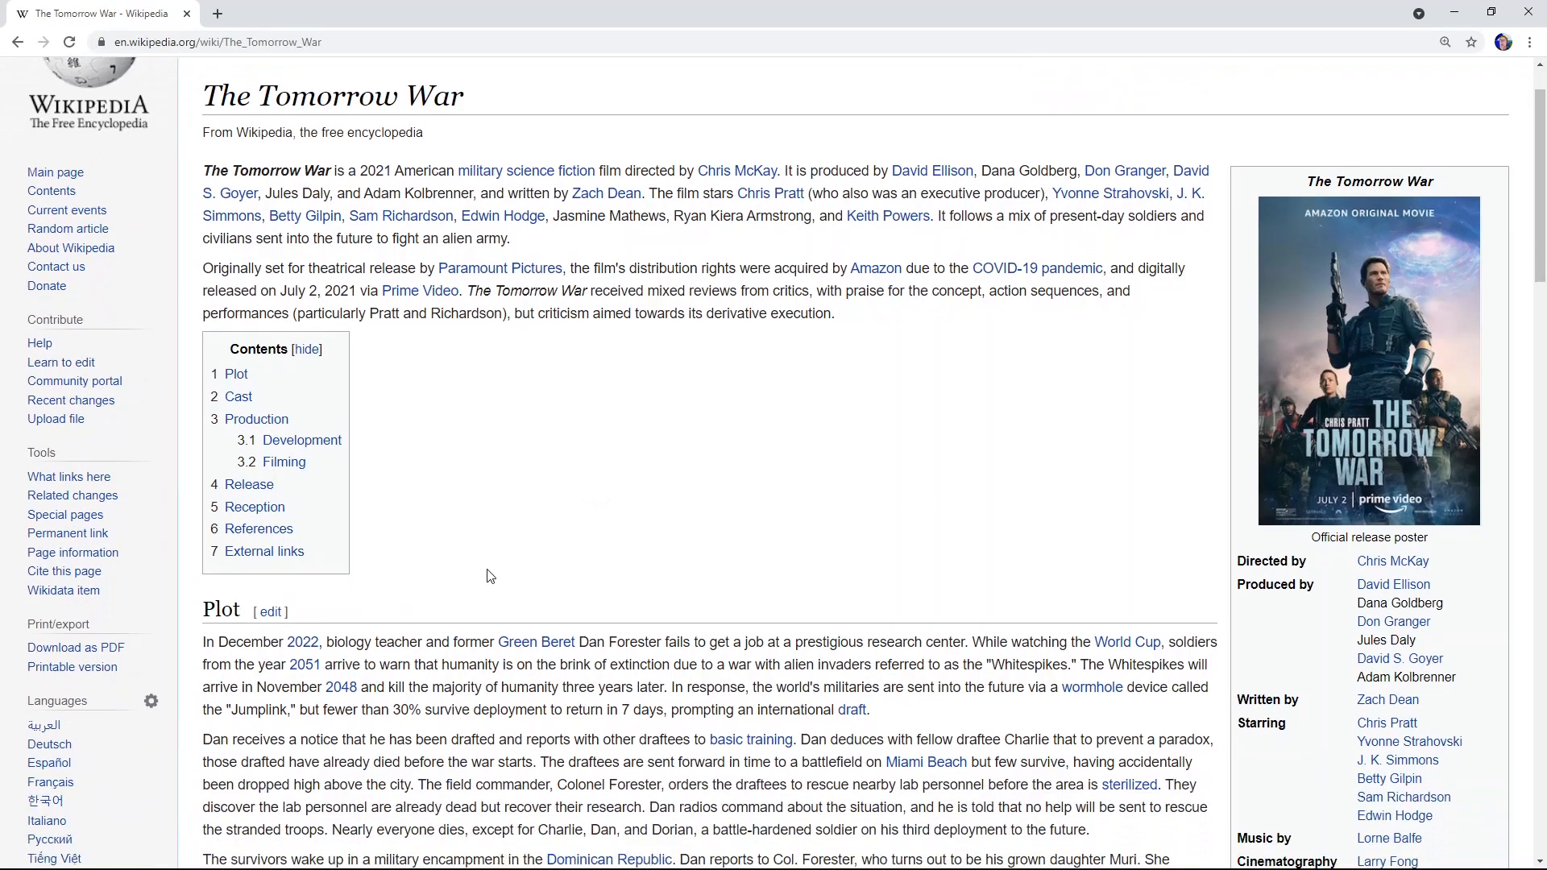
{"action": "mouse_move", "coordinate": [492, 531]}
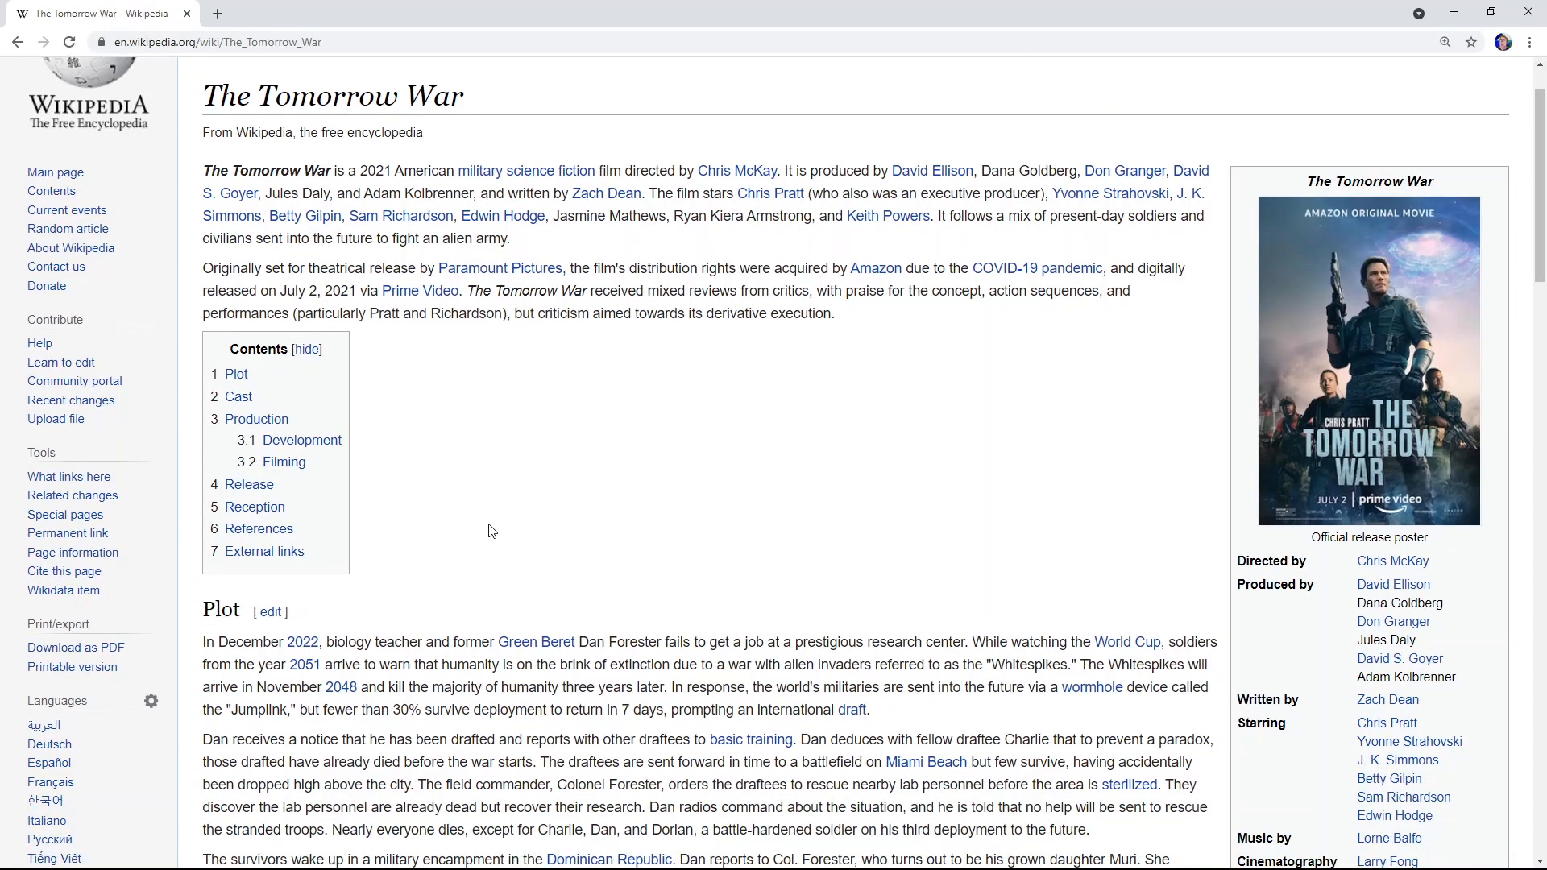
{"action": "scroll", "scroll_direction": "down", "scroll_amount": 3}
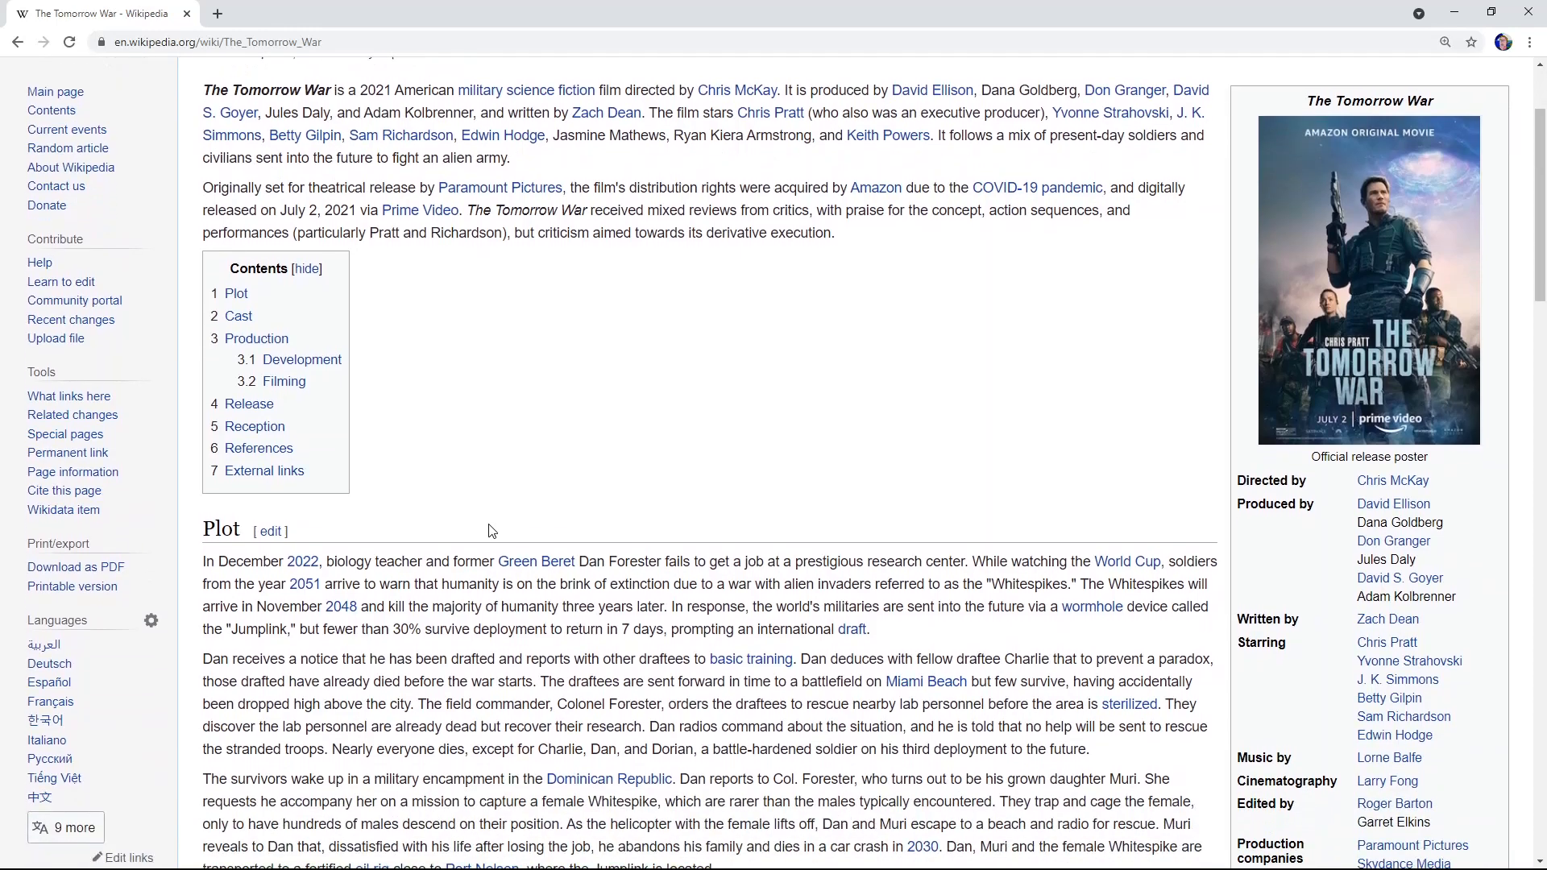
{"action": "scroll", "scroll_direction": "down", "scroll_amount": 3}
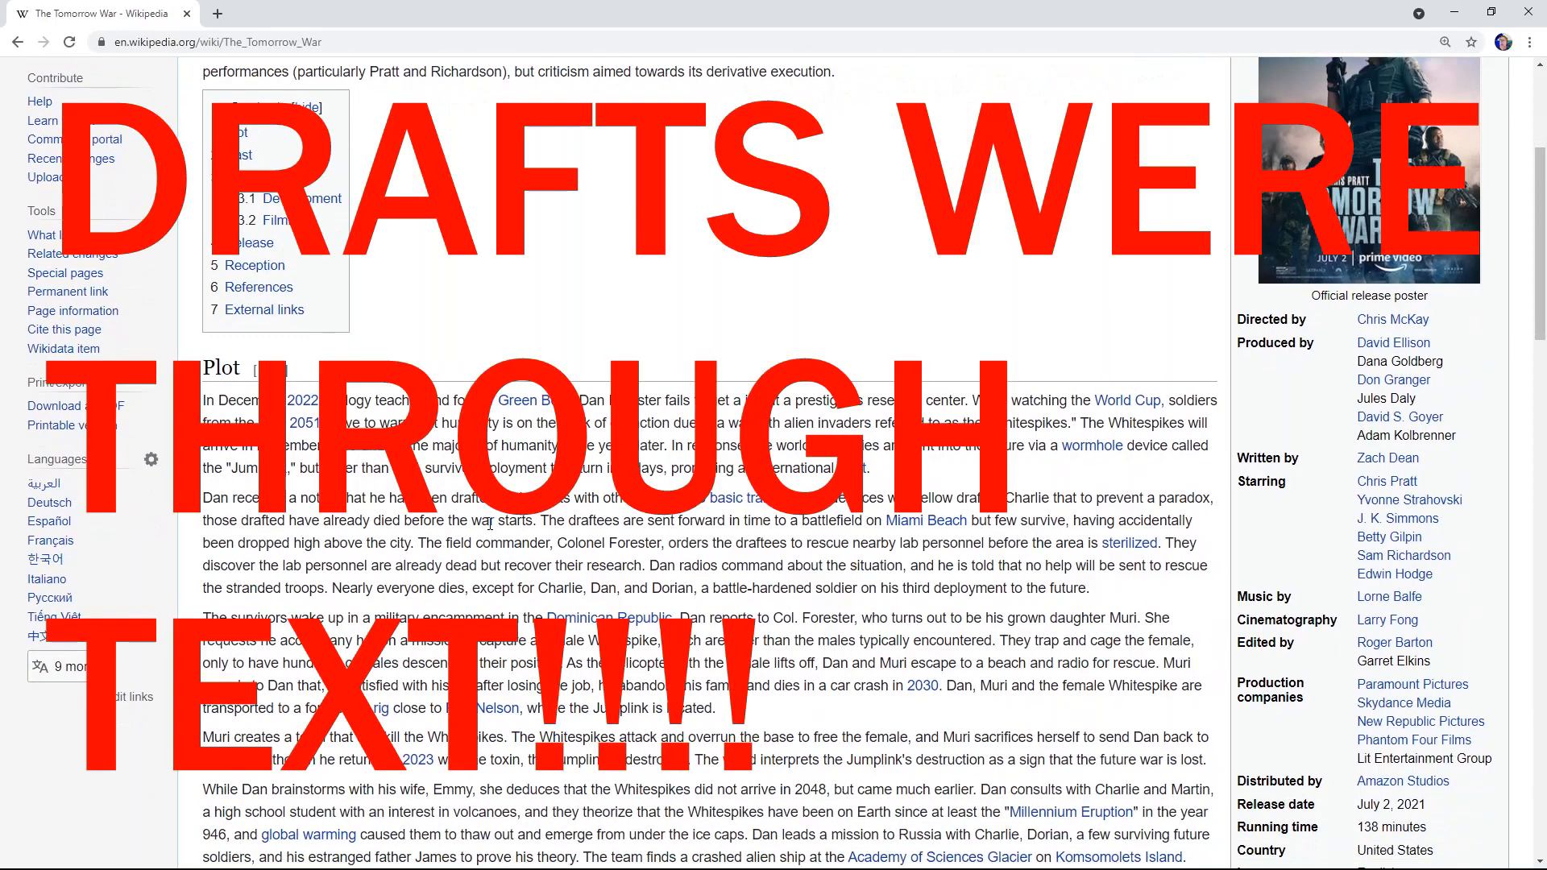
{"action": "scroll", "scroll_direction": "down", "scroll_amount": 3}
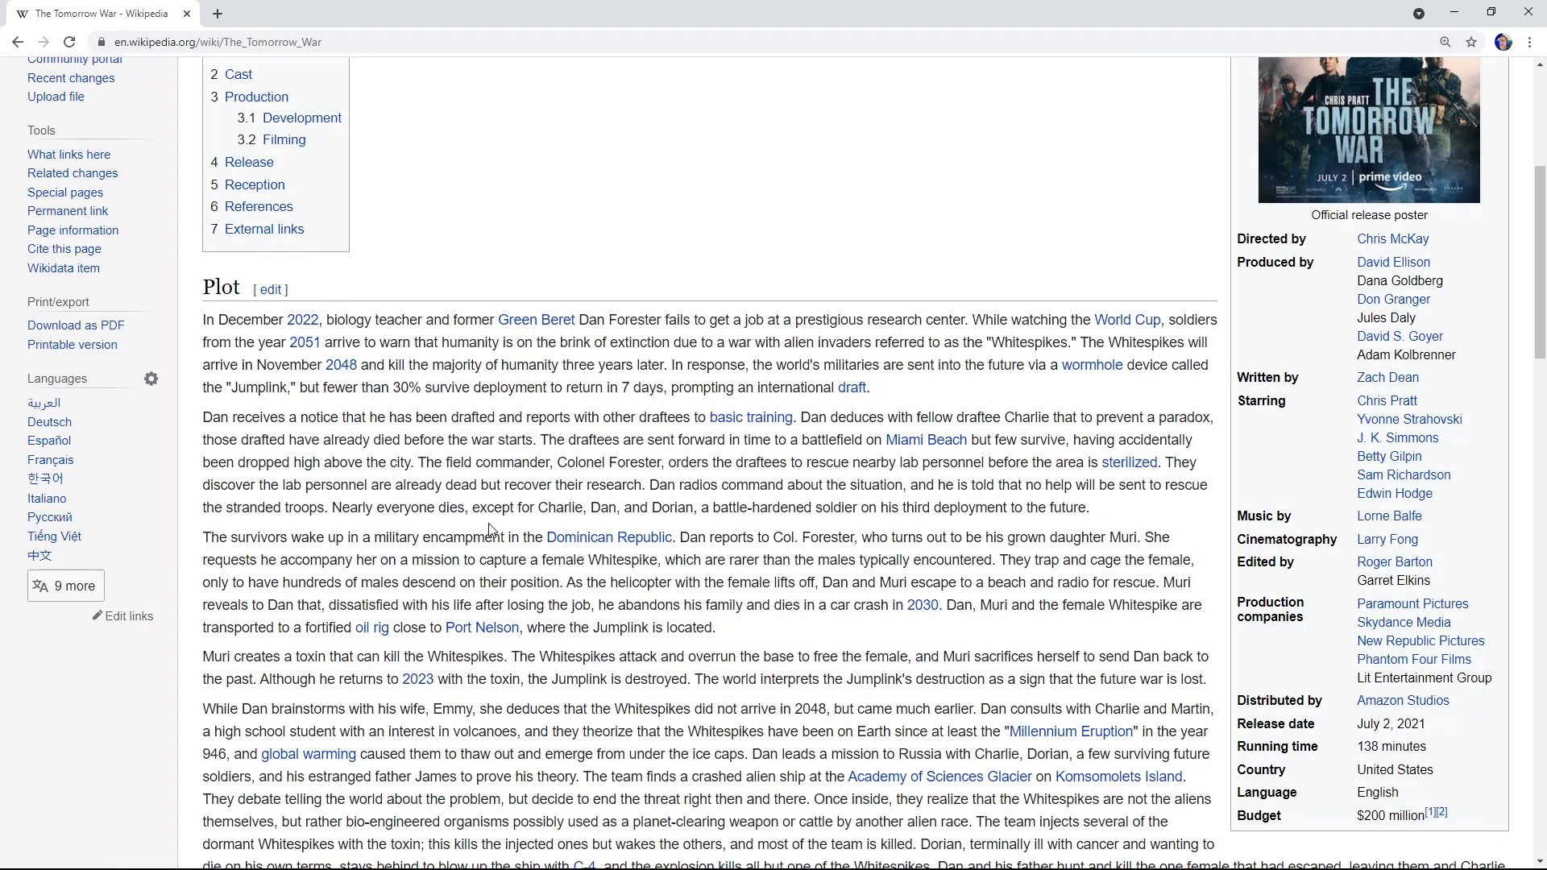
{"action": "scroll", "scroll_direction": "down", "scroll_amount": 3}
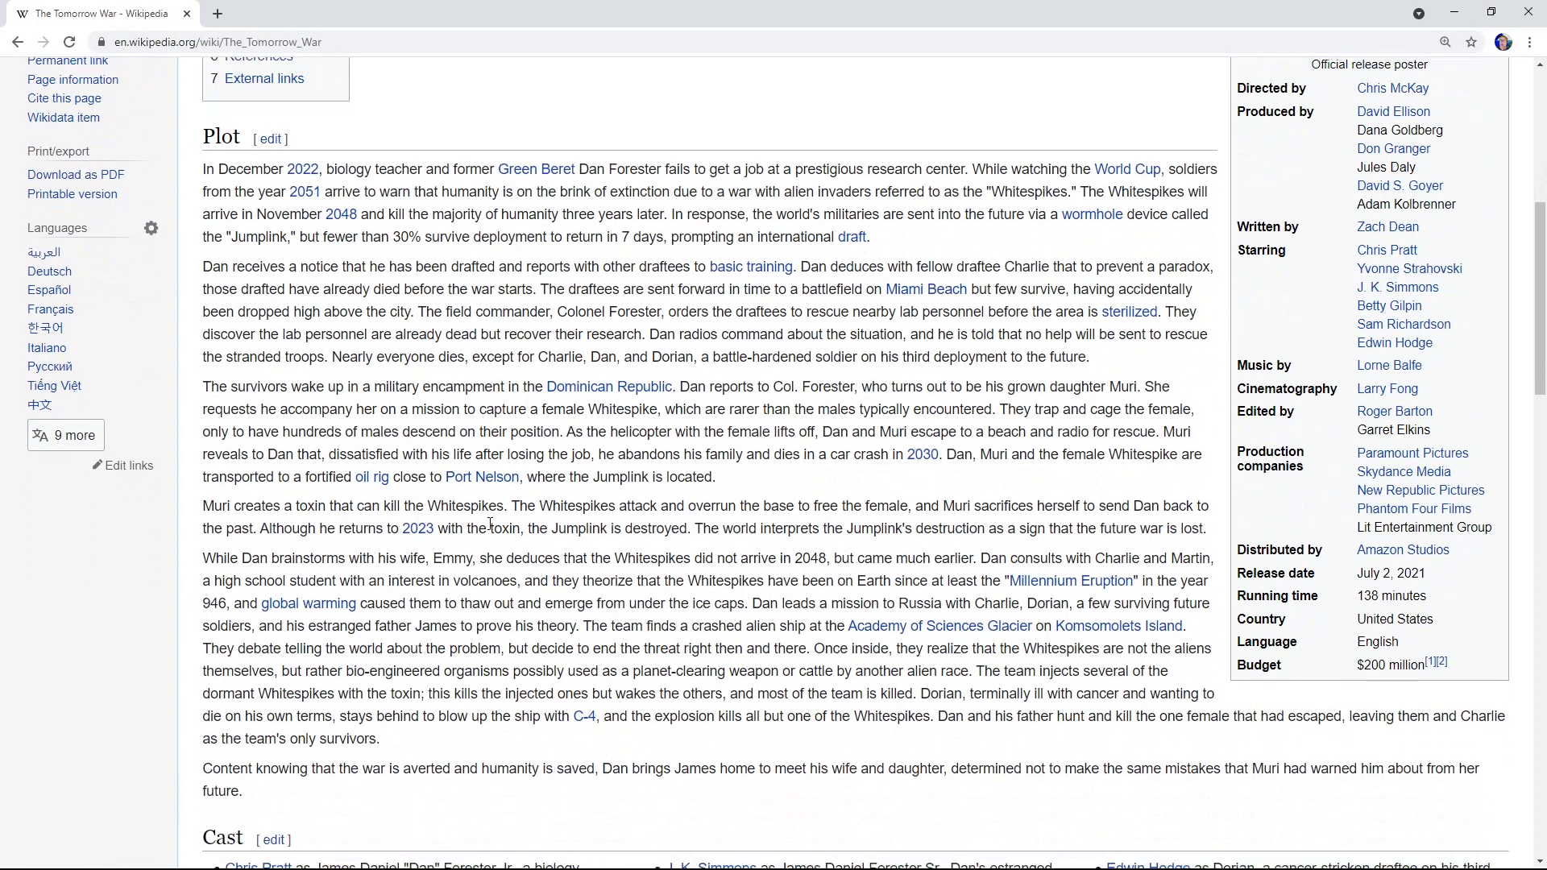
{"action": "scroll", "scroll_direction": "down", "scroll_amount": 3}
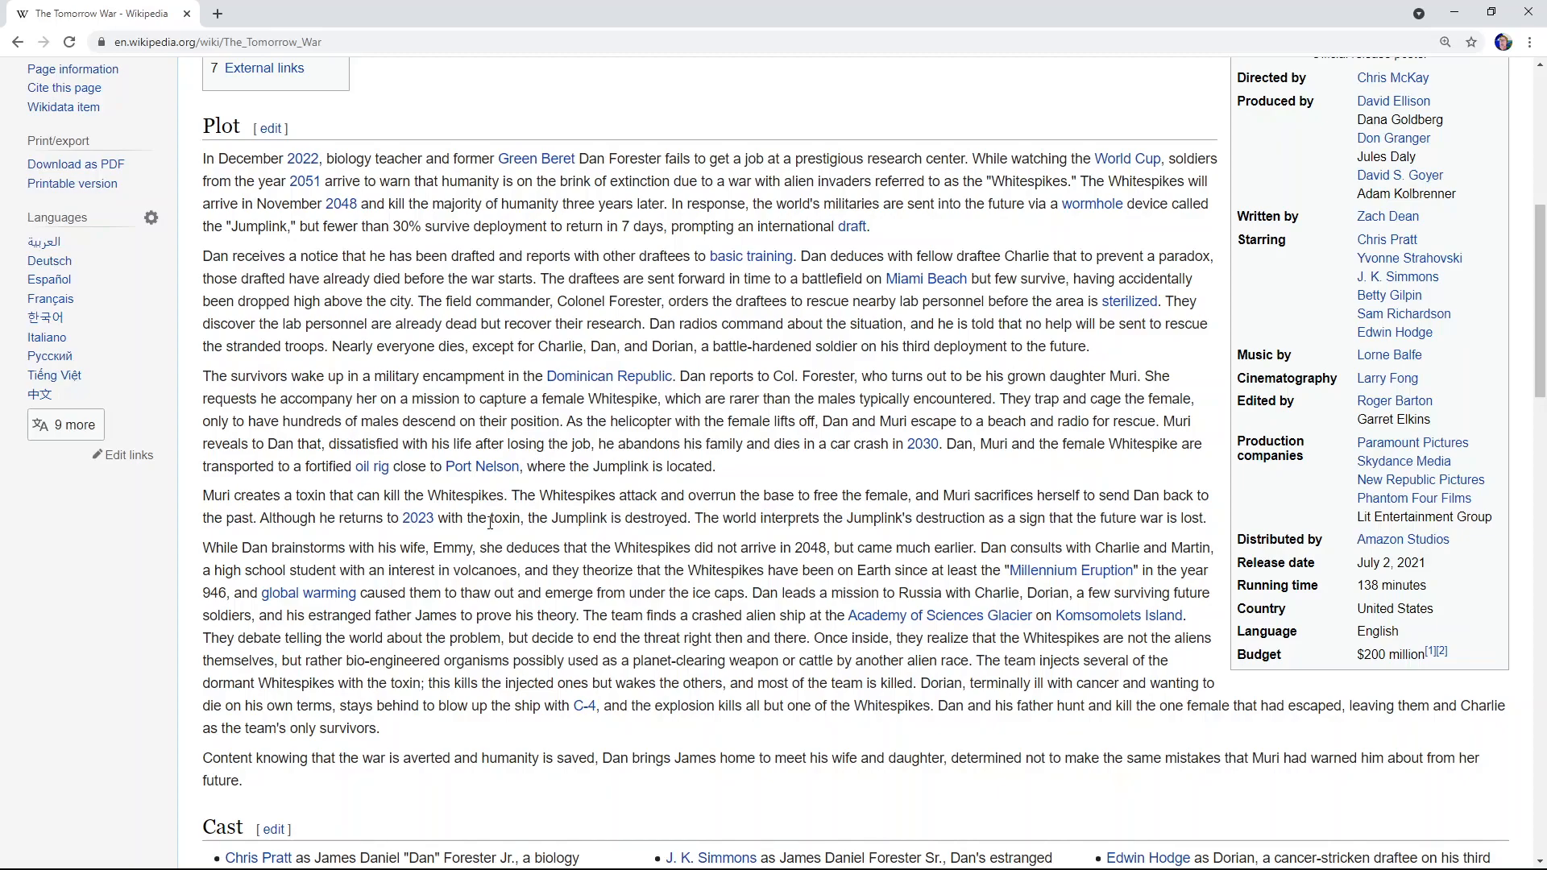
{"action": "scroll", "scroll_direction": "down", "scroll_amount": 3}
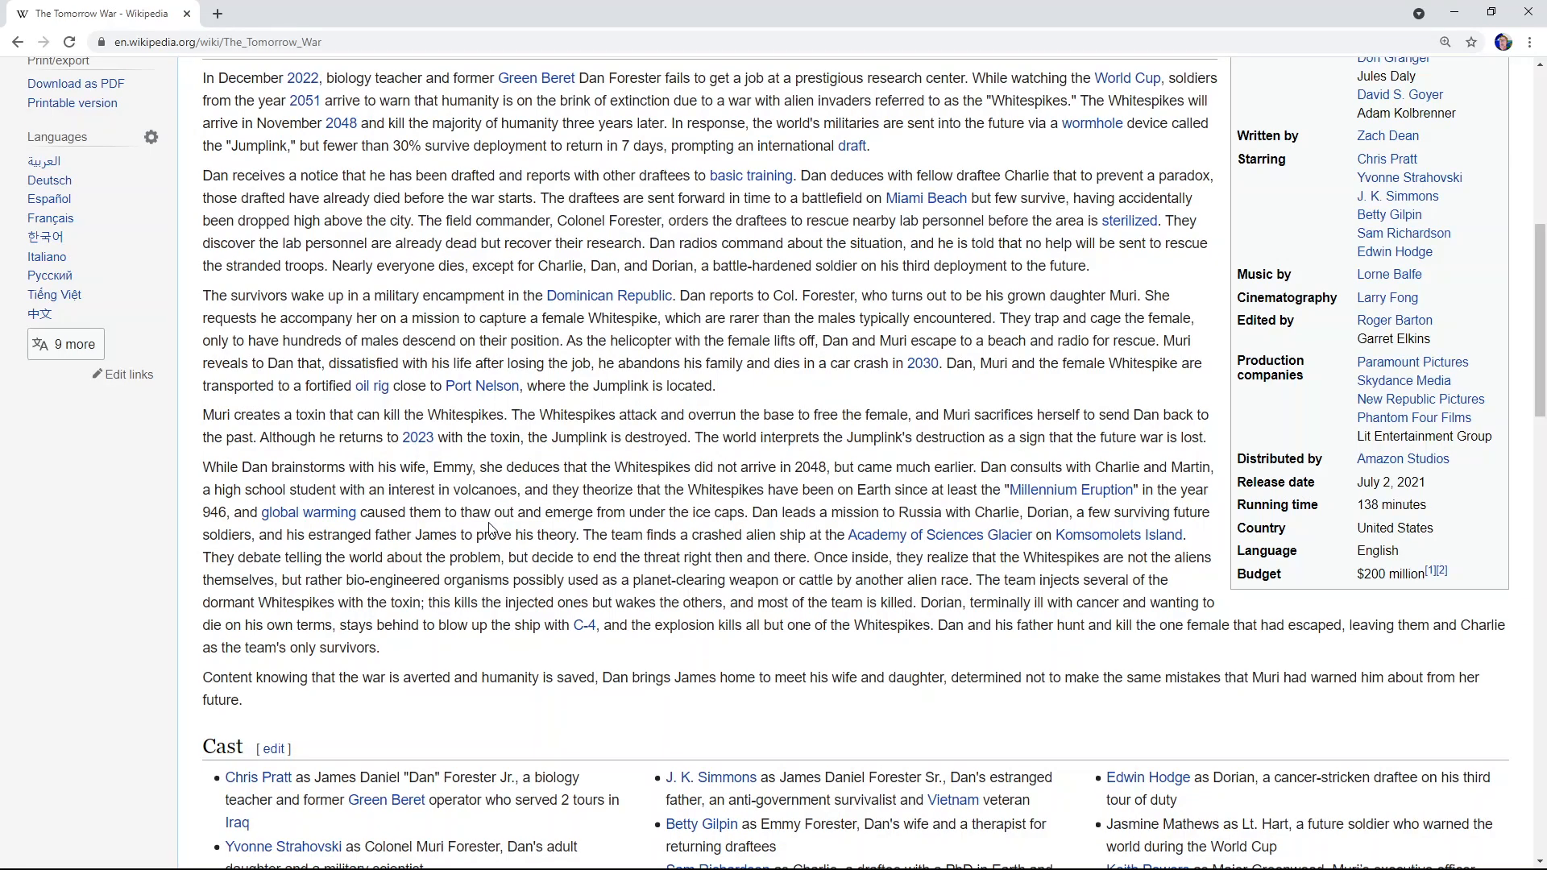
{"action": "scroll", "scroll_direction": "down", "scroll_amount": 3}
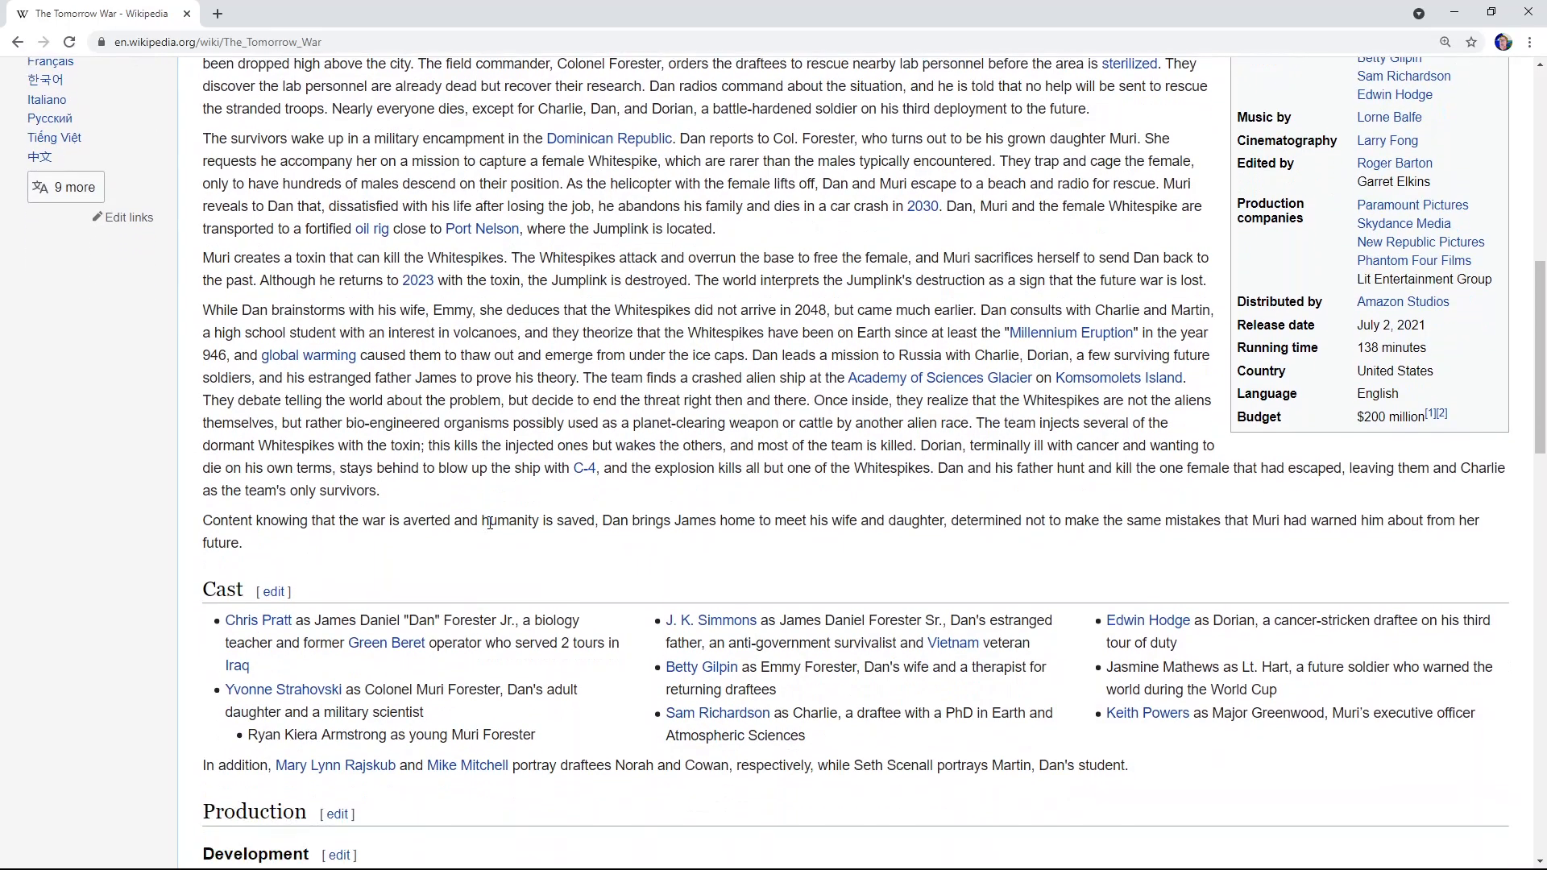
{"action": "scroll", "scroll_direction": "down", "scroll_amount": 3}
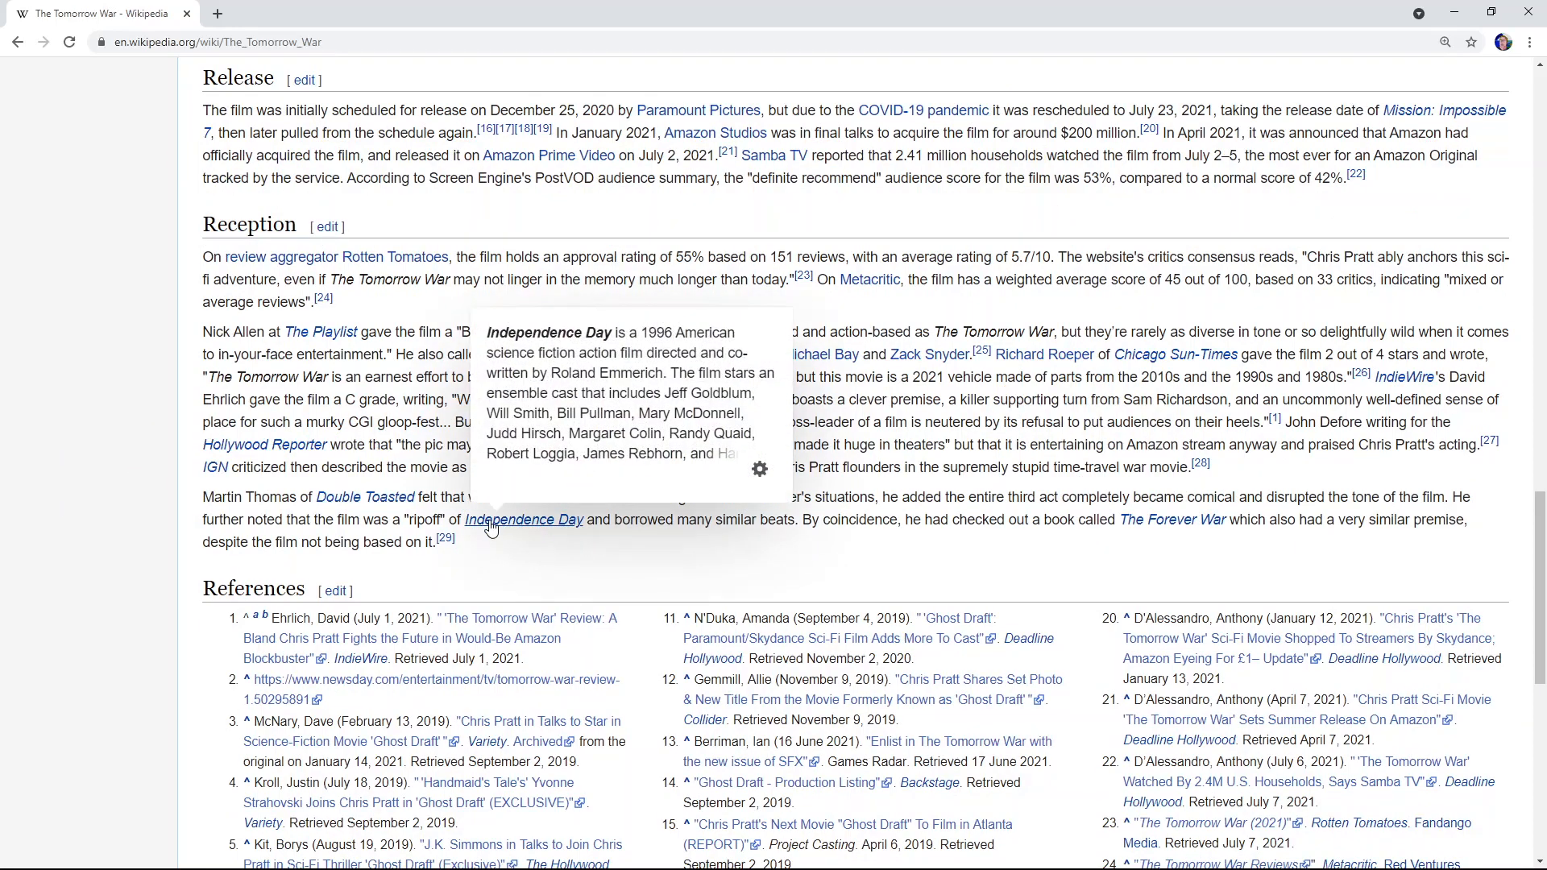
Step: Read the Release and Reception sections down to the references, then scroll back to the article title
{"action": "scroll", "scroll_direction": "down", "scroll_amount": 3}
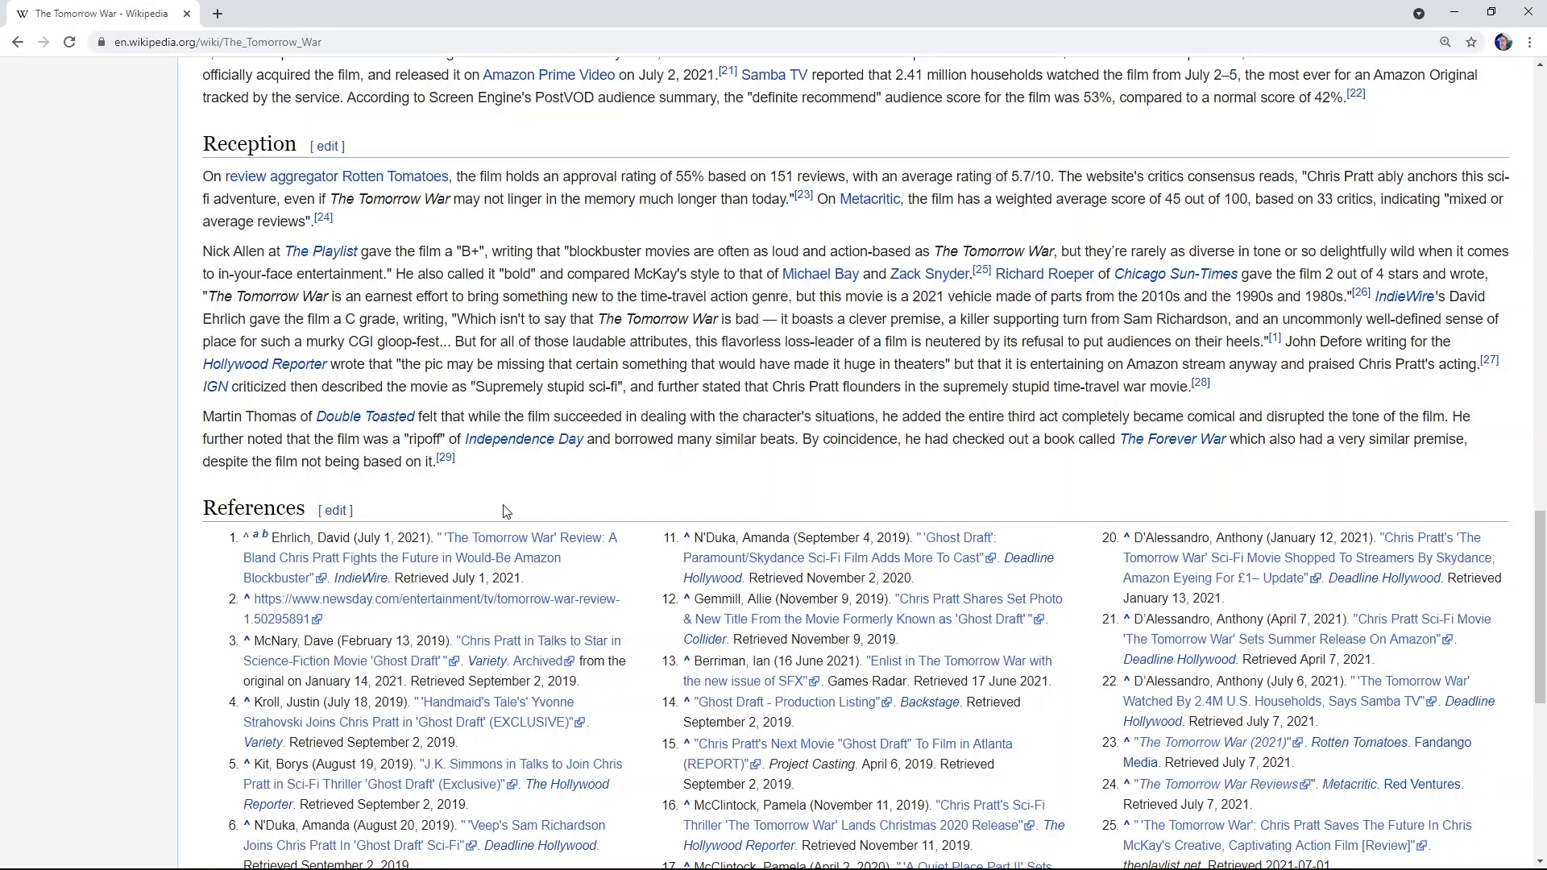
{"action": "scroll", "scroll_direction": "up", "scroll_amount": 3}
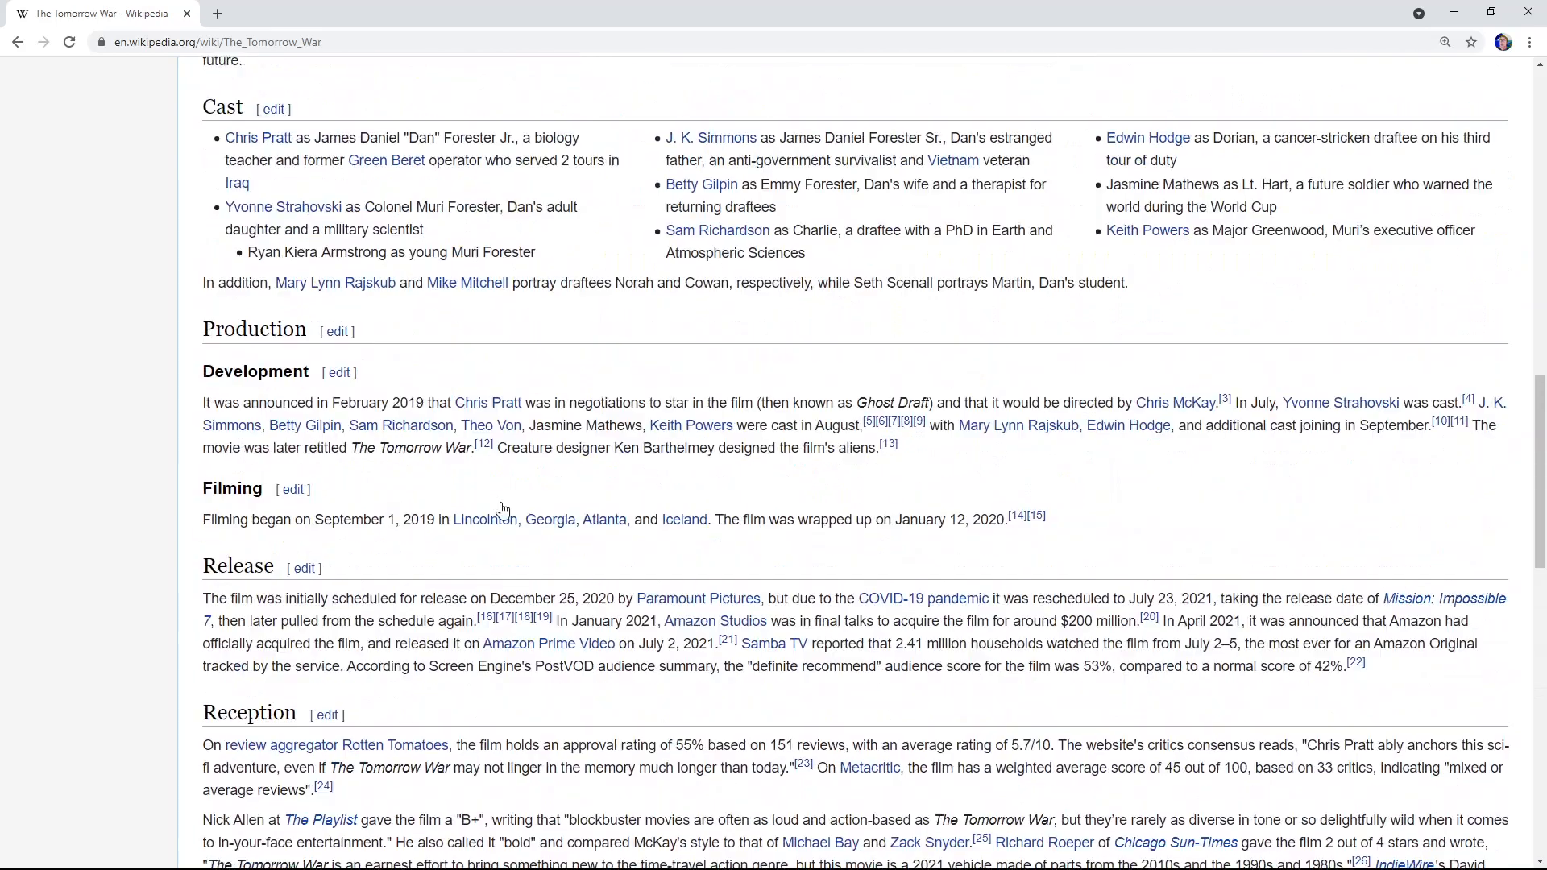
{"action": "scroll", "scroll_direction": "up", "scroll_amount": 3}
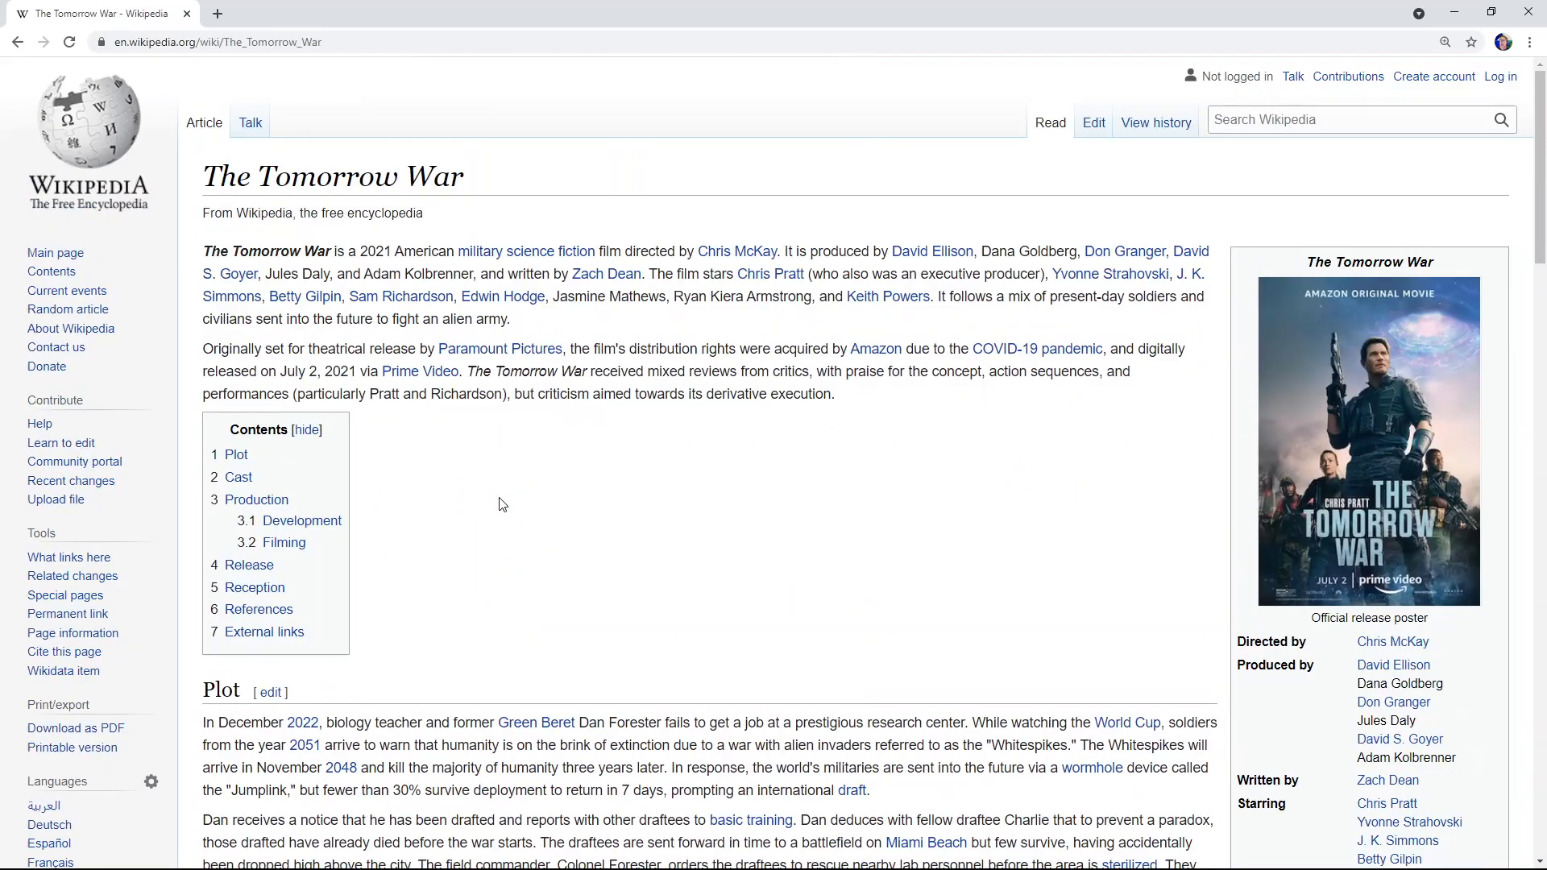
{"action": "mouse_move", "coordinate": [8, 38]}
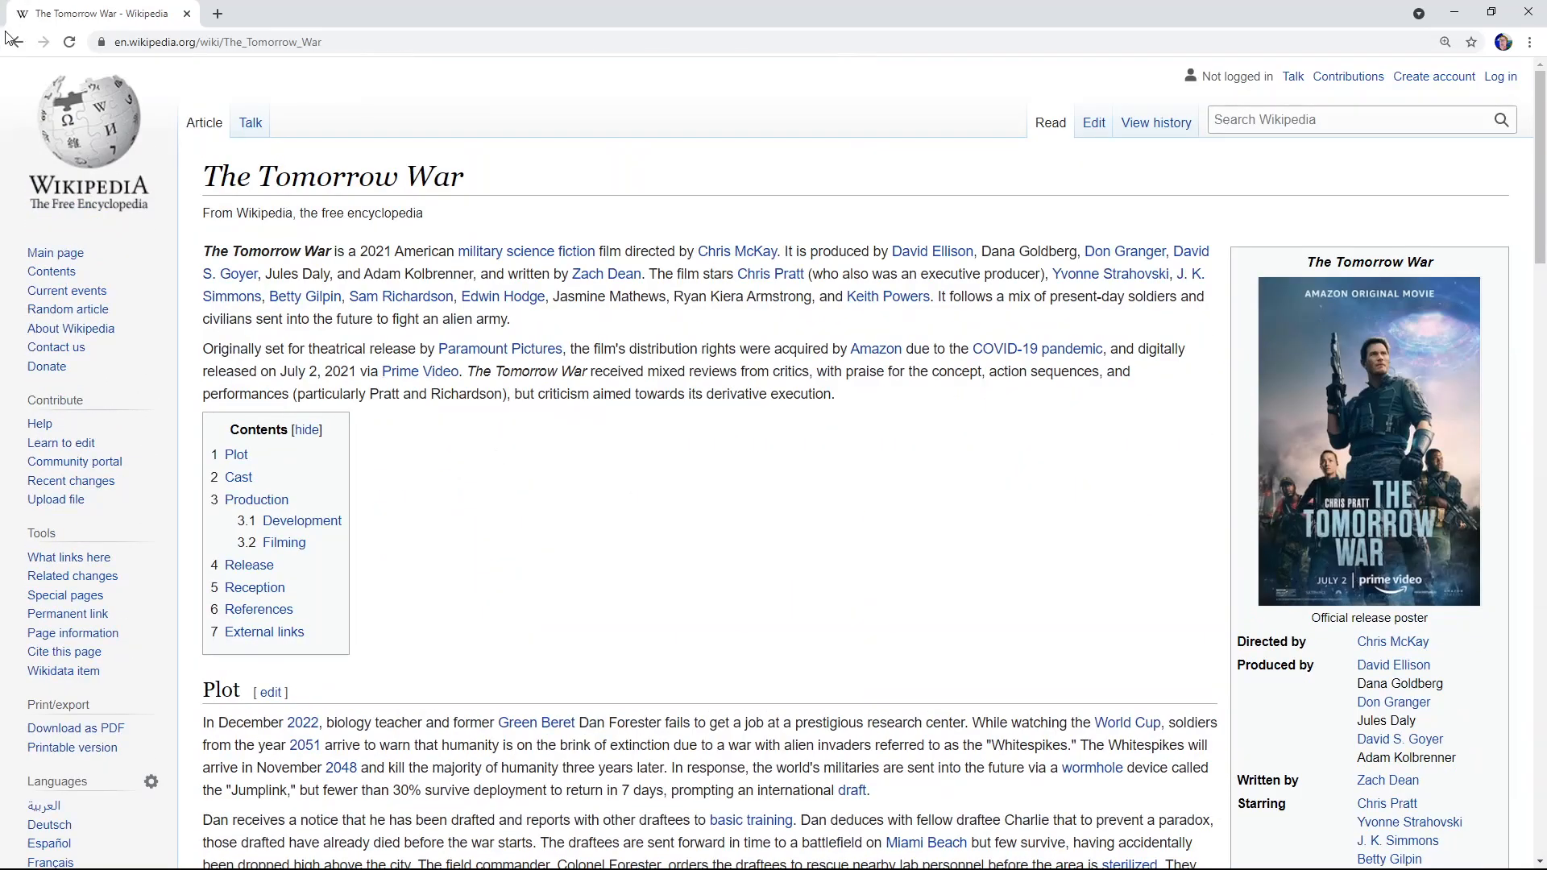
Step: Return to Bing and open Variety's story on Chris Pratt and co-stars debating the existence of aliens
{"action": "left_click", "coordinate": [17, 41]}
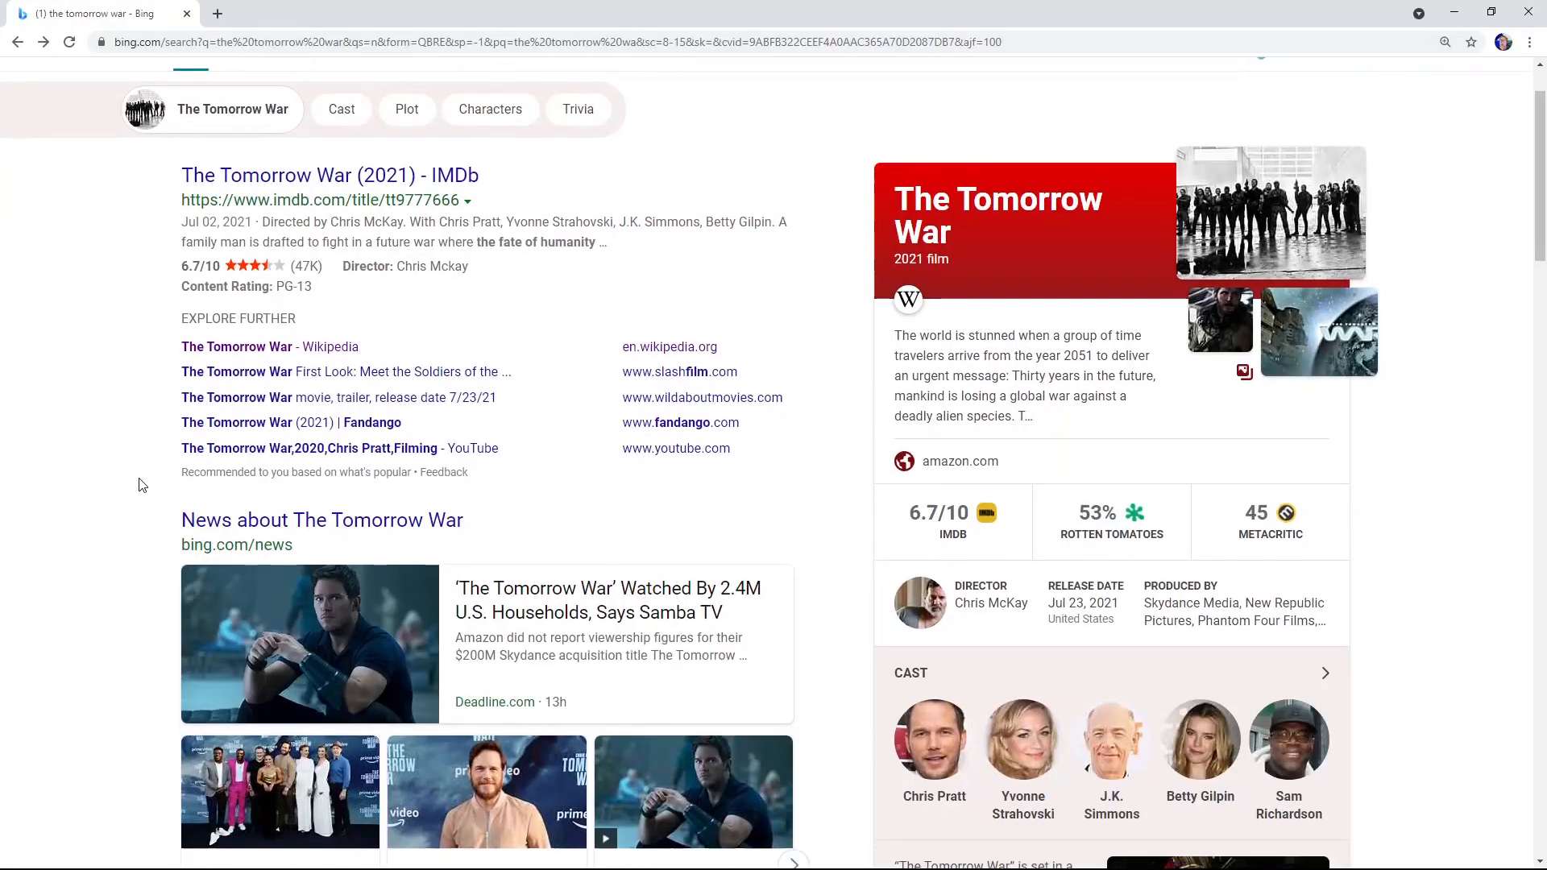
{"action": "scroll", "scroll_direction": "down", "scroll_amount": 3}
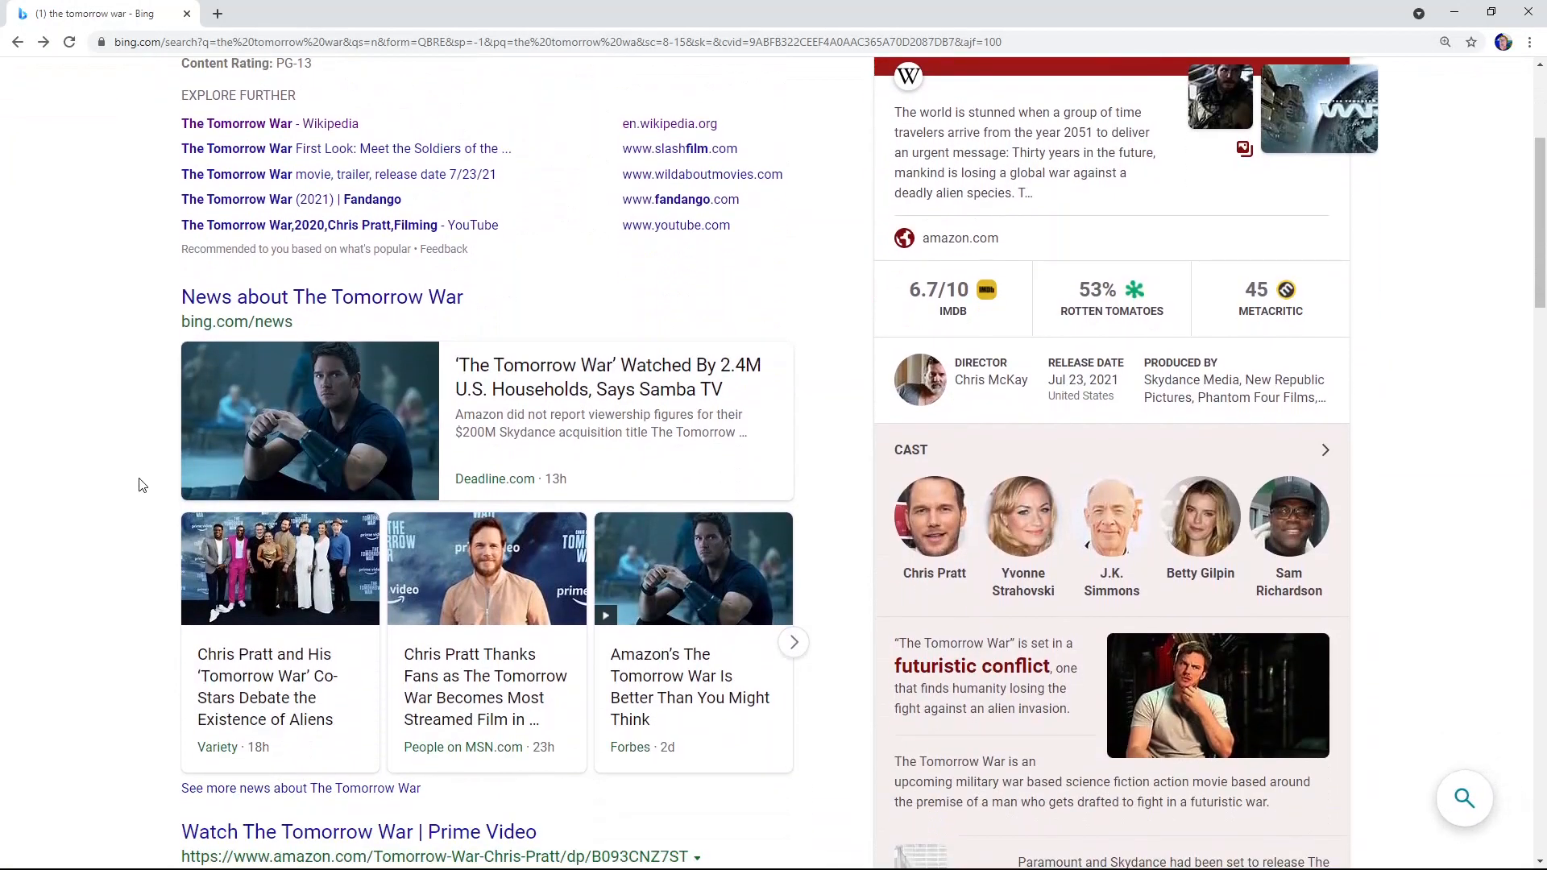
{"action": "left_click", "coordinate": [1110, 517]}
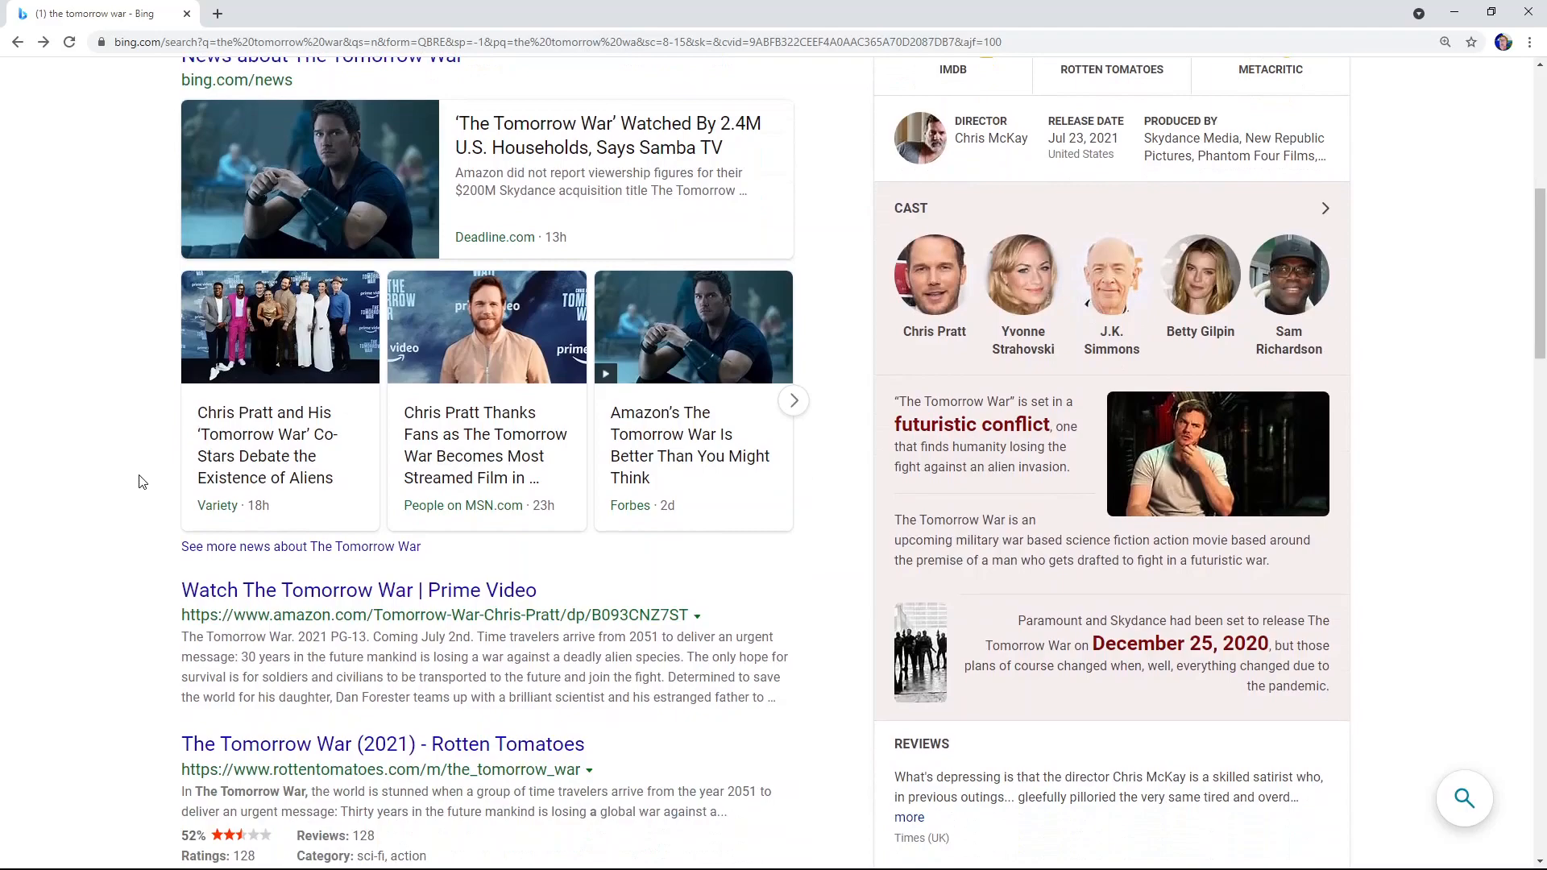
{"action": "mouse_move", "coordinate": [162, 473]}
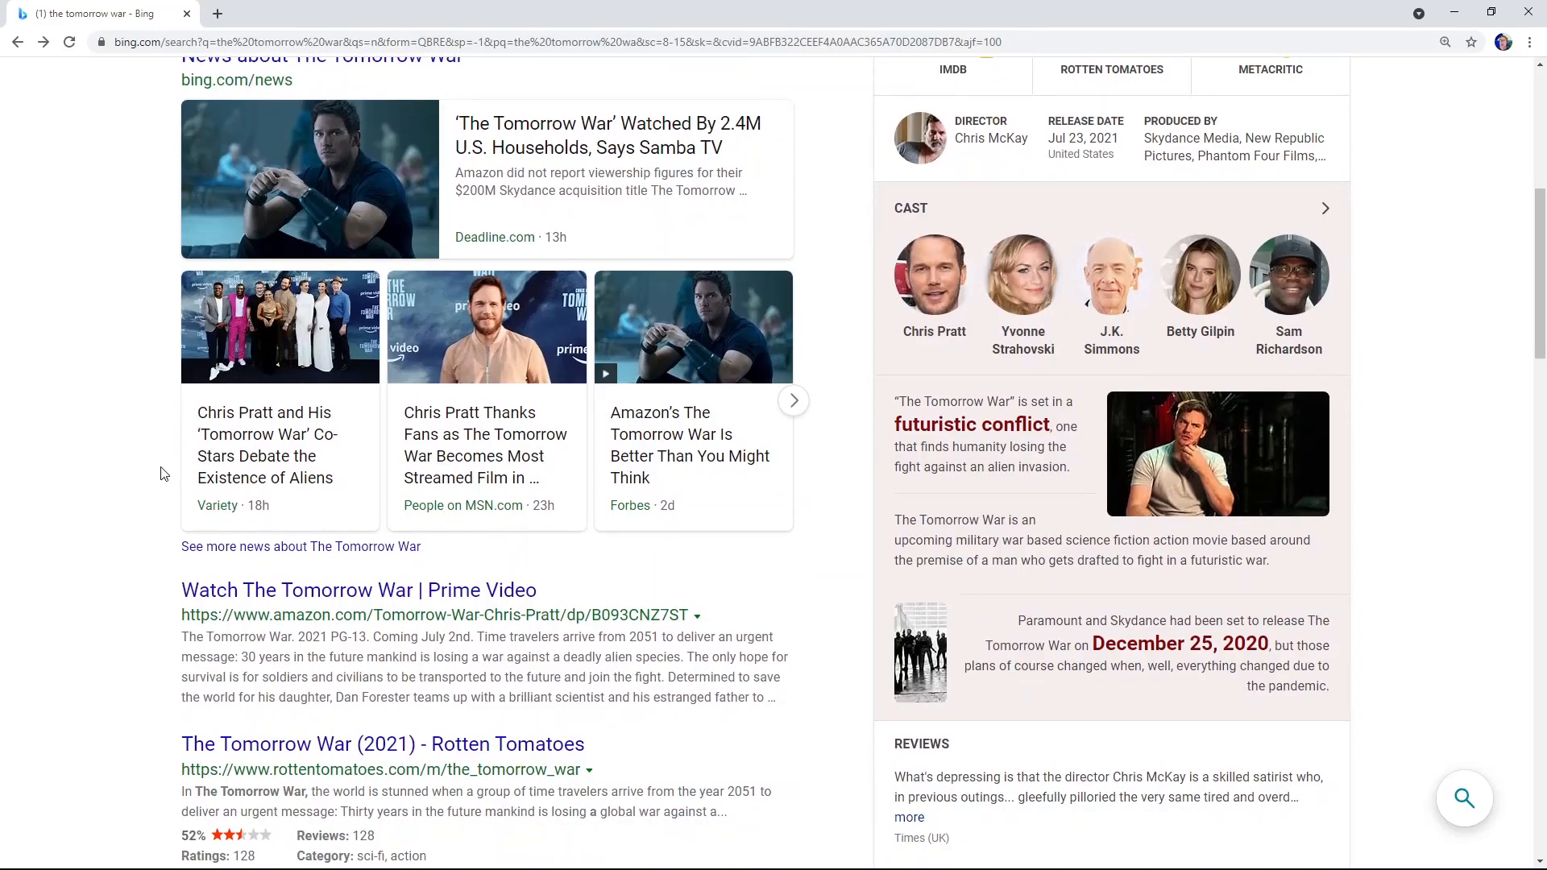
{"action": "mouse_move", "coordinate": [247, 465]}
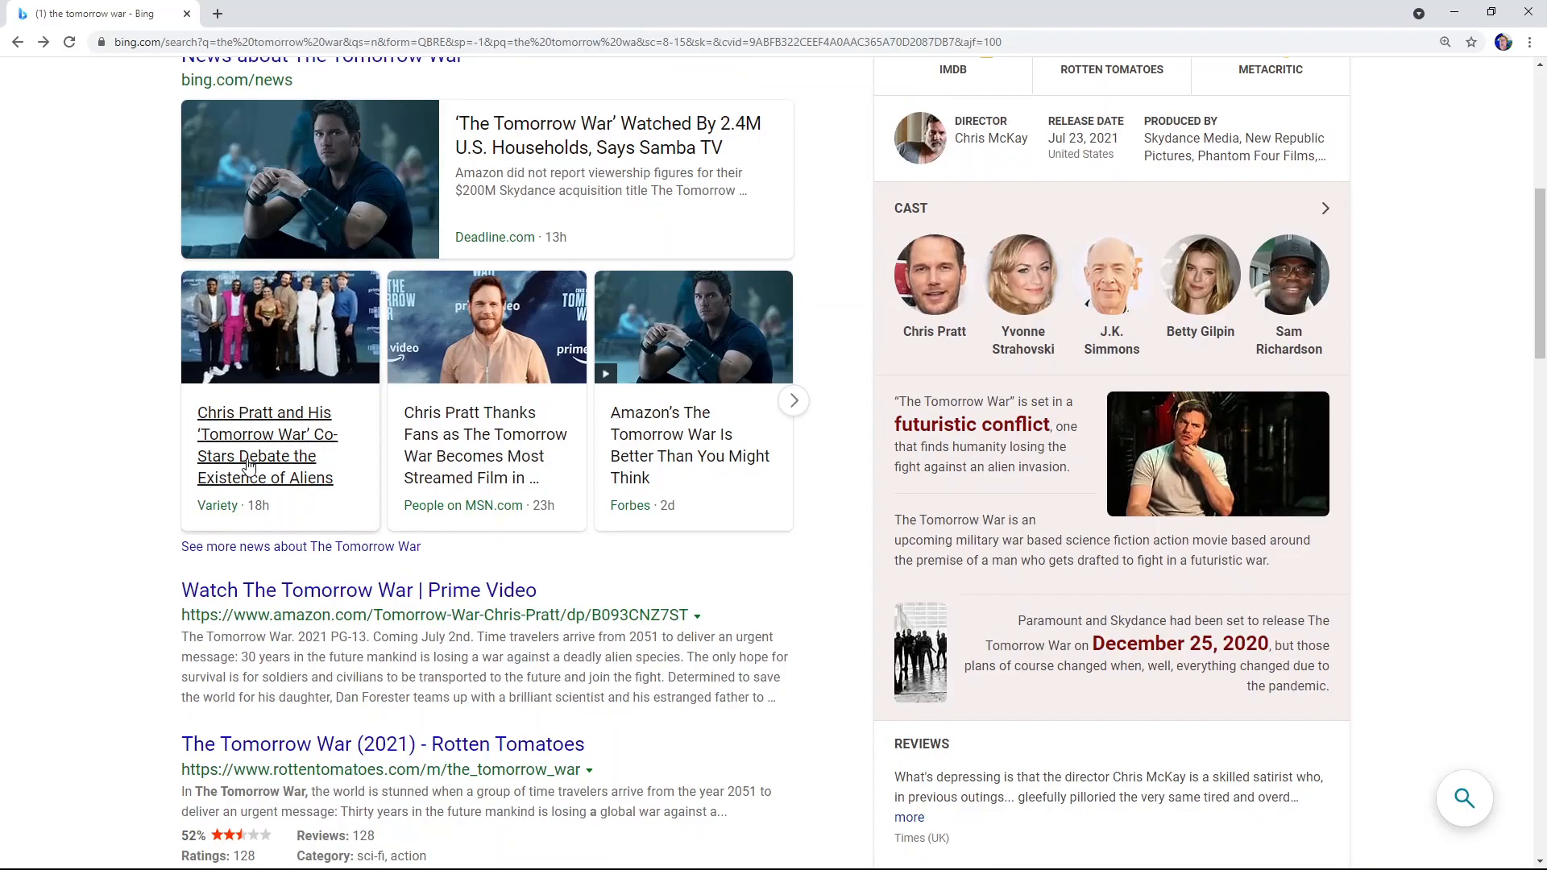
{"action": "left_click", "coordinate": [264, 445]}
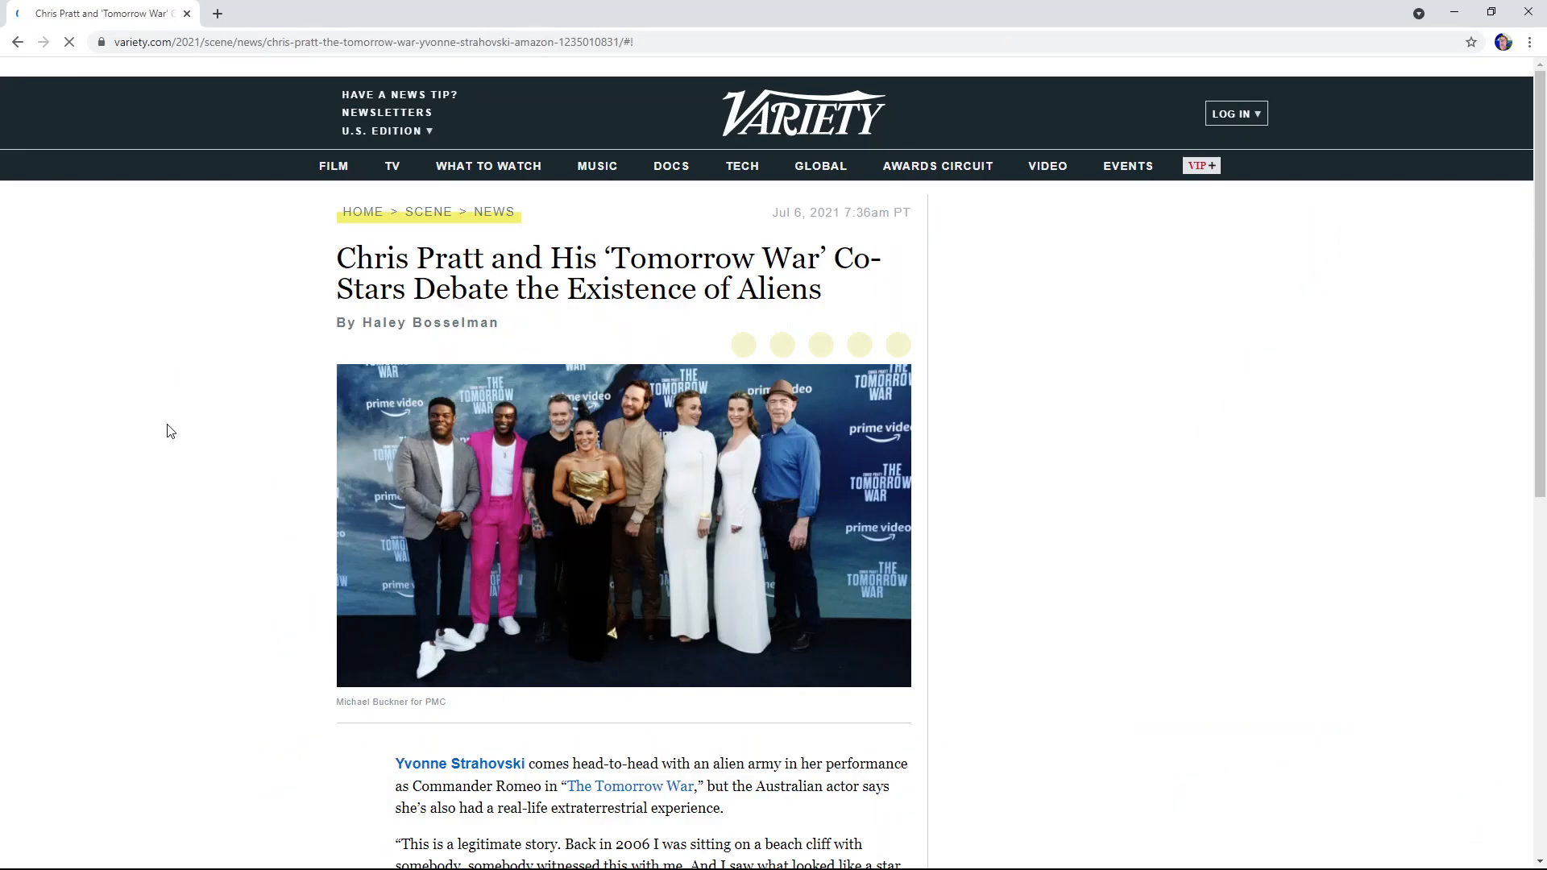
{"action": "scroll", "scroll_direction": "down", "scroll_amount": 3}
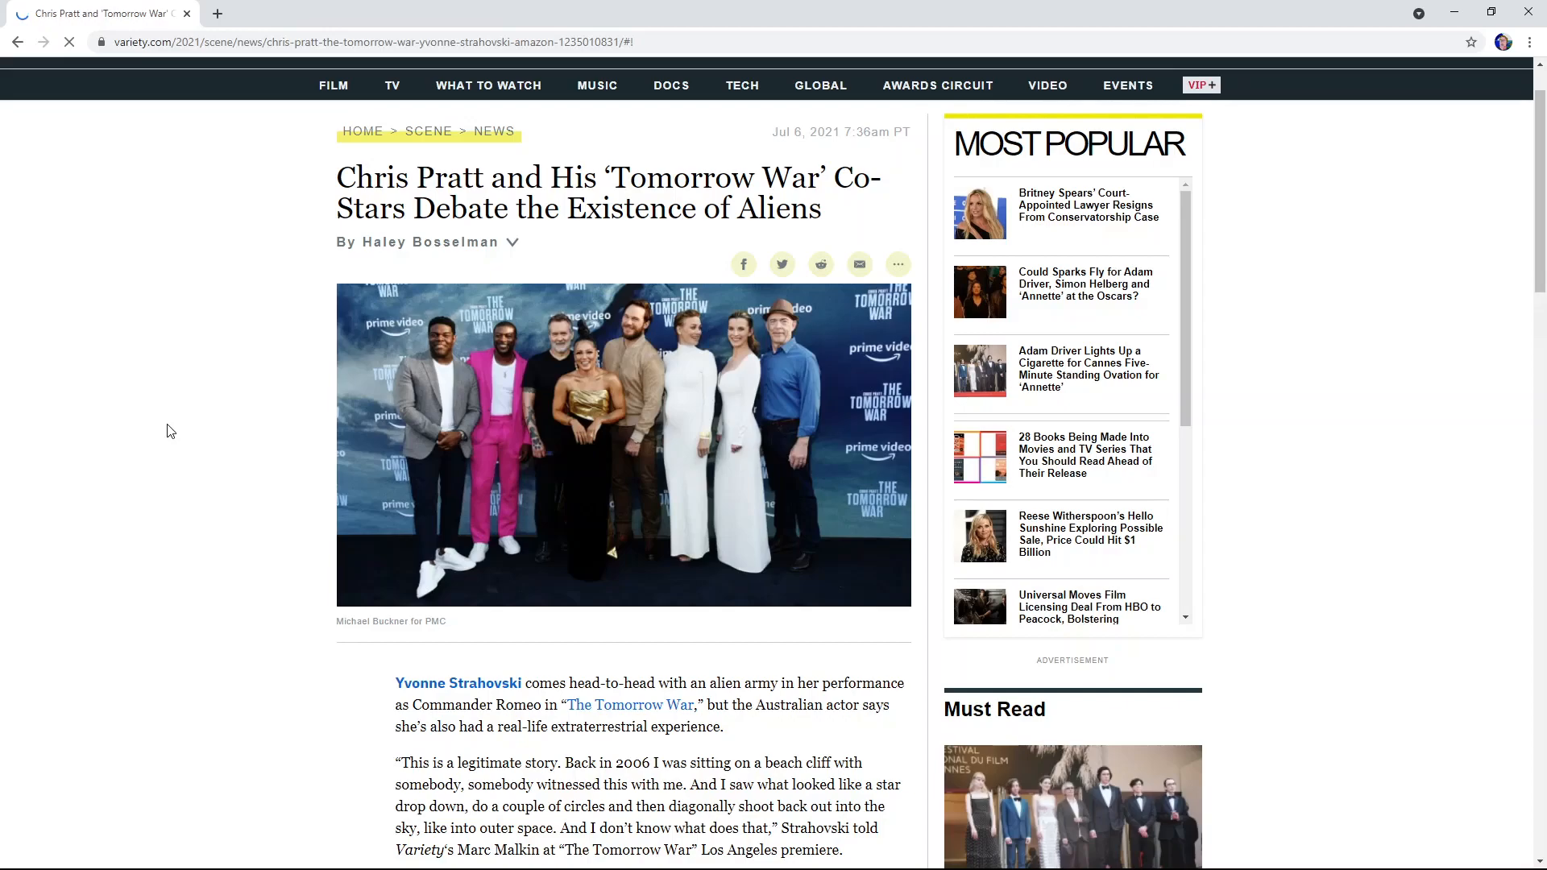
{"action": "scroll", "scroll_direction": "down", "scroll_amount": 3}
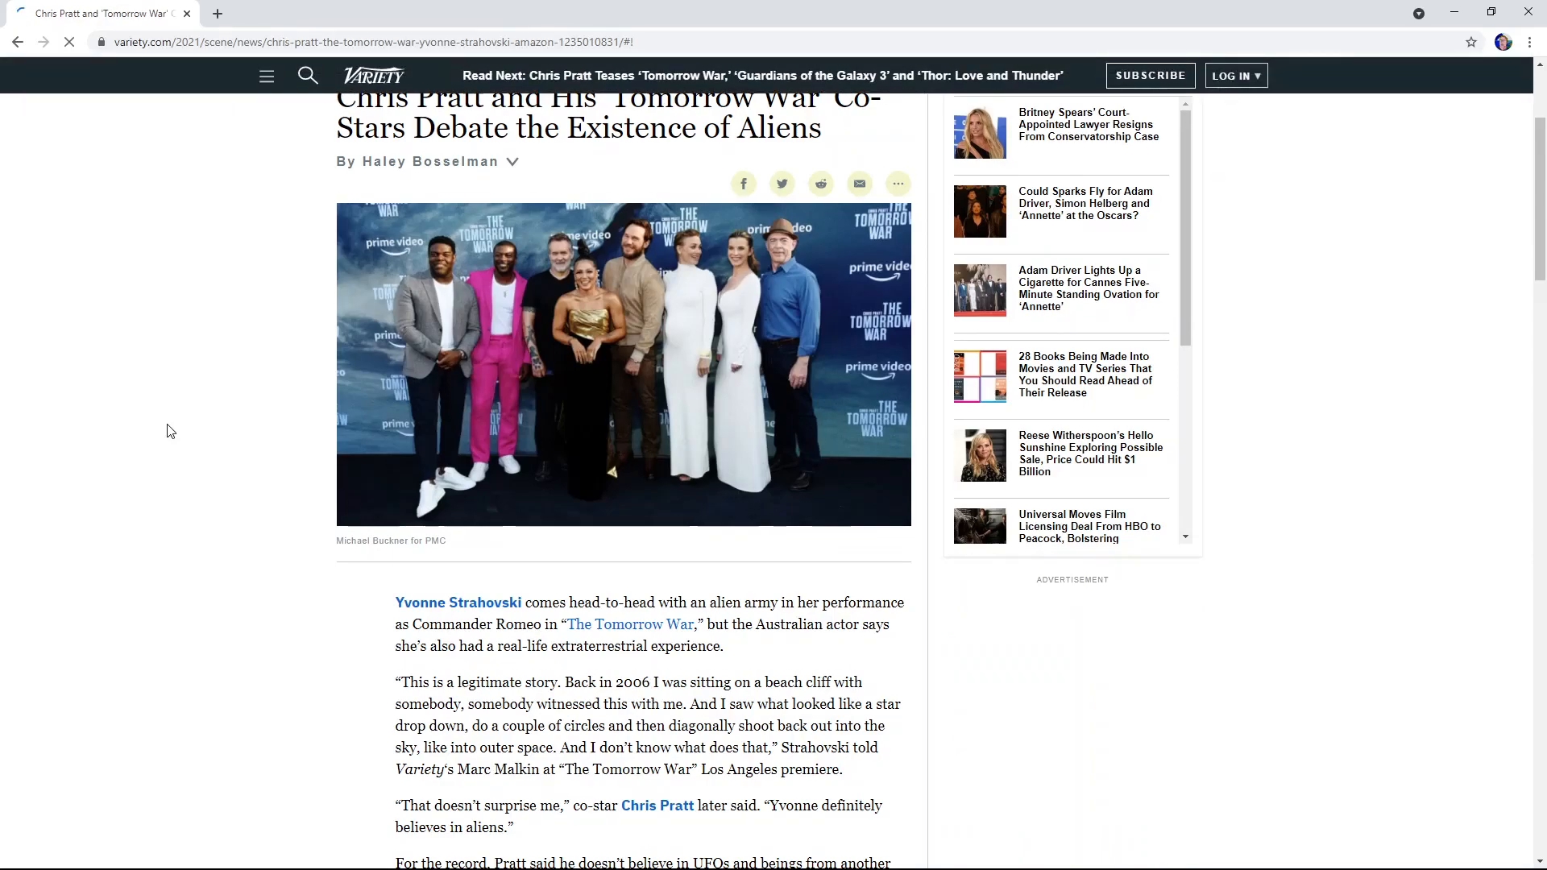
{"action": "scroll", "scroll_direction": "down", "scroll_amount": 3}
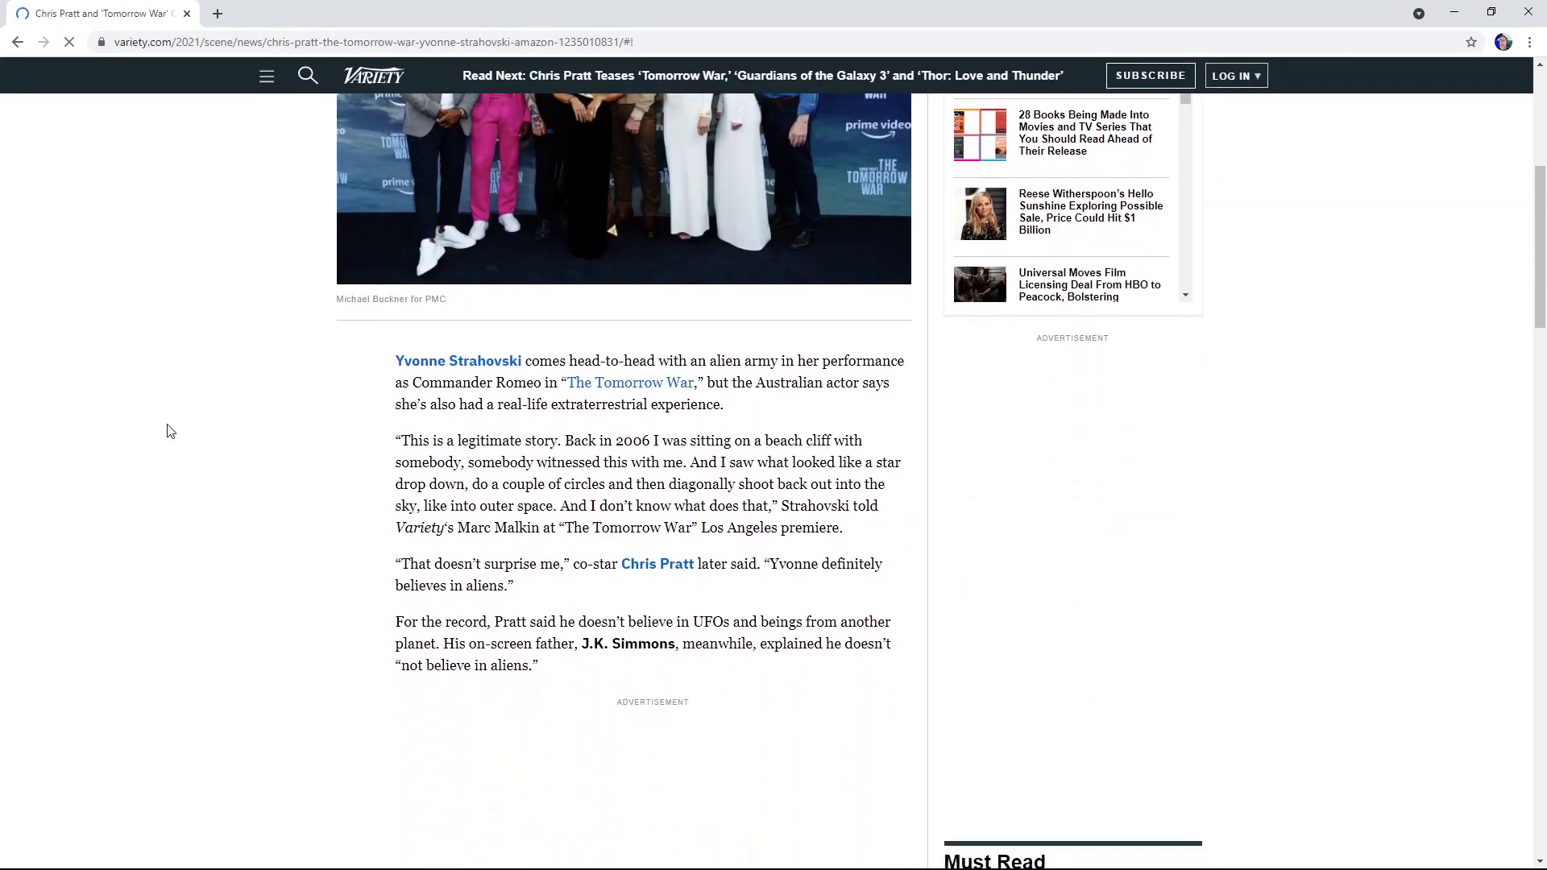
{"action": "scroll", "scroll_direction": "down", "scroll_amount": 3}
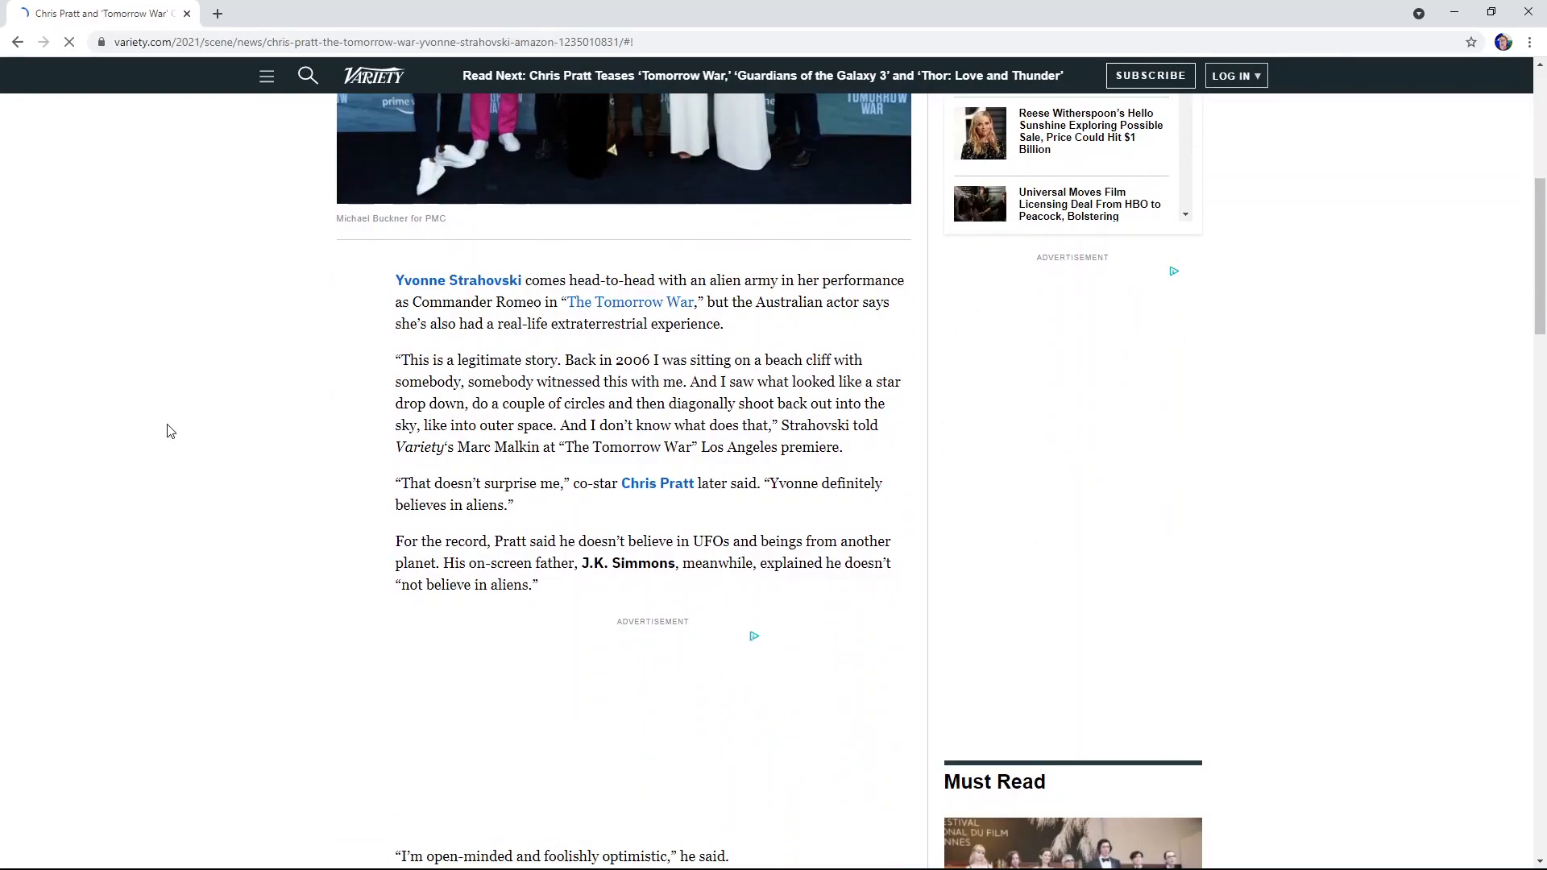
{"action": "scroll", "scroll_direction": "down", "scroll_amount": 3}
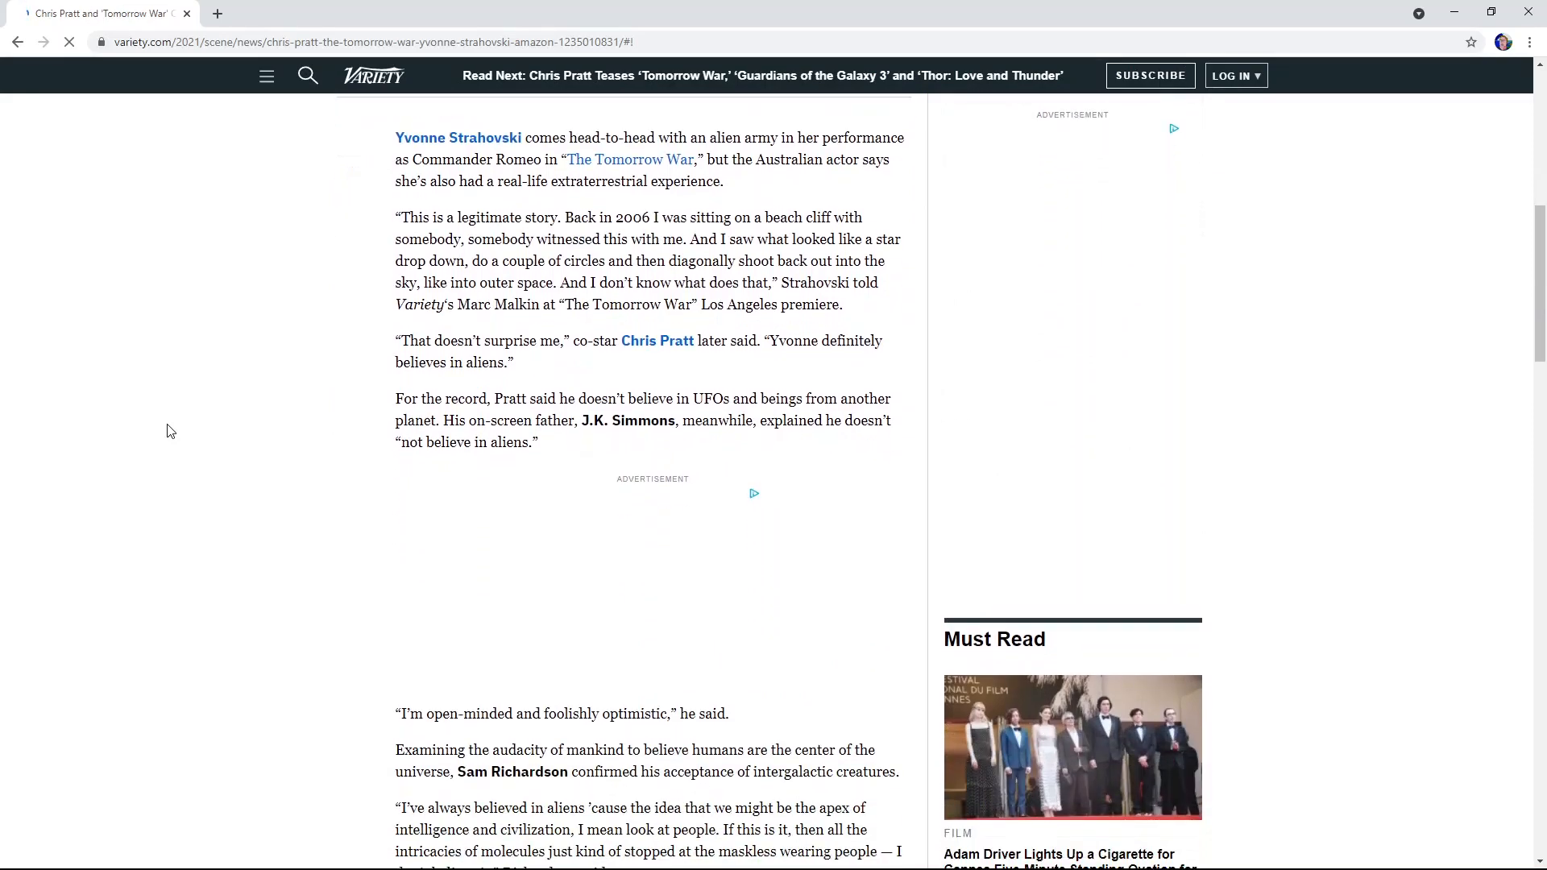
{"action": "scroll", "scroll_direction": "down", "scroll_amount": 3}
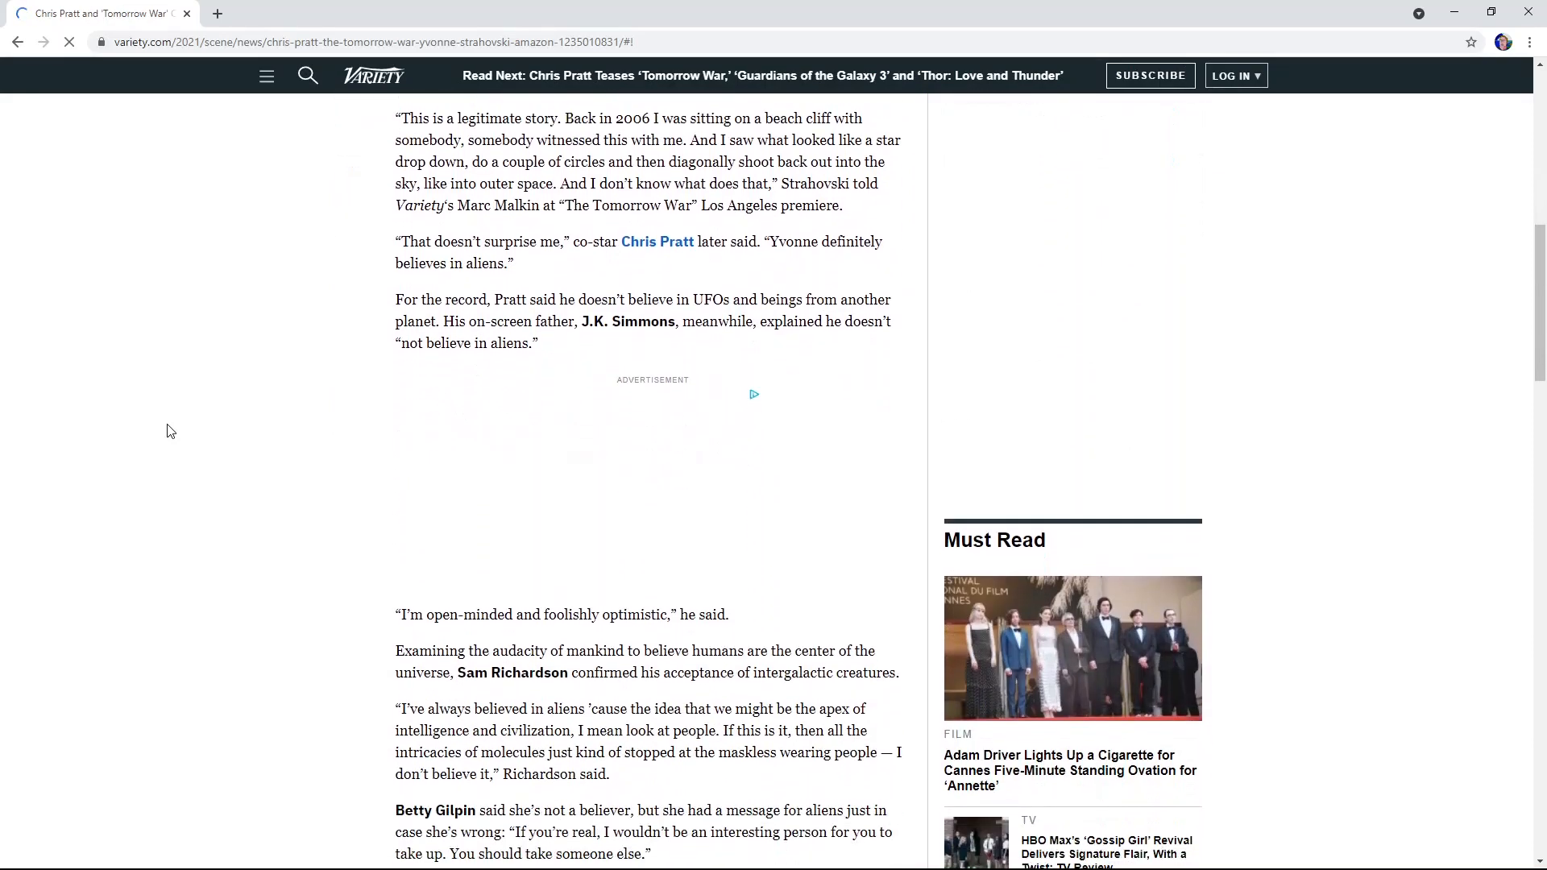
{"action": "scroll", "scroll_direction": "down", "scroll_amount": 3}
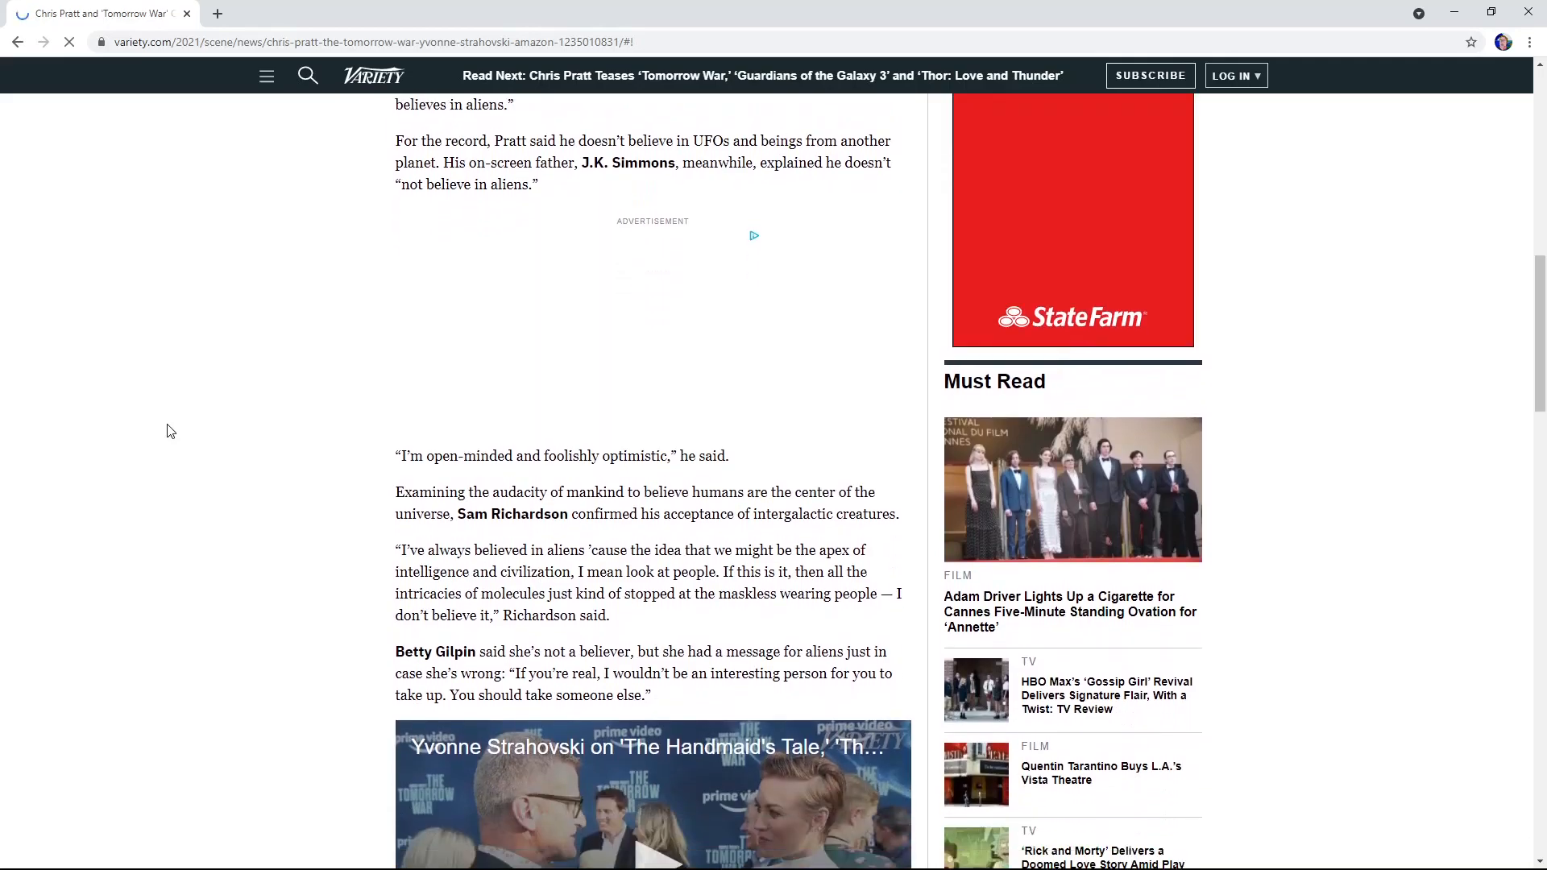
{"action": "scroll", "scroll_direction": "down", "scroll_amount": 3}
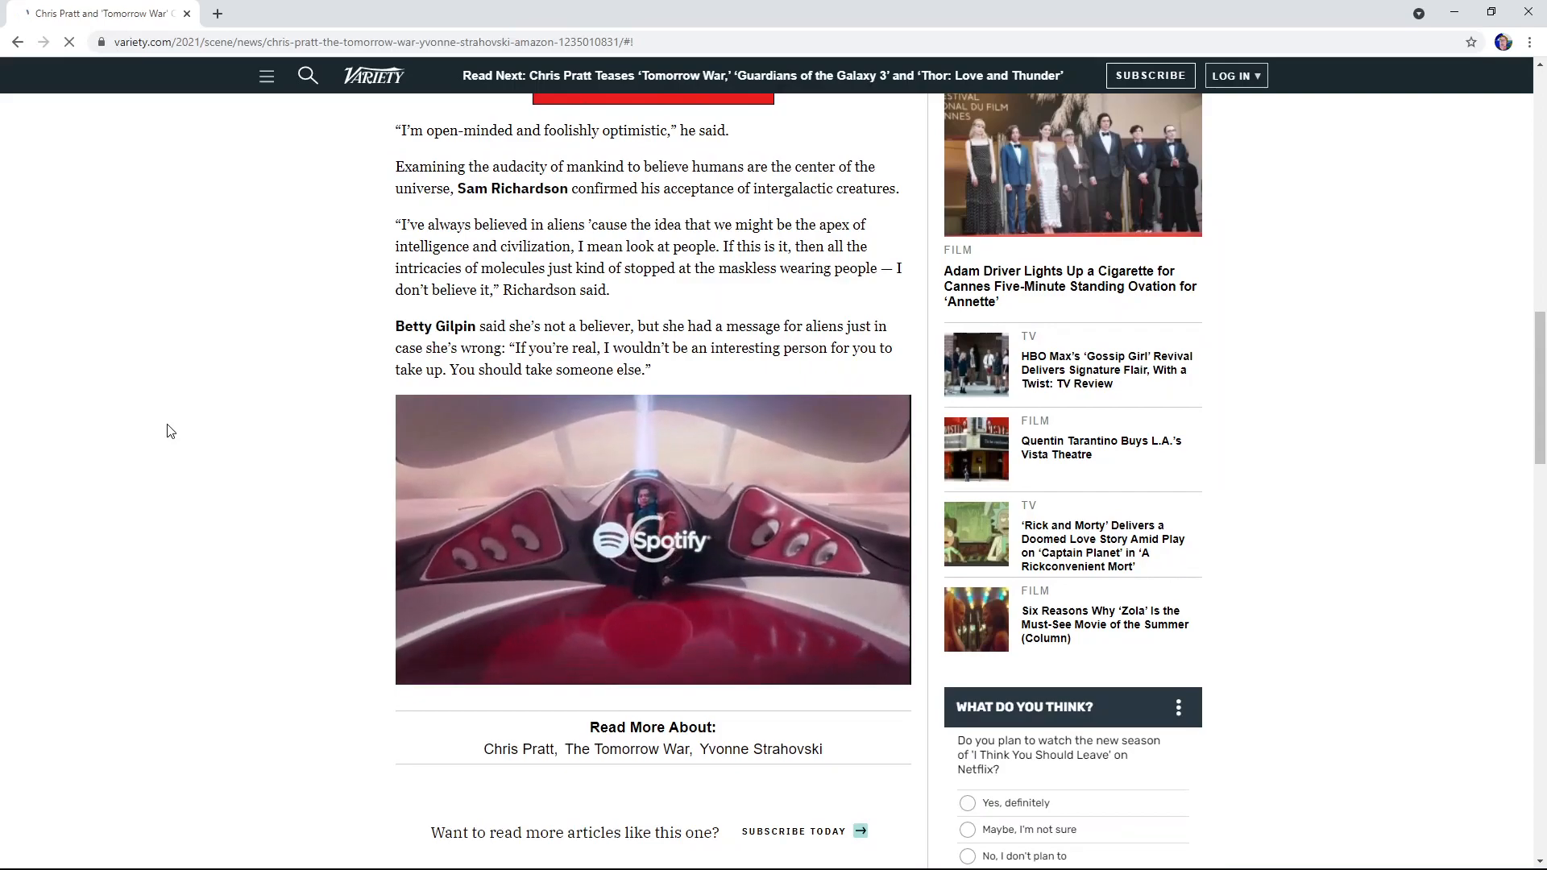
{"action": "scroll", "scroll_direction": "down", "scroll_amount": 3}
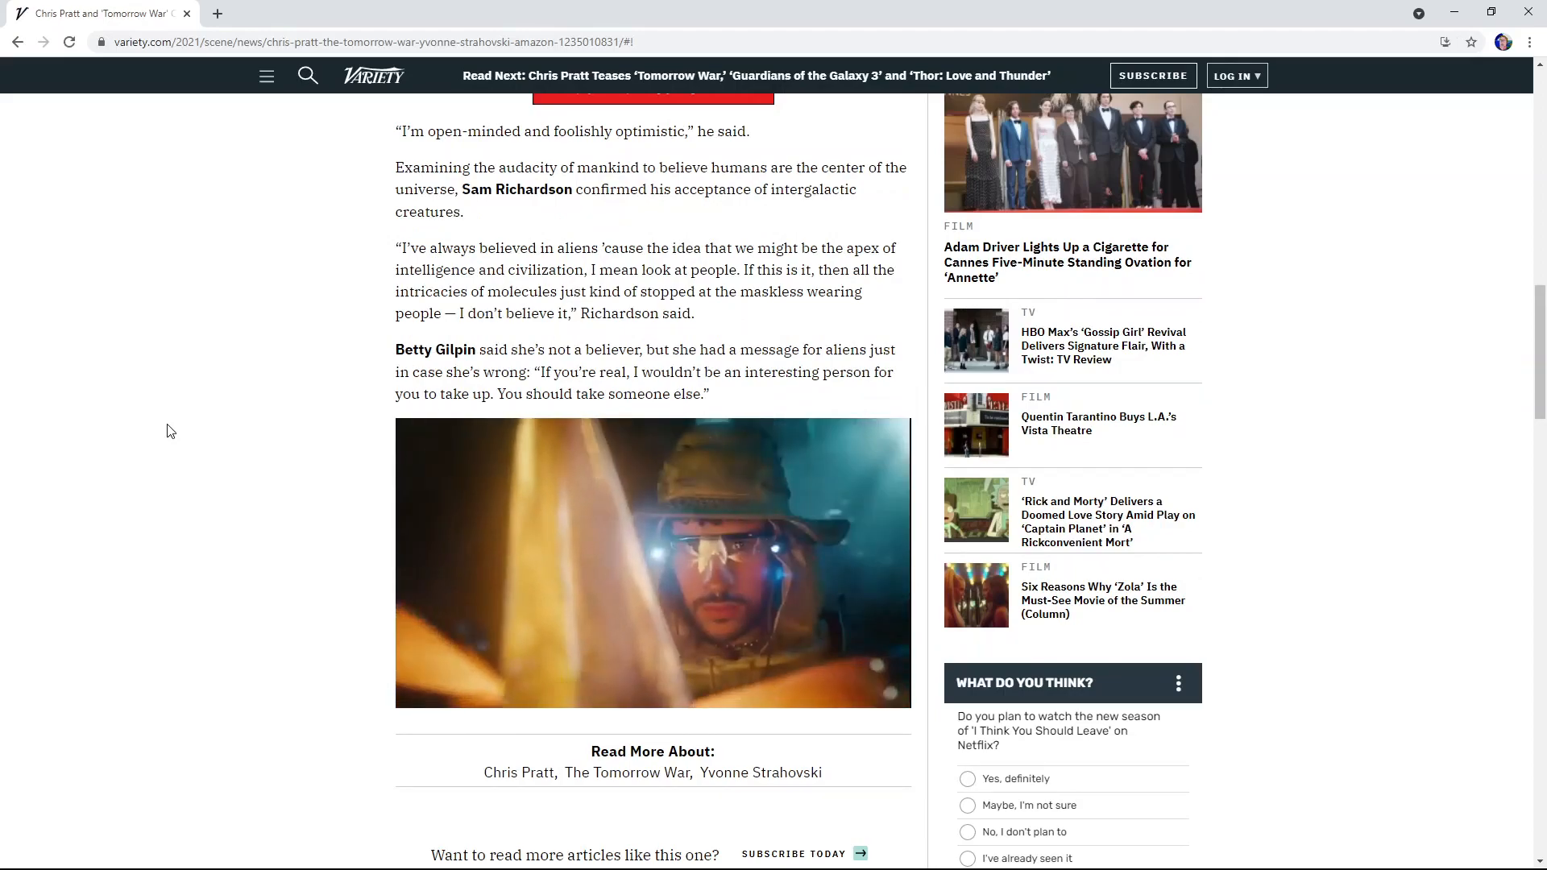
{"action": "scroll", "scroll_direction": "down", "scroll_amount": 3}
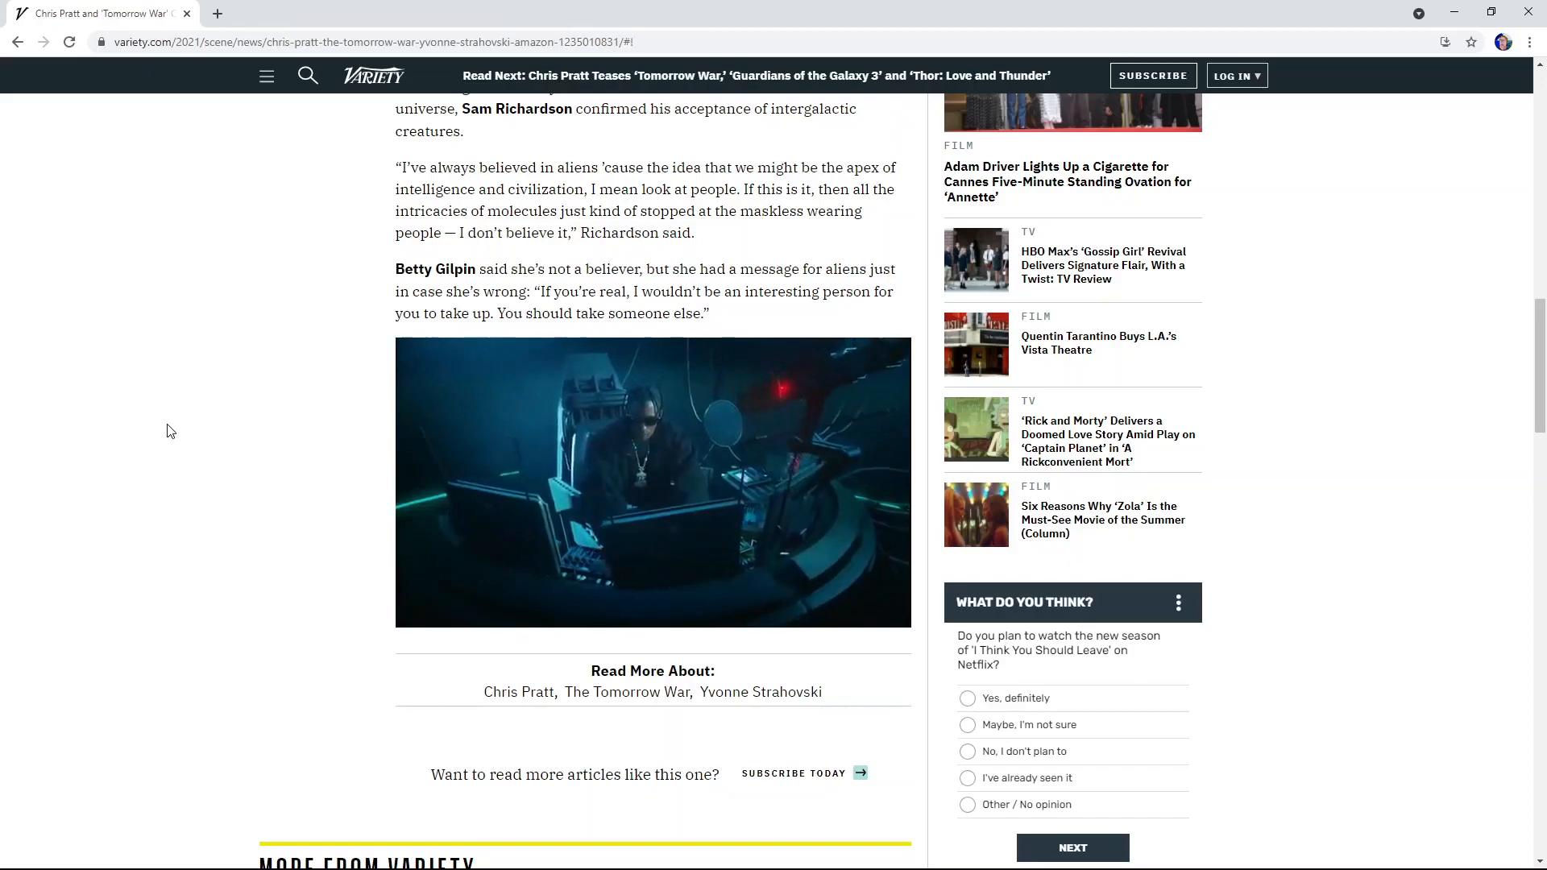
{"action": "scroll", "scroll_direction": "down", "scroll_amount": 3}
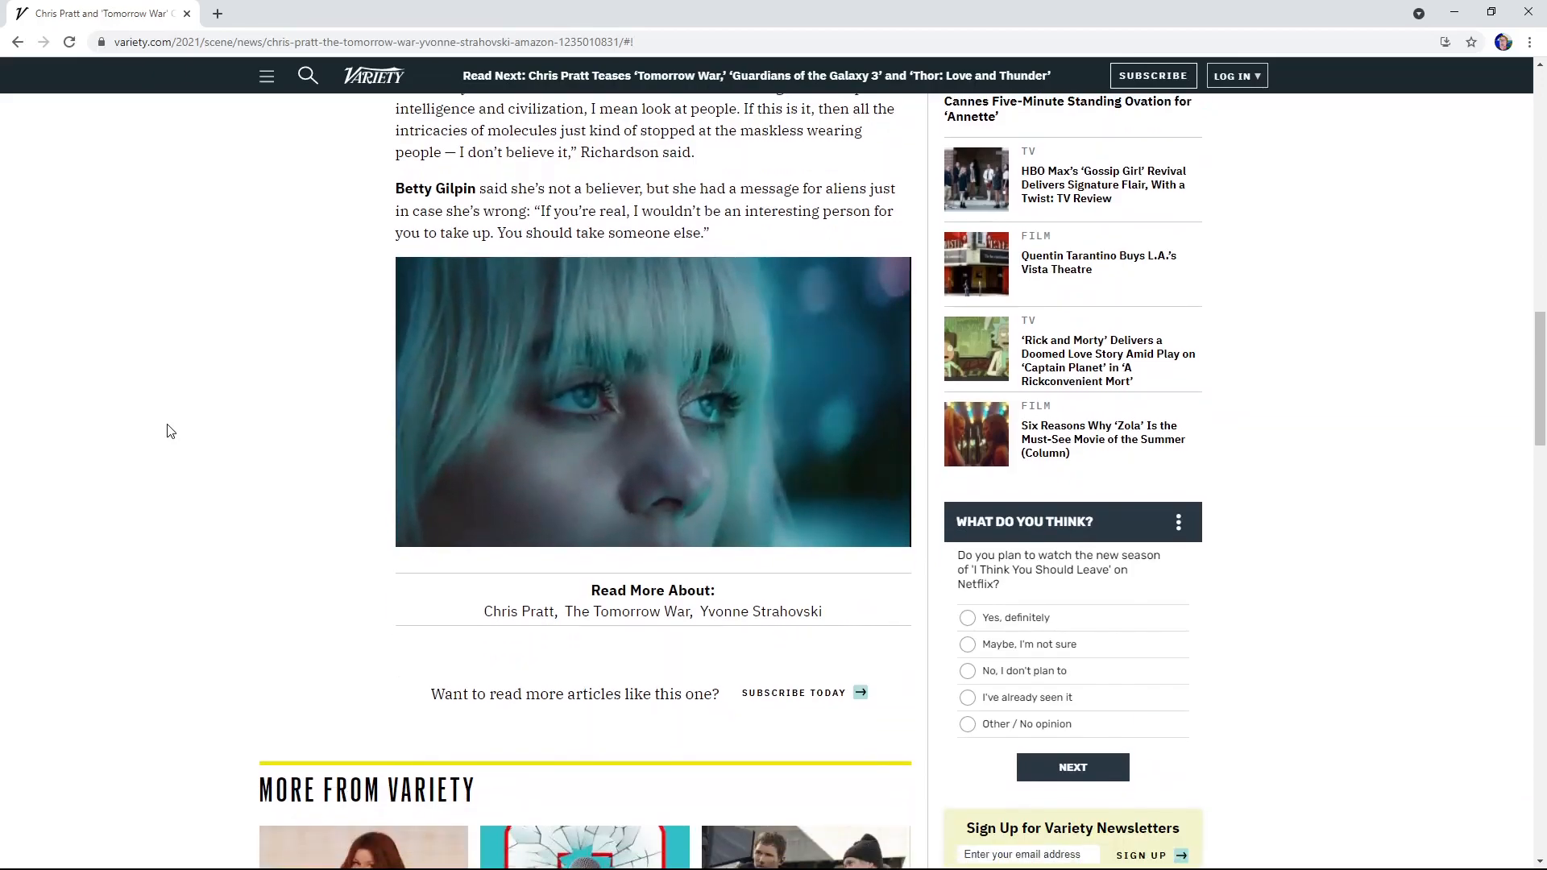
{"action": "scroll", "scroll_direction": "up", "scroll_amount": 3}
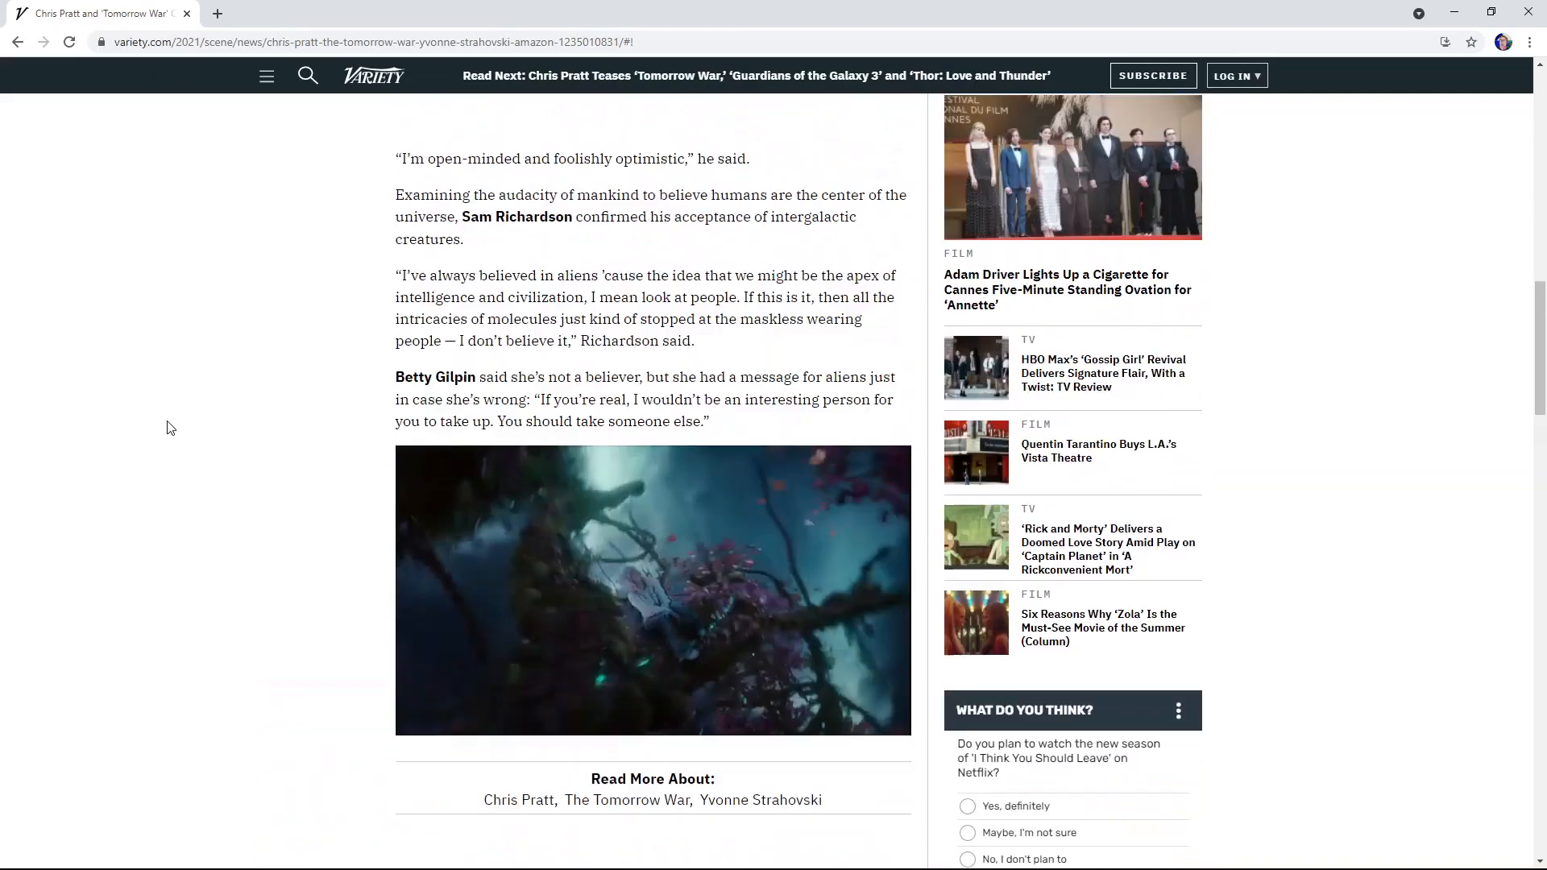
{"action": "scroll", "scroll_direction": "up", "scroll_amount": 3}
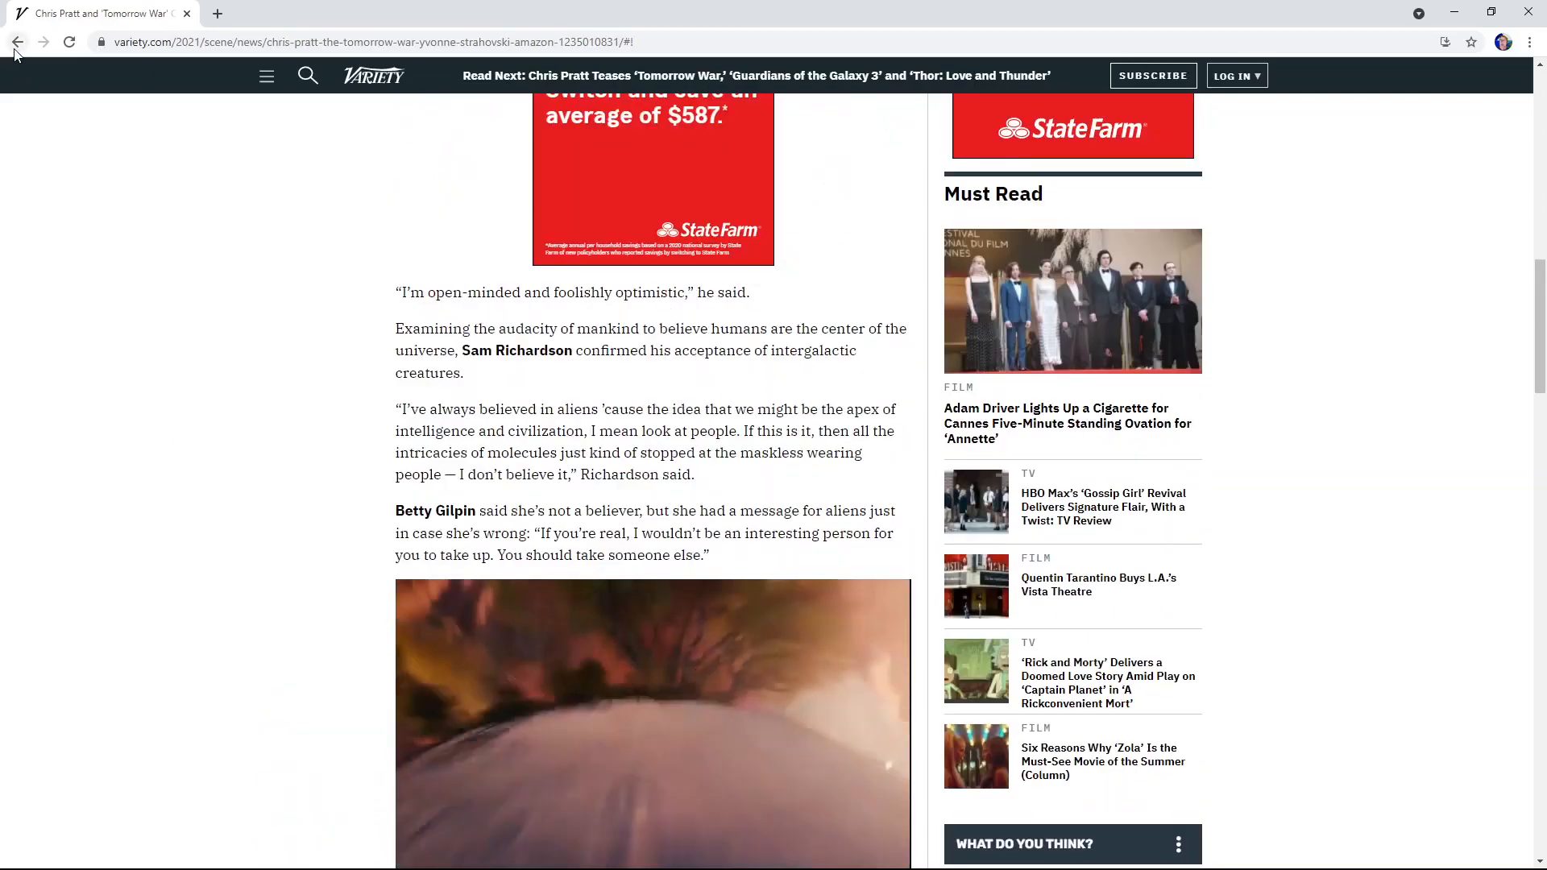
Step: Go back to Bing and open Forbes' 'Amazon's The Tomorrow War Is Better Than You Might Think'
{"action": "left_click", "coordinate": [16, 41]}
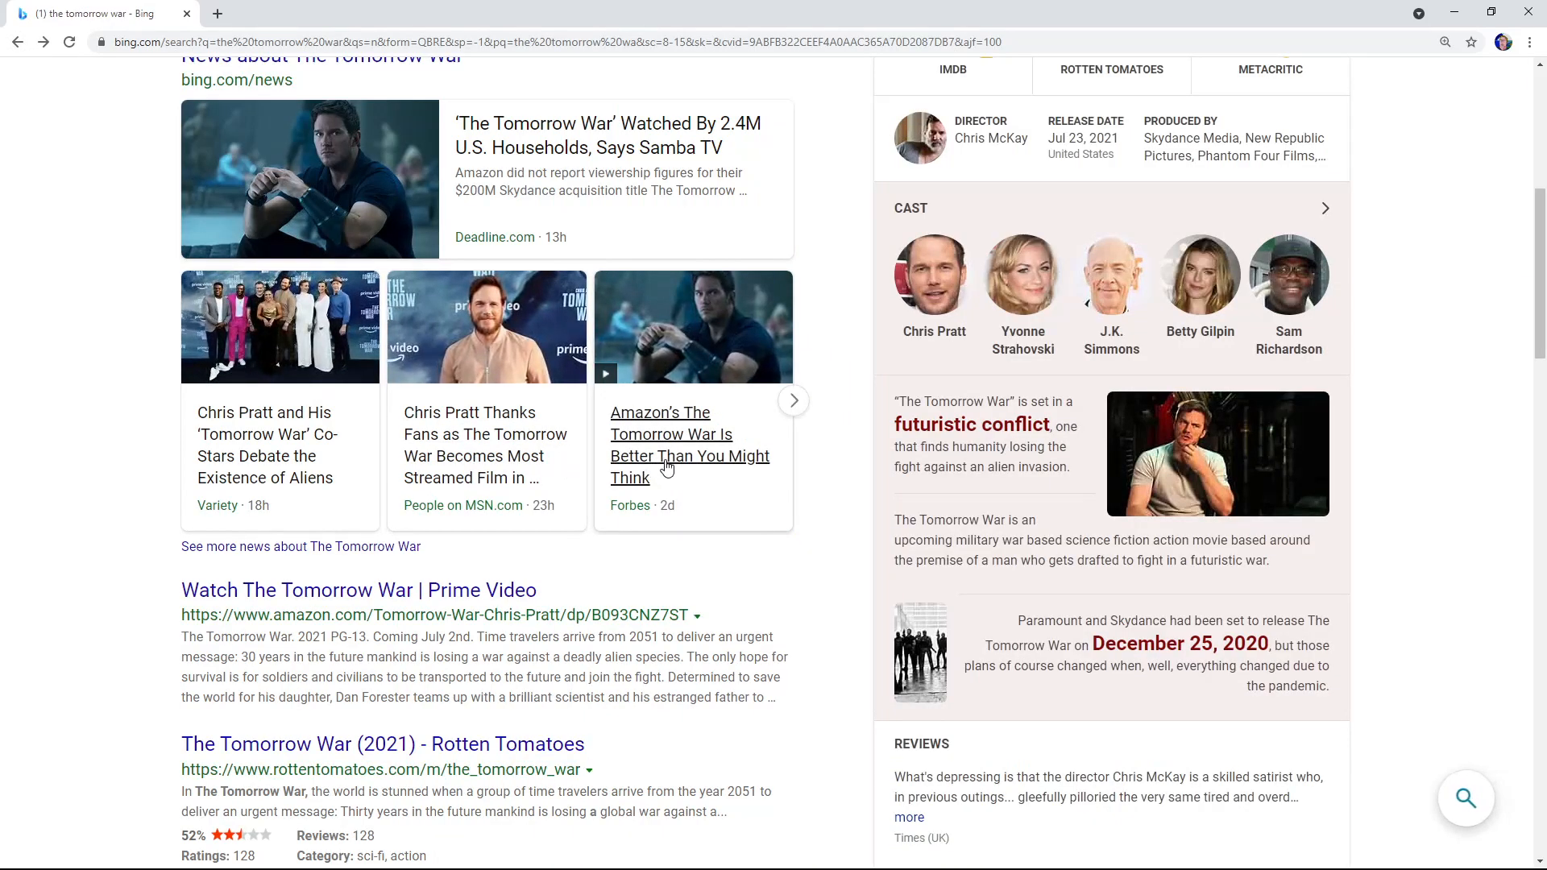
{"action": "left_click", "coordinate": [689, 445]}
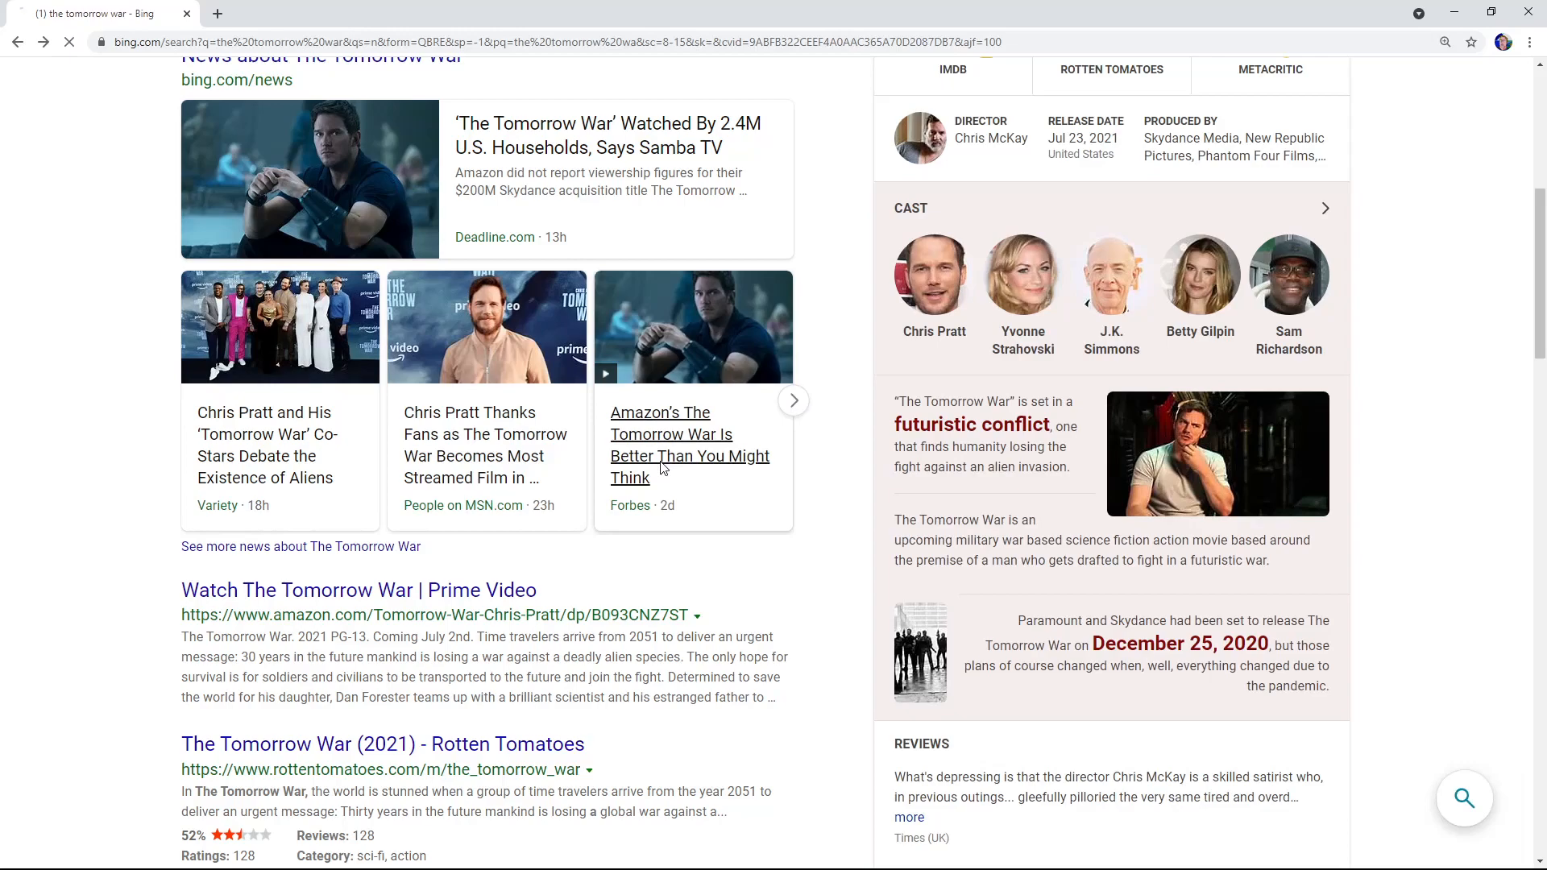
{"action": "left_click", "coordinate": [689, 444]}
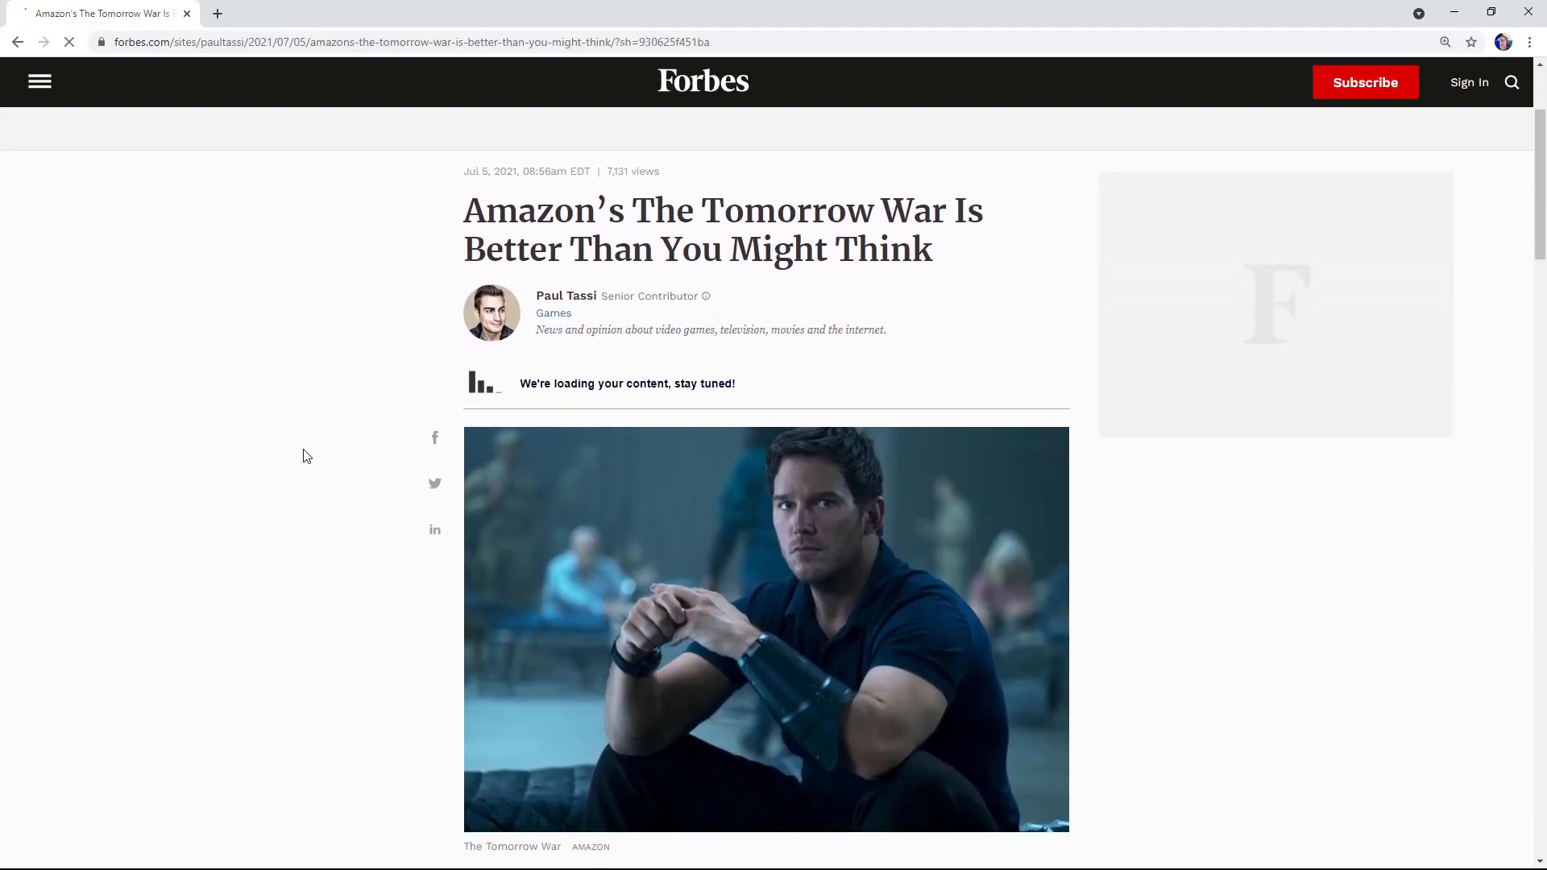
{"action": "scroll", "scroll_direction": "down", "scroll_amount": 3}
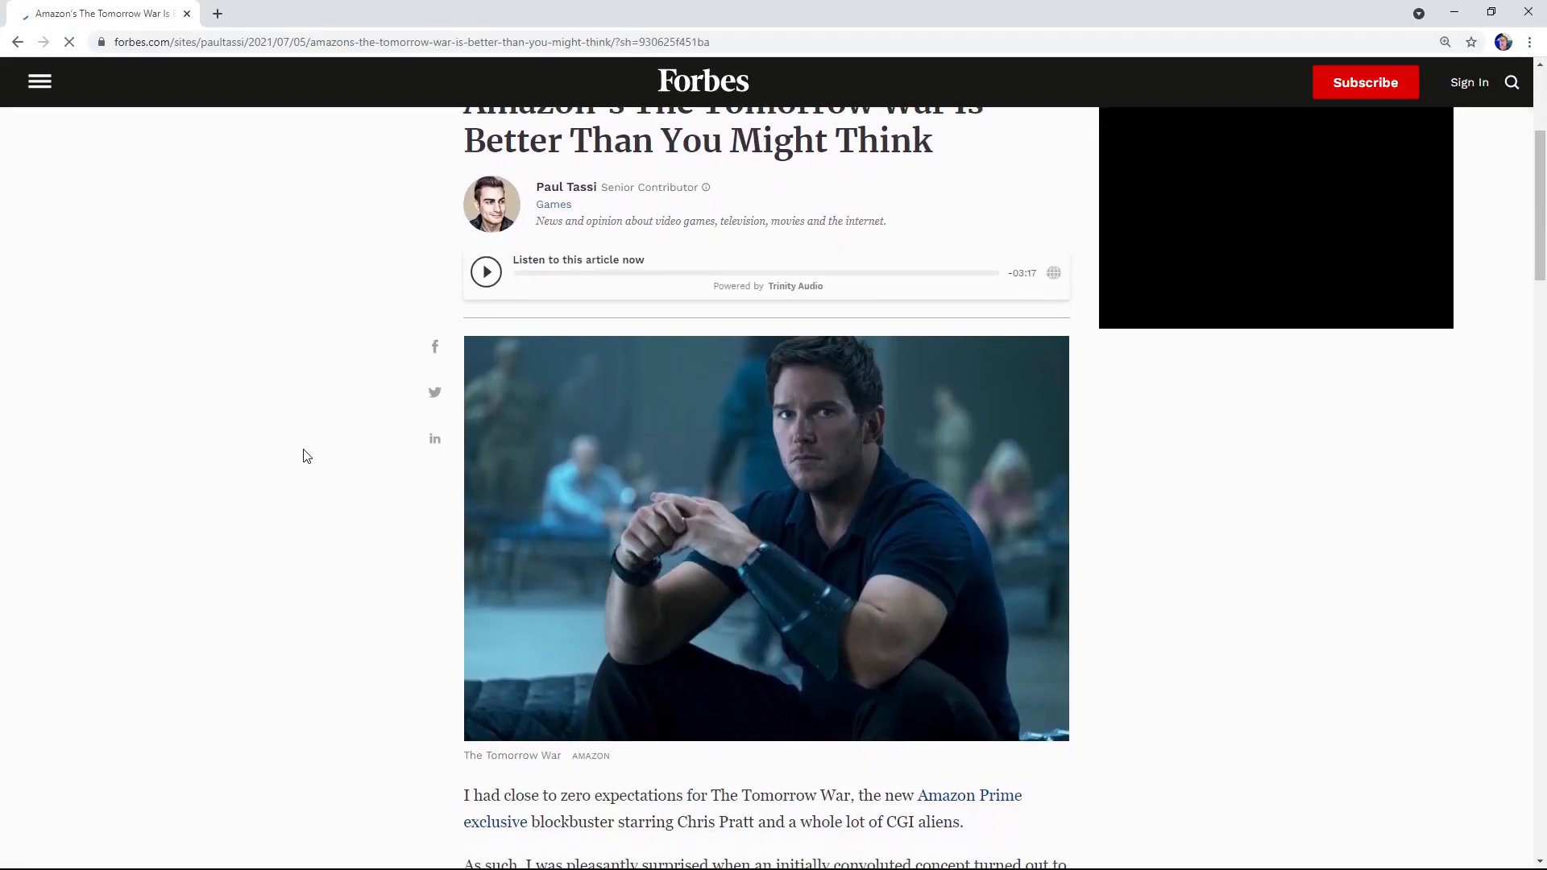
{"action": "scroll", "scroll_direction": "down", "scroll_amount": 3}
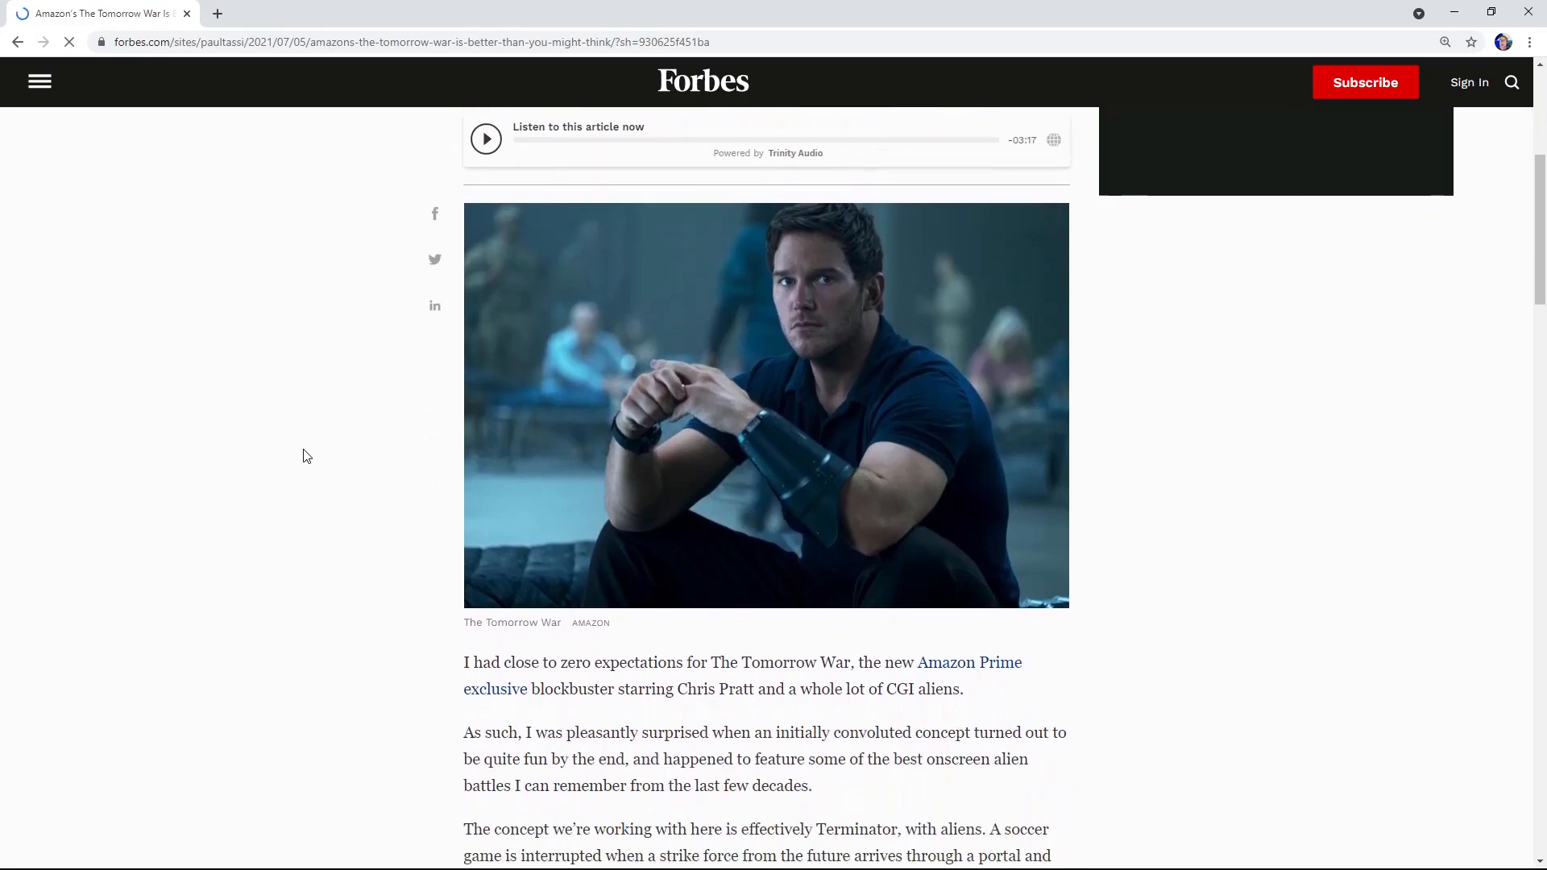
{"action": "scroll", "scroll_direction": "down", "scroll_amount": 3}
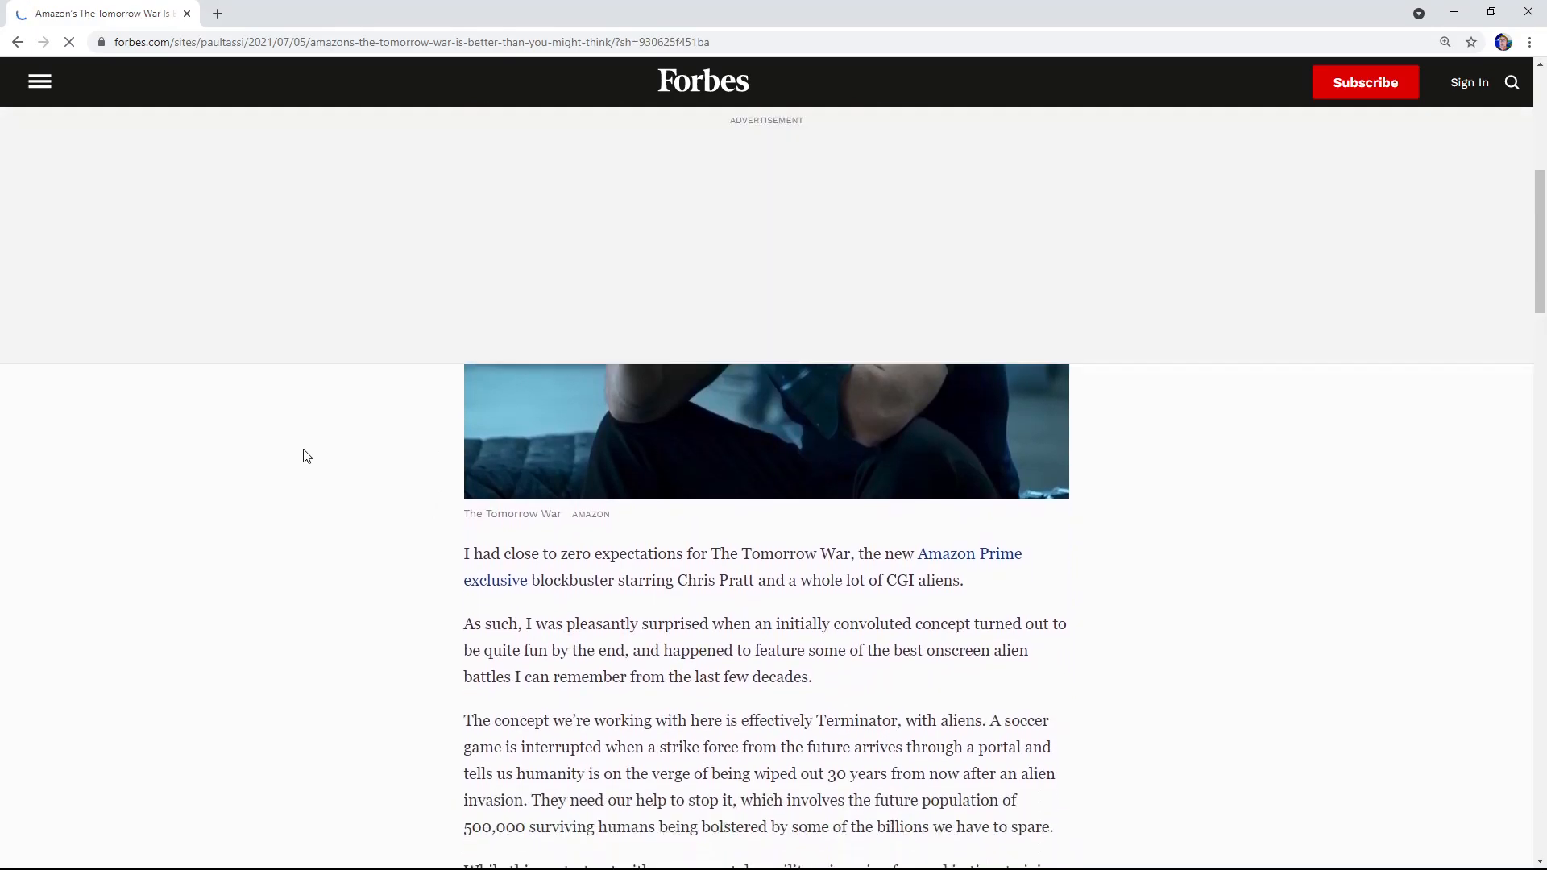
{"action": "scroll", "scroll_direction": "down", "scroll_amount": 3}
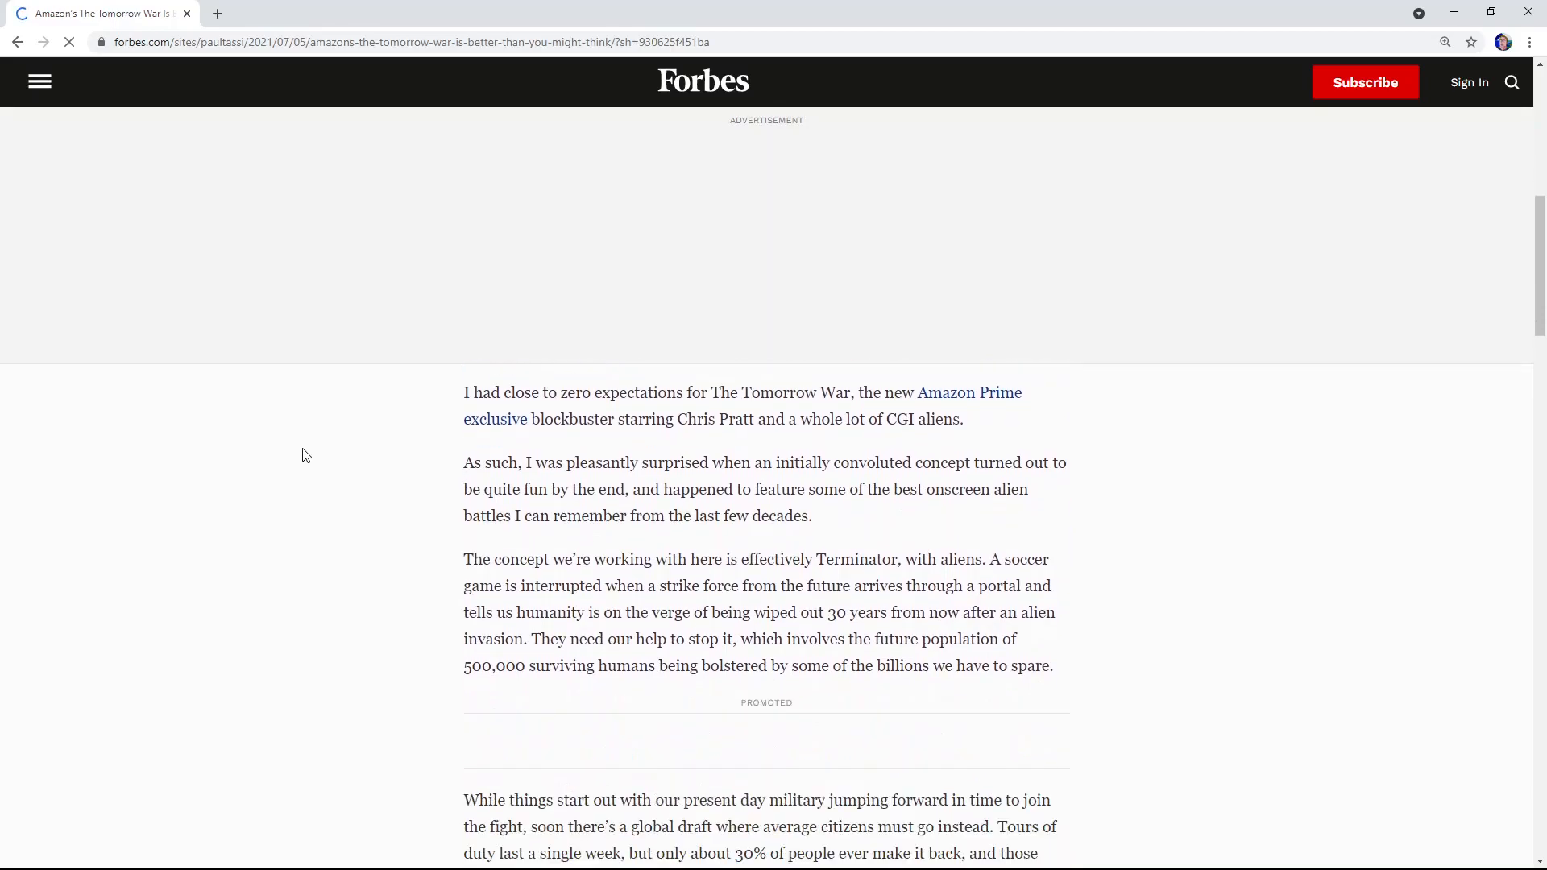
{"action": "scroll", "scroll_direction": "down", "scroll_amount": 3}
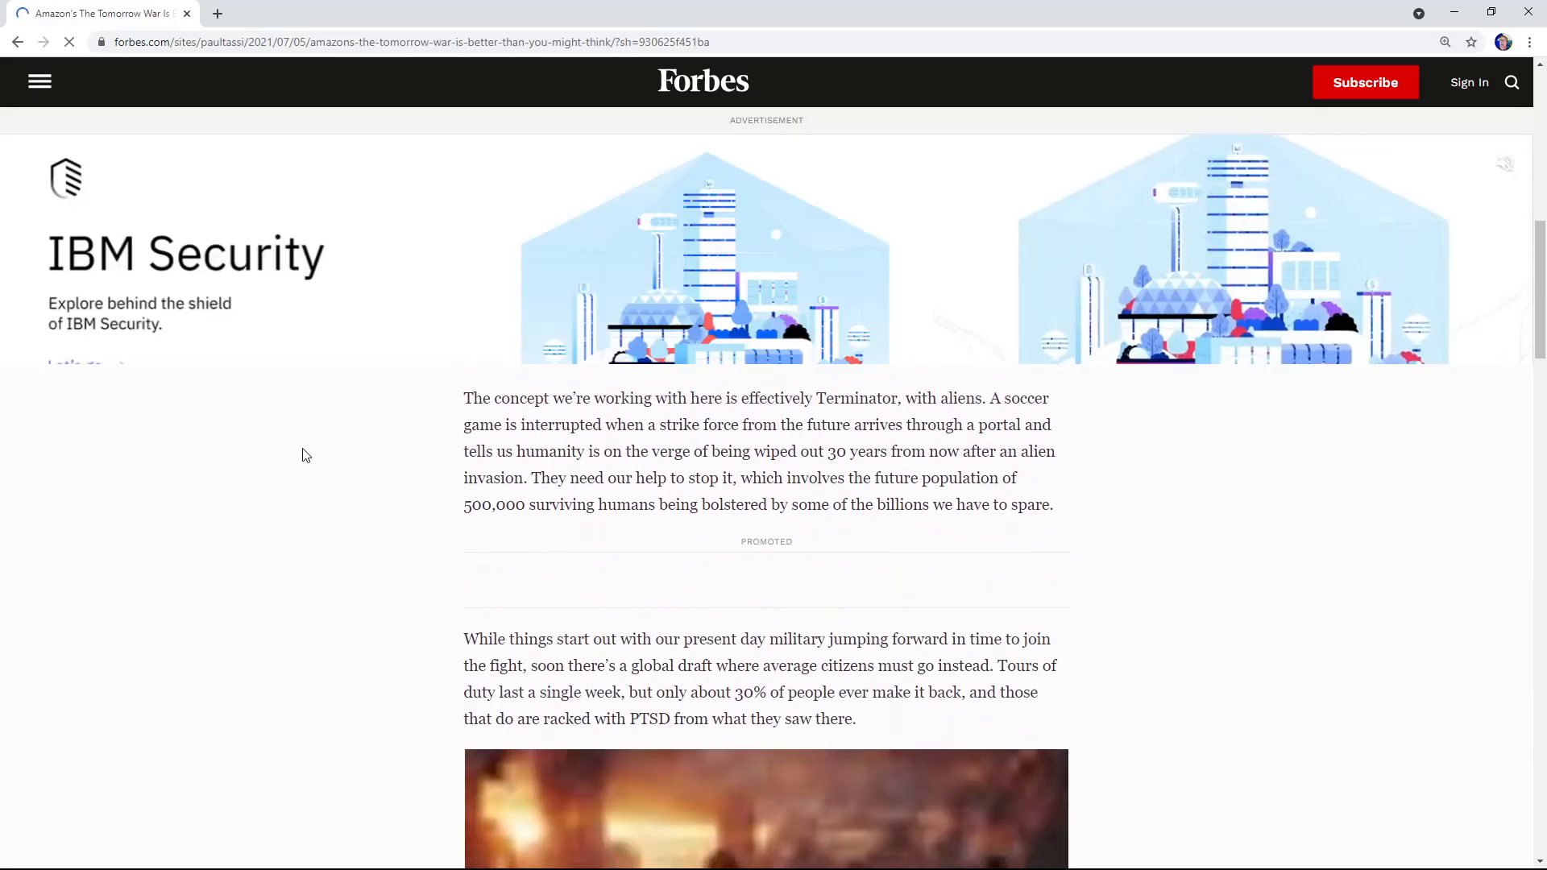
{"action": "scroll", "scroll_direction": "down", "scroll_amount": 3}
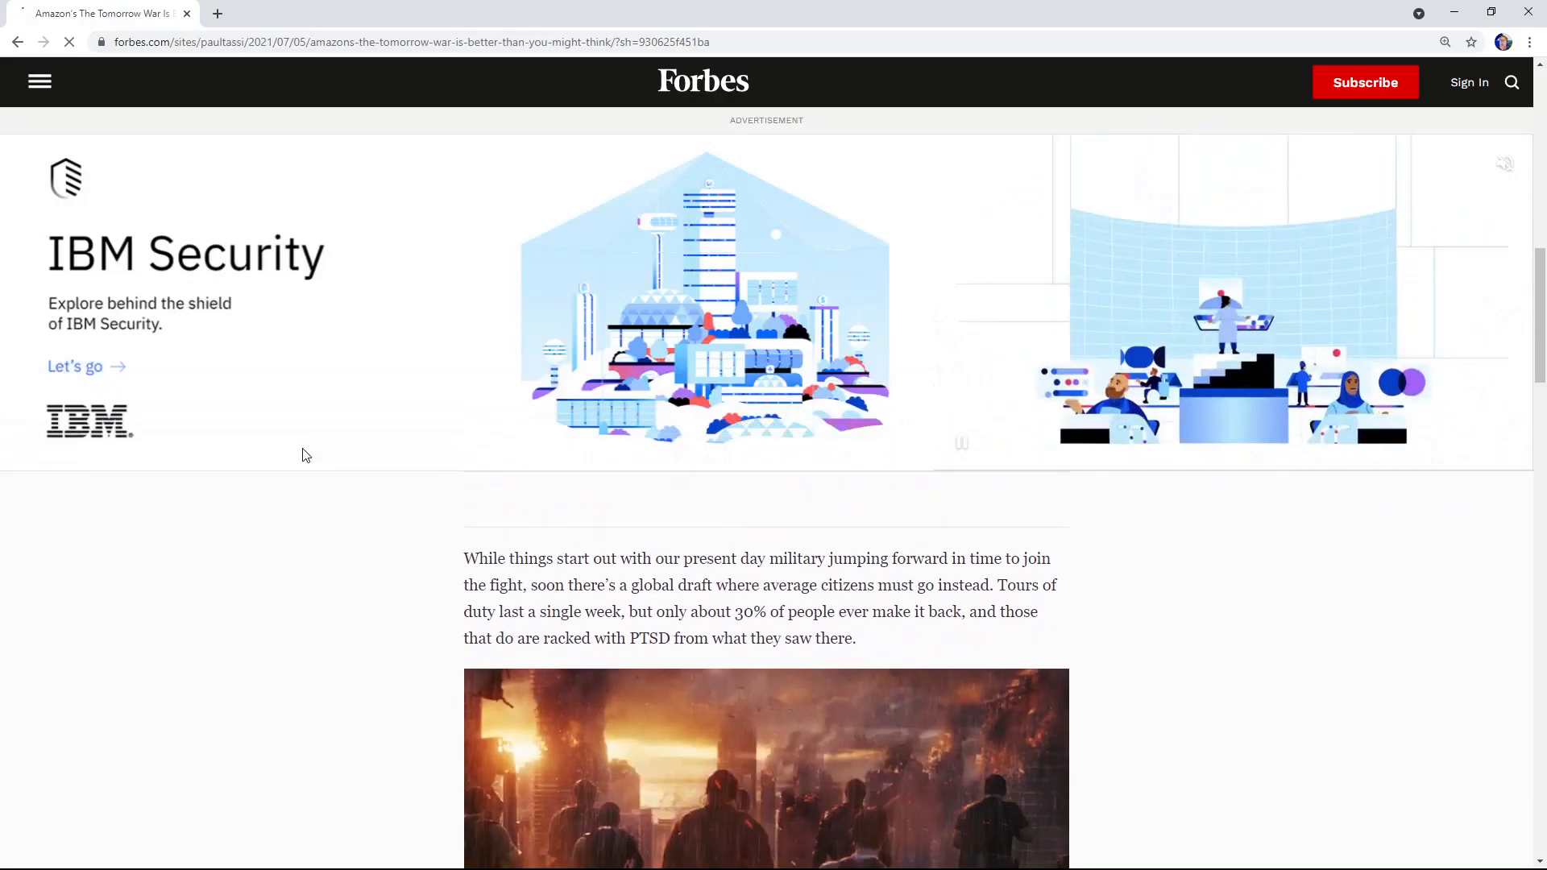
{"action": "scroll", "scroll_direction": "down", "scroll_amount": 3}
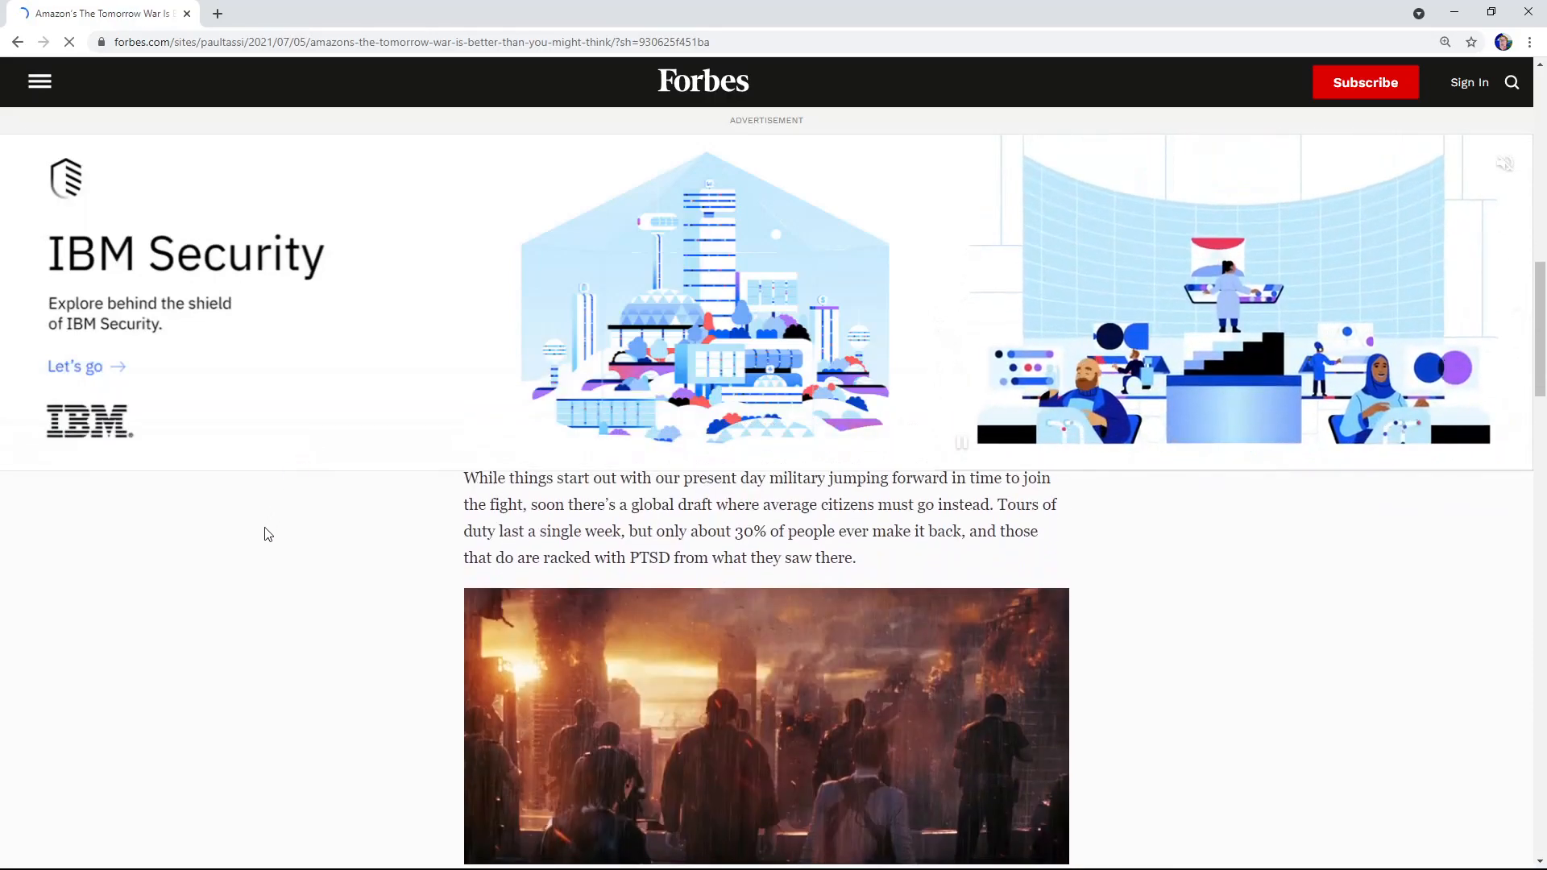
{"action": "scroll", "scroll_direction": "down", "scroll_amount": 3}
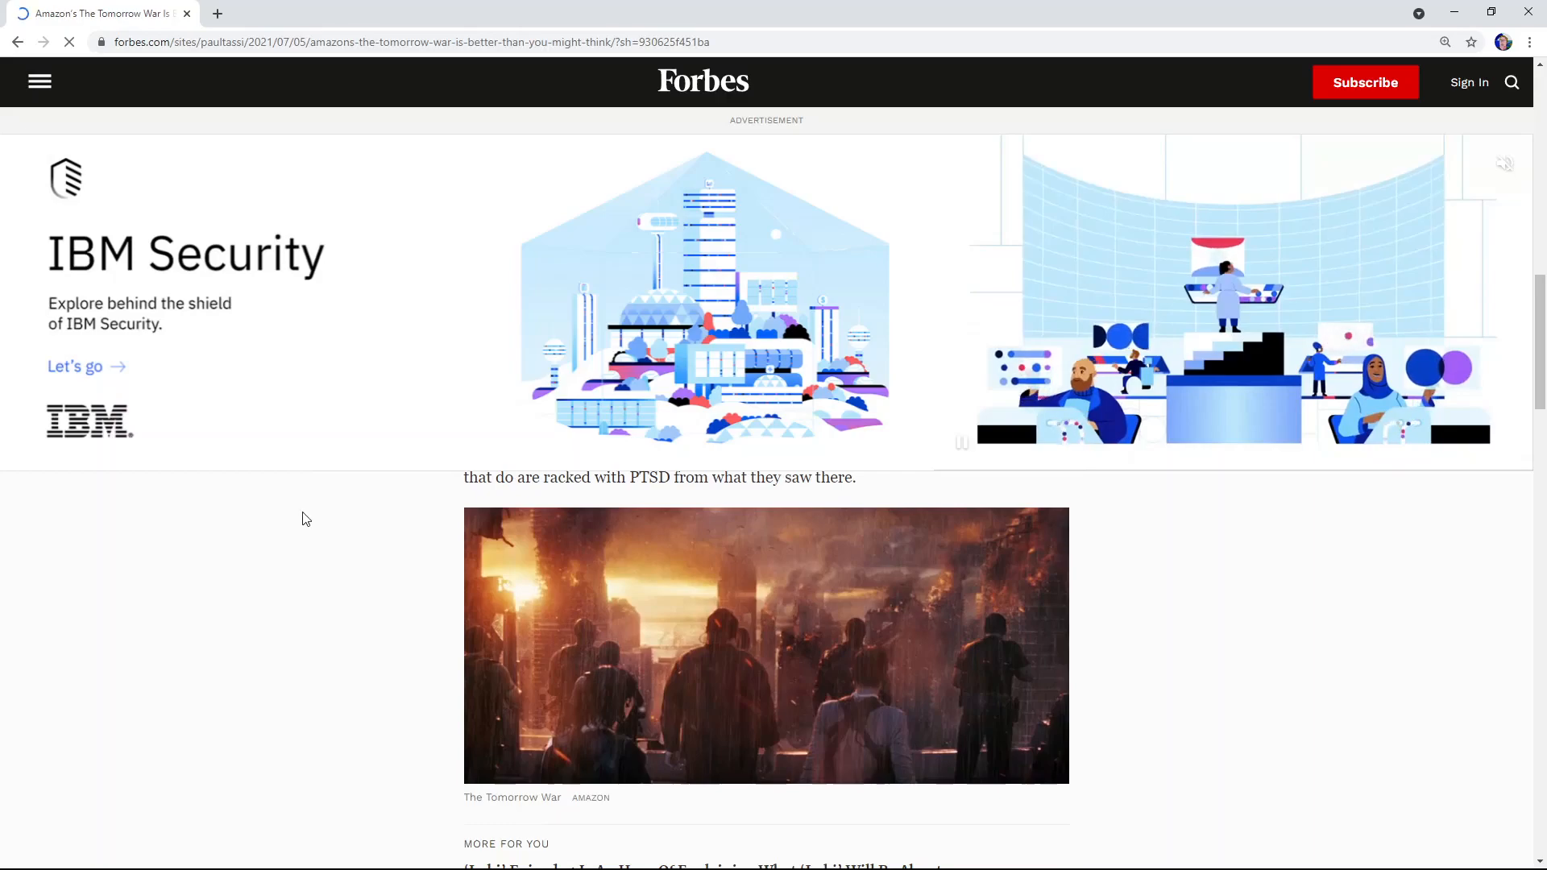
{"action": "scroll", "scroll_direction": "up", "scroll_amount": 3}
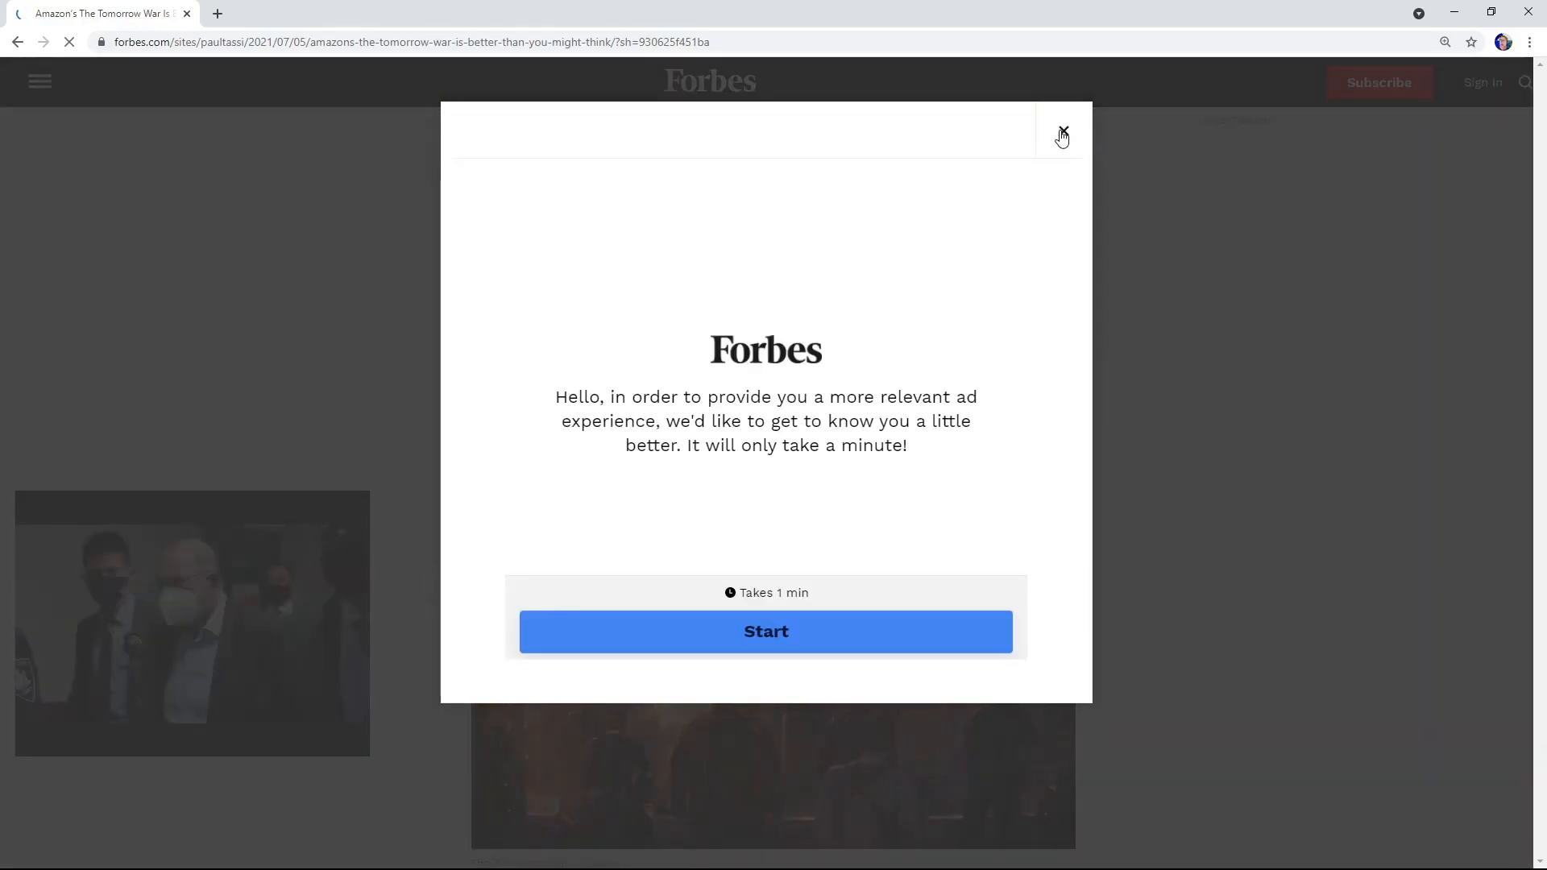
{"action": "left_click", "coordinate": [1062, 136]}
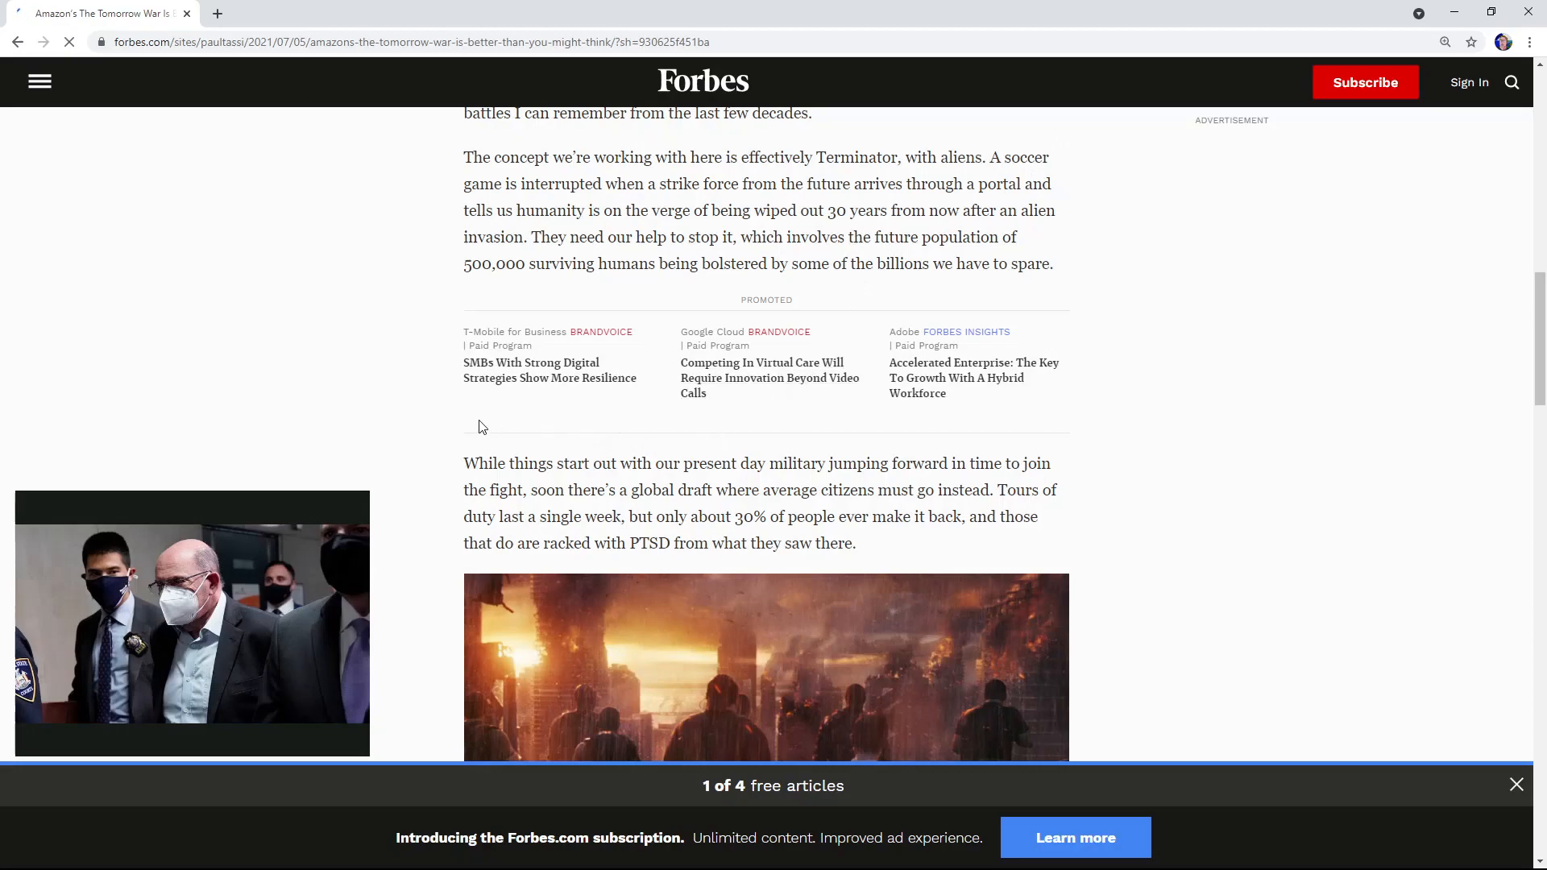
{"action": "scroll", "scroll_direction": "down", "scroll_amount": 3}
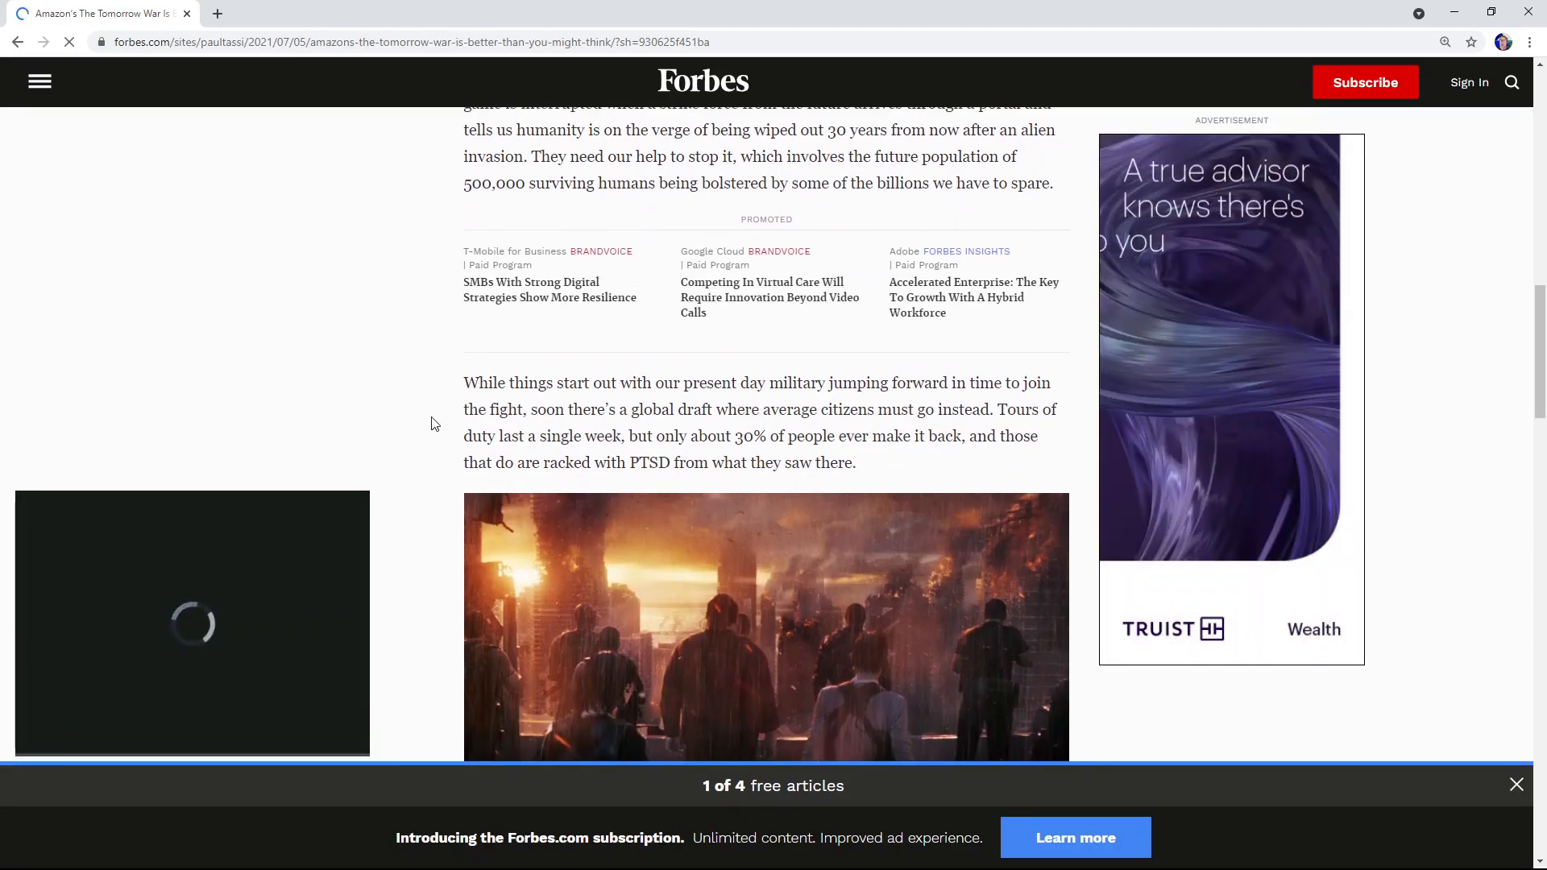
{"action": "scroll", "scroll_direction": "down", "scroll_amount": 3}
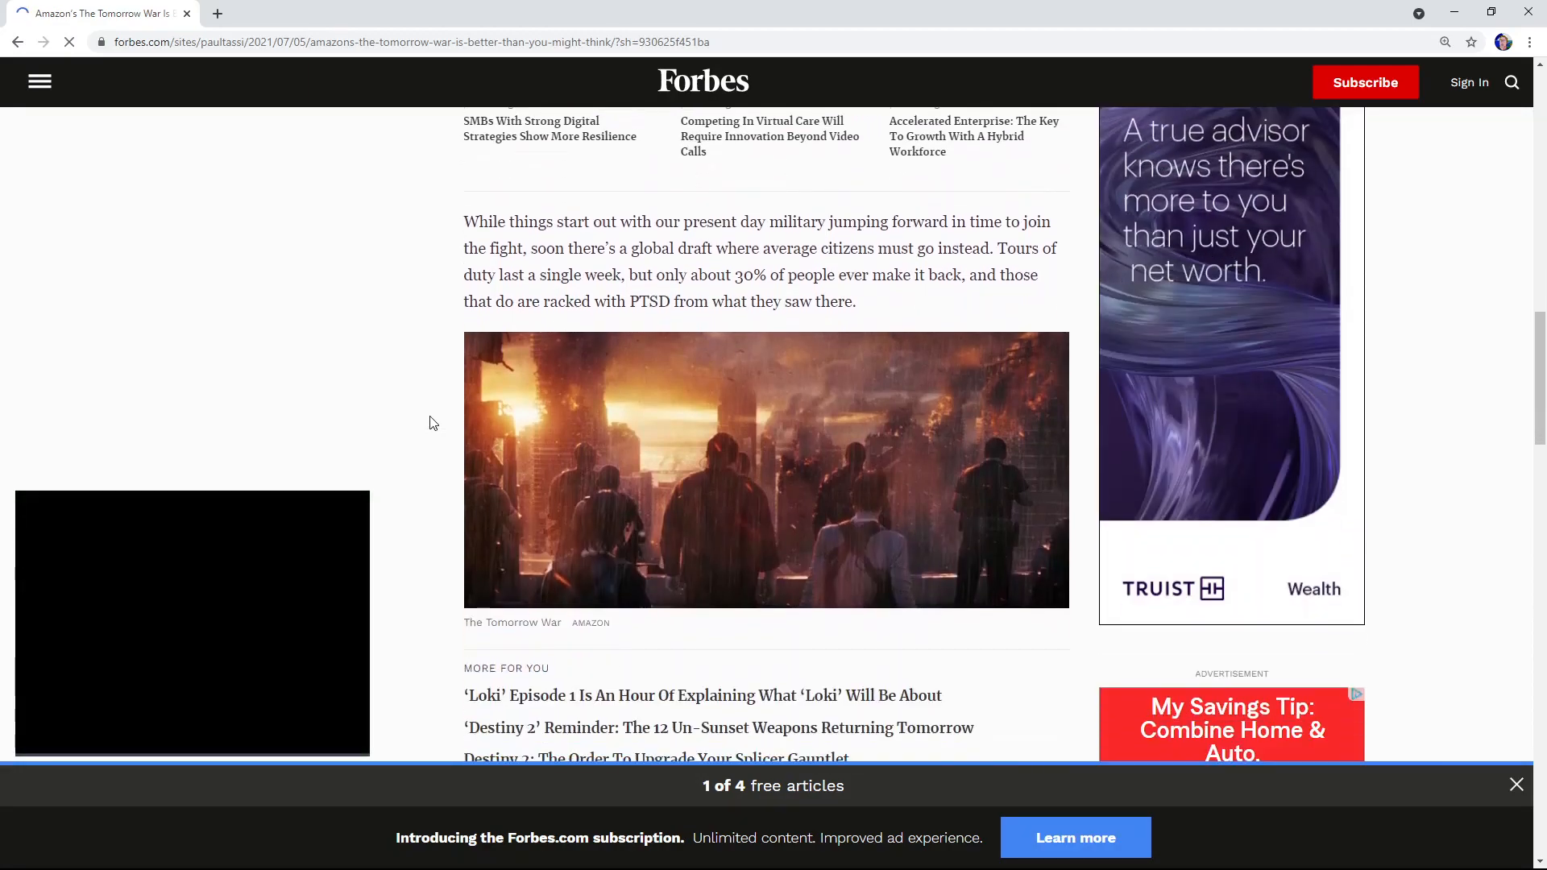
{"action": "scroll", "scroll_direction": "down", "scroll_amount": 3}
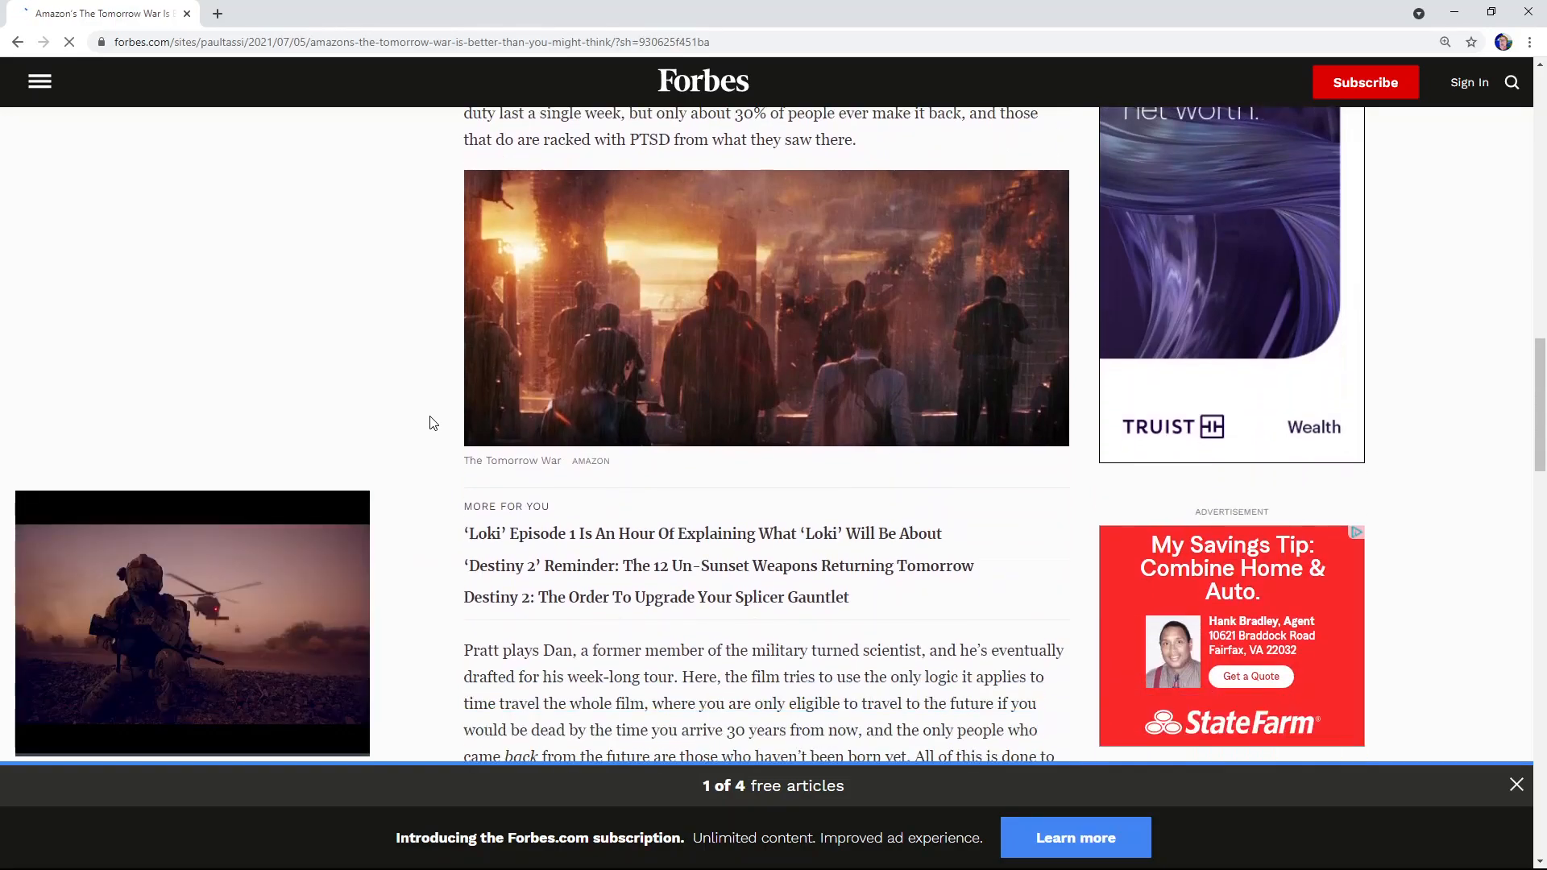
{"action": "scroll", "scroll_direction": "down", "scroll_amount": 3}
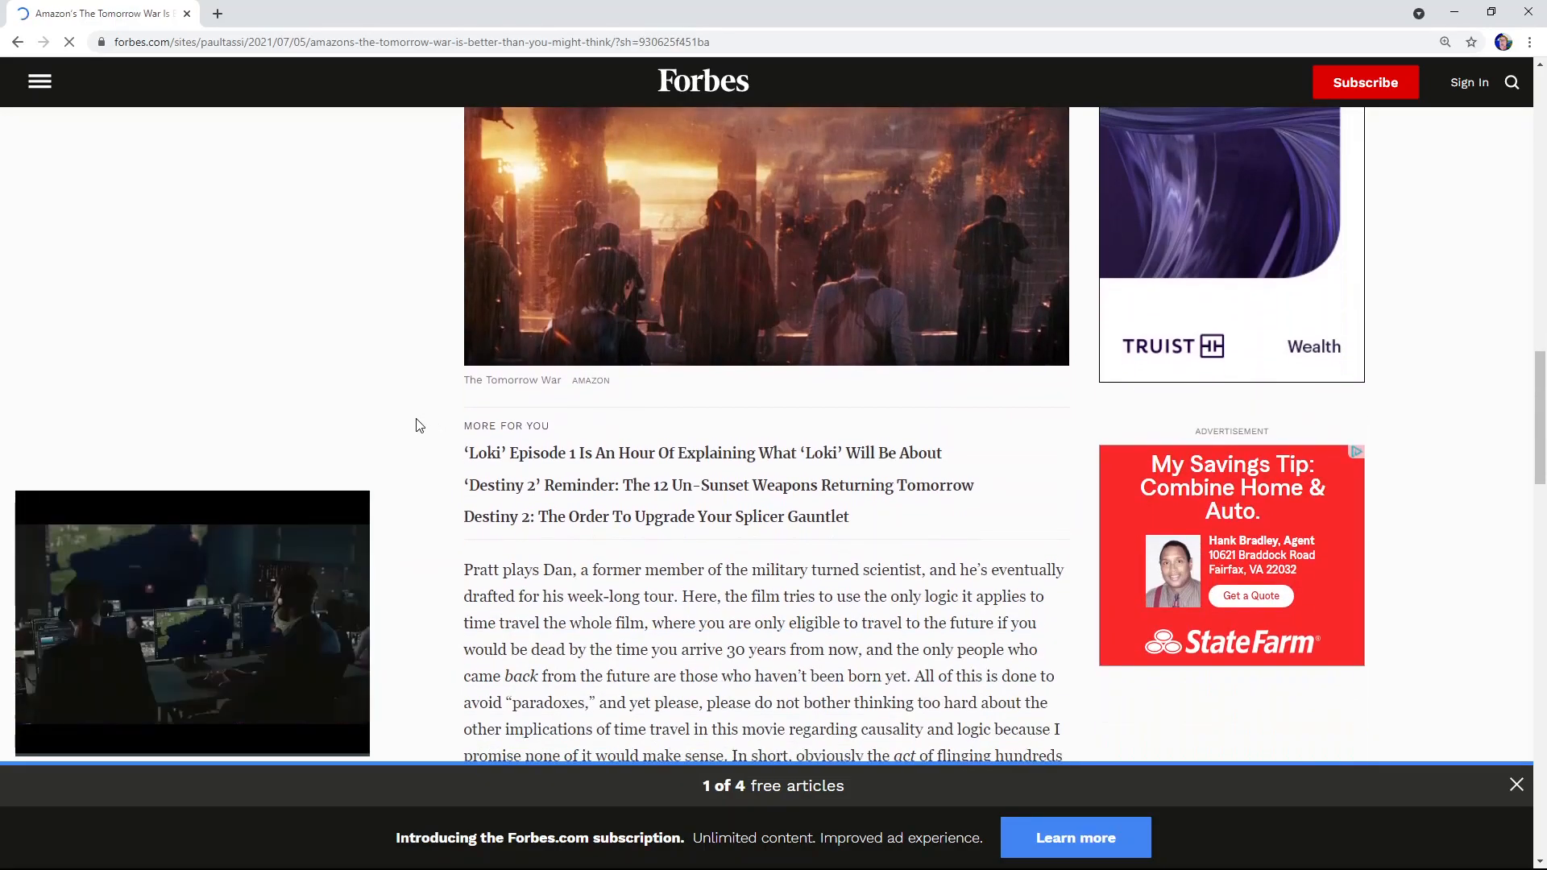
{"action": "scroll", "scroll_direction": "down", "scroll_amount": 3}
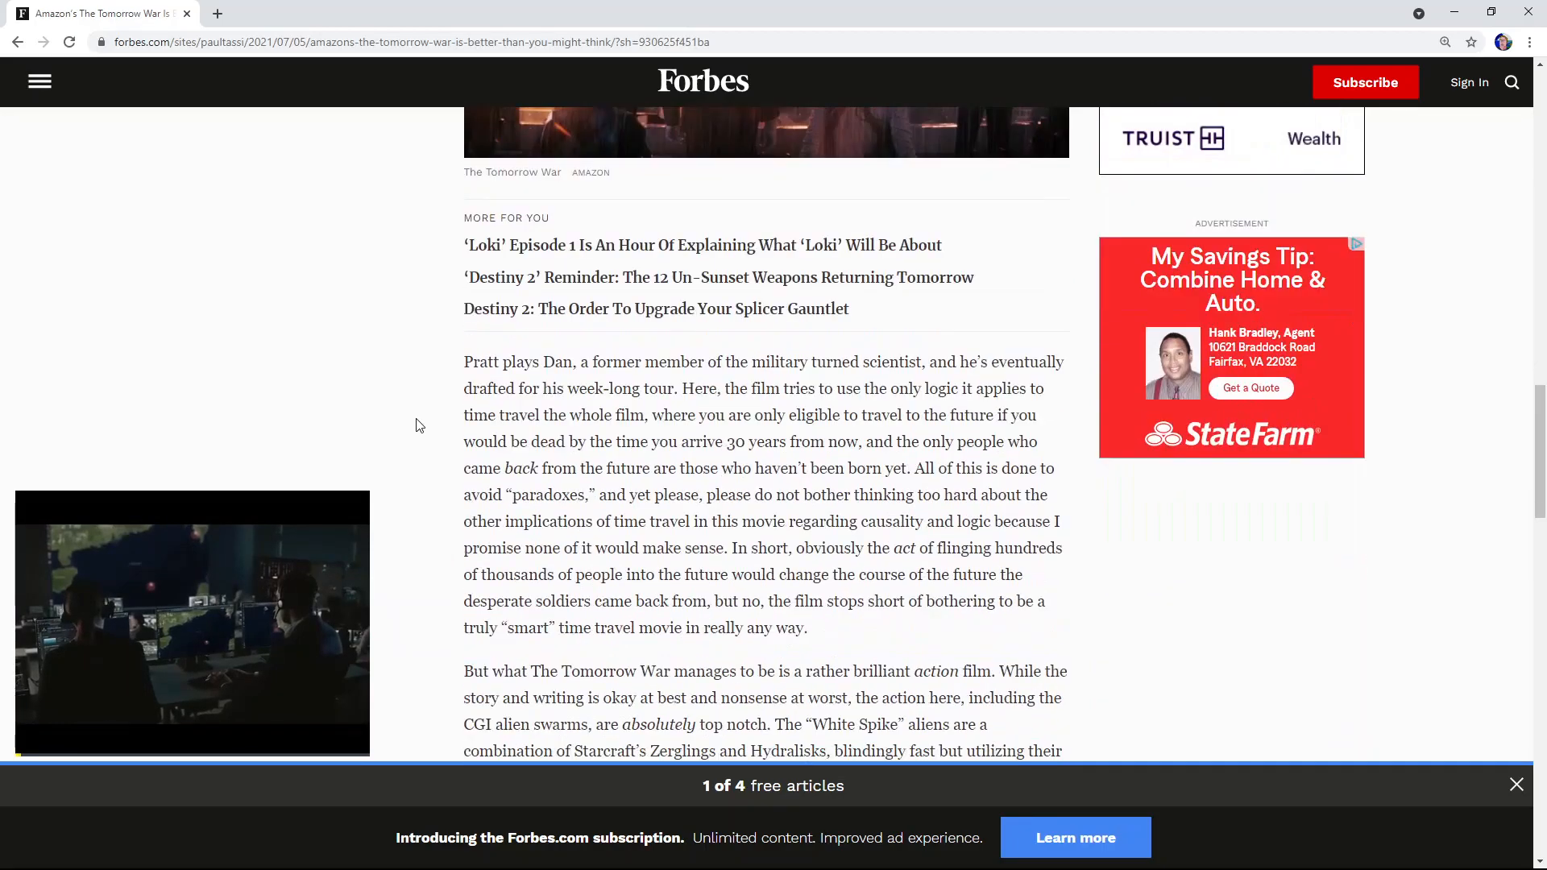
{"action": "scroll", "scroll_direction": "down", "scroll_amount": 3}
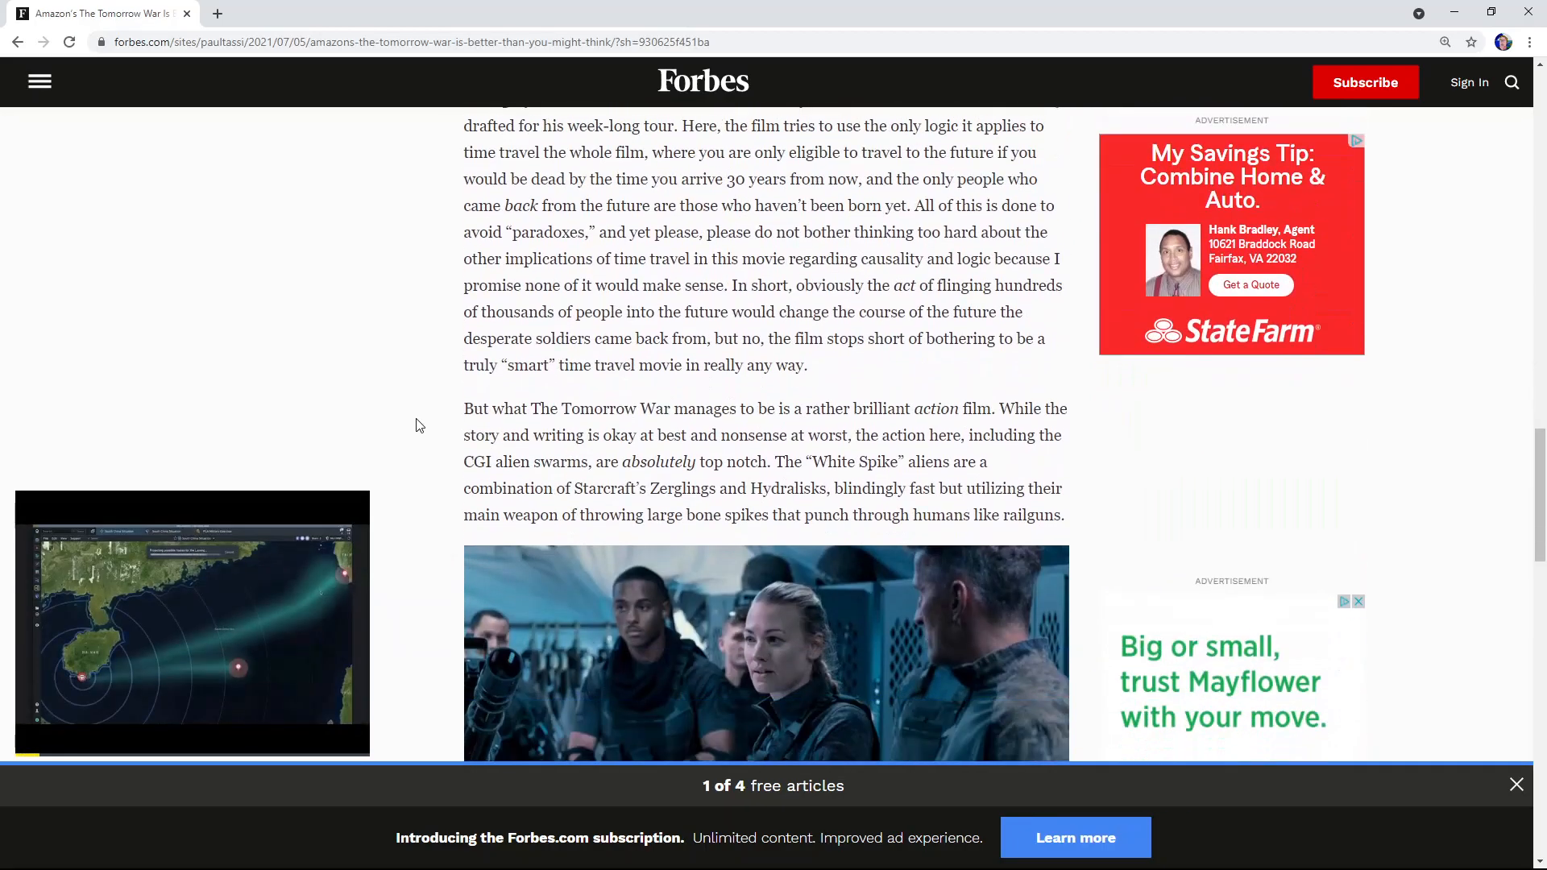
{"action": "scroll", "scroll_direction": "down", "scroll_amount": 3}
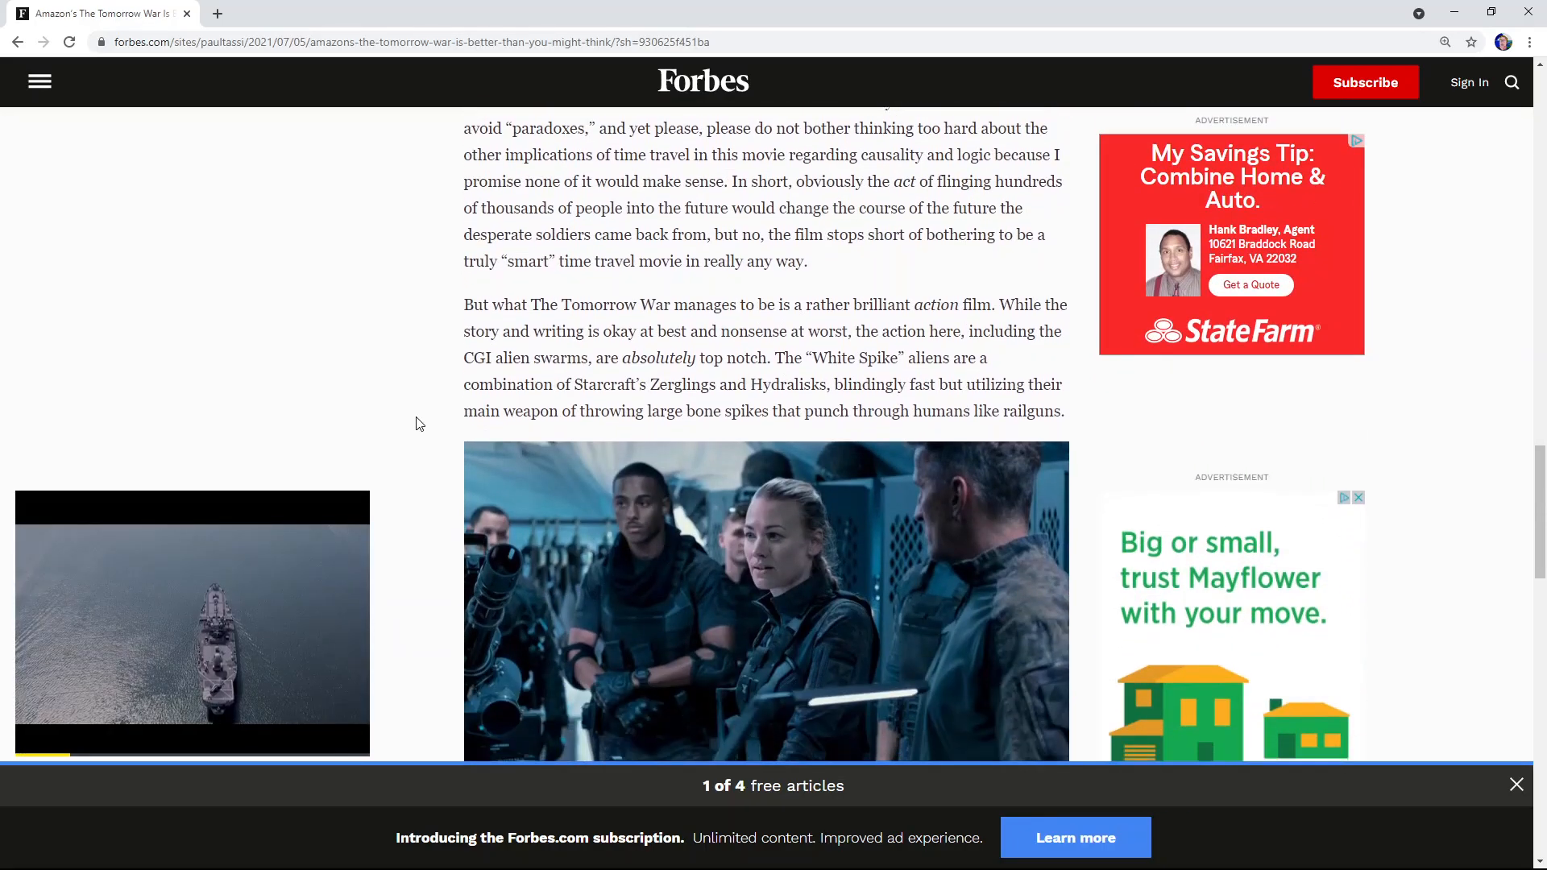
{"action": "scroll", "scroll_direction": "down", "scroll_amount": 3}
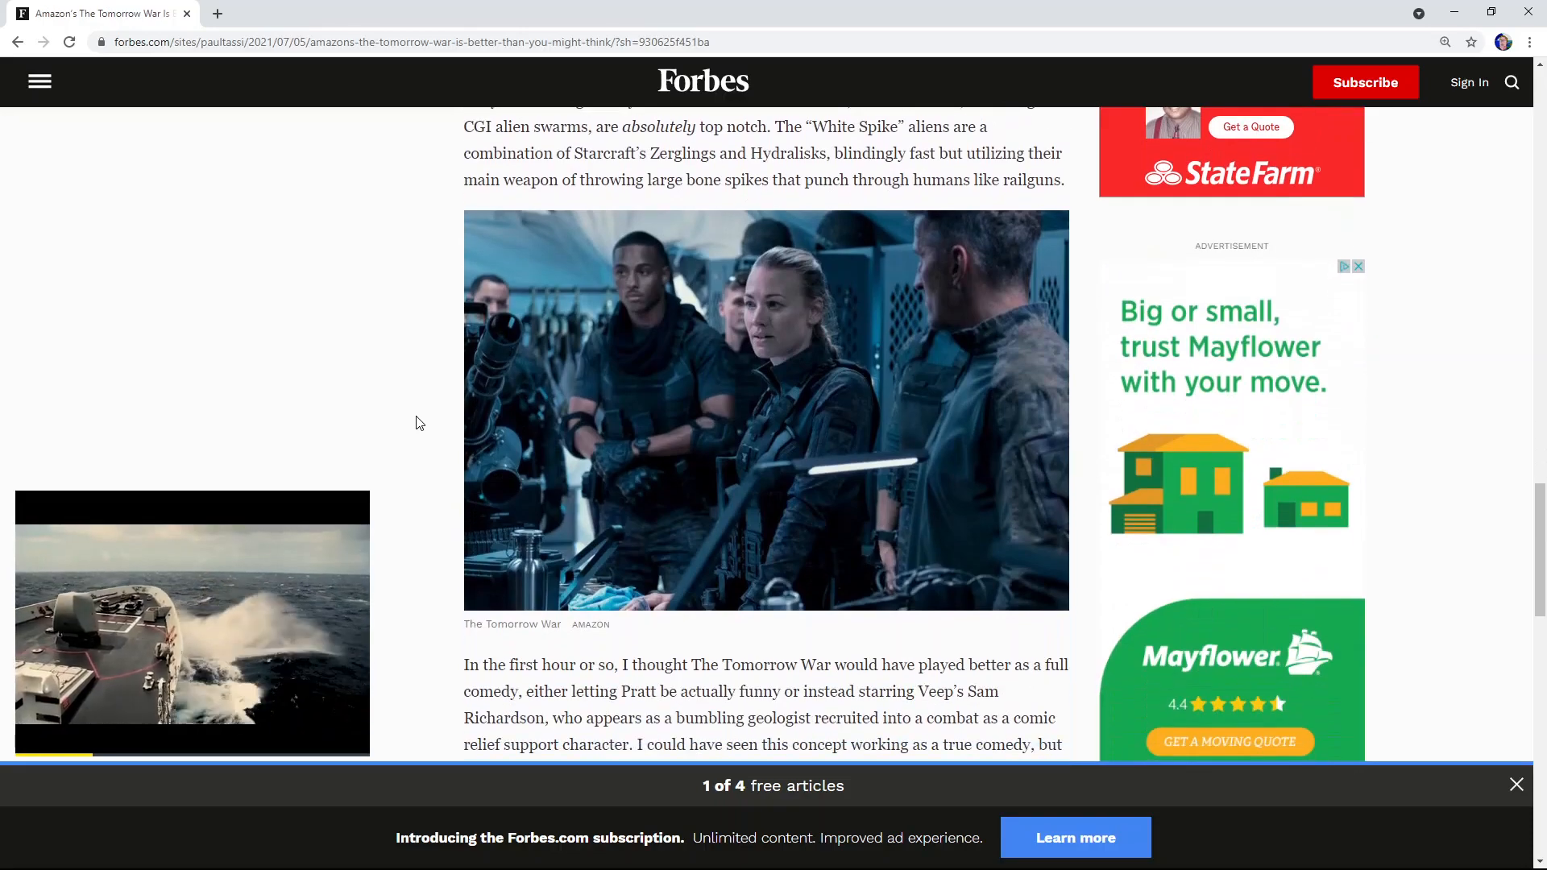
{"action": "scroll", "scroll_direction": "down", "scroll_amount": 3}
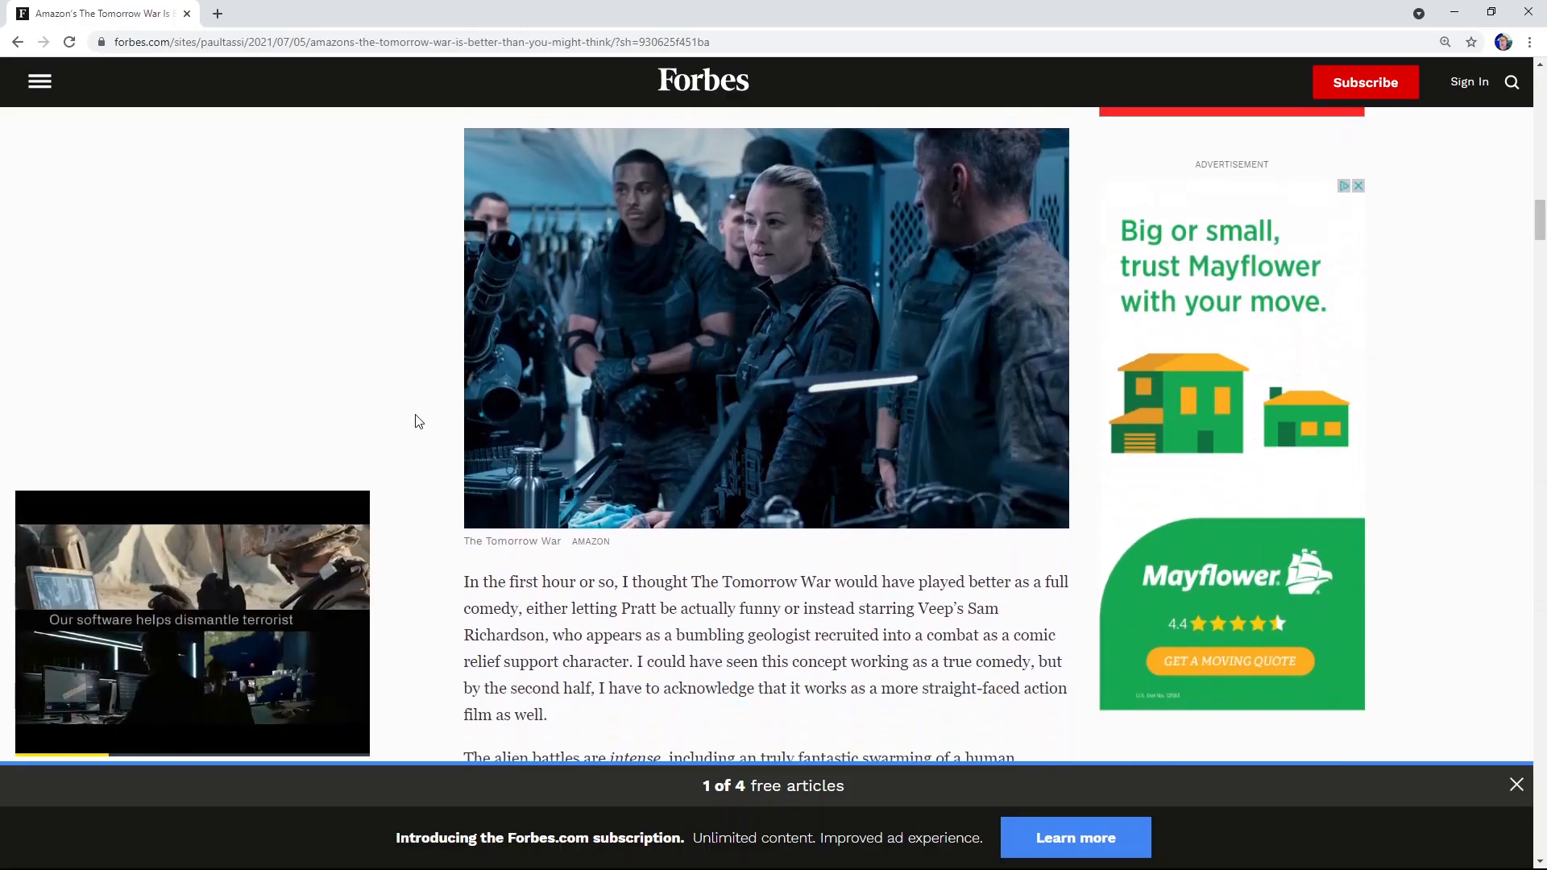
{"action": "scroll", "scroll_direction": "down", "scroll_amount": 3}
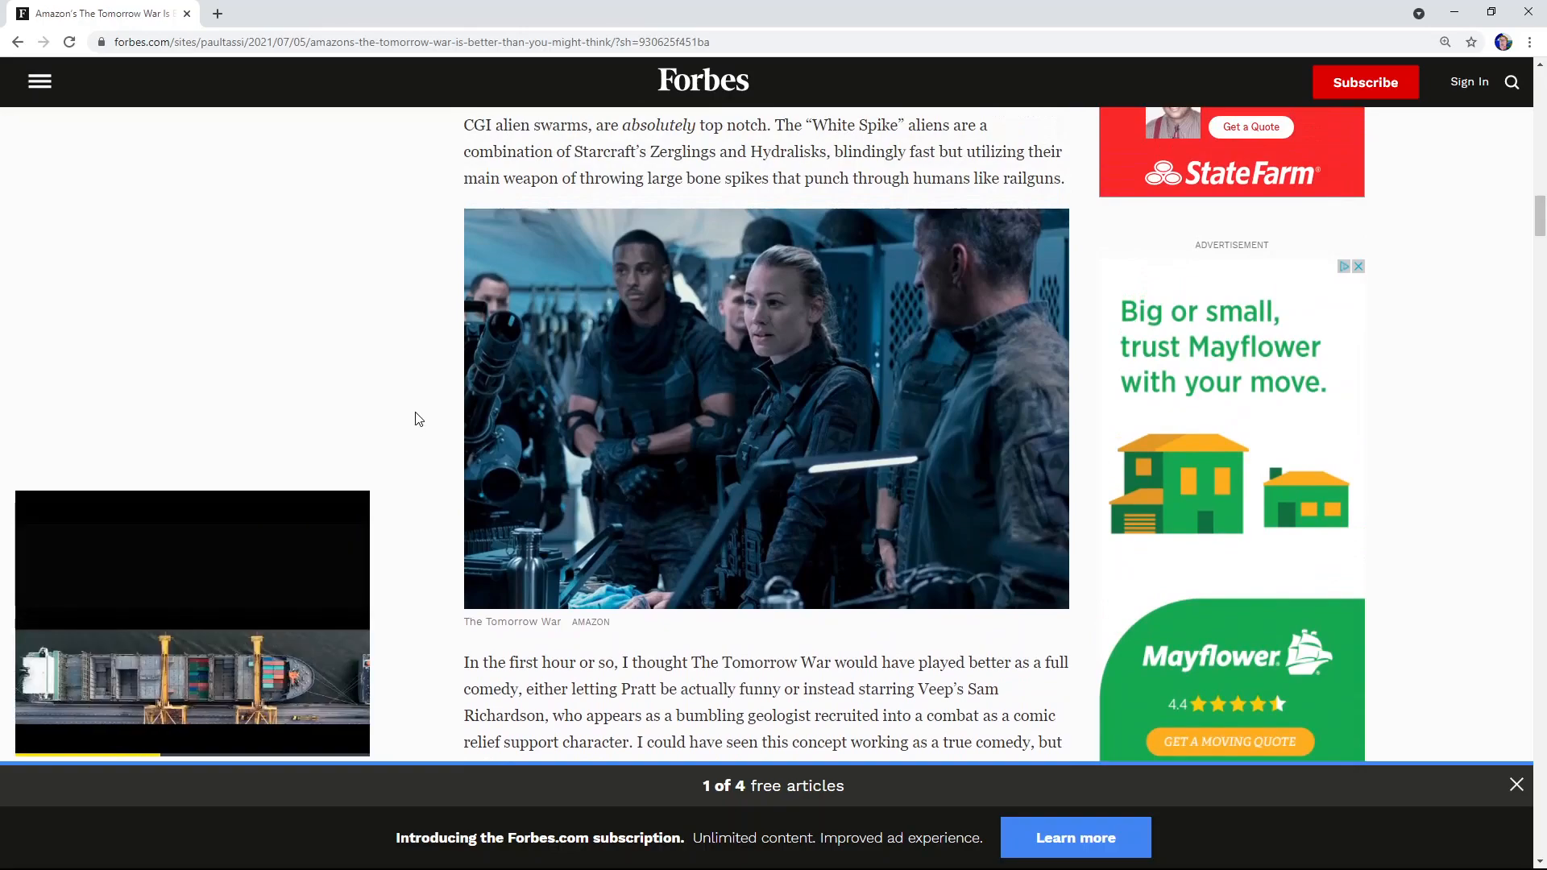
{"action": "scroll", "scroll_direction": "down", "scroll_amount": 3}
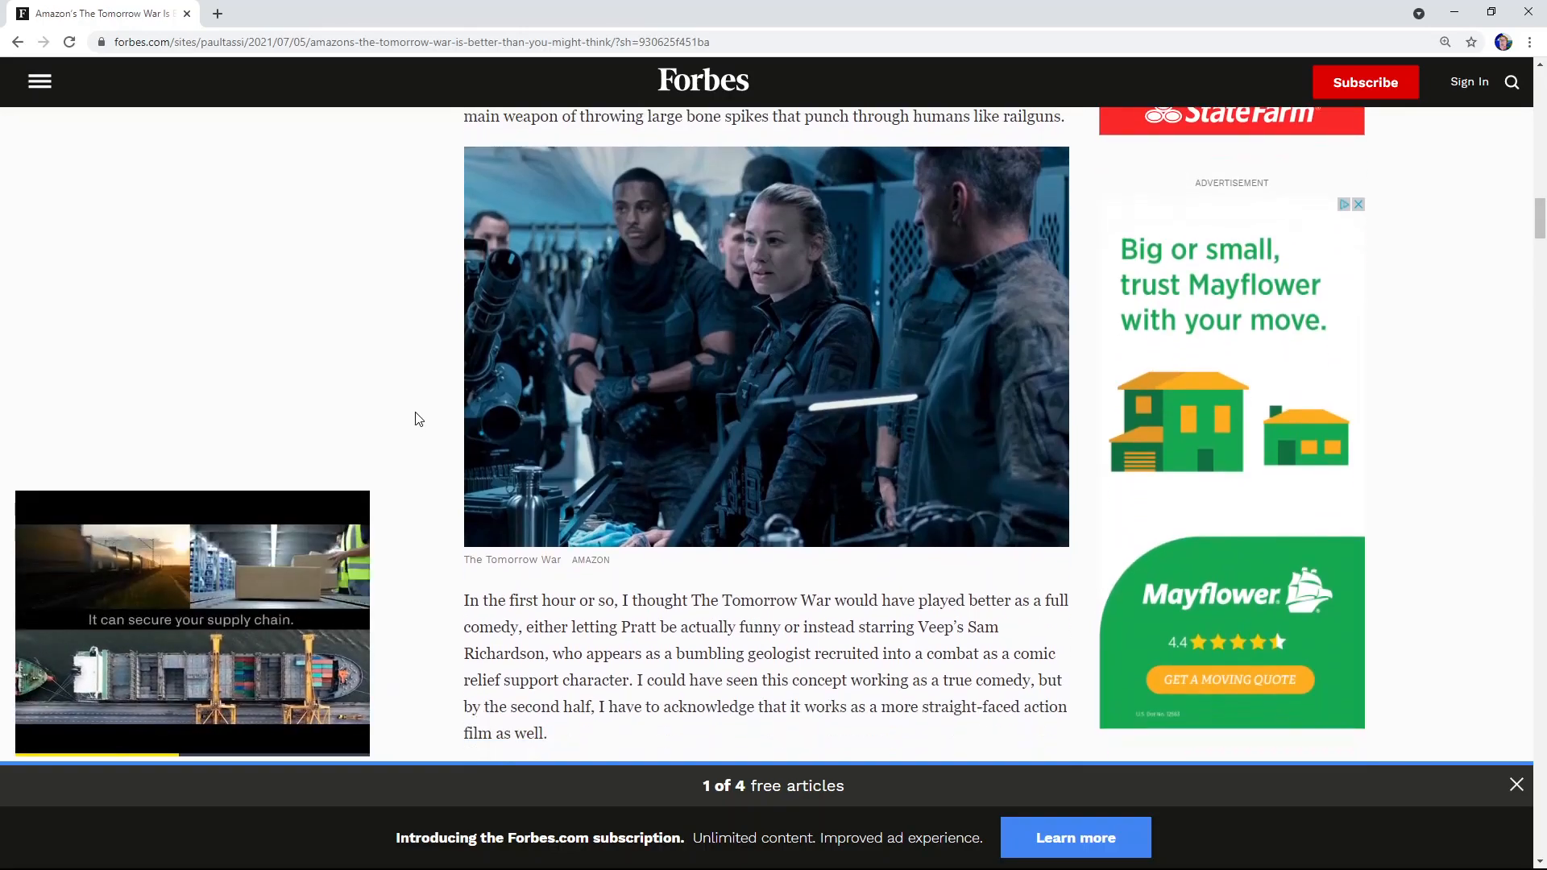
{"action": "scroll", "scroll_direction": "down", "scroll_amount": 3}
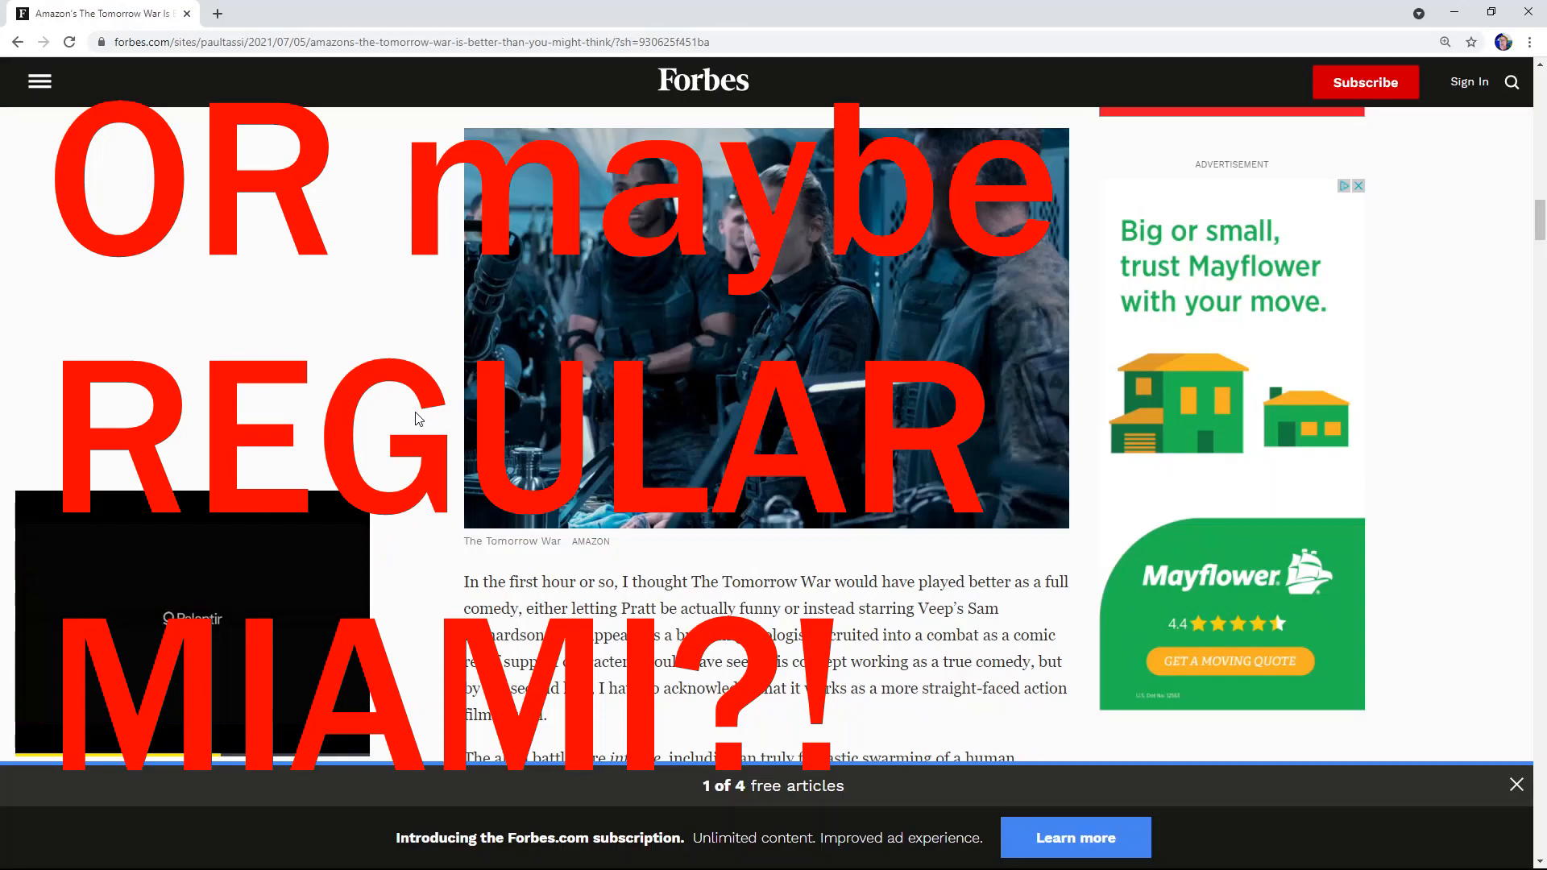
{"action": "scroll", "scroll_direction": "down", "scroll_amount": 3}
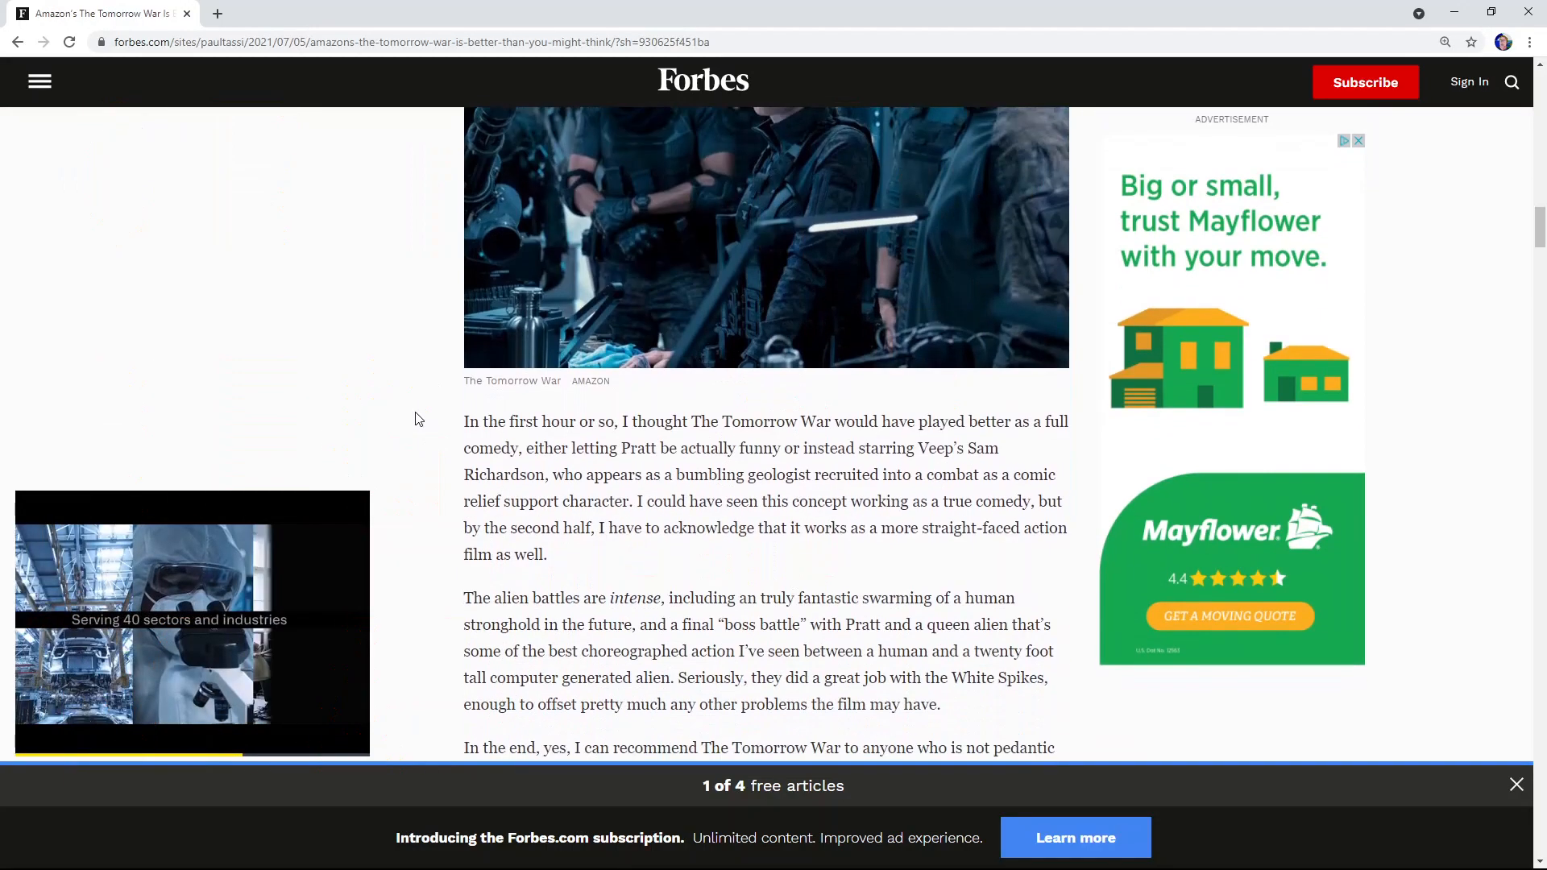
{"action": "scroll", "scroll_direction": "down", "scroll_amount": 3}
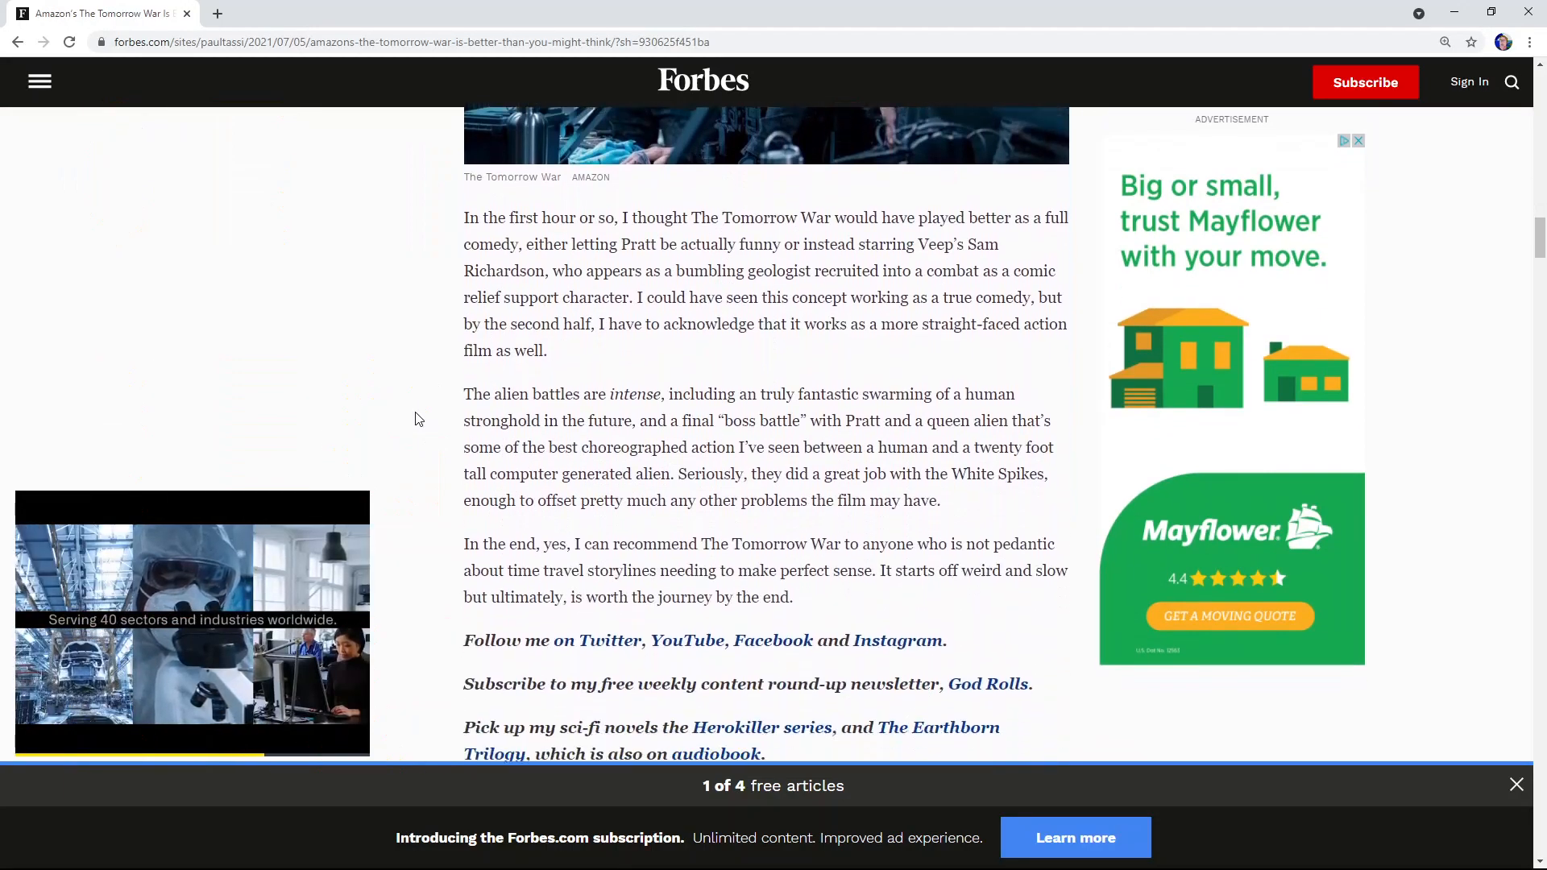
{"action": "scroll", "scroll_direction": "down", "scroll_amount": 3}
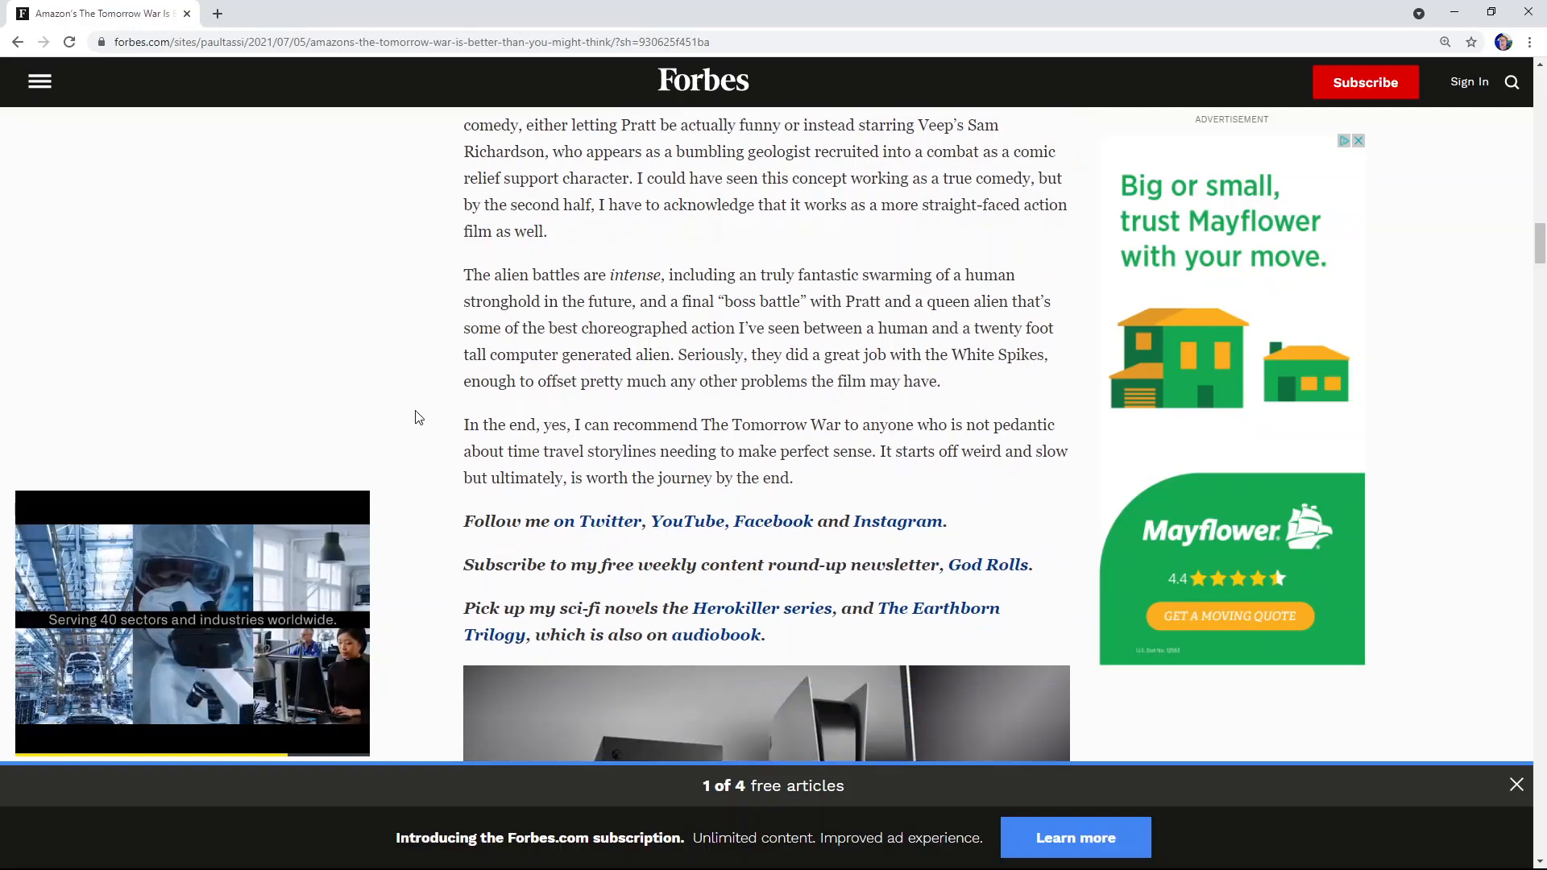
{"action": "scroll", "scroll_direction": "down", "scroll_amount": 3}
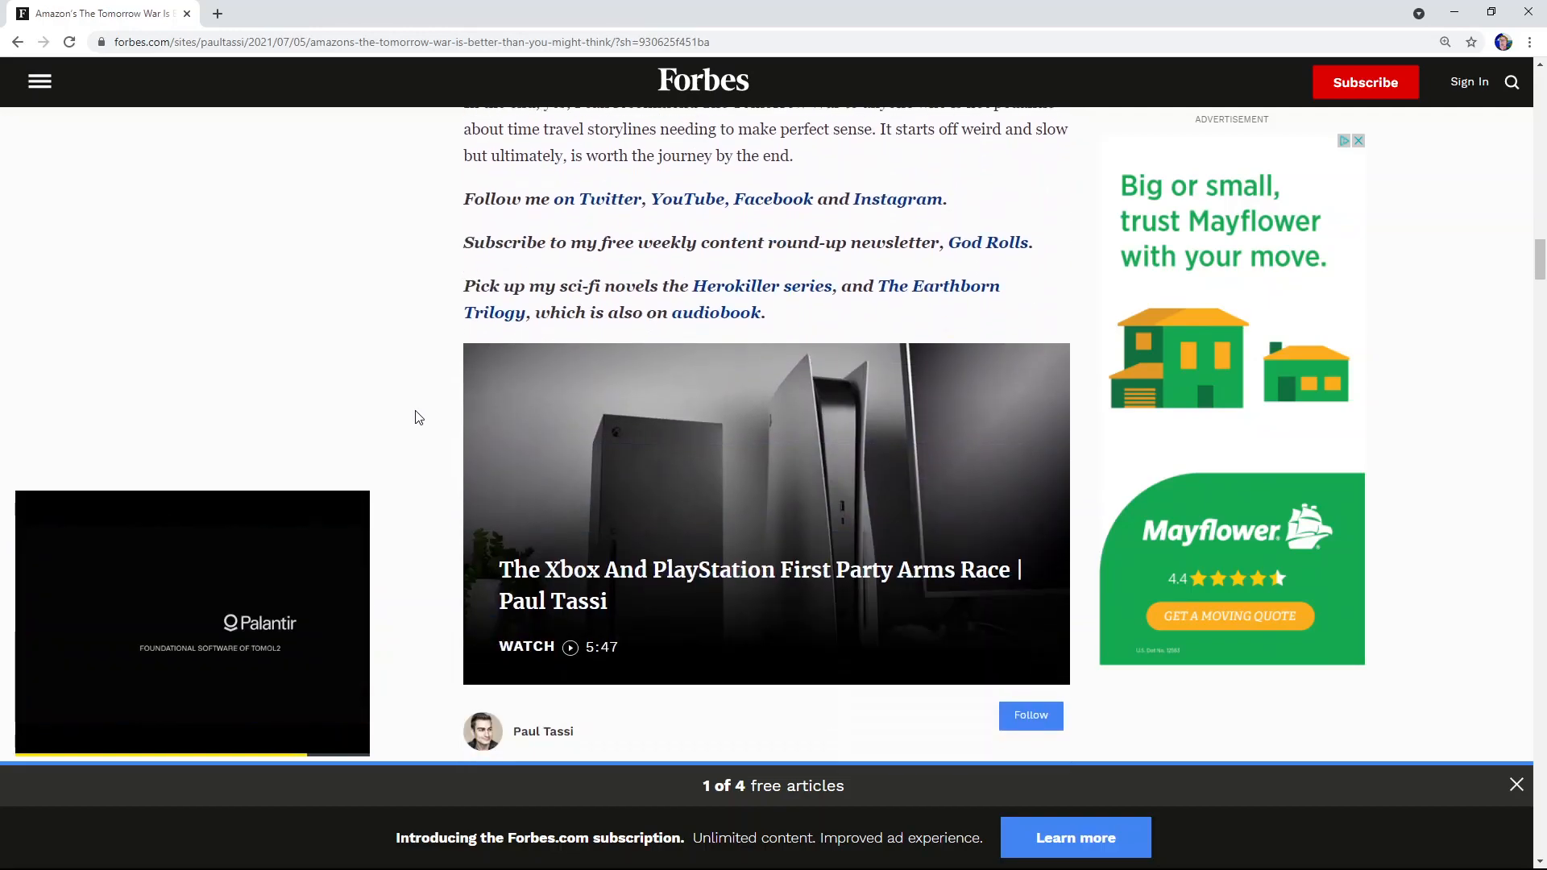
{"action": "scroll", "scroll_direction": "down", "scroll_amount": 3}
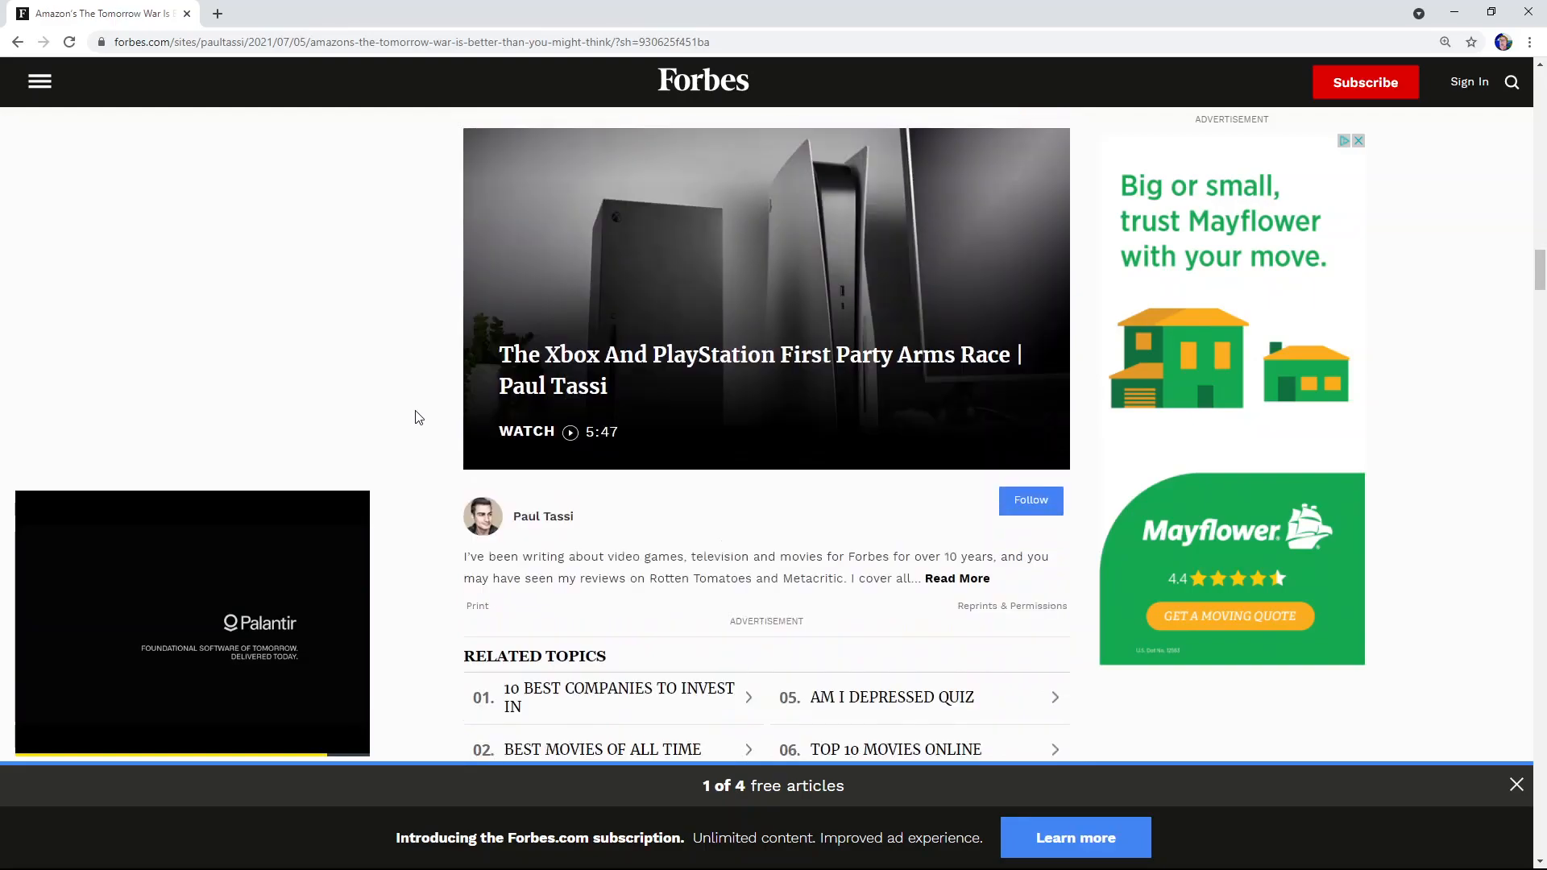
{"action": "scroll", "scroll_direction": "up", "scroll_amount": 3}
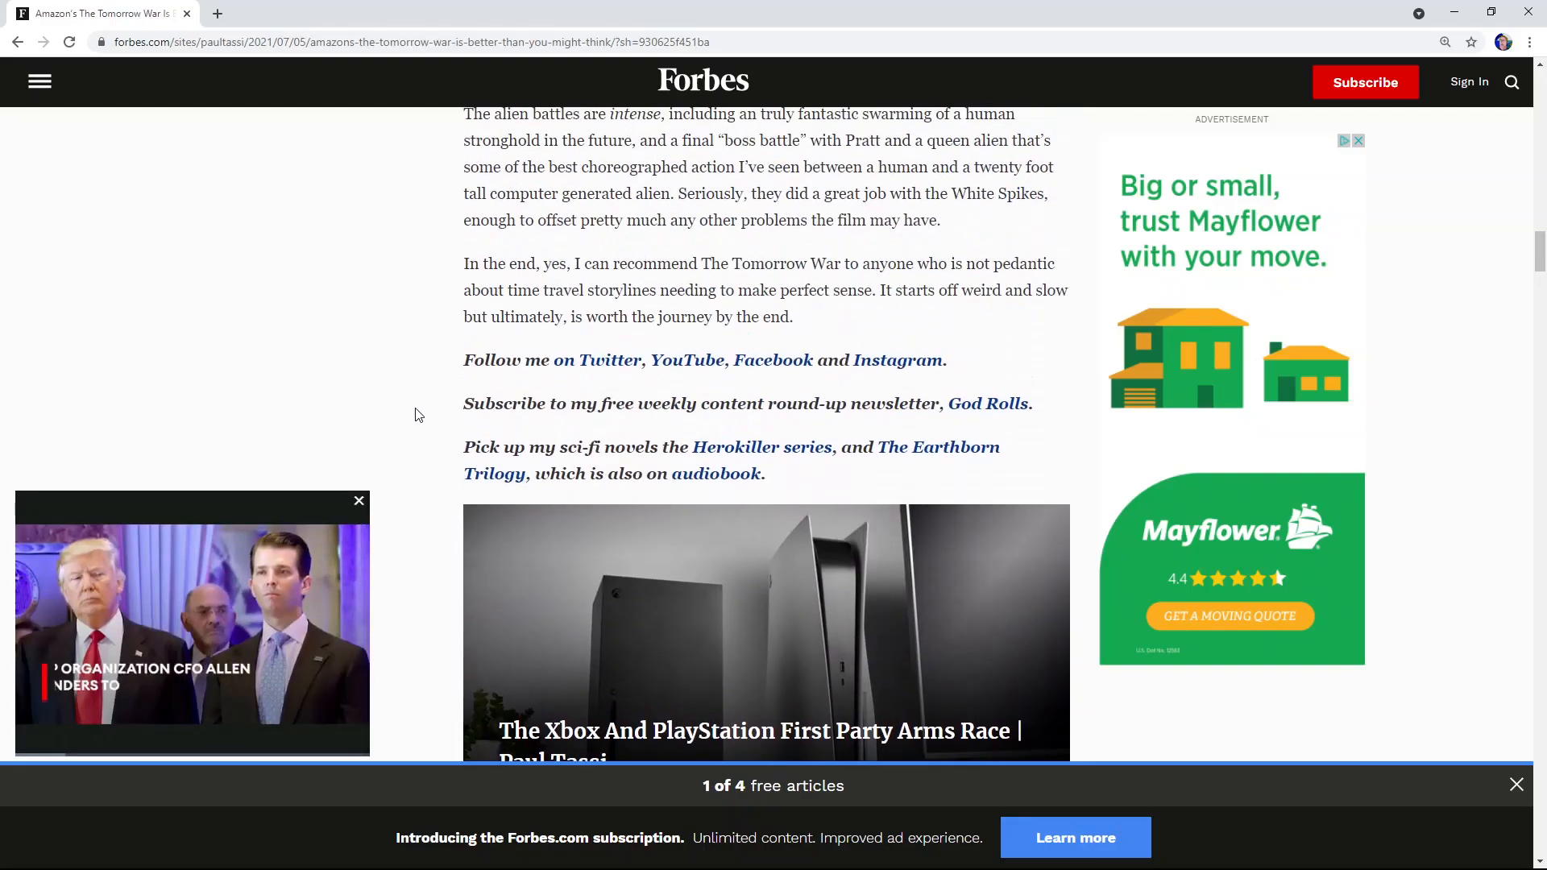
{"action": "scroll", "scroll_direction": "down", "scroll_amount": 3}
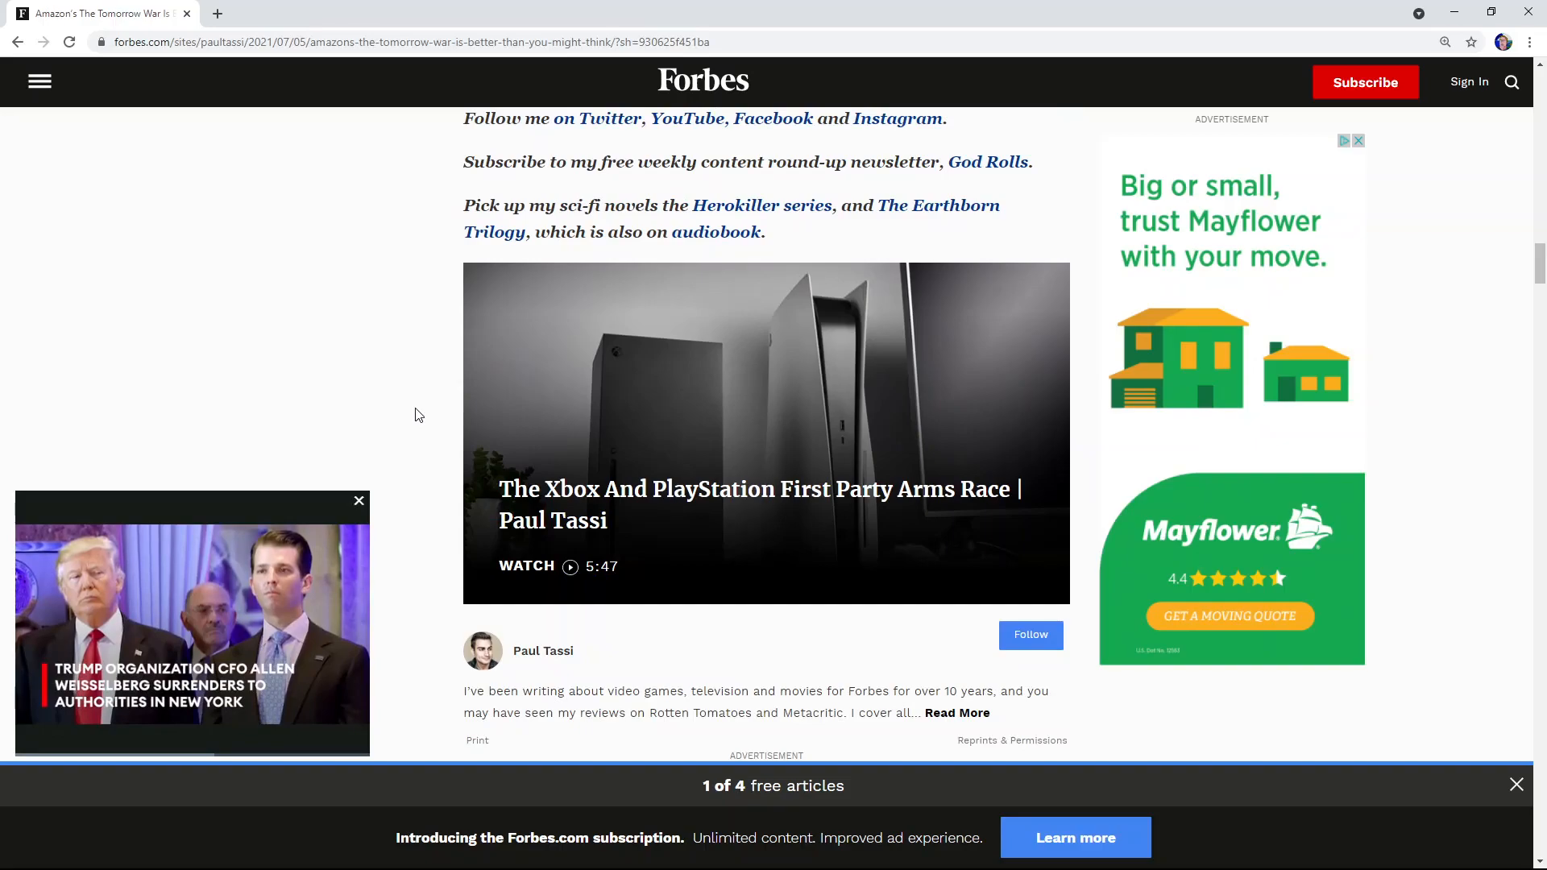
{"action": "scroll", "scroll_direction": "up", "scroll_amount": 3}
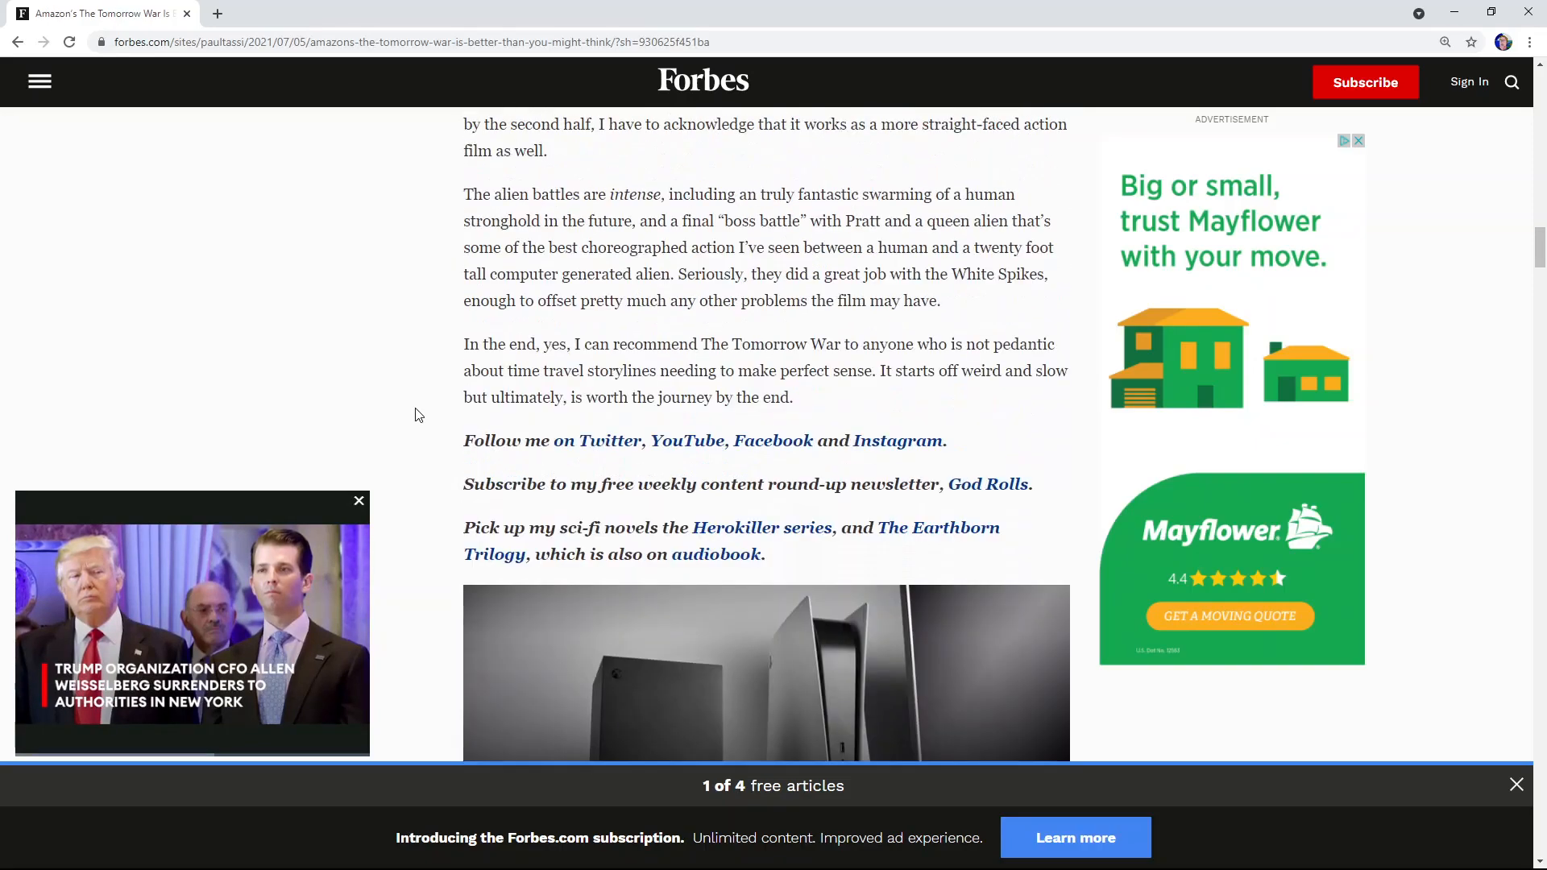
{"action": "scroll", "scroll_direction": "up", "scroll_amount": 3}
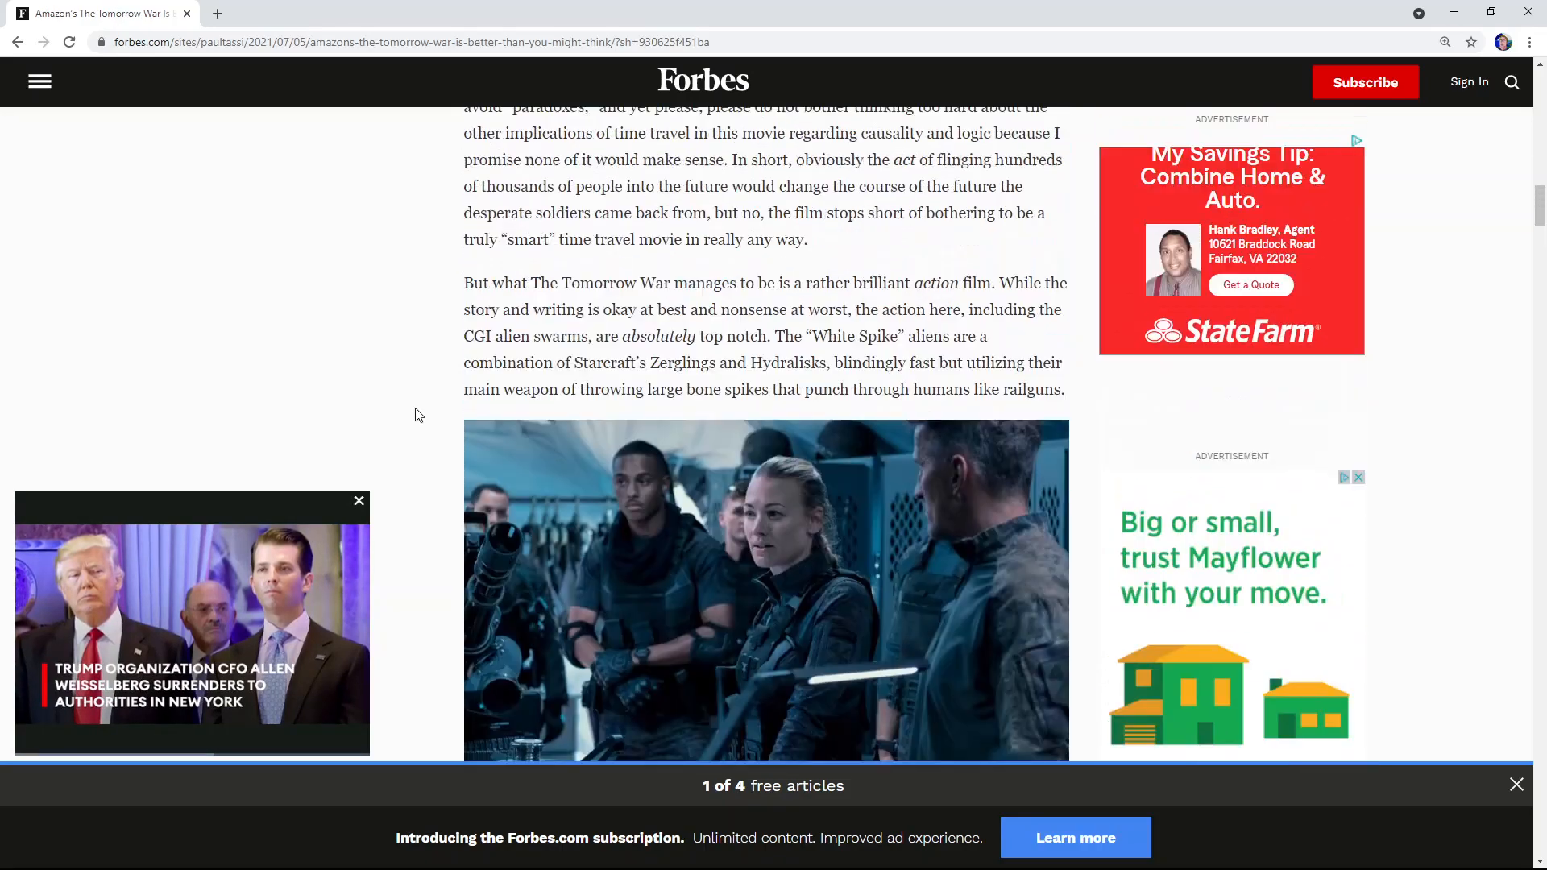
{"action": "scroll", "scroll_direction": "up", "scroll_amount": 3}
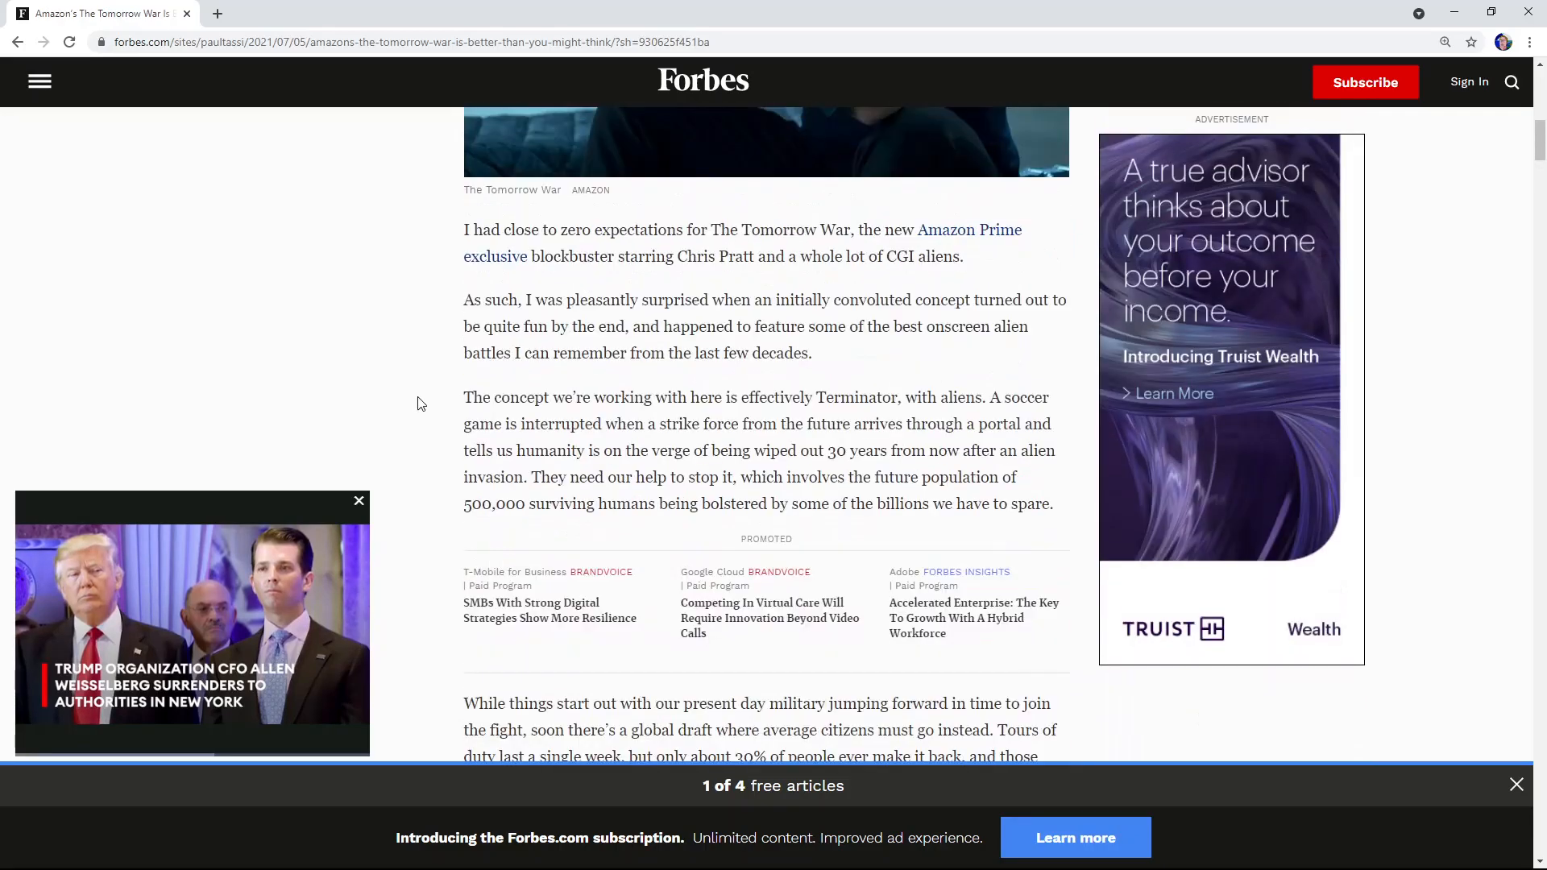
{"action": "scroll", "scroll_direction": "up", "scroll_amount": 3}
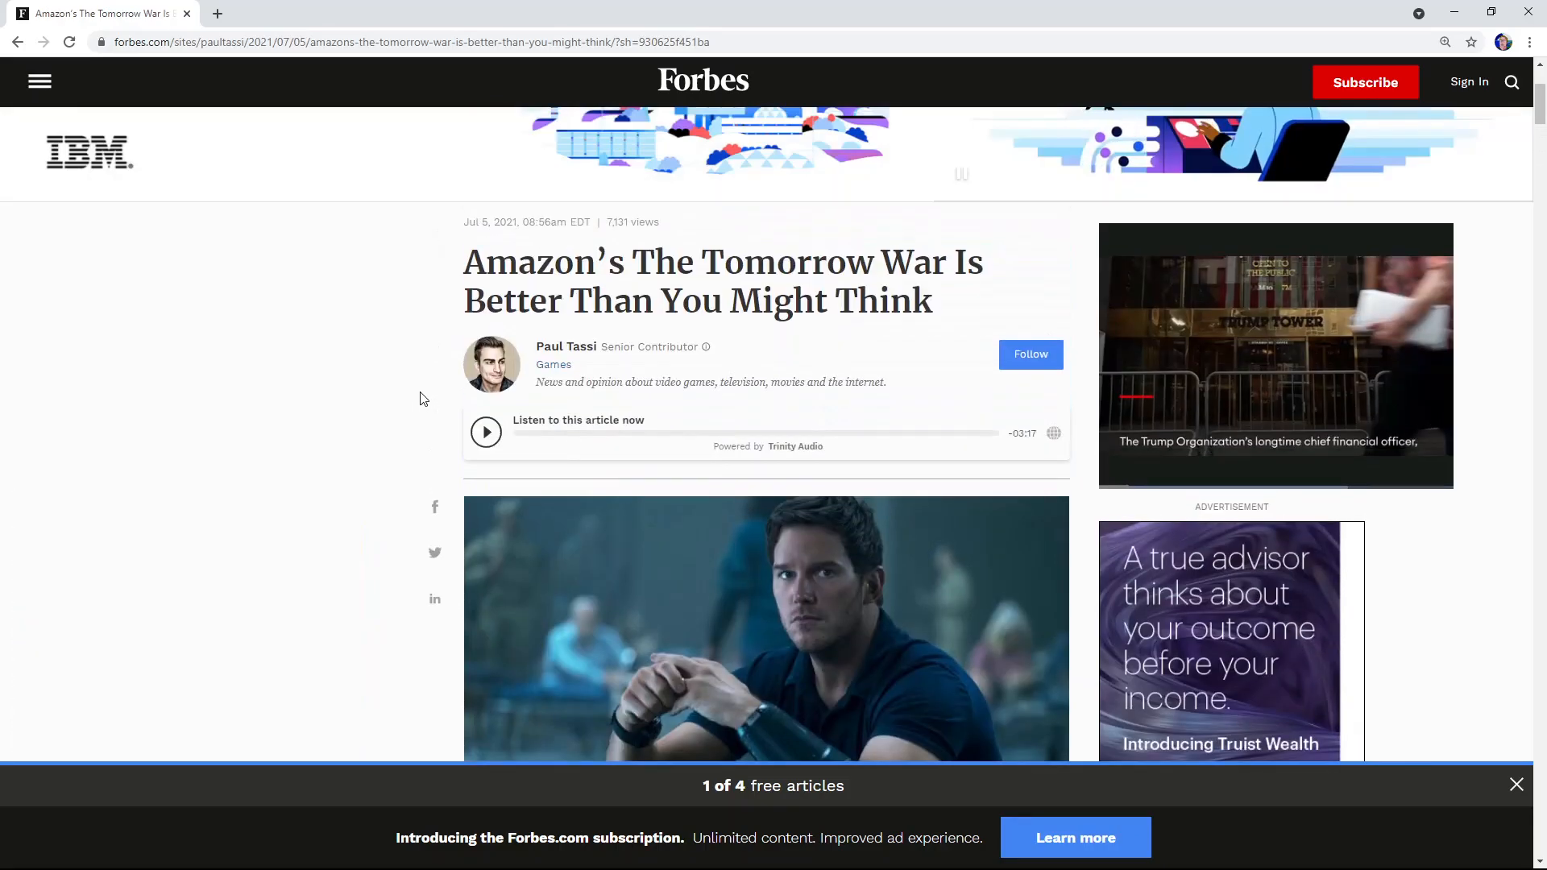
{"action": "scroll", "scroll_direction": "down", "scroll_amount": 3}
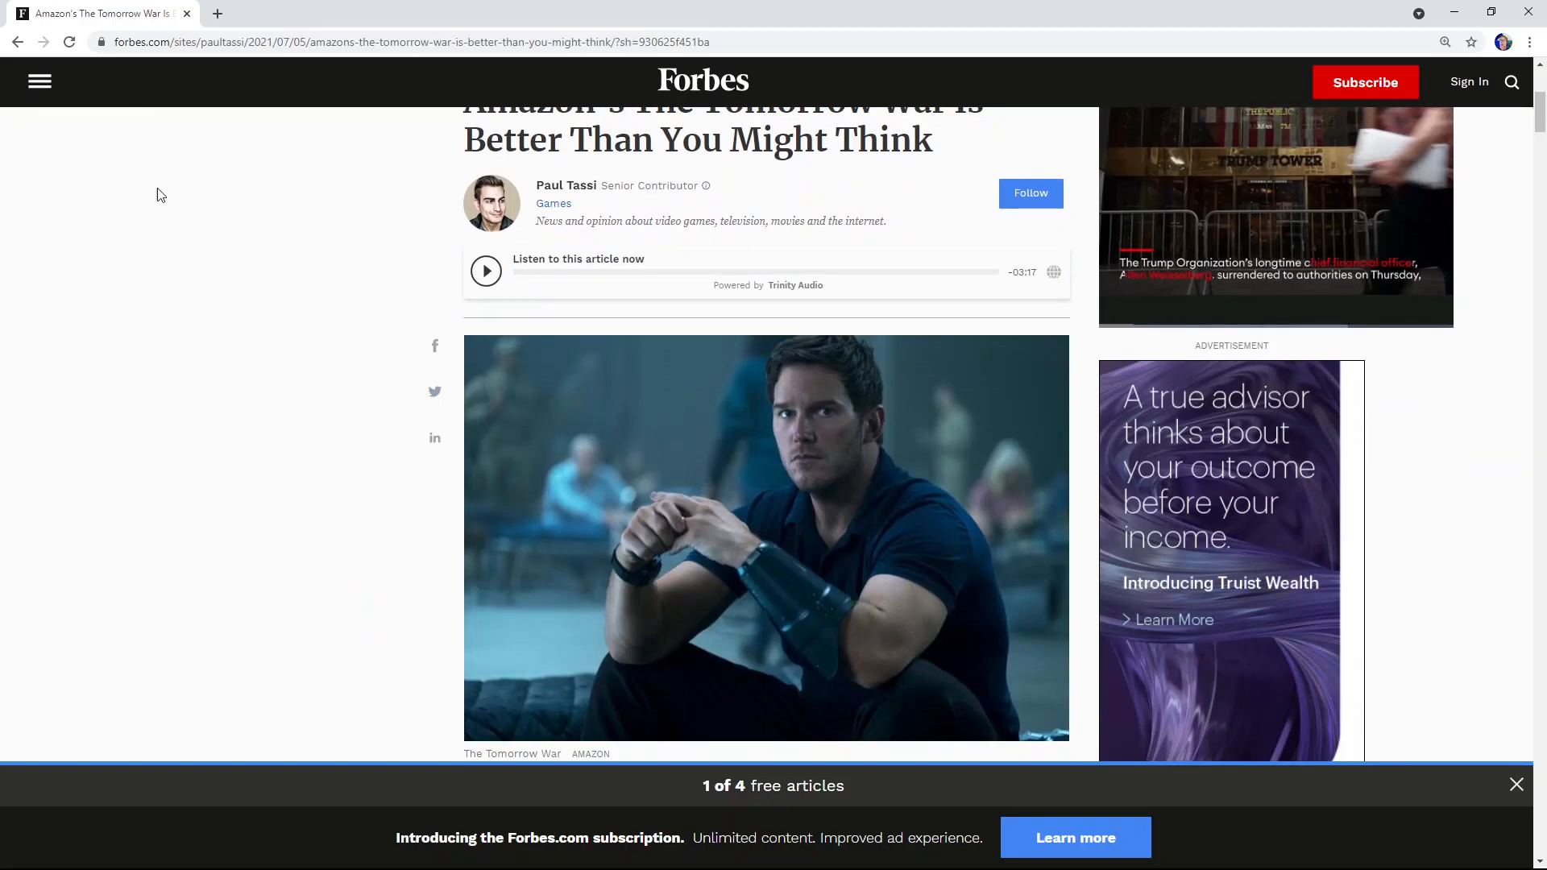
{"action": "mouse_move", "coordinate": [16, 40]}
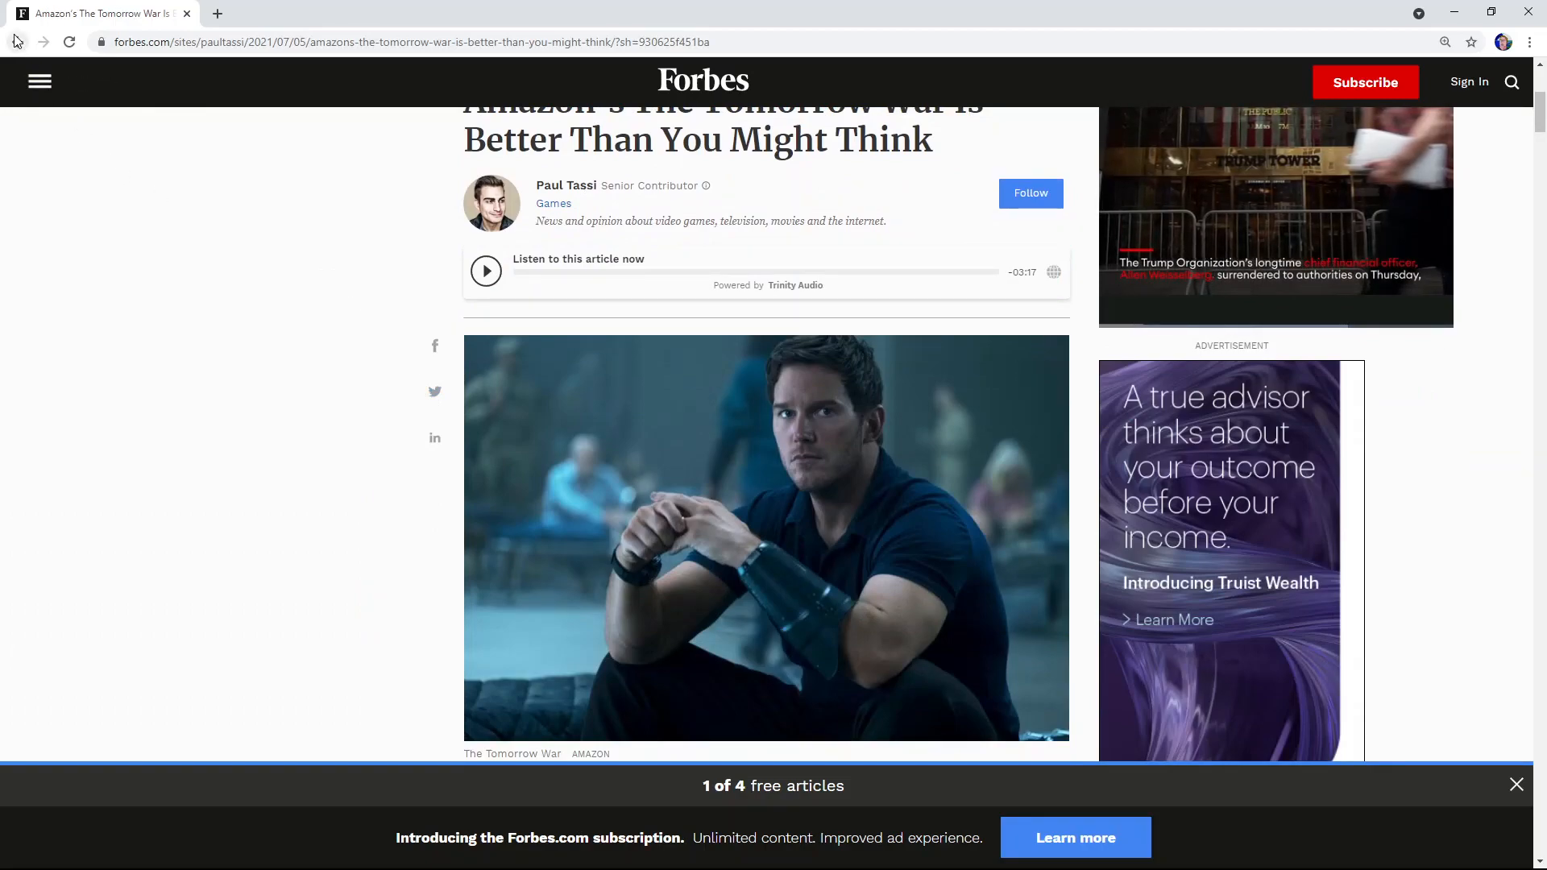
Step: Go back from the Forbes review to the Bing results and scroll down toward the Rotten Tomatoes entry
{"action": "left_click", "coordinate": [67, 41]}
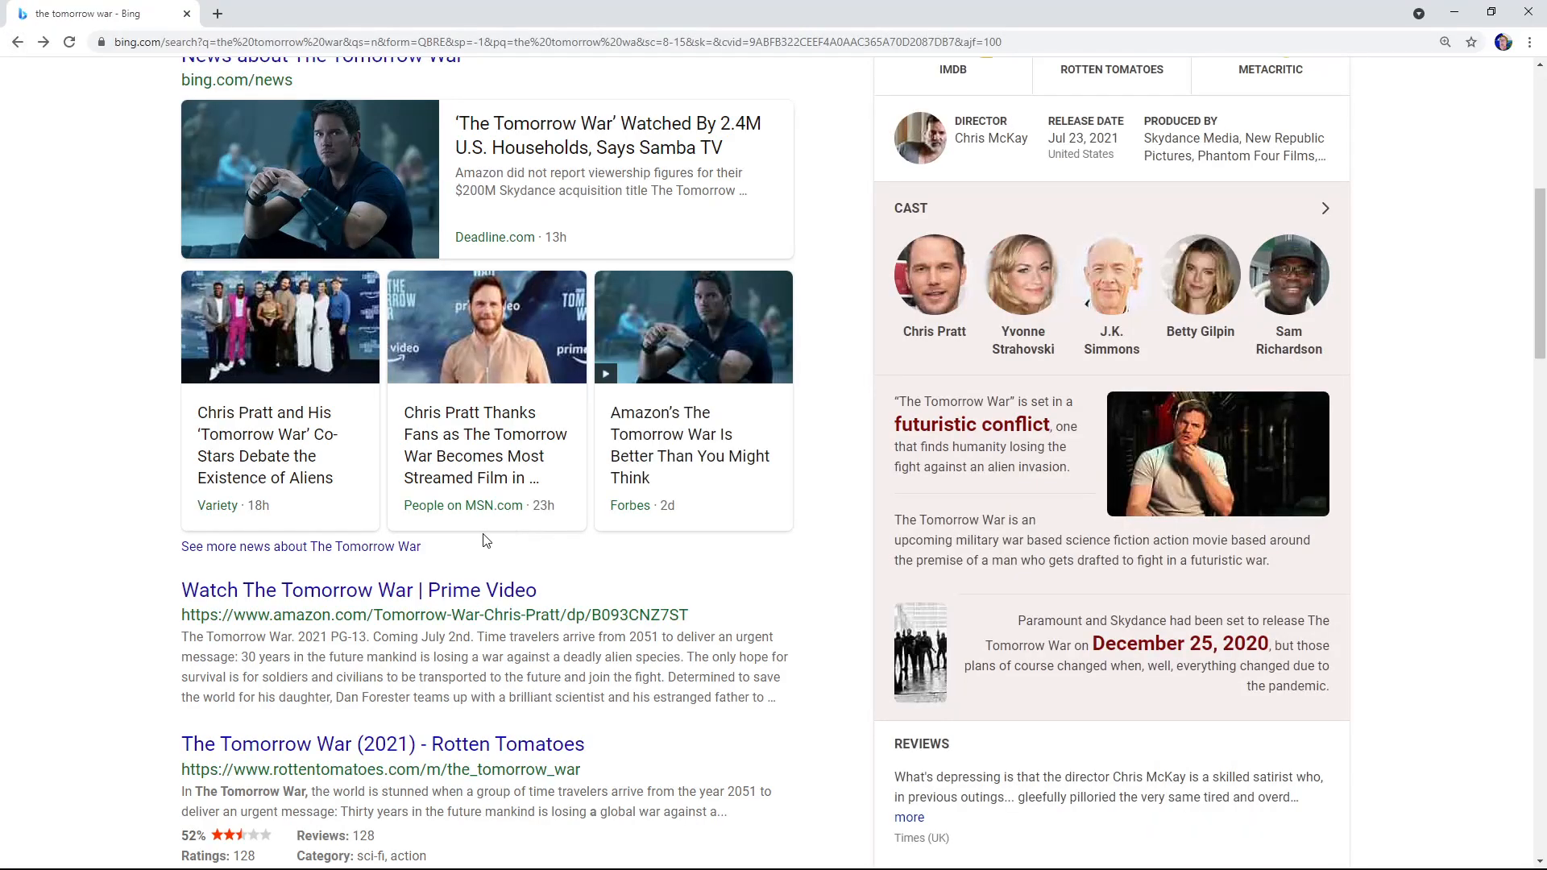
{"action": "scroll", "scroll_direction": "down", "scroll_amount": 3}
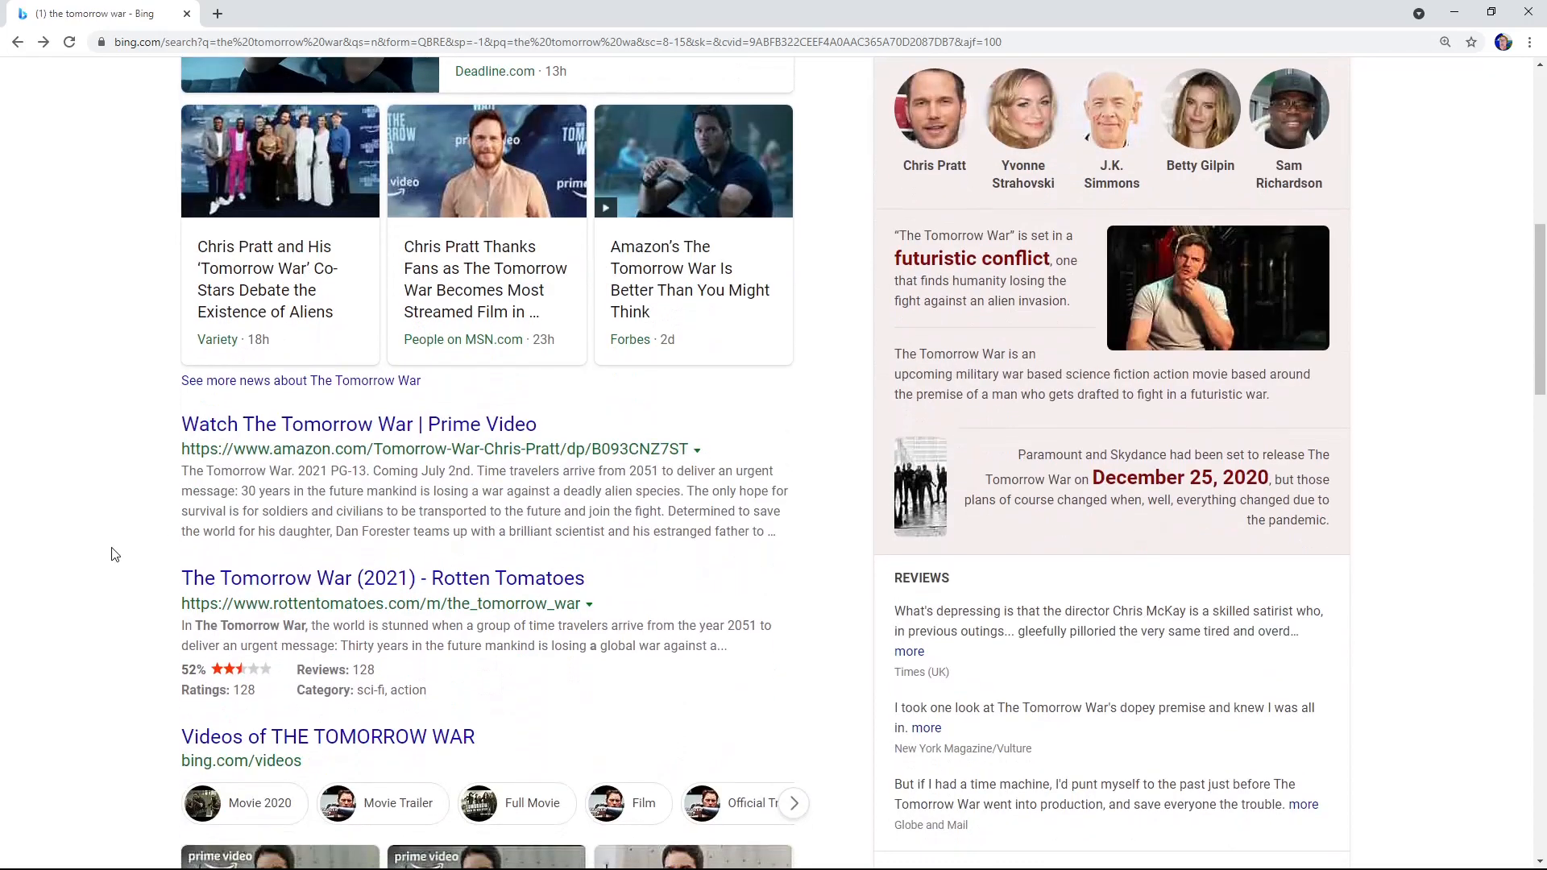
{"action": "scroll", "scroll_direction": "down", "scroll_amount": 3}
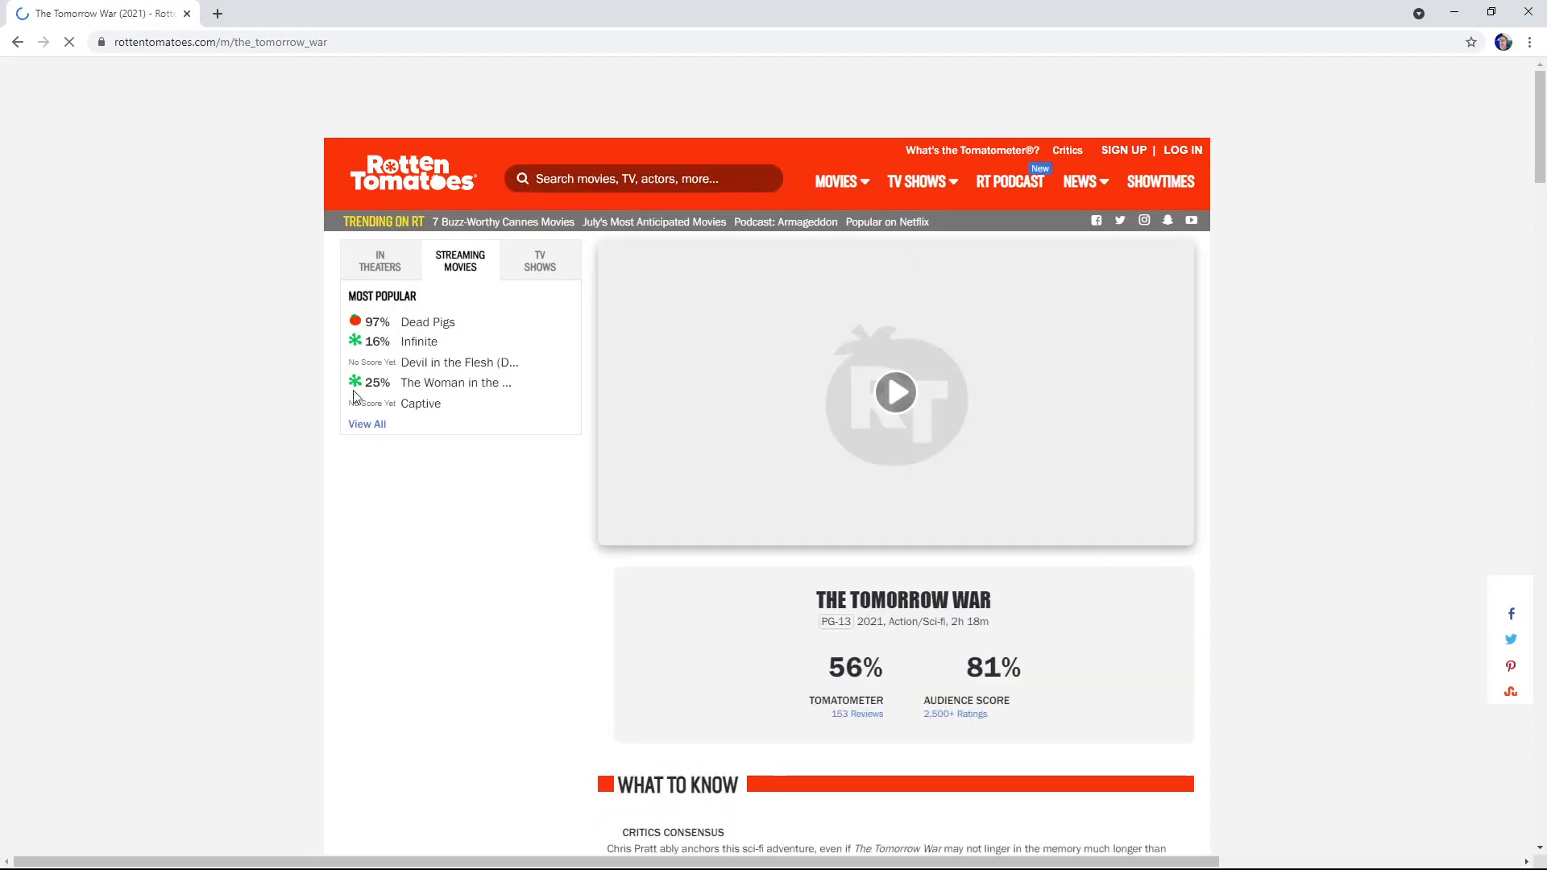
{"action": "scroll", "scroll_direction": "down", "scroll_amount": 3}
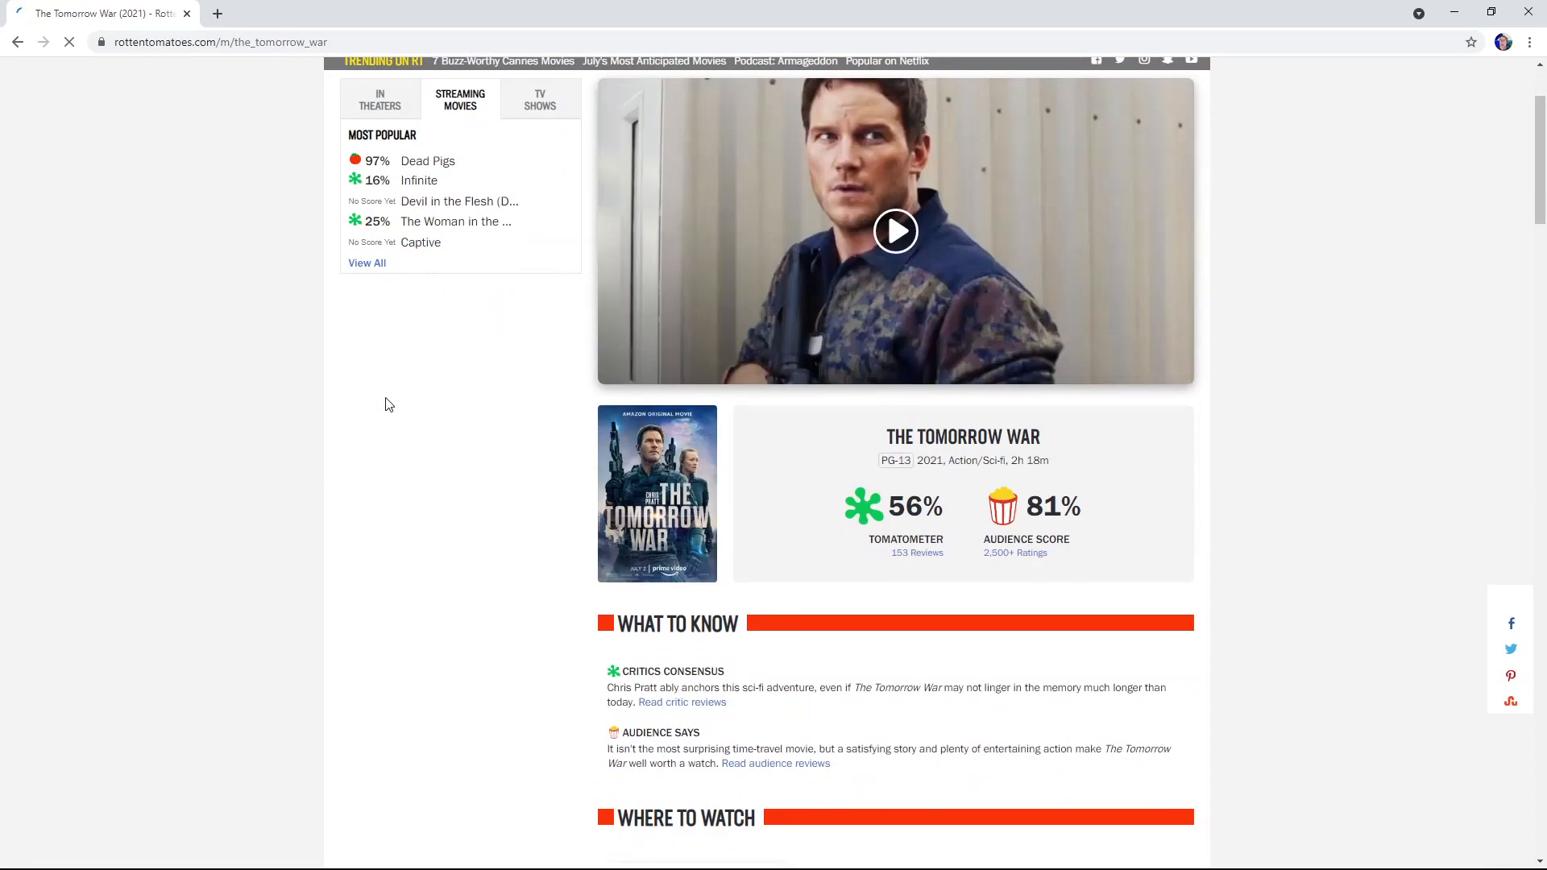
{"action": "scroll", "scroll_direction": "up", "scroll_amount": 3}
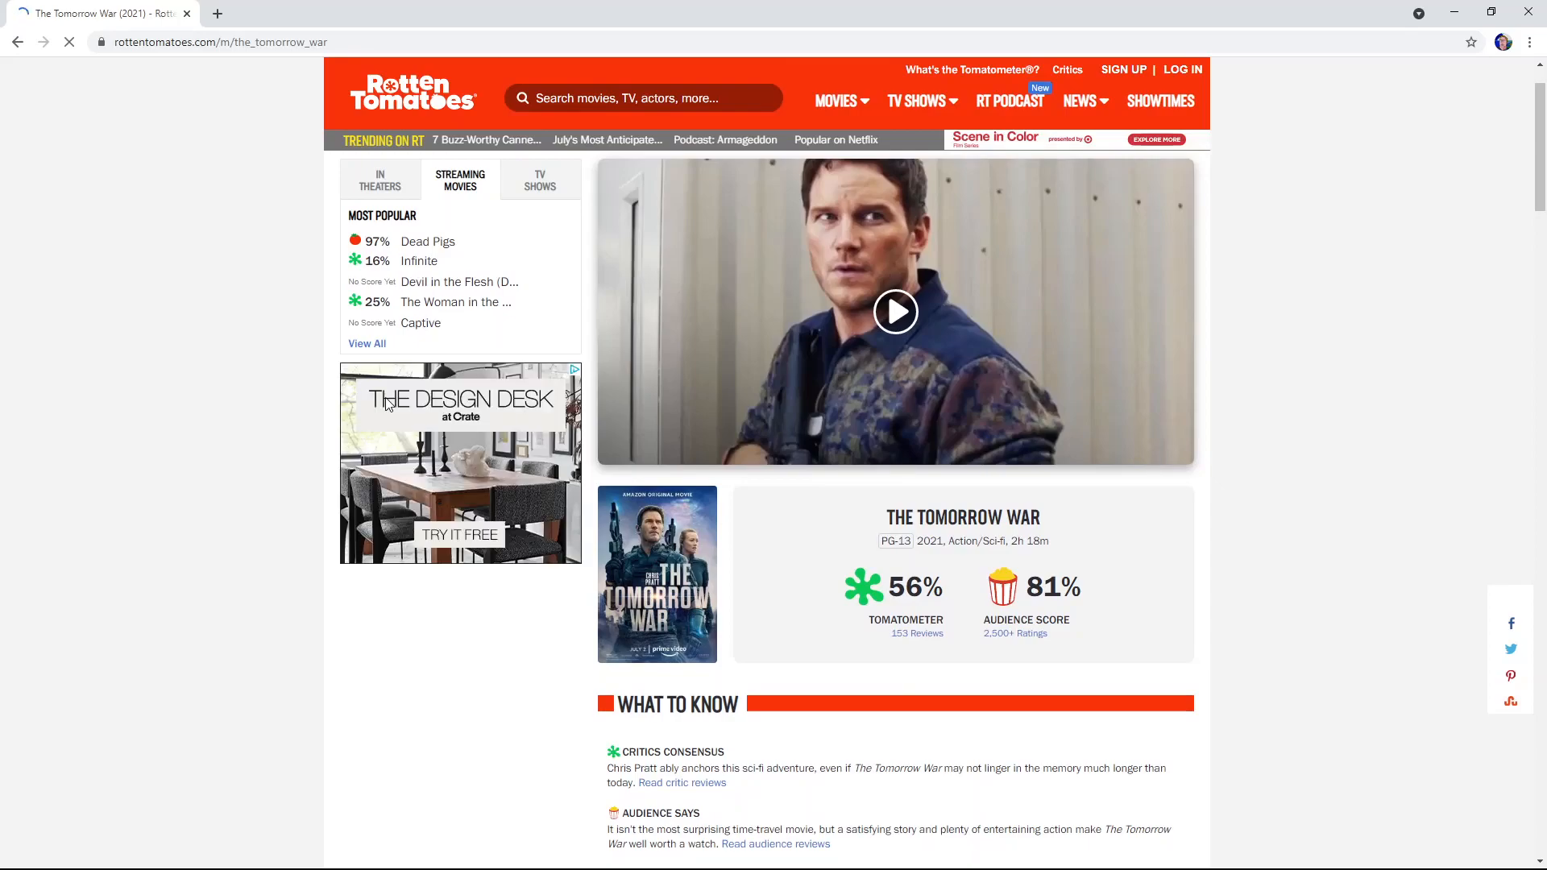
{"action": "scroll", "scroll_direction": "down", "scroll_amount": 3}
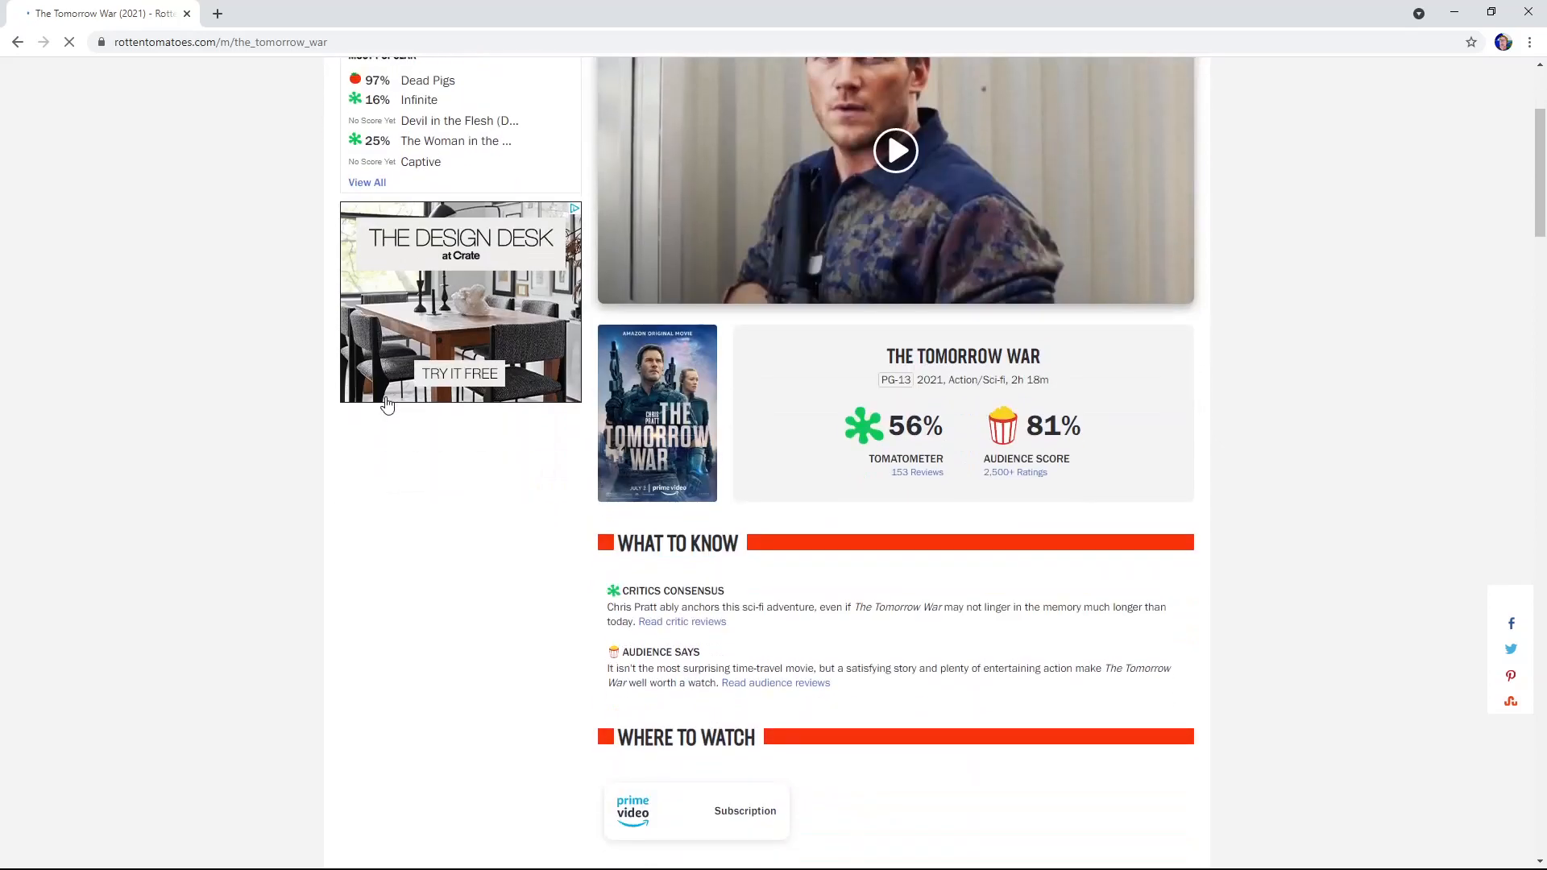
{"action": "scroll", "scroll_direction": "down", "scroll_amount": 3}
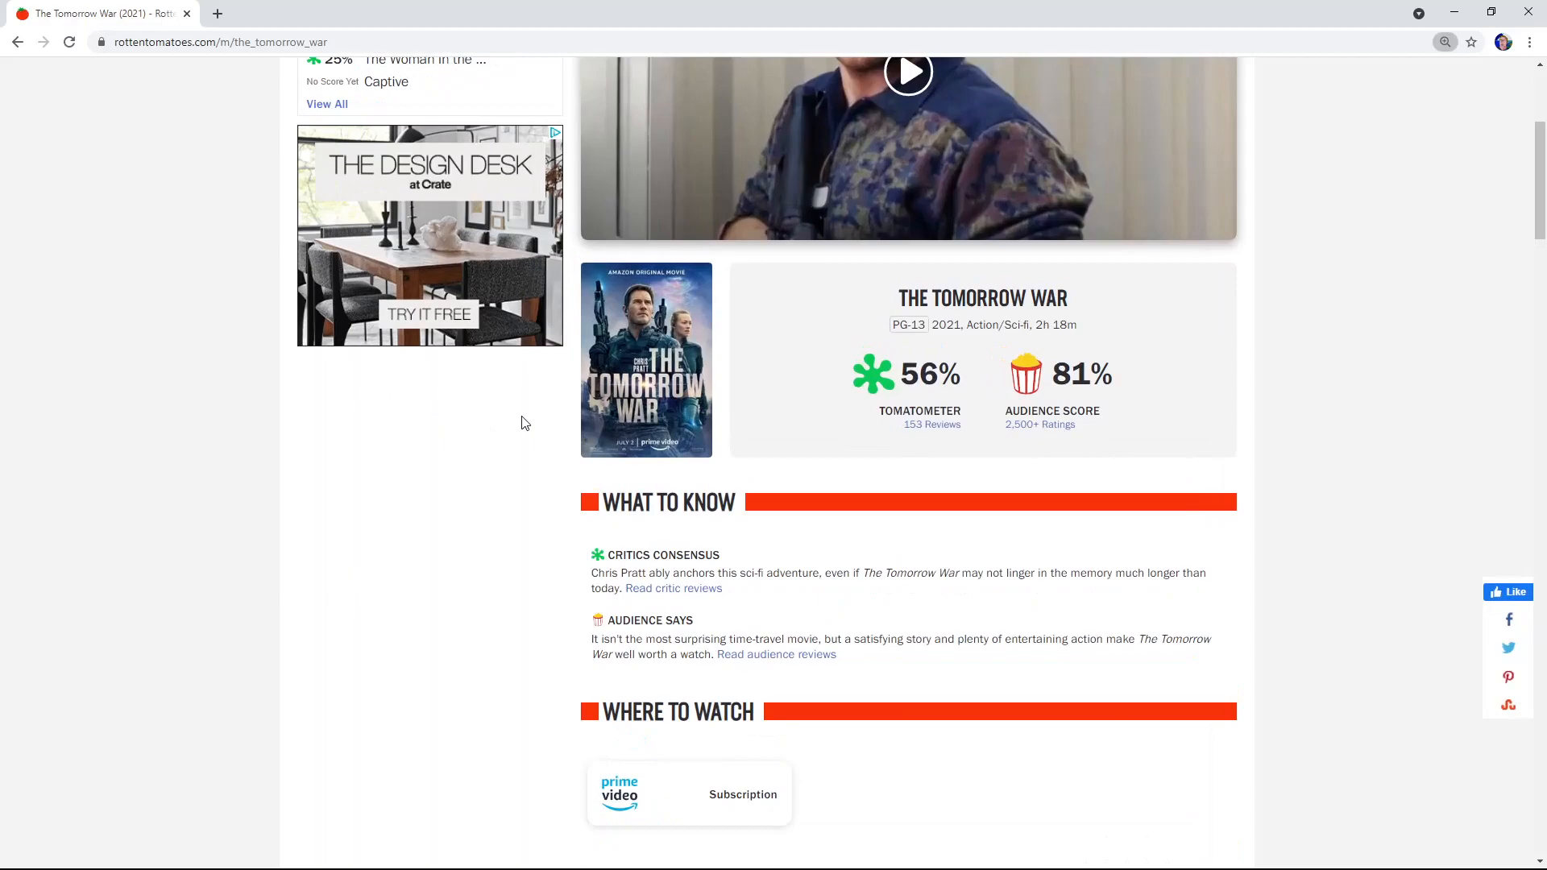
{"action": "scroll", "scroll_direction": "up", "scroll_amount": 3}
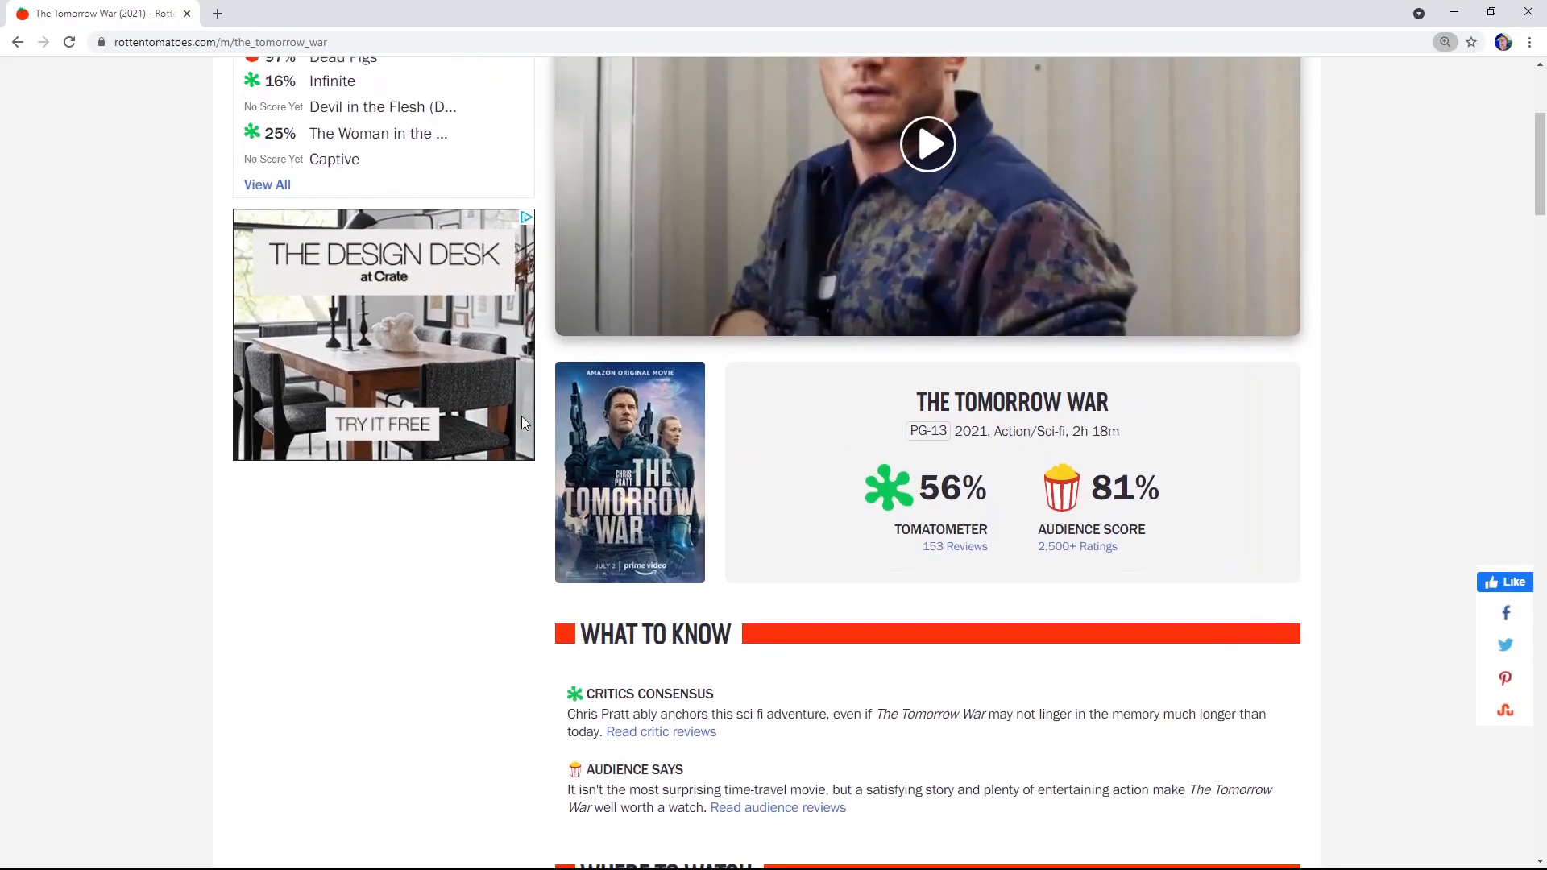
{"action": "scroll", "scroll_direction": "down", "scroll_amount": 3}
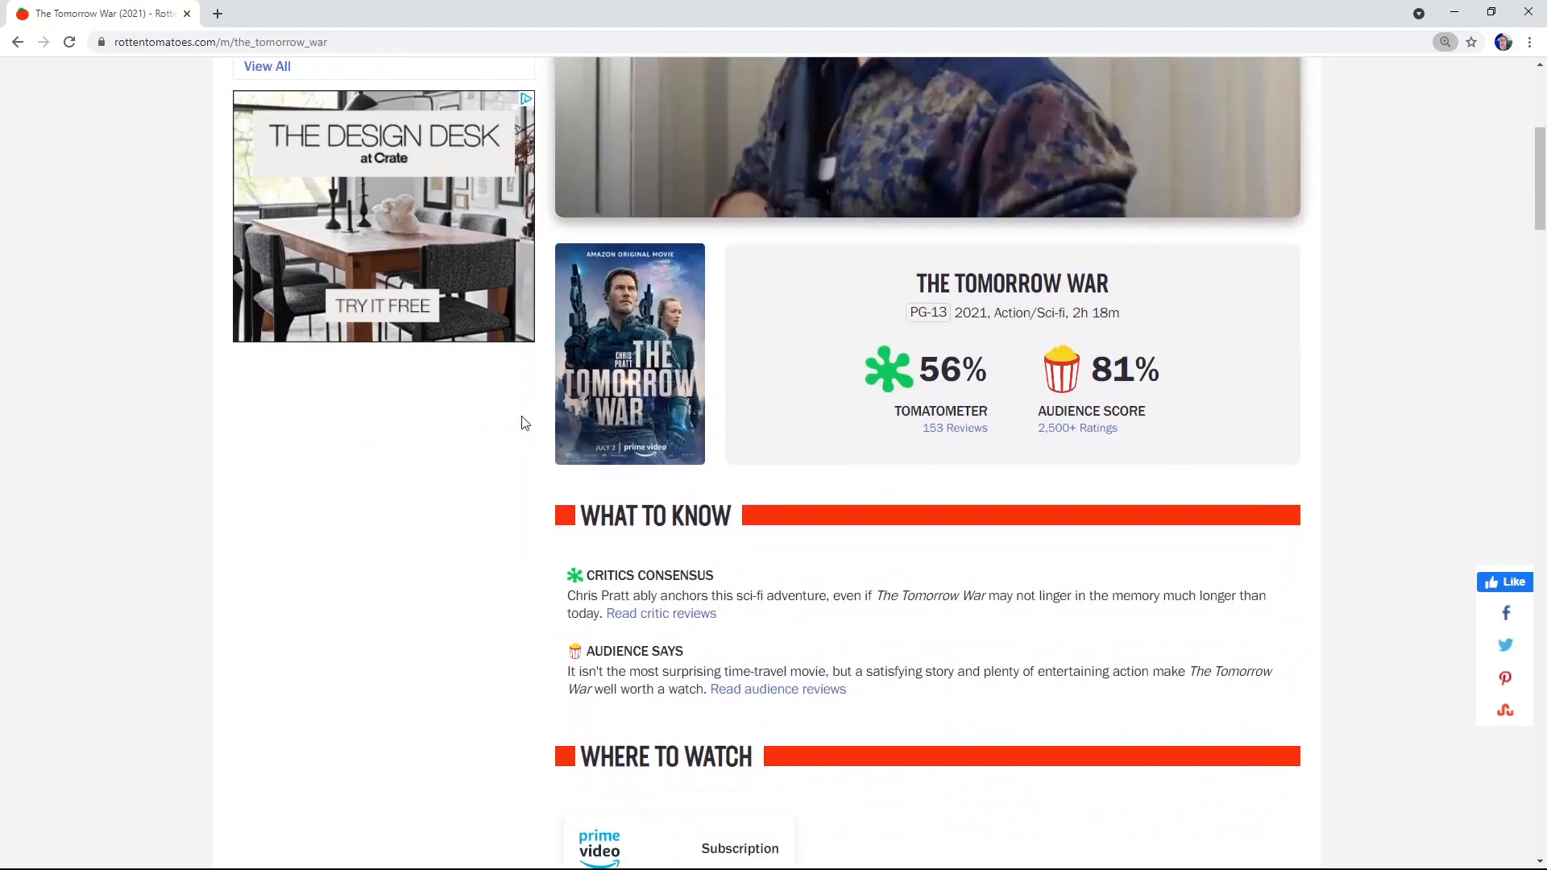
{"action": "scroll", "scroll_direction": "down", "scroll_amount": 3}
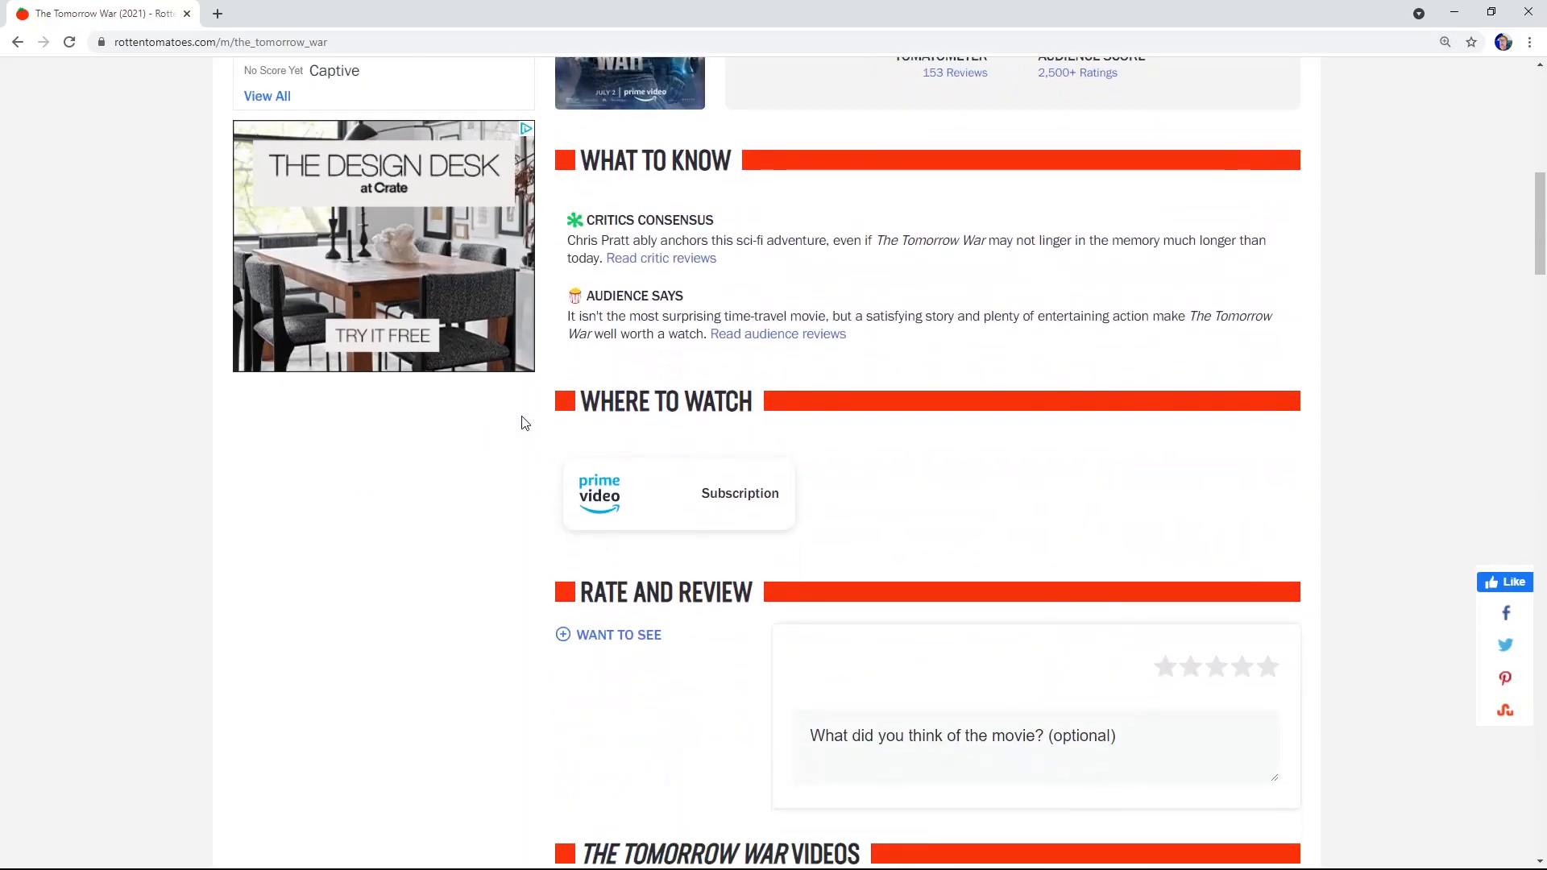
{"action": "scroll", "scroll_direction": "down", "scroll_amount": 3}
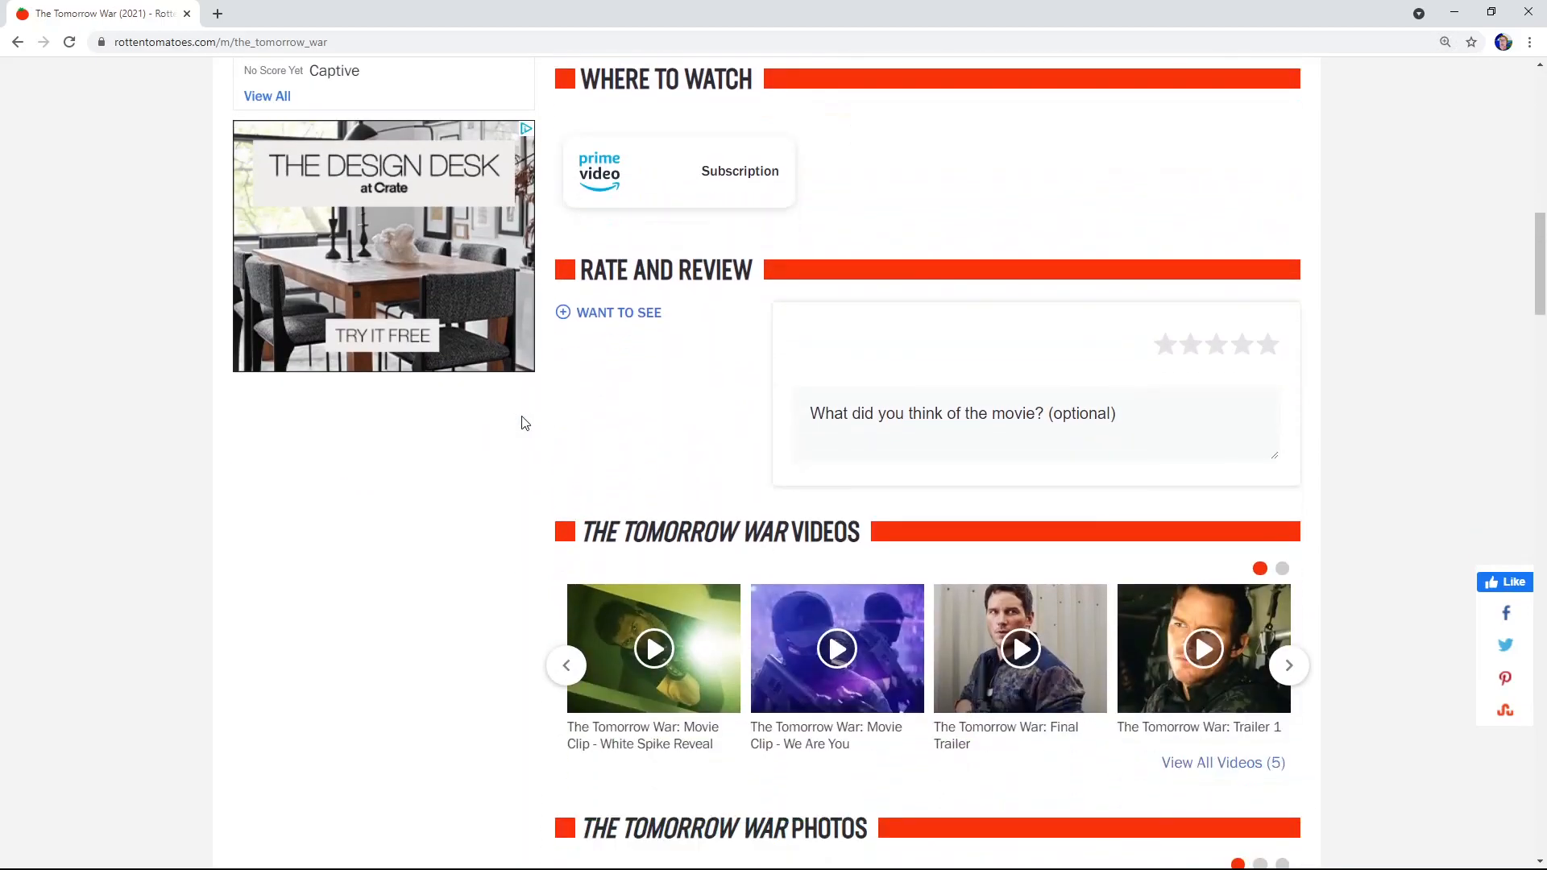
{"action": "scroll", "scroll_direction": "up", "scroll_amount": 3}
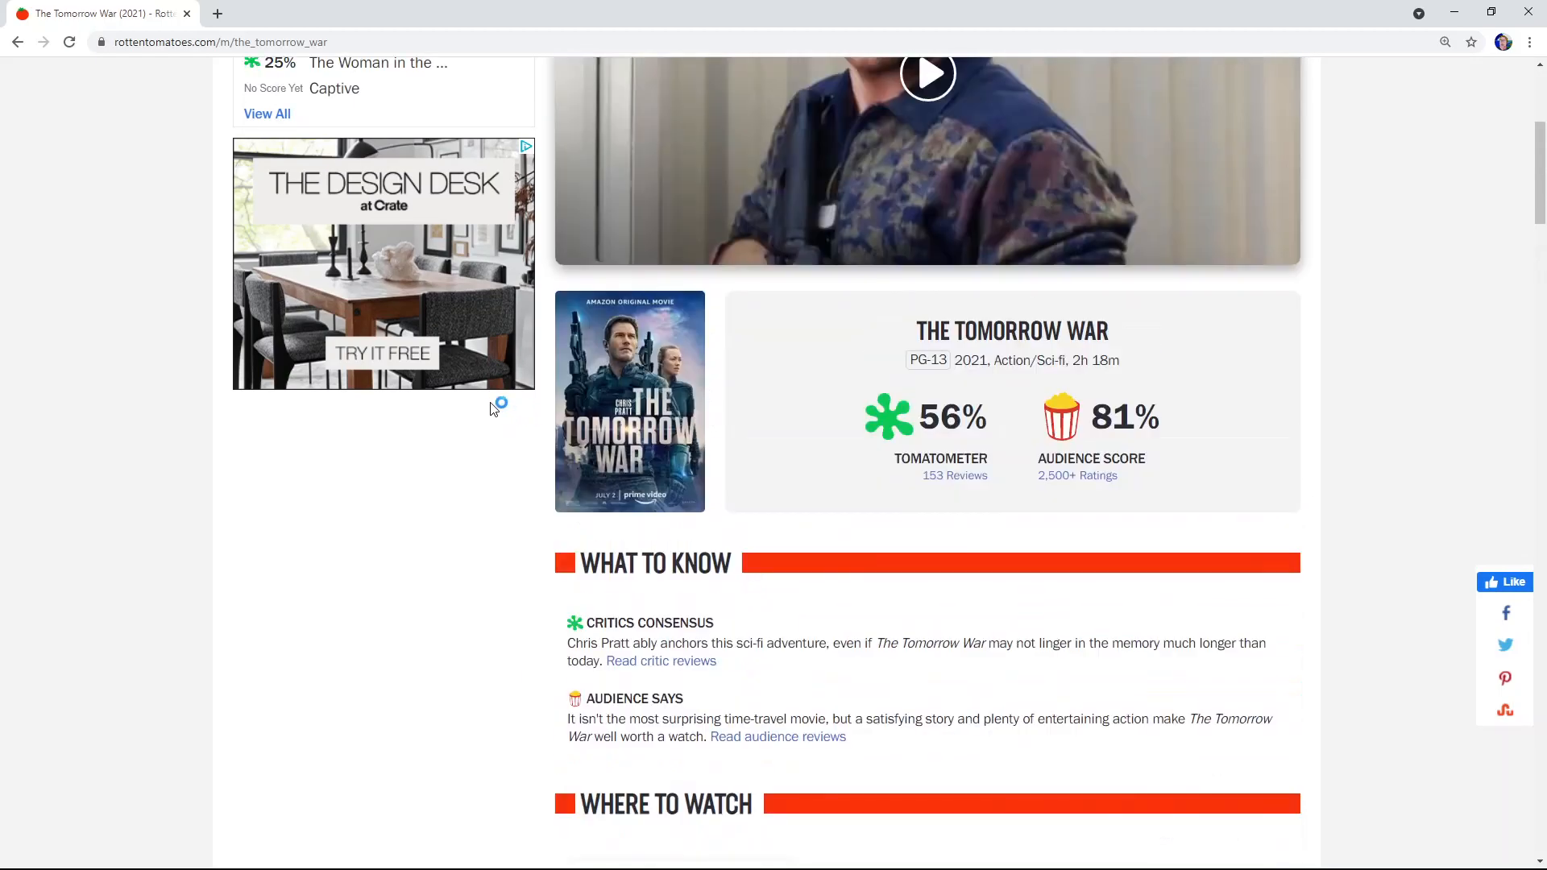
{"action": "scroll", "scroll_direction": "up", "scroll_amount": 3}
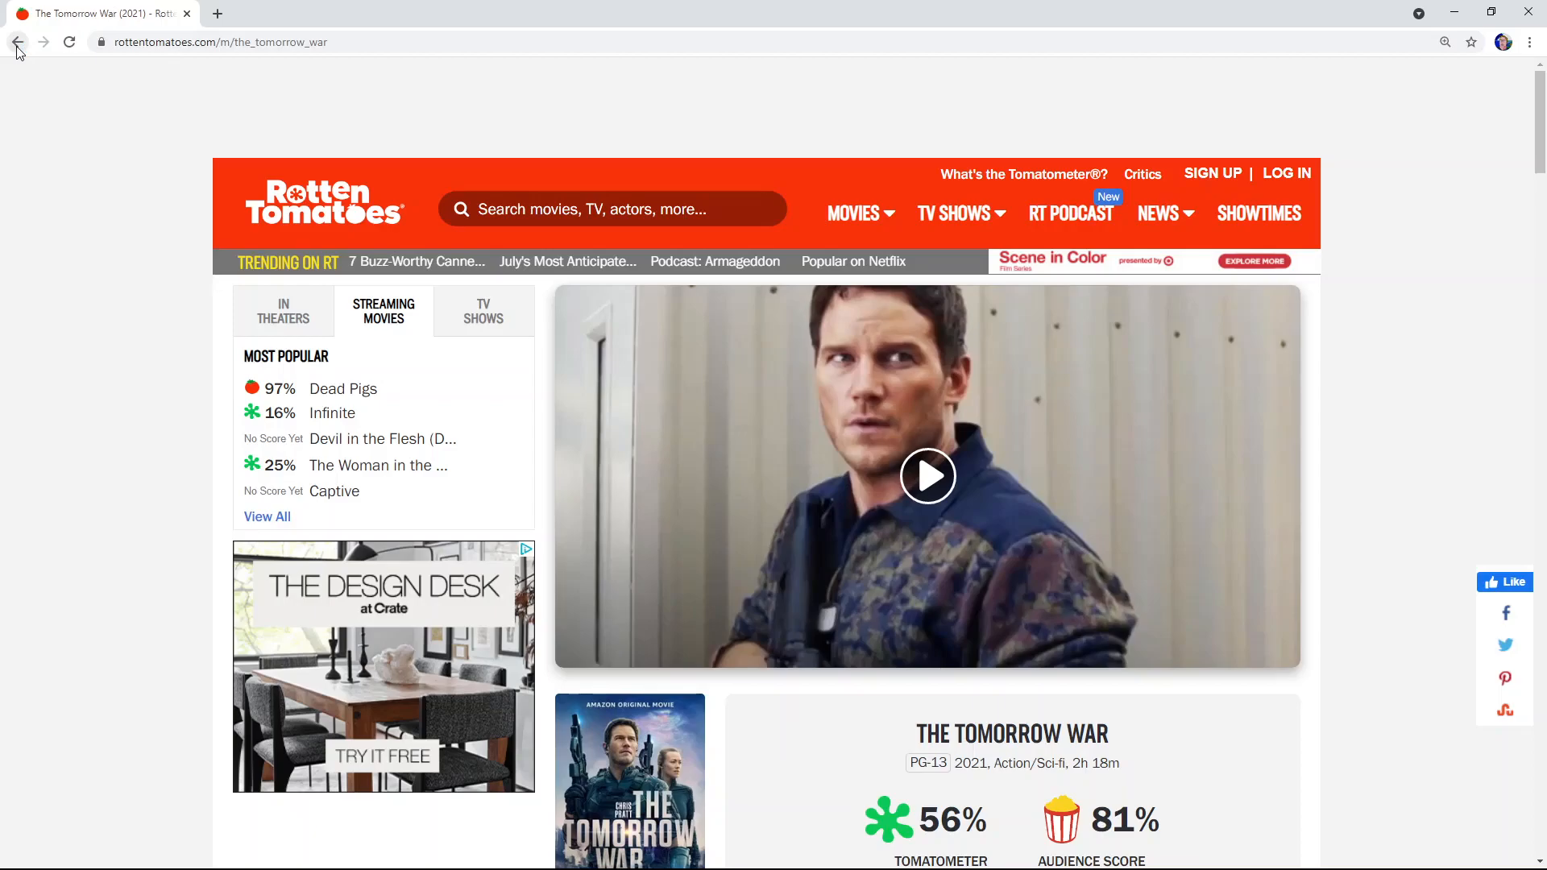
Step: Return to Bing, scroll past the Wikipedia and trailer entries, and open 'The Tomorrow War (2021) - Full Cast & Crew - IMDb'
{"action": "left_click", "coordinate": [17, 41]}
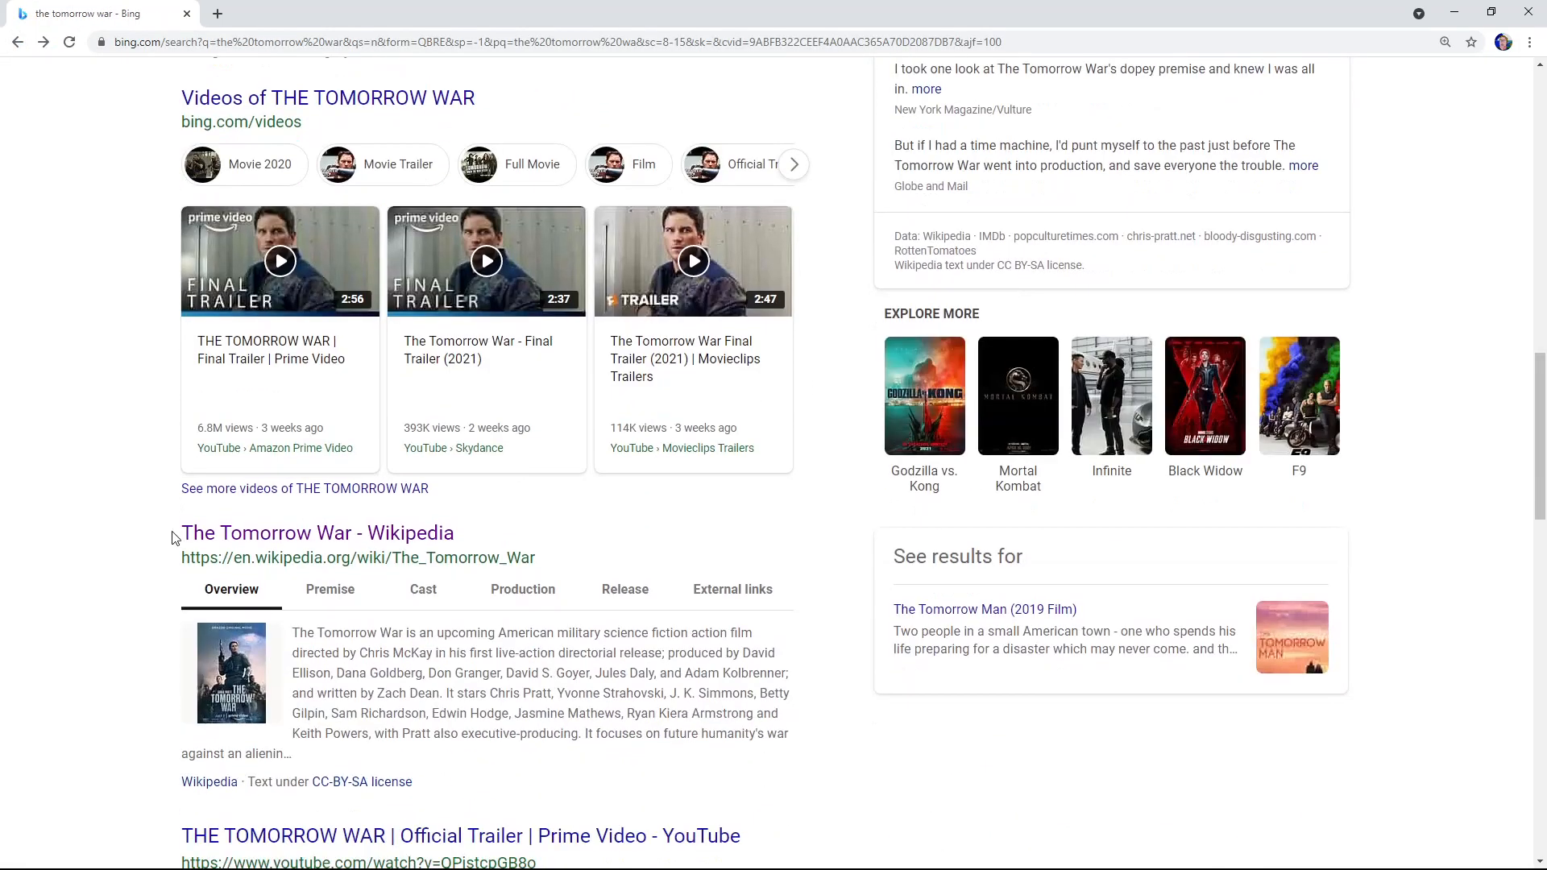
{"action": "scroll", "scroll_direction": "down", "scroll_amount": 3}
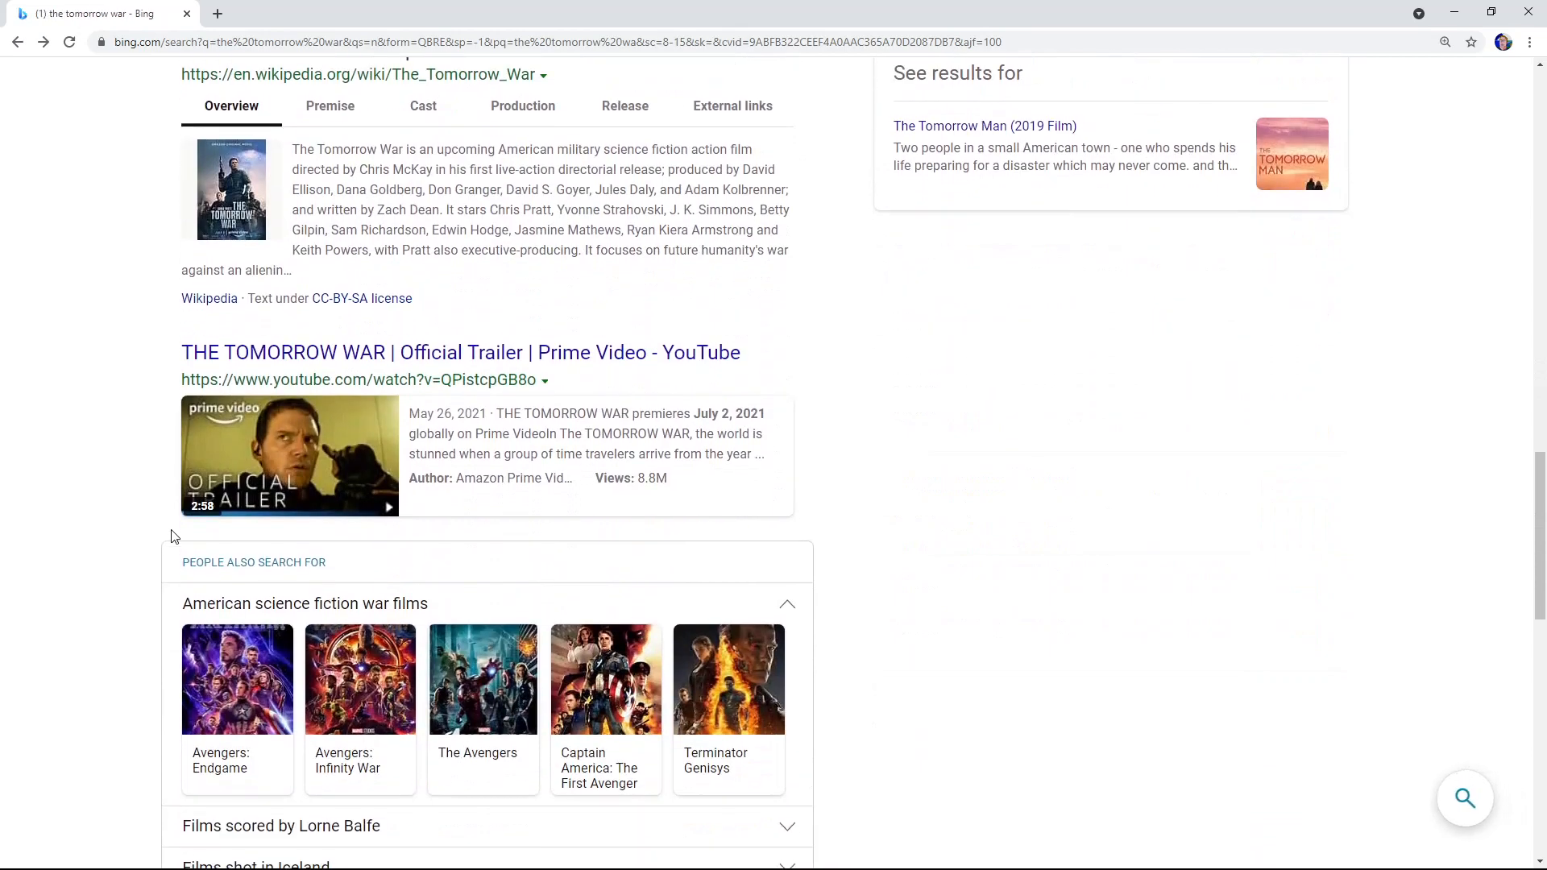
{"action": "scroll", "scroll_direction": "down", "scroll_amount": 3}
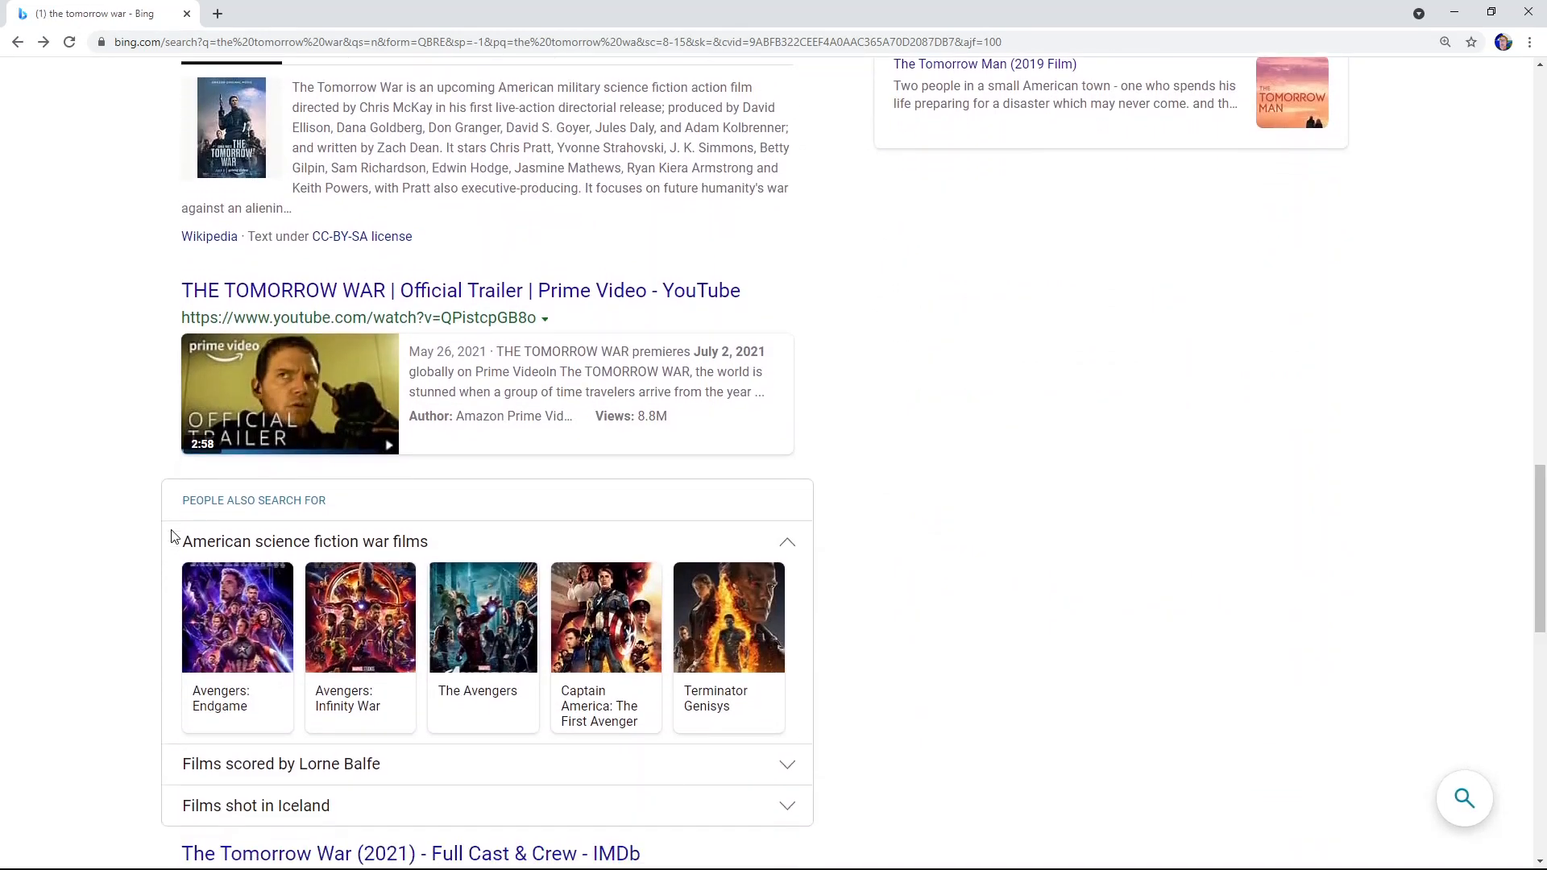
{"action": "scroll", "scroll_direction": "down", "scroll_amount": 3}
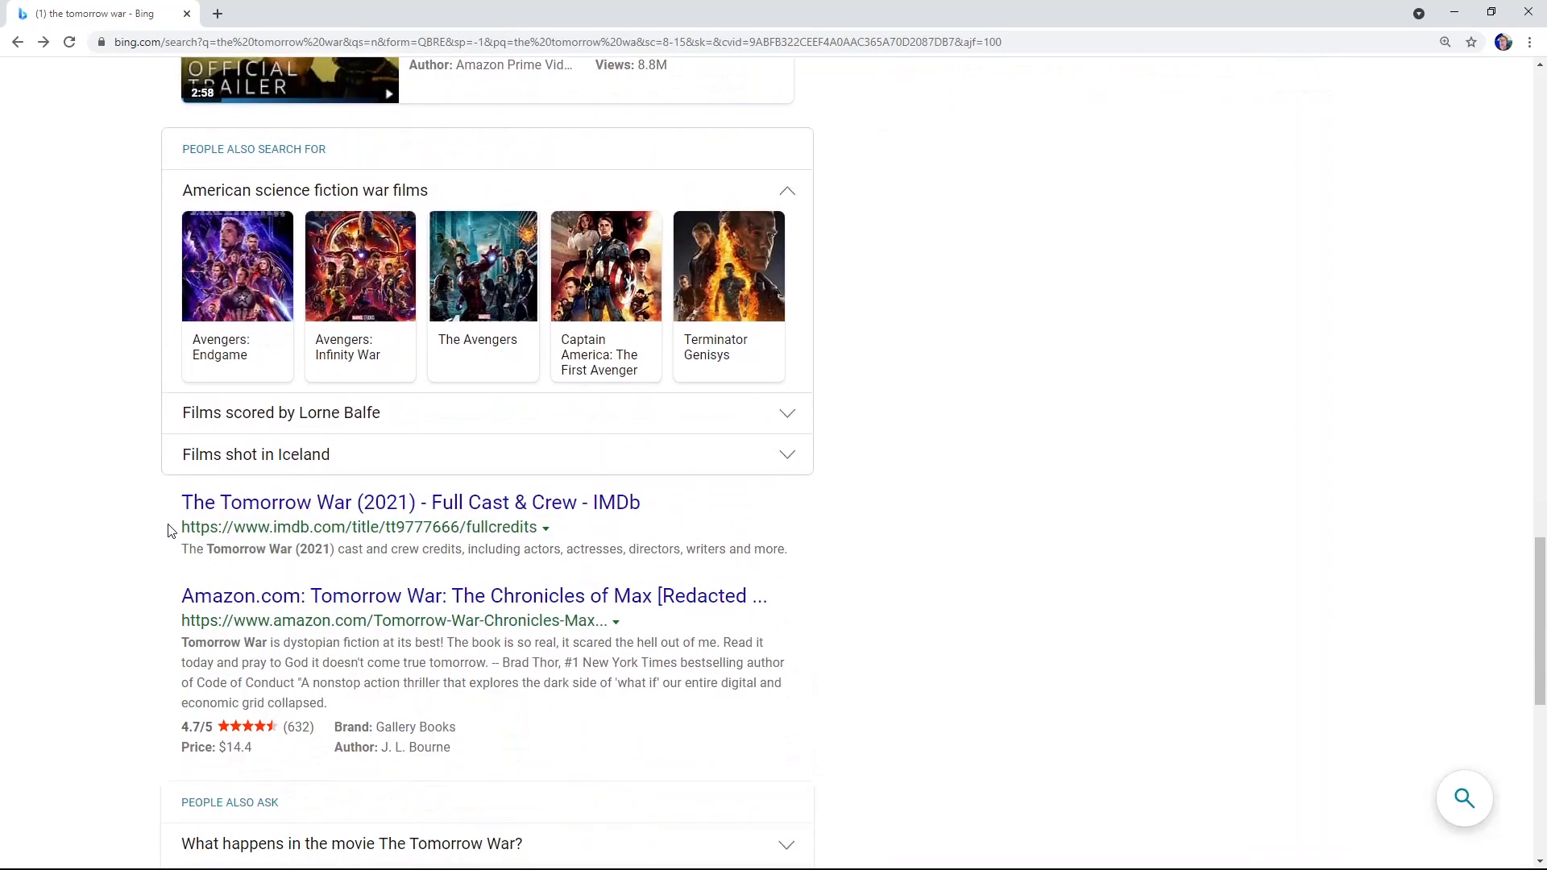
{"action": "scroll", "scroll_direction": "down", "scroll_amount": 3}
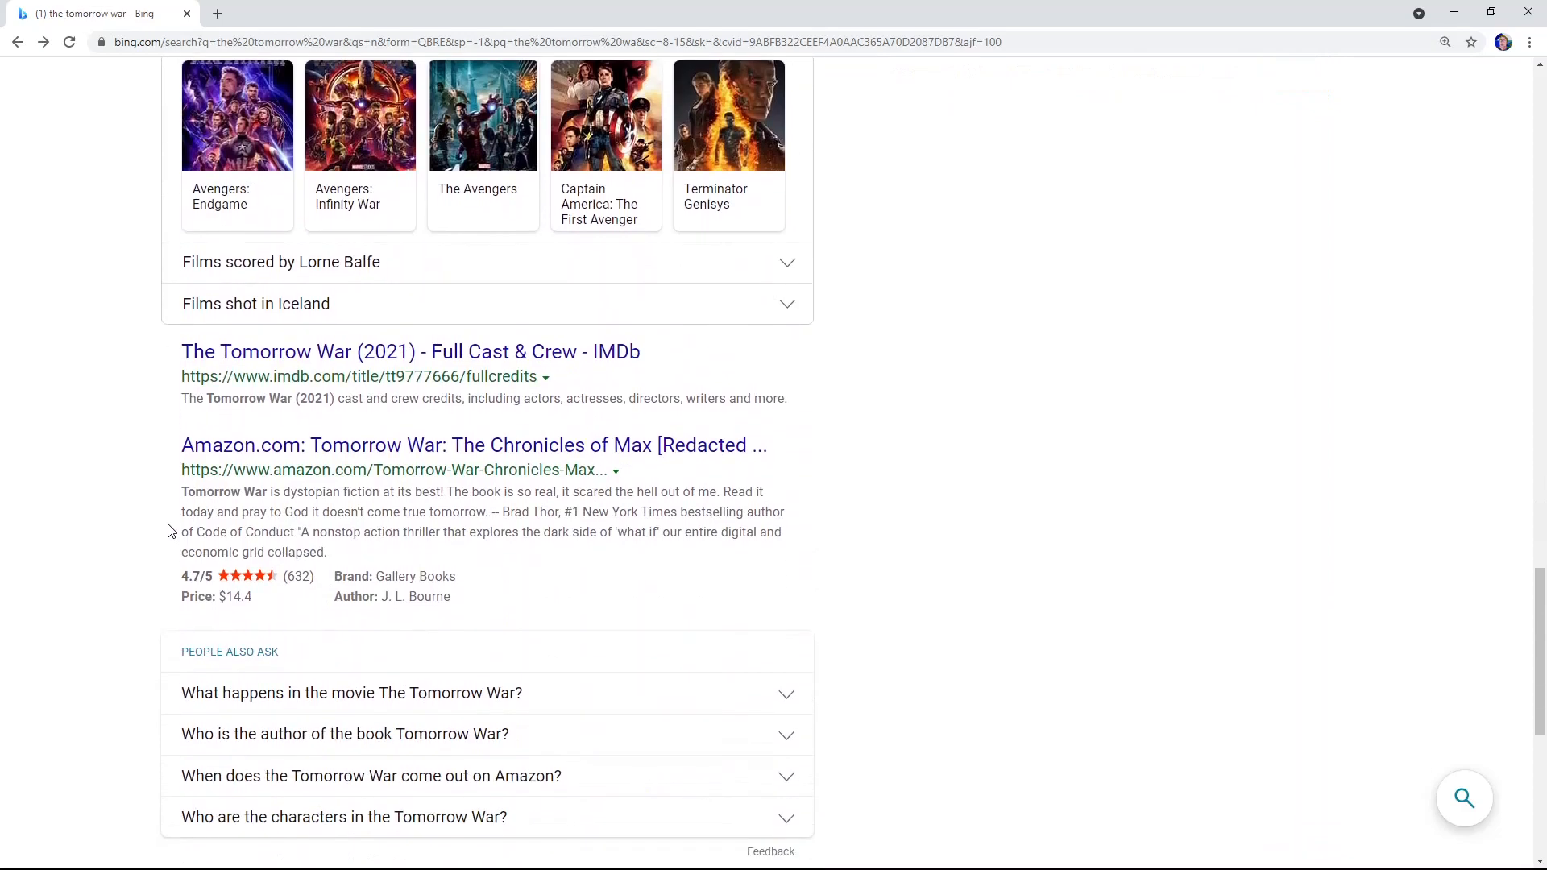
{"action": "mouse_move", "coordinate": [286, 357]}
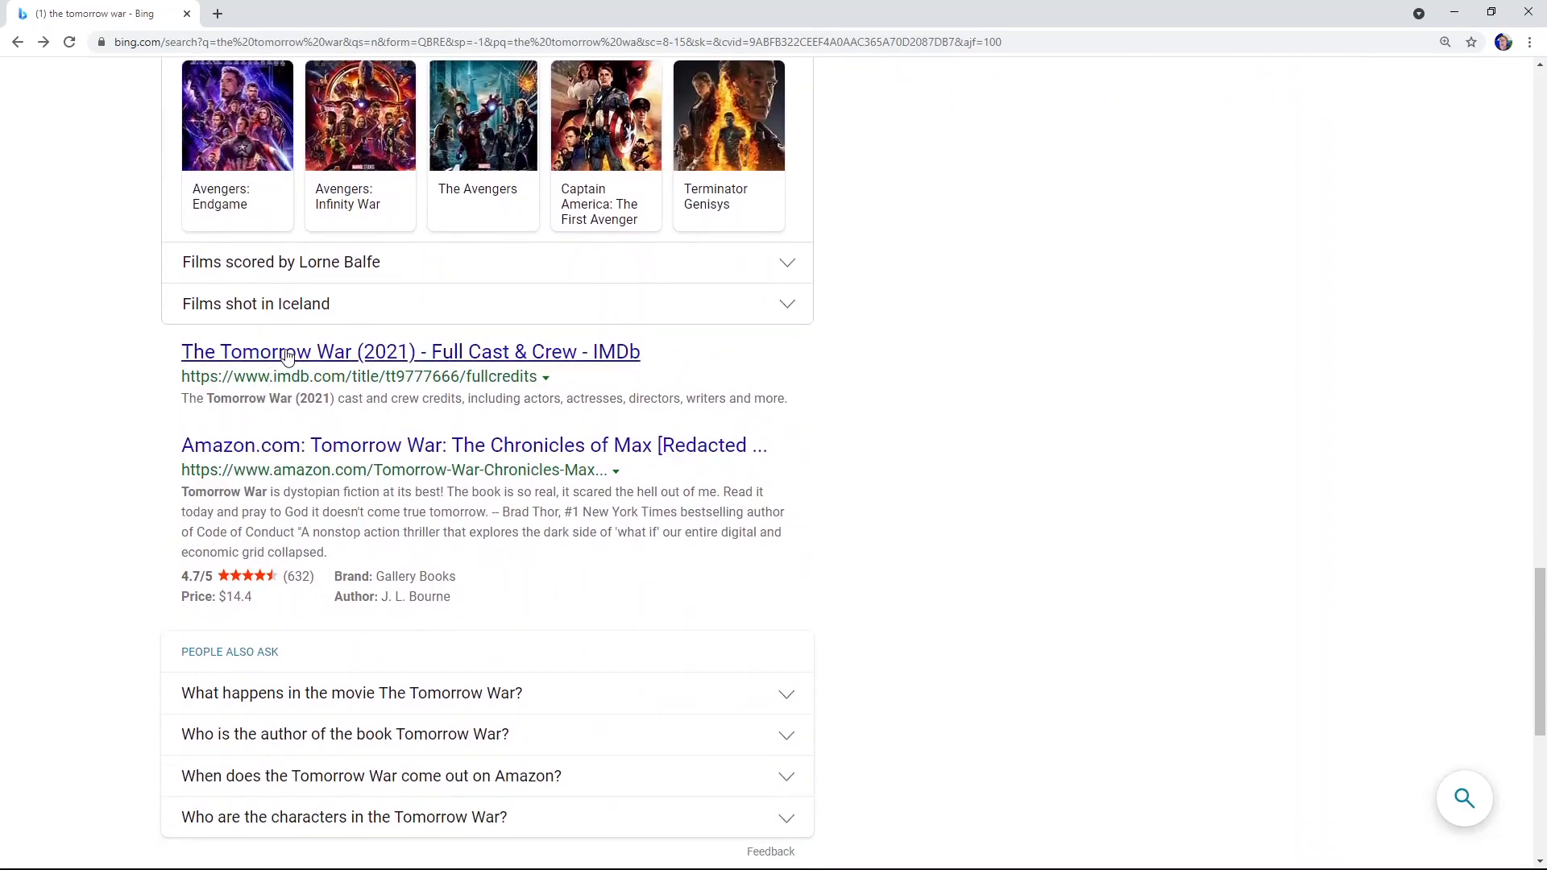
{"action": "left_click", "coordinate": [409, 351]}
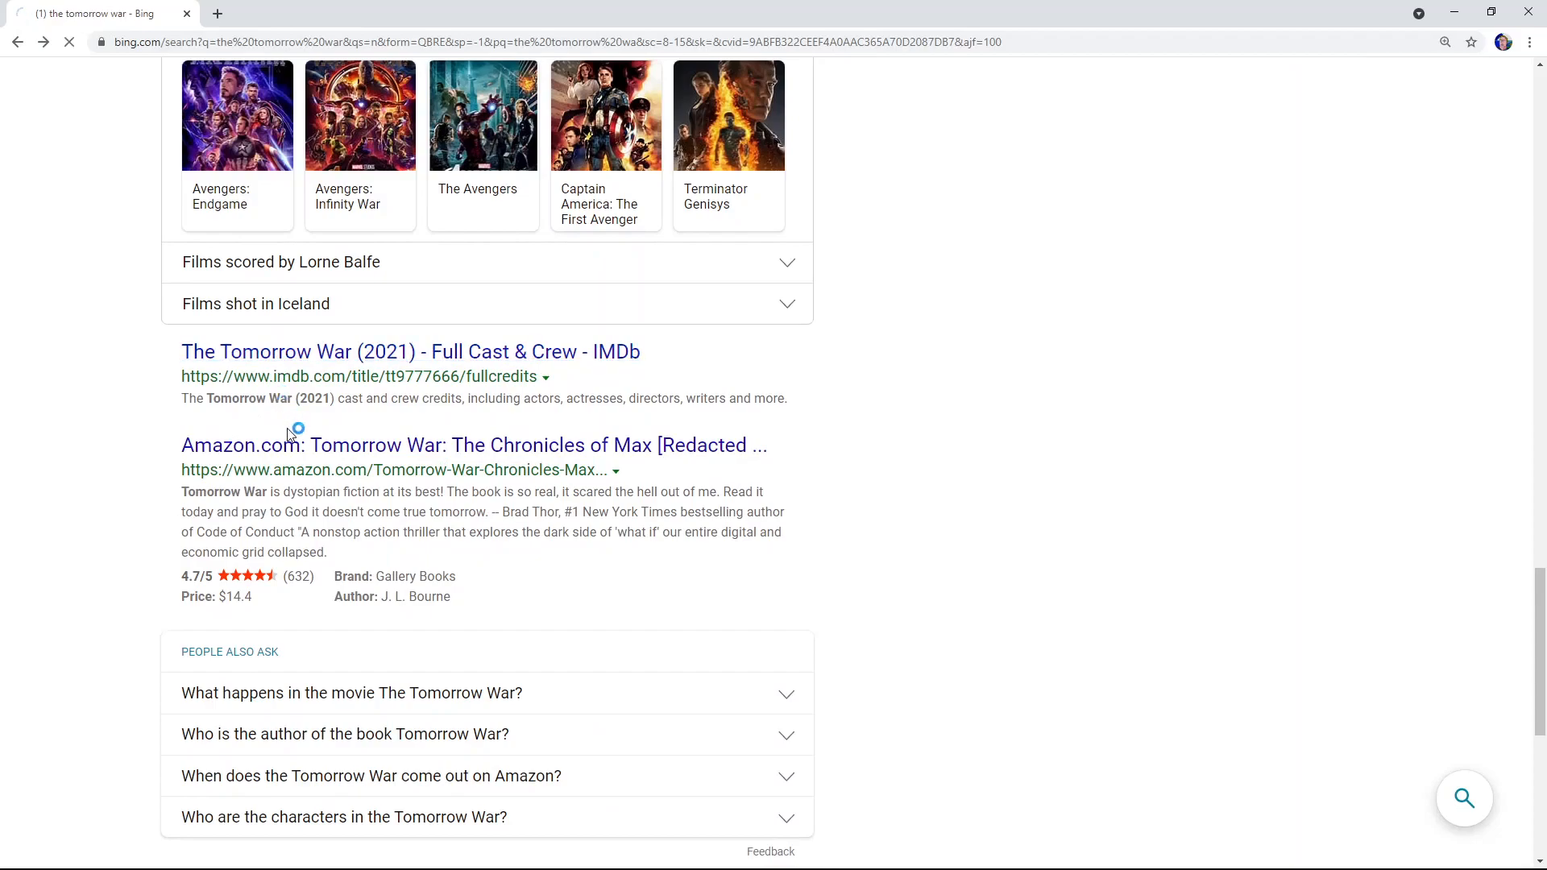
Step: Read down IMDb's Full Cast & Crew list for The Tomorrow War and return to the top
{"action": "left_click", "coordinate": [409, 351]}
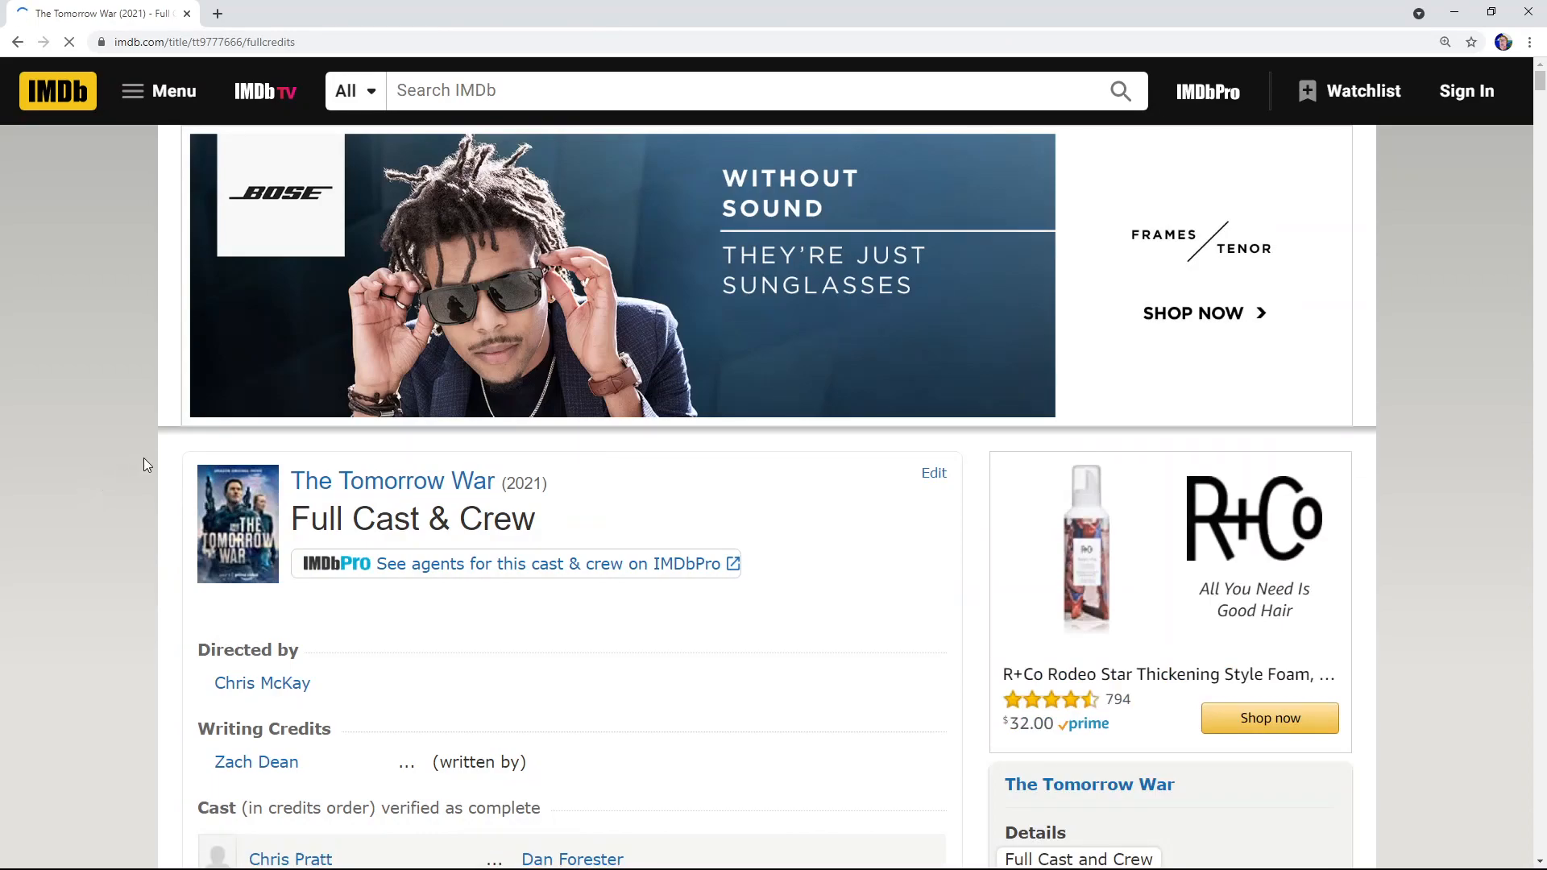
{"action": "scroll", "scroll_direction": "down", "scroll_amount": 3}
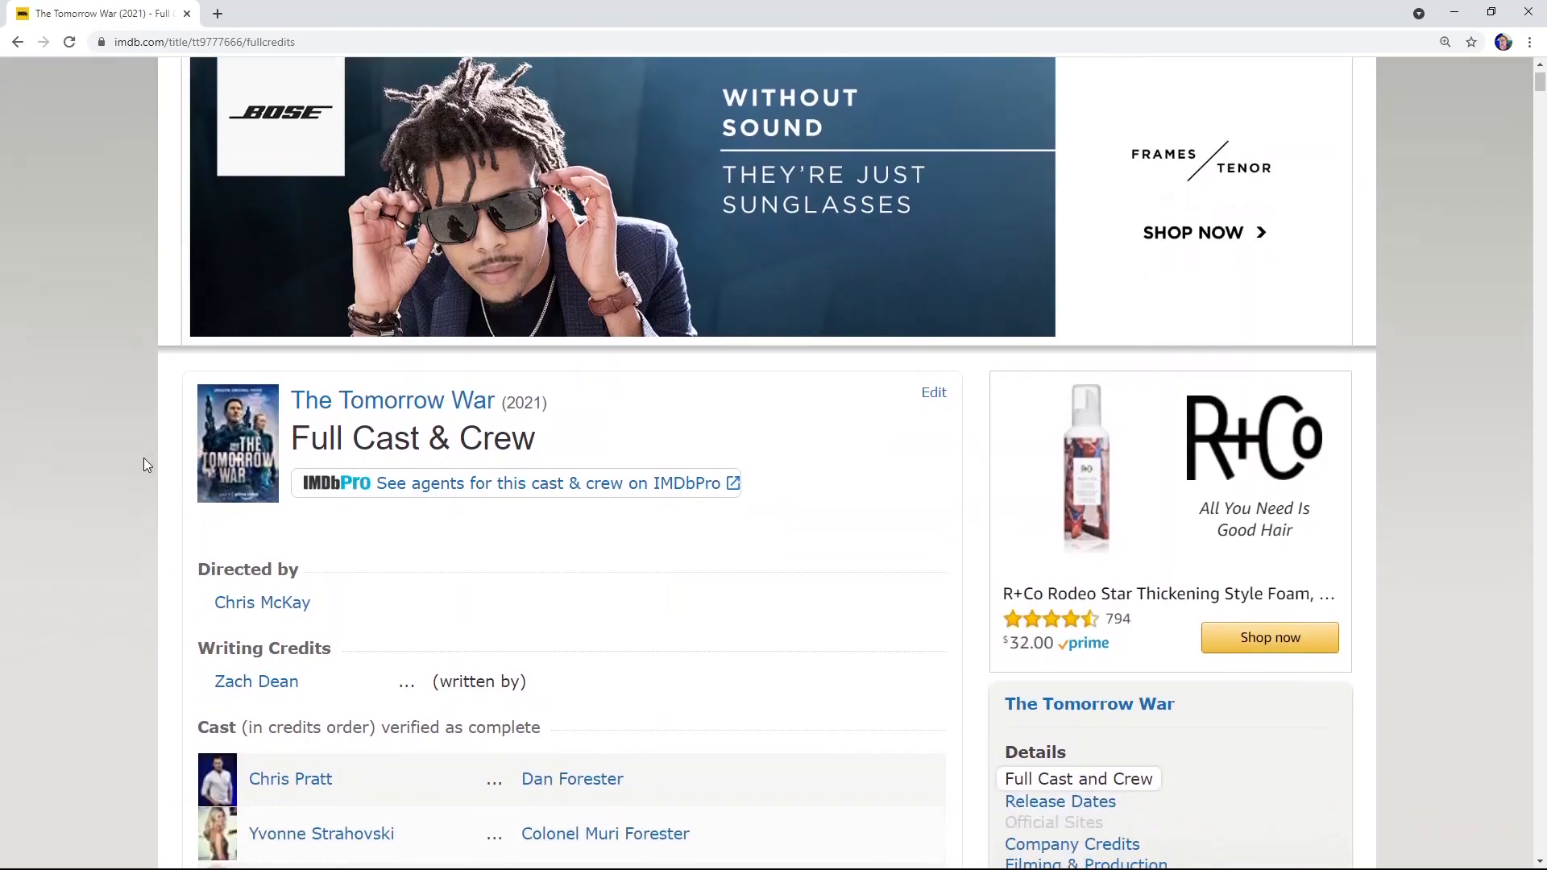
{"action": "scroll", "scroll_direction": "down", "scroll_amount": 3}
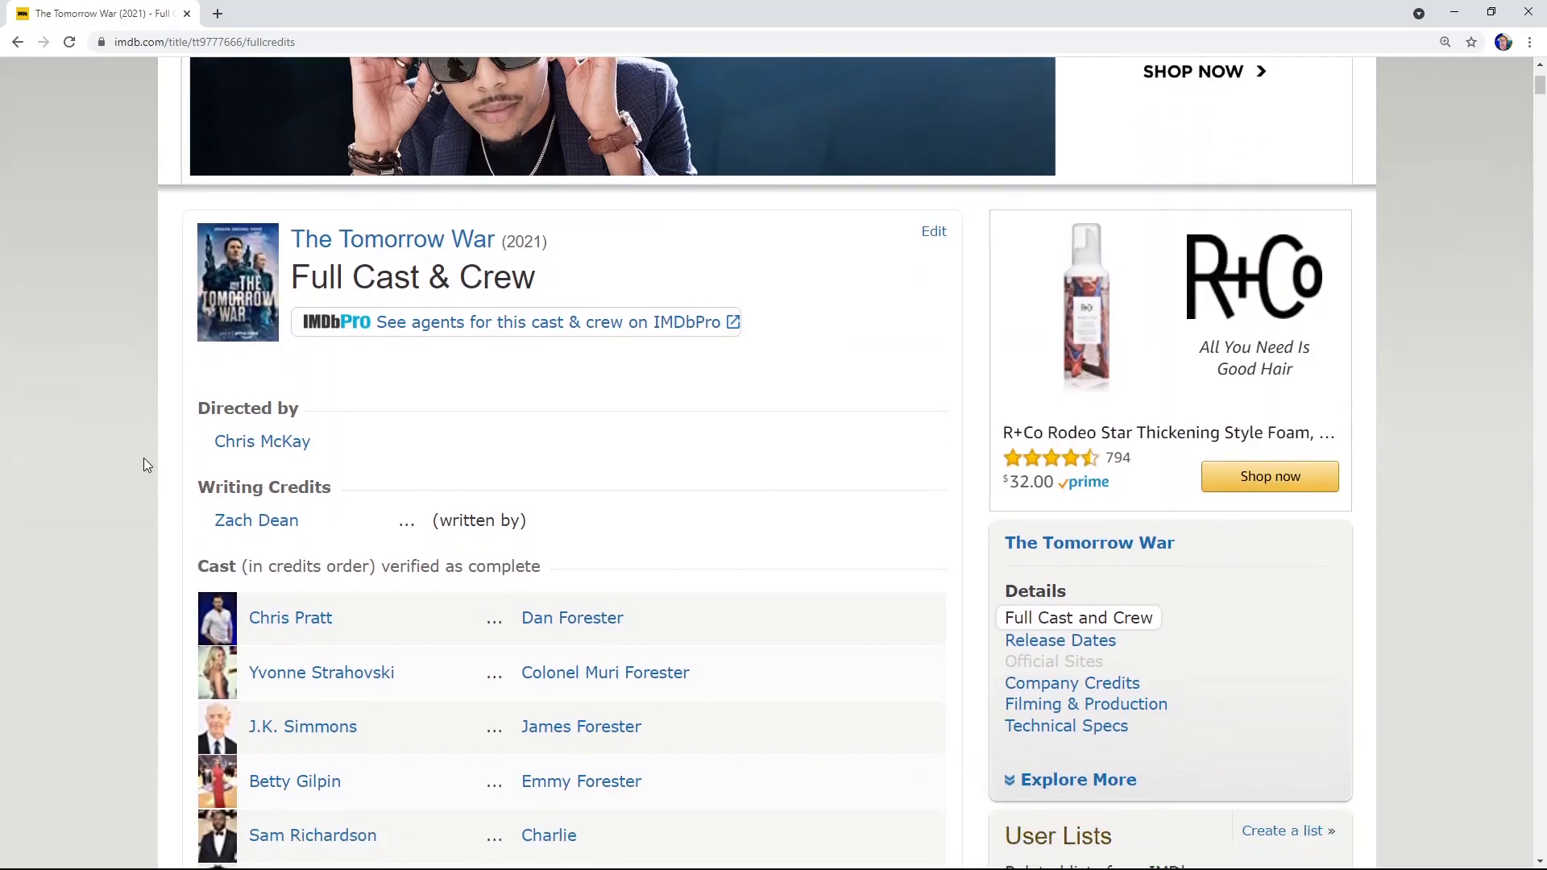
{"action": "scroll", "scroll_direction": "down", "scroll_amount": 3}
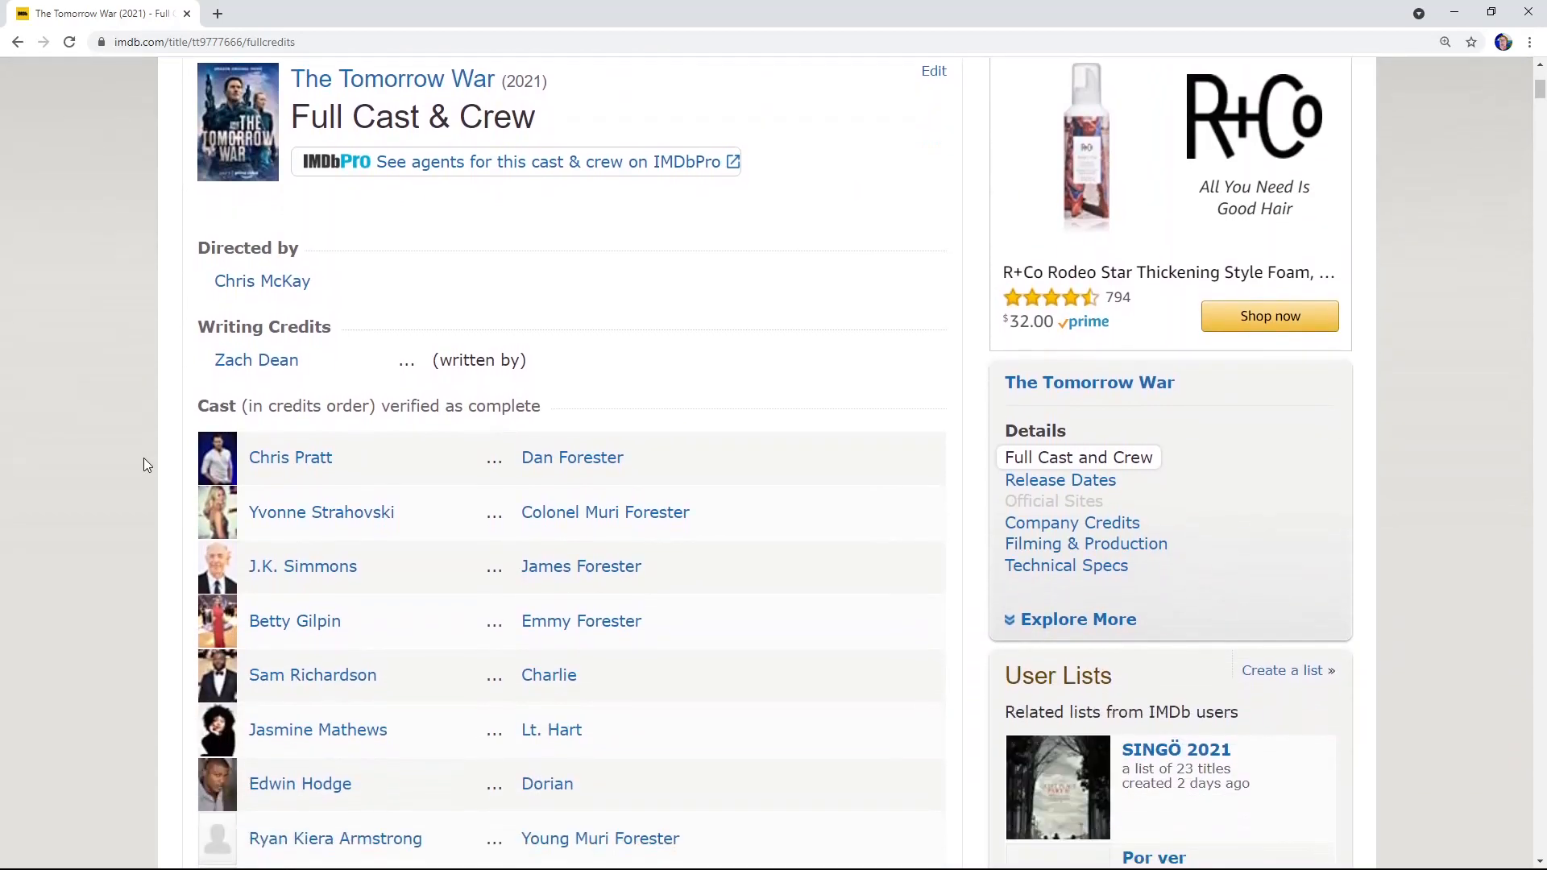
{"action": "scroll", "scroll_direction": "down", "scroll_amount": 3}
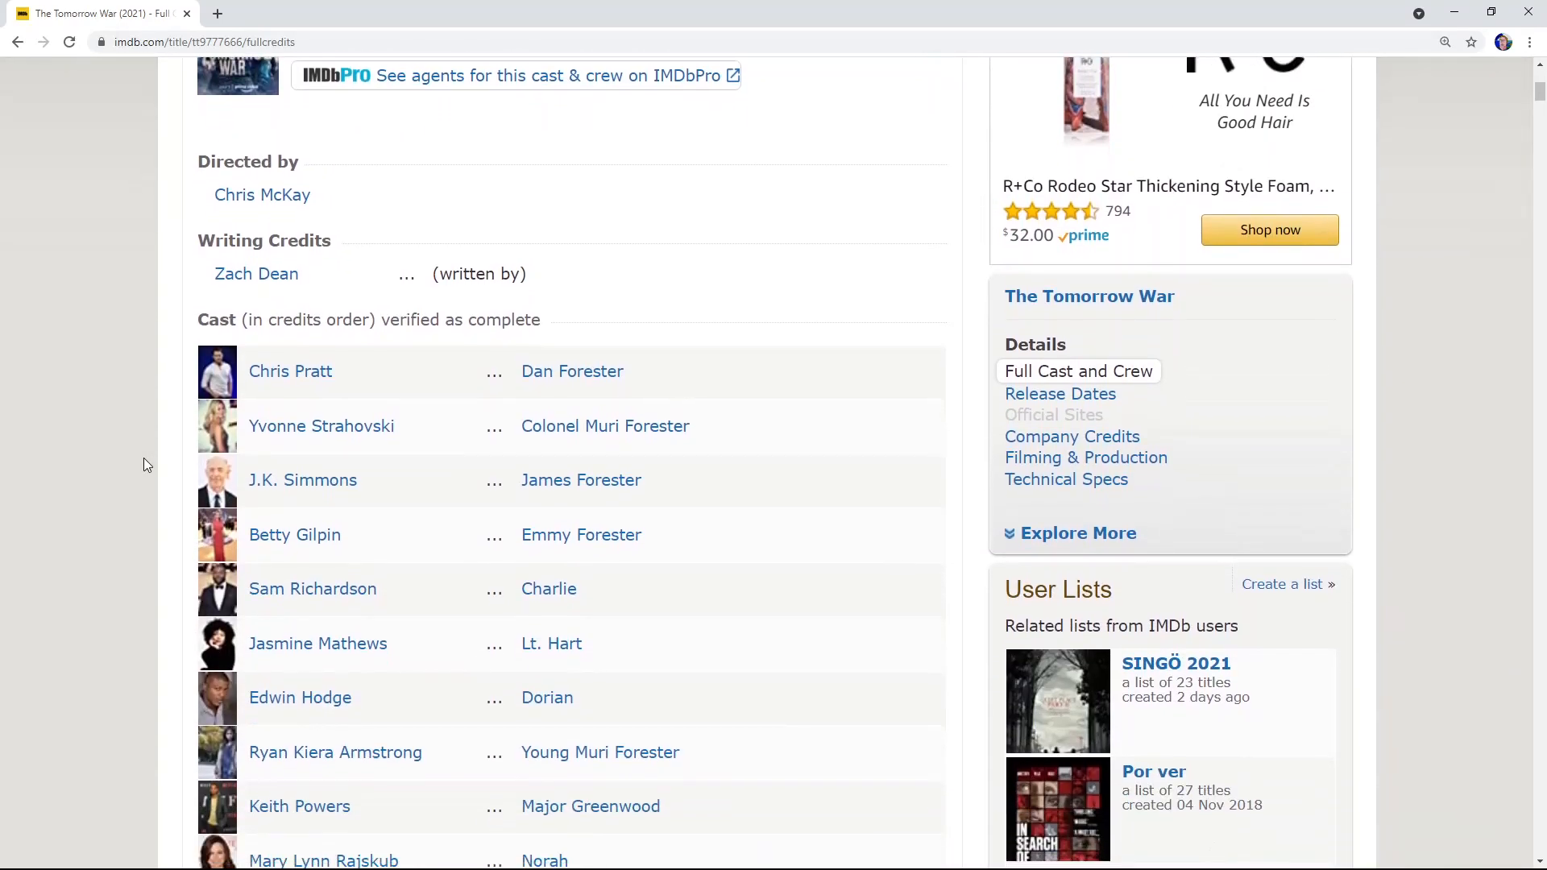
{"action": "scroll", "scroll_direction": "down", "scroll_amount": 3}
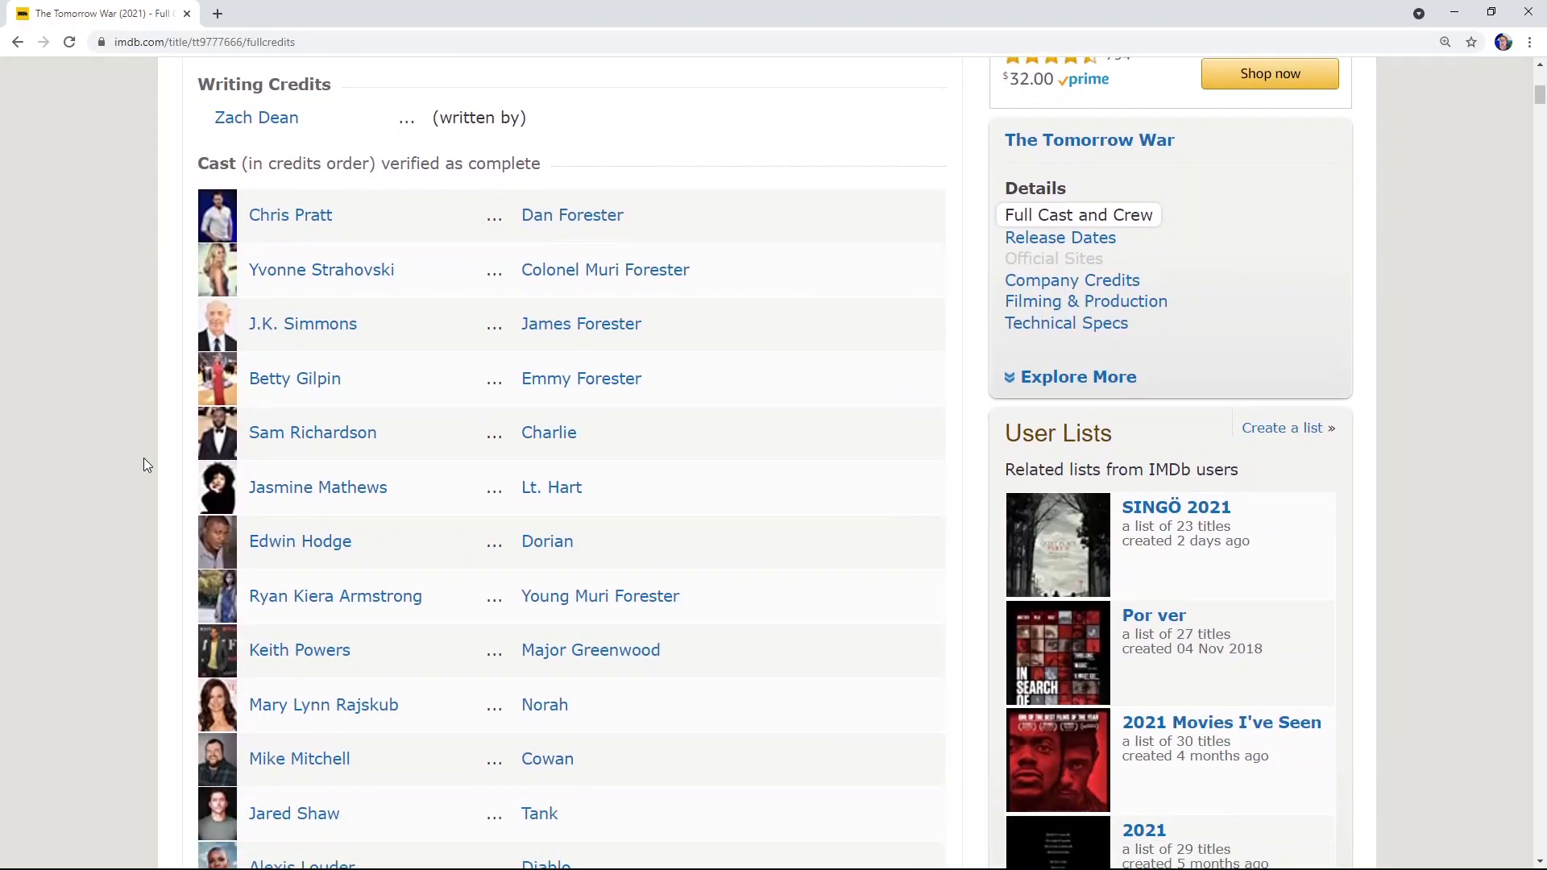
{"action": "scroll", "scroll_direction": "up", "scroll_amount": 3}
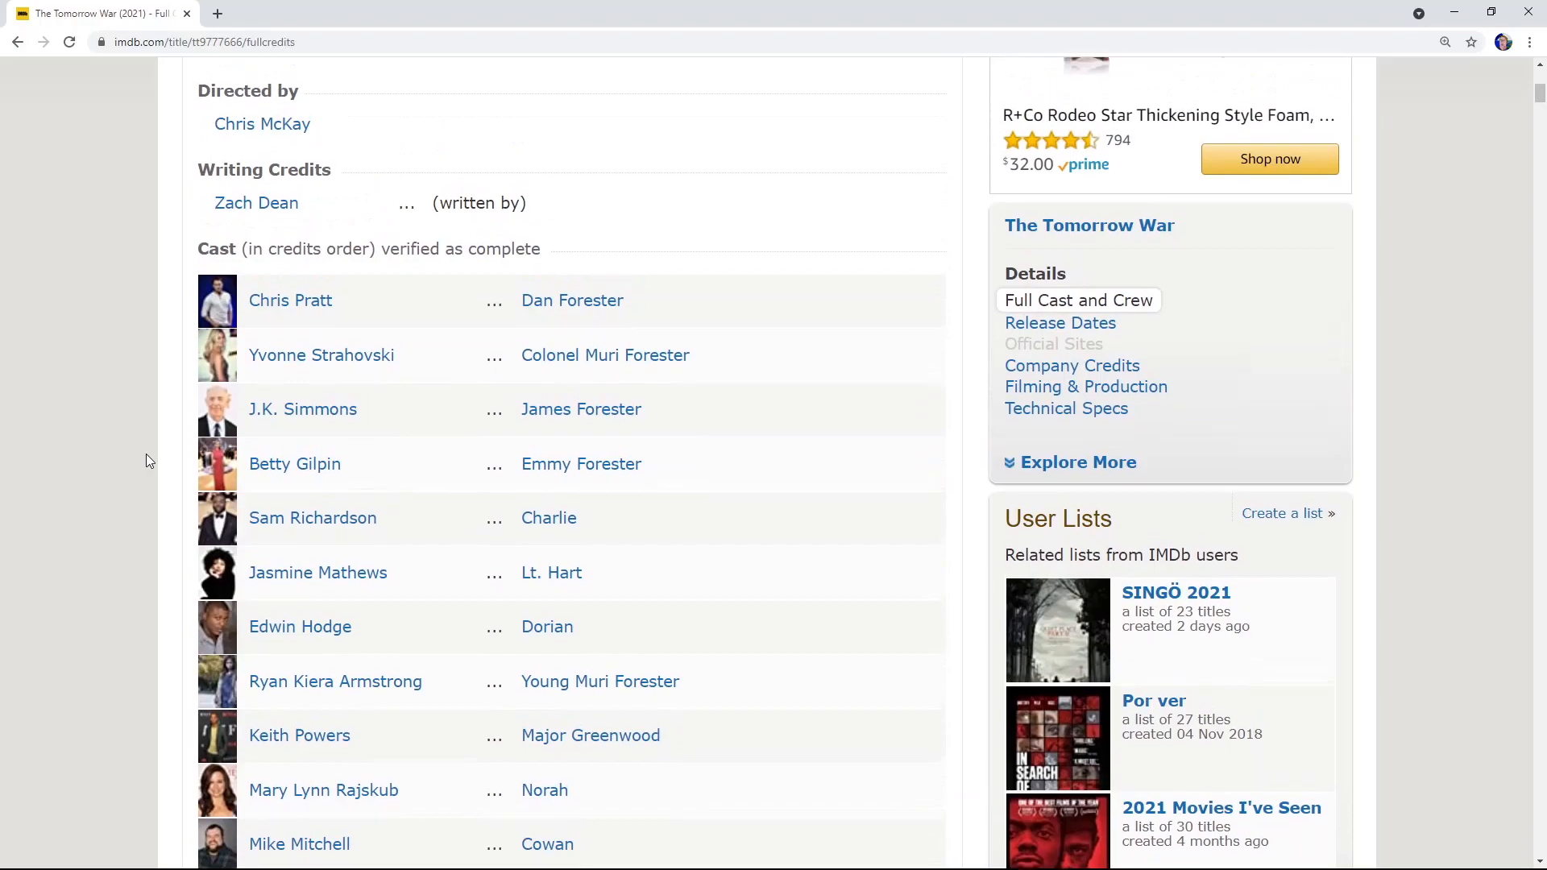
{"action": "scroll", "scroll_direction": "up", "scroll_amount": 3}
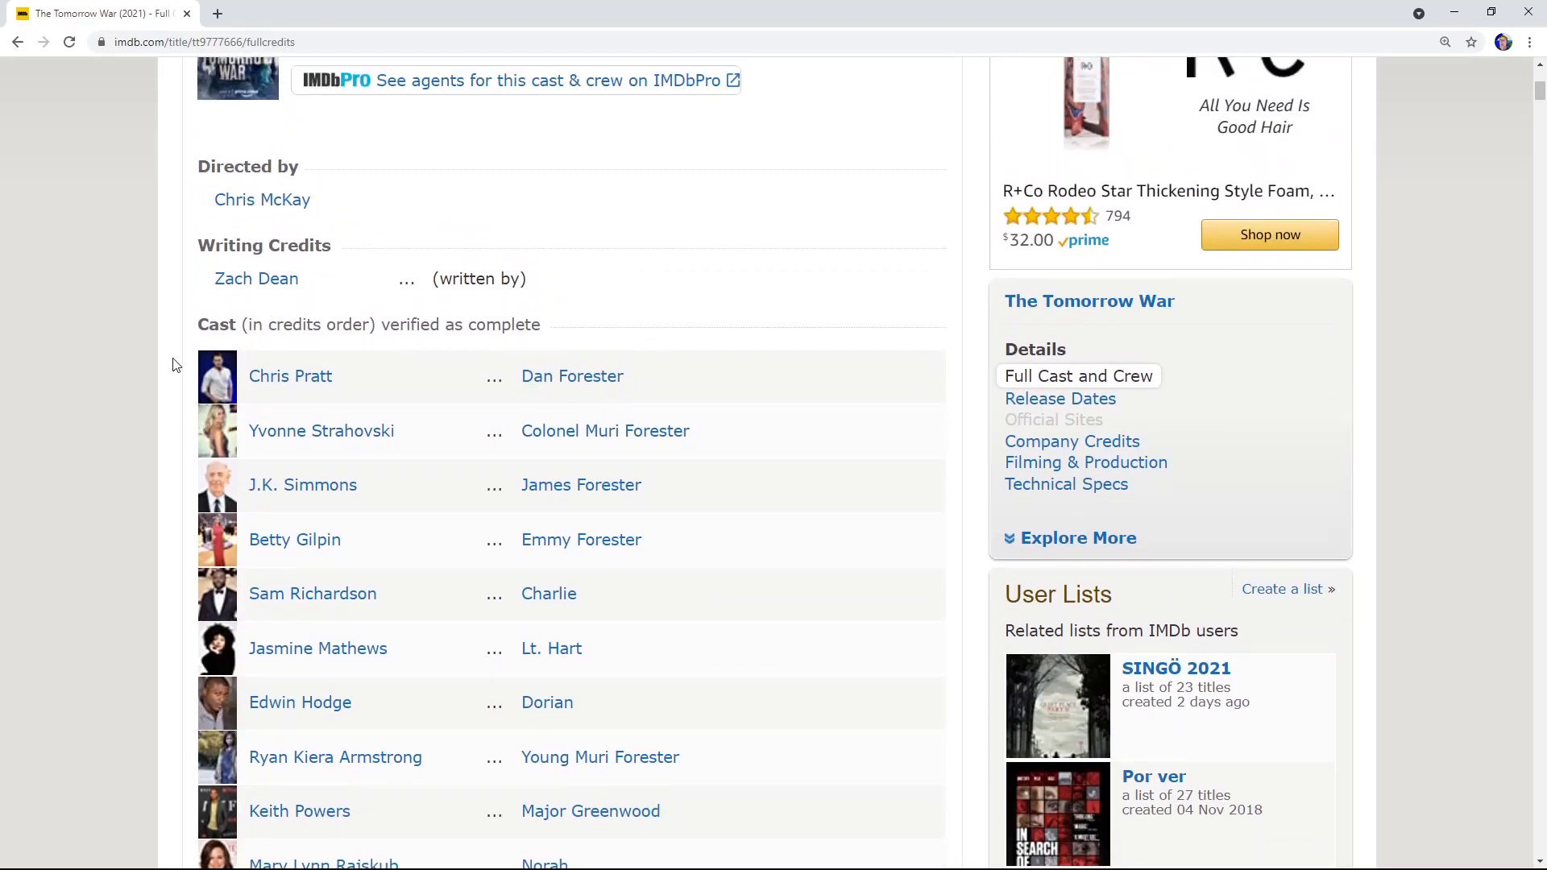
{"action": "scroll", "scroll_direction": "up", "scroll_amount": 3}
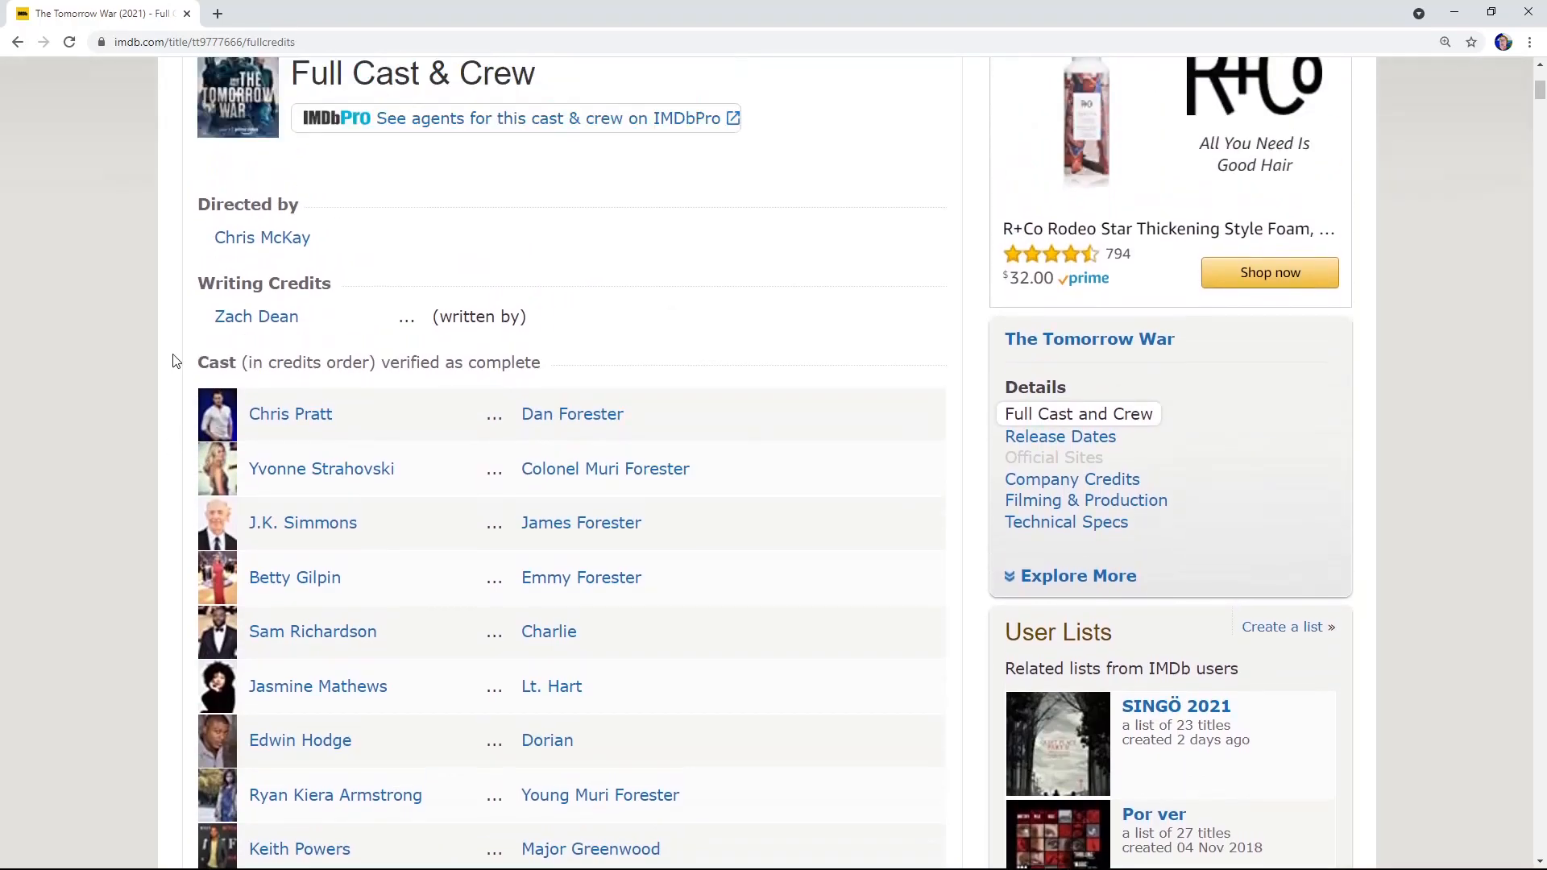
{"action": "scroll", "scroll_direction": "up", "scroll_amount": 3}
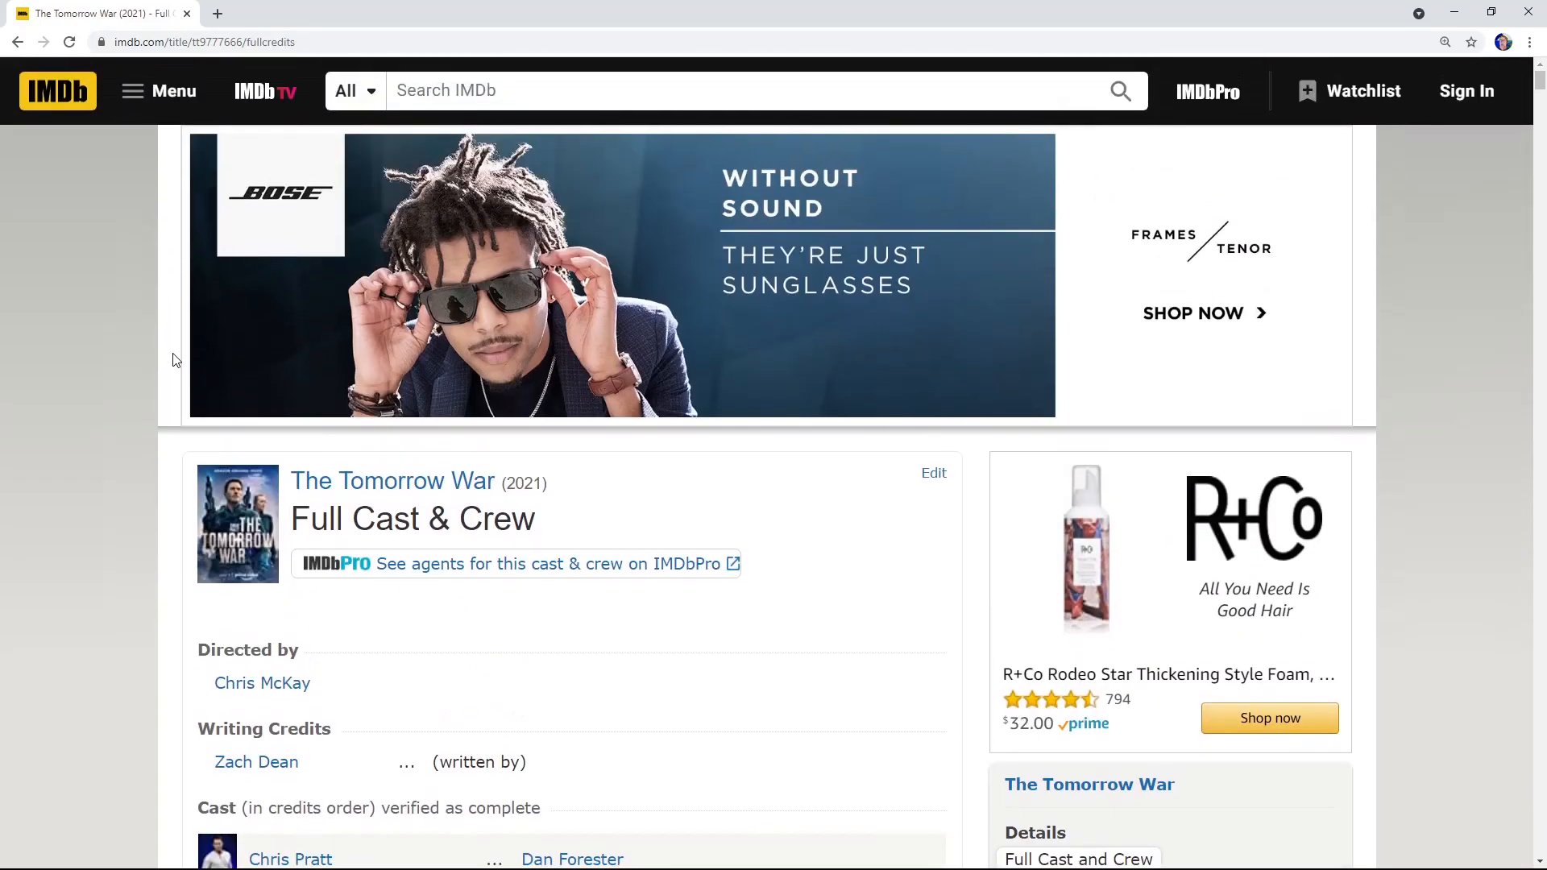
{"action": "mouse_move", "coordinate": [1459, 58]}
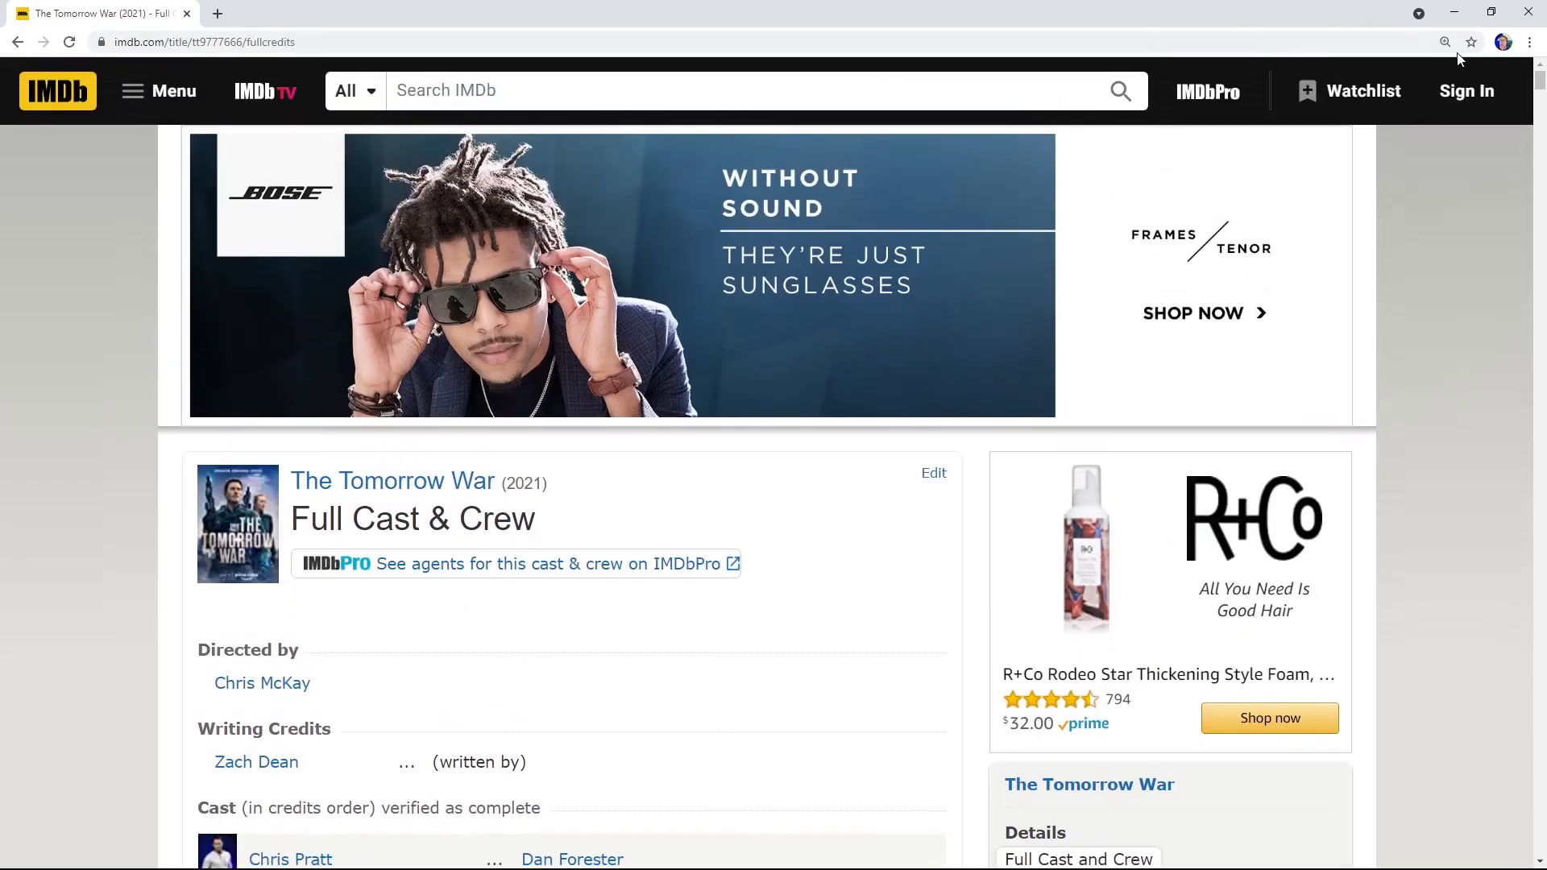
{"action": "mouse_move", "coordinate": [1533, 12]}
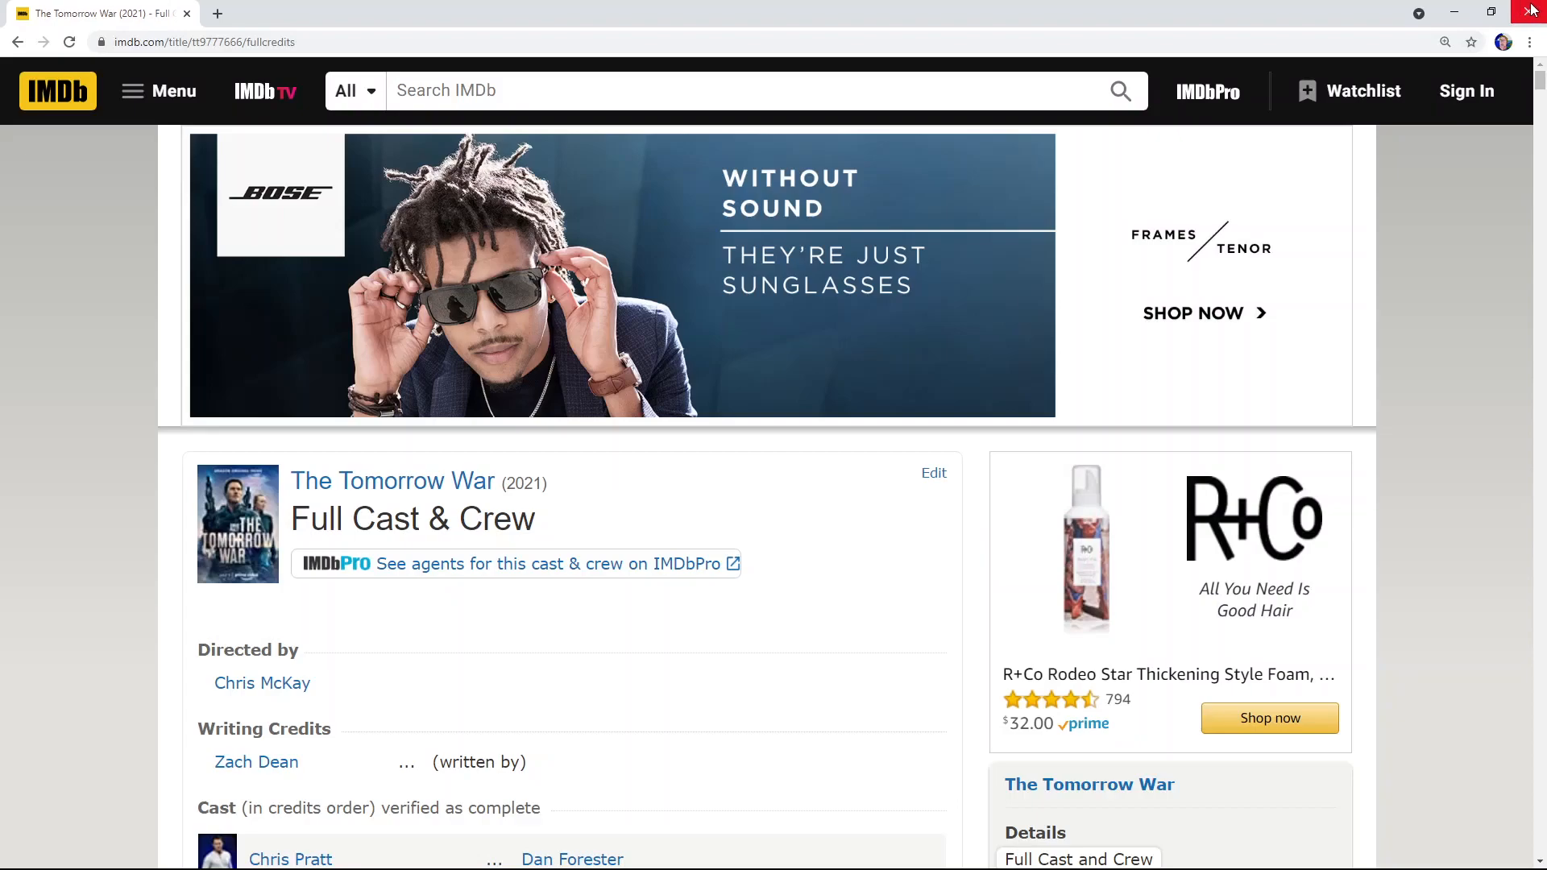